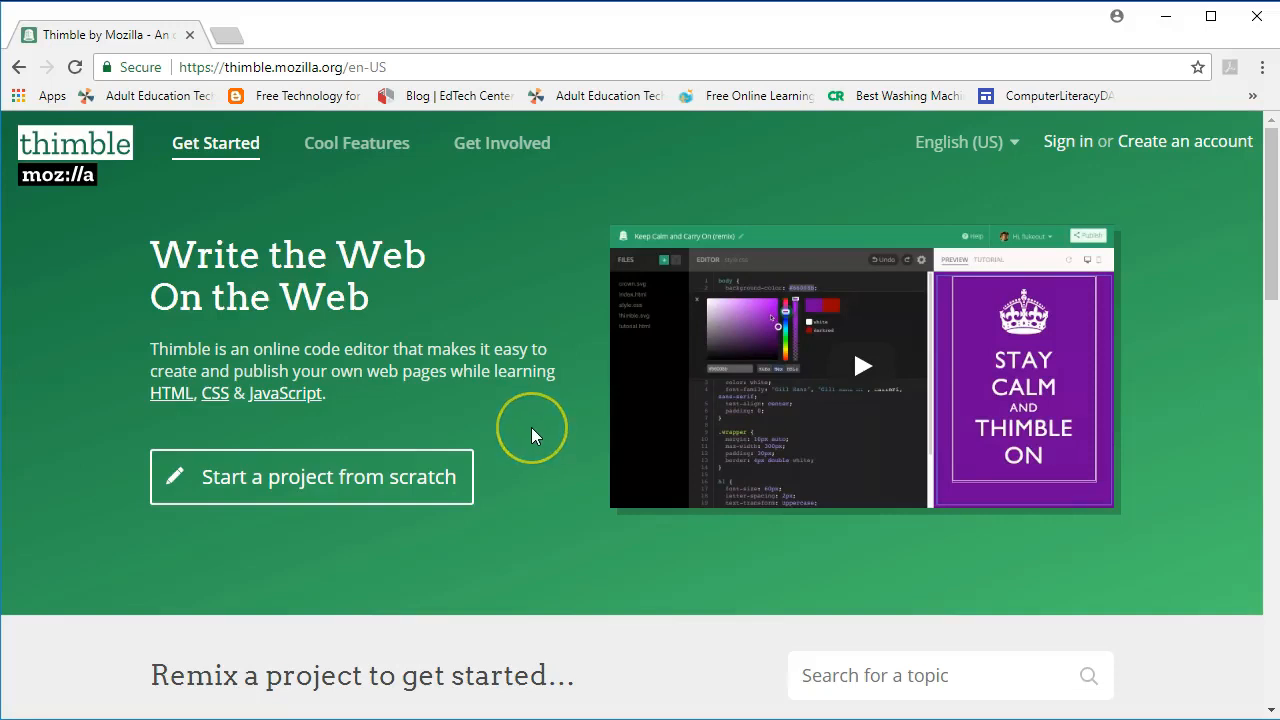
pyautogui.moveTo(528, 432)
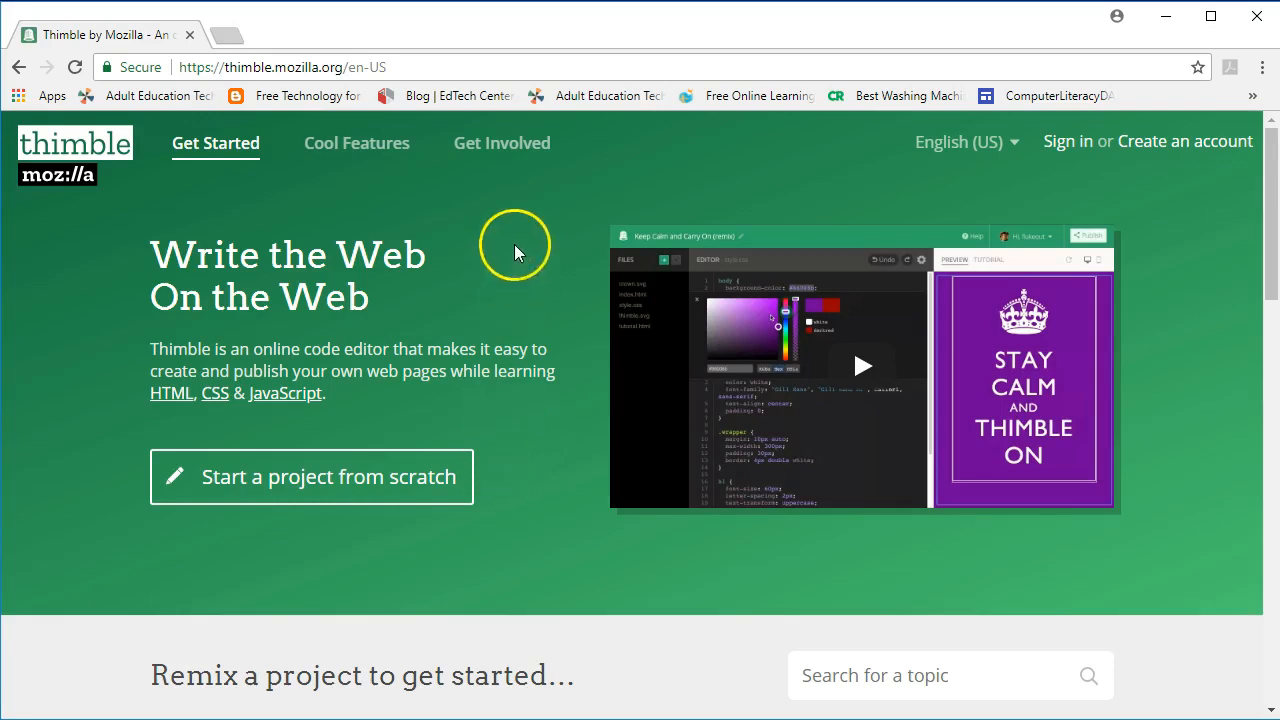
pyautogui.moveTo(496, 210)
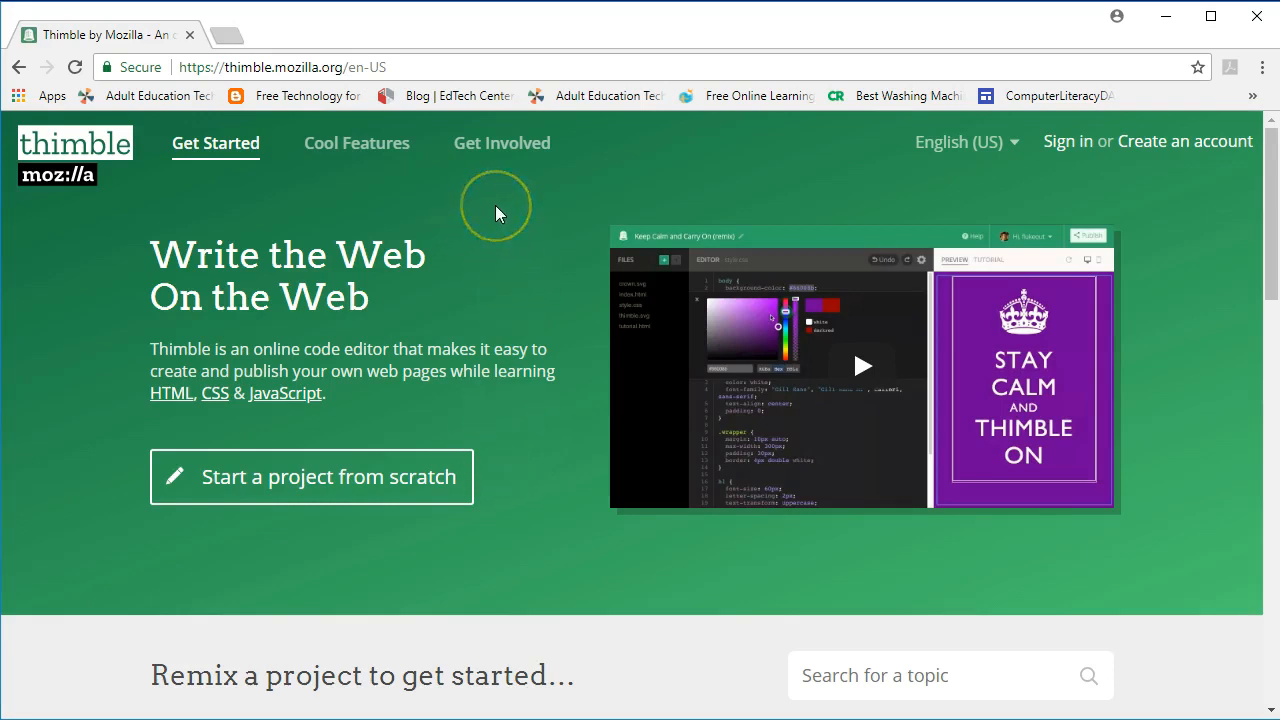
pyautogui.moveTo(408, 160)
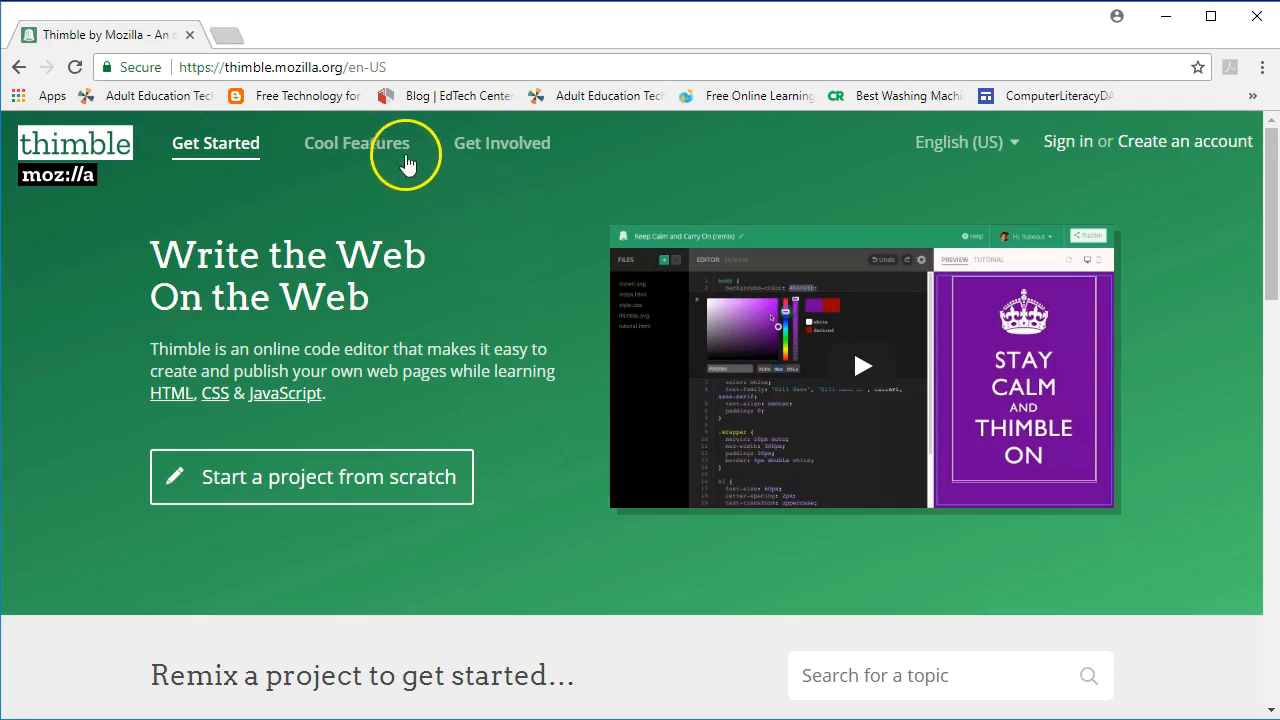
pyautogui.moveTo(488, 56)
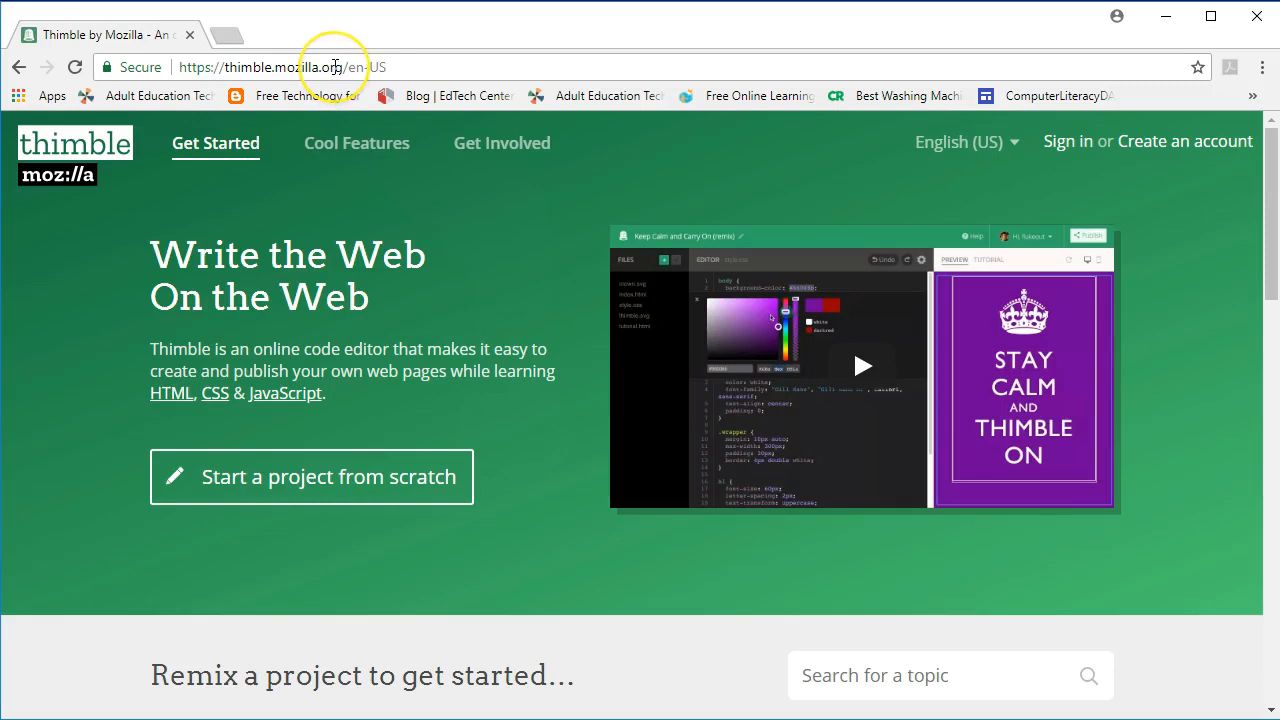
pyautogui.moveTo(1062, 62)
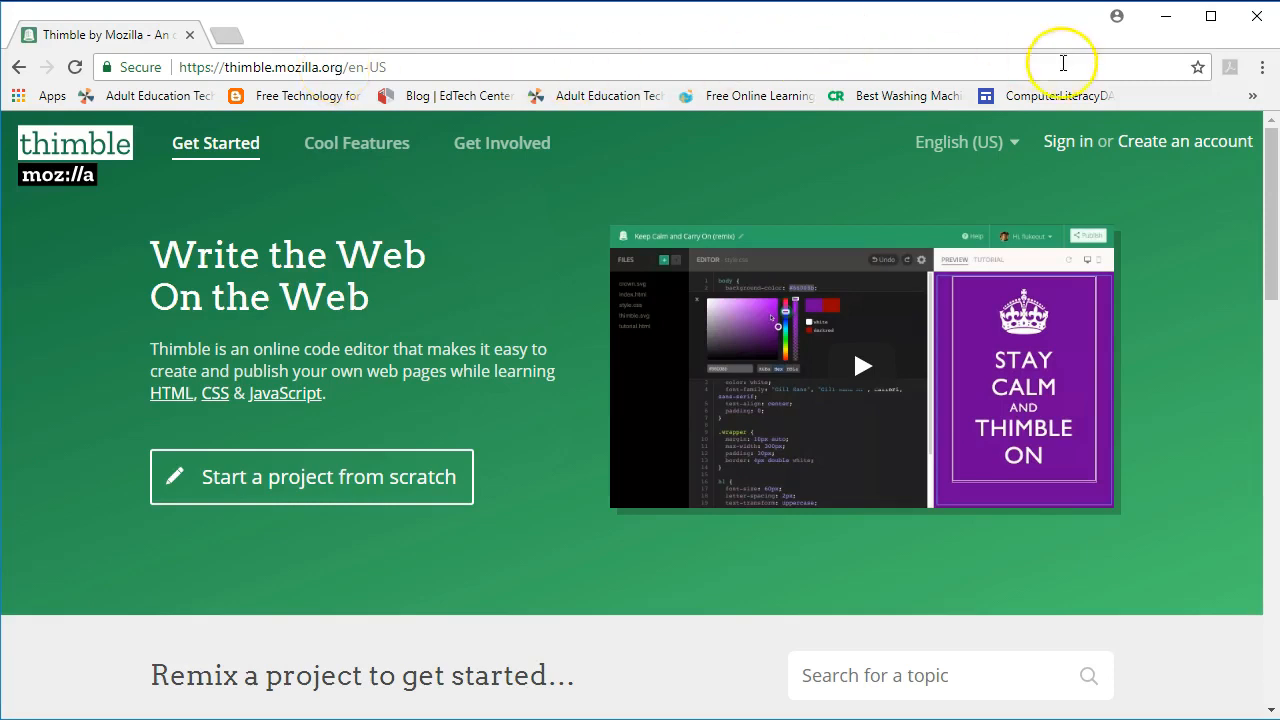
pyautogui.moveTo(1184, 140)
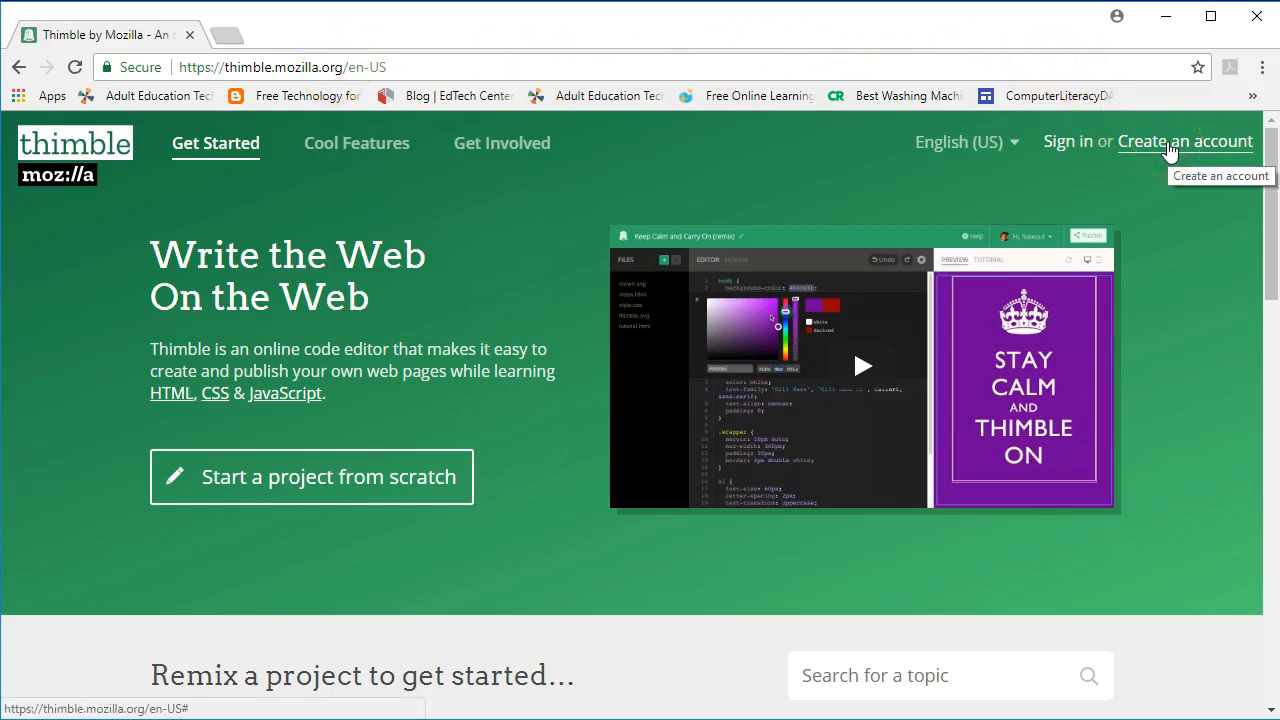
# - Log in to the existing Thimble account from the sign-up page to reach Your Projects
pyautogui.click(1186, 140)
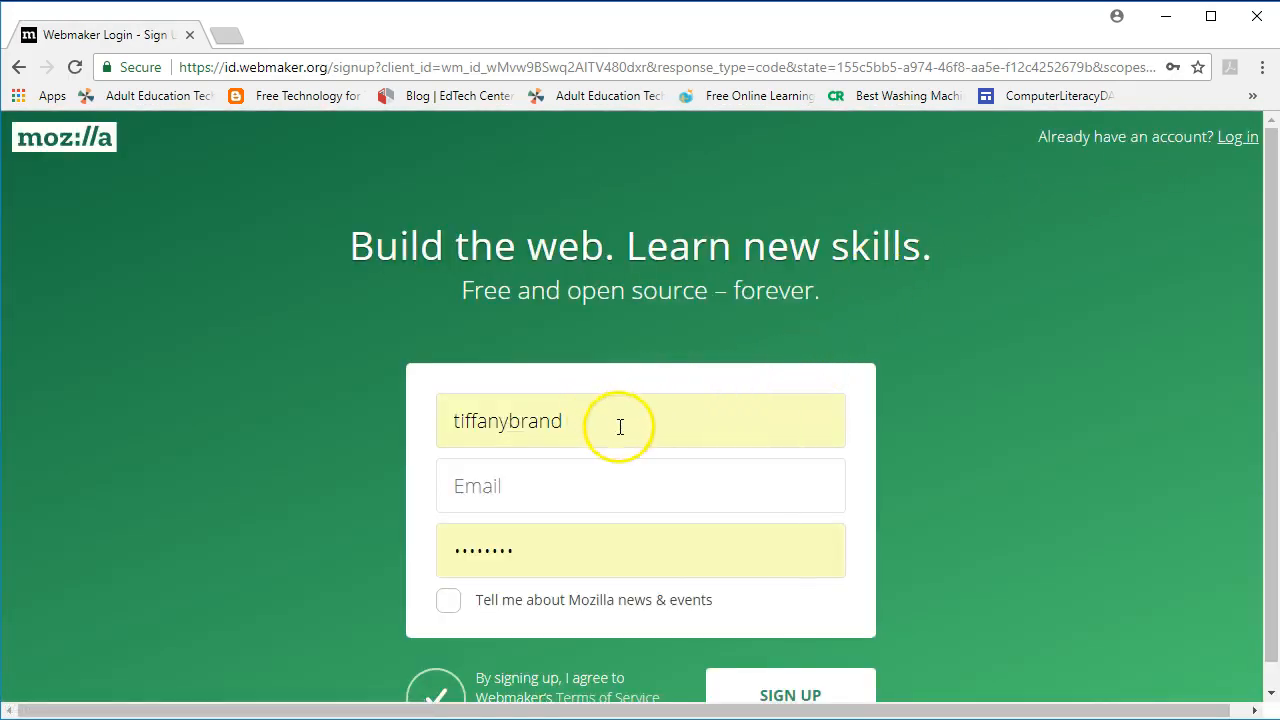
pyautogui.moveTo(632, 532)
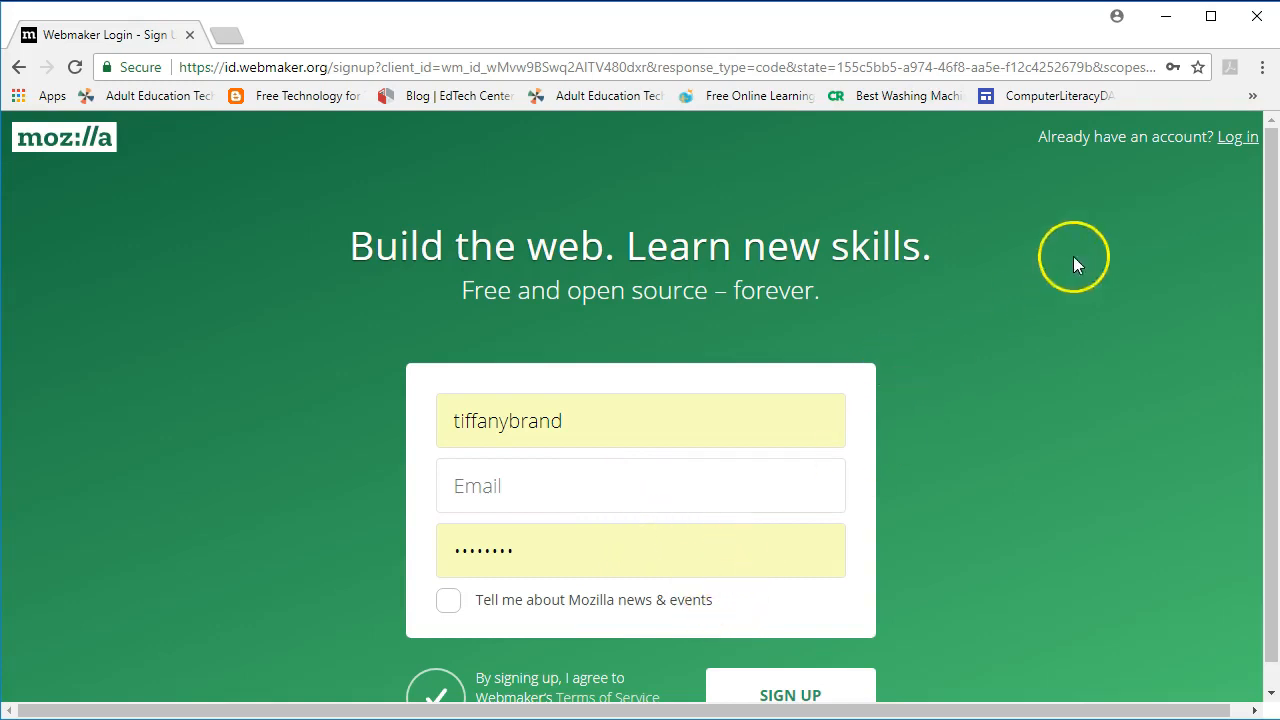
pyautogui.click(1238, 136)
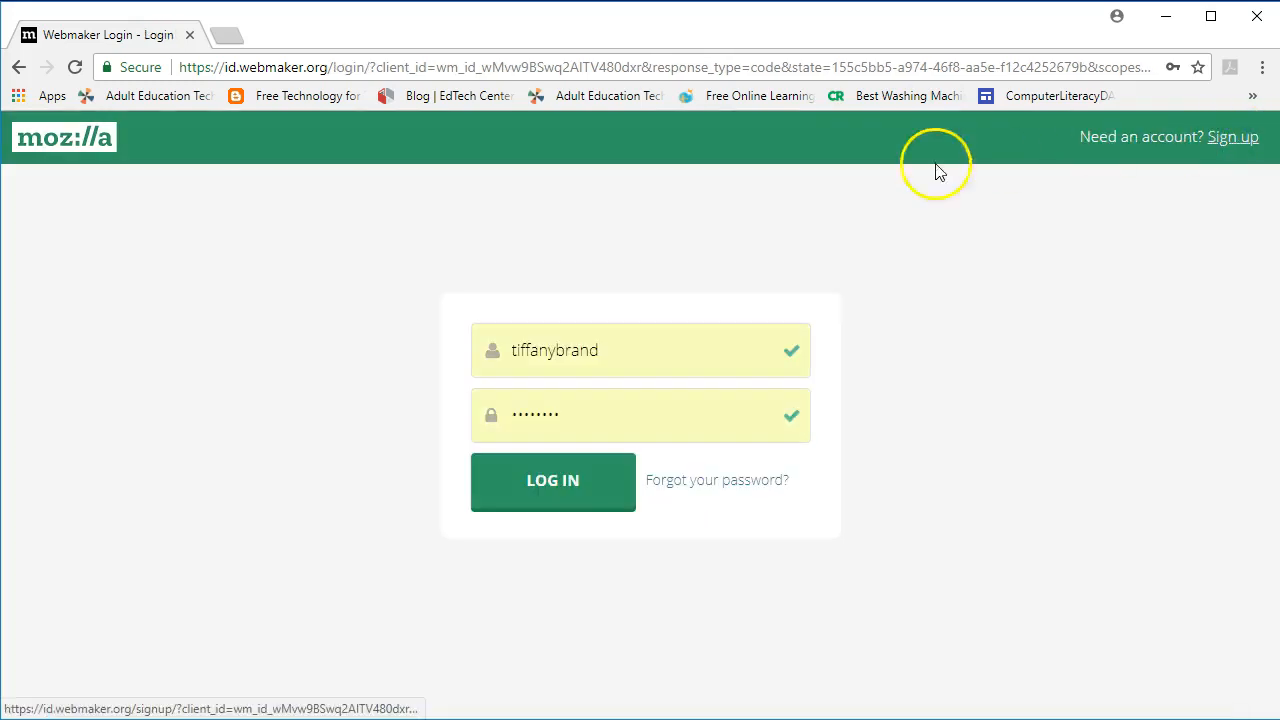
pyautogui.click(552, 480)
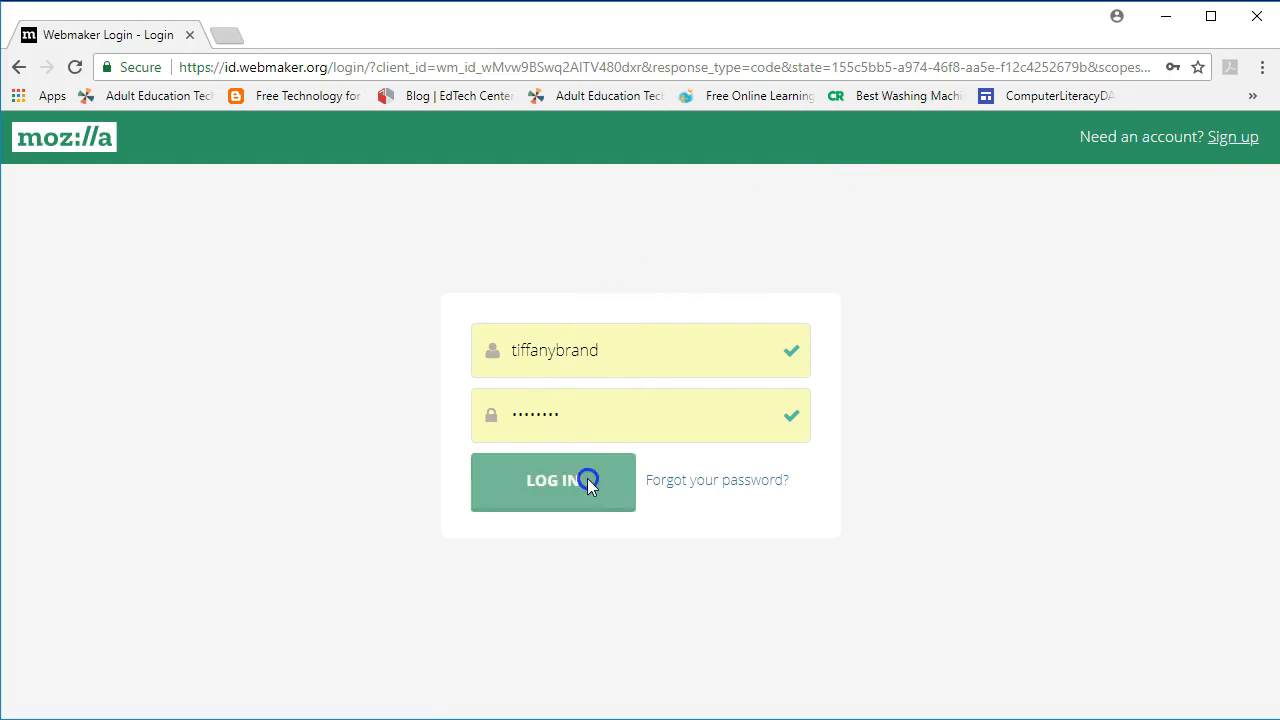
pyautogui.click(552, 480)
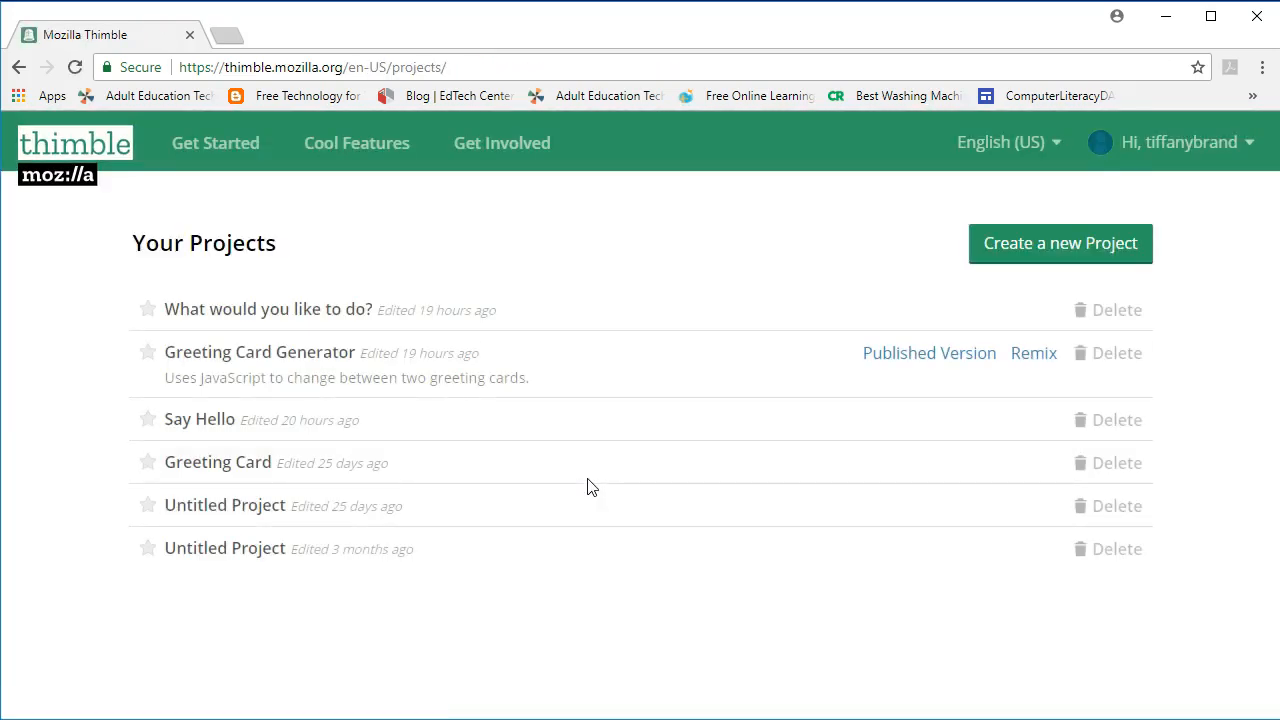
pyautogui.moveTo(860, 168)
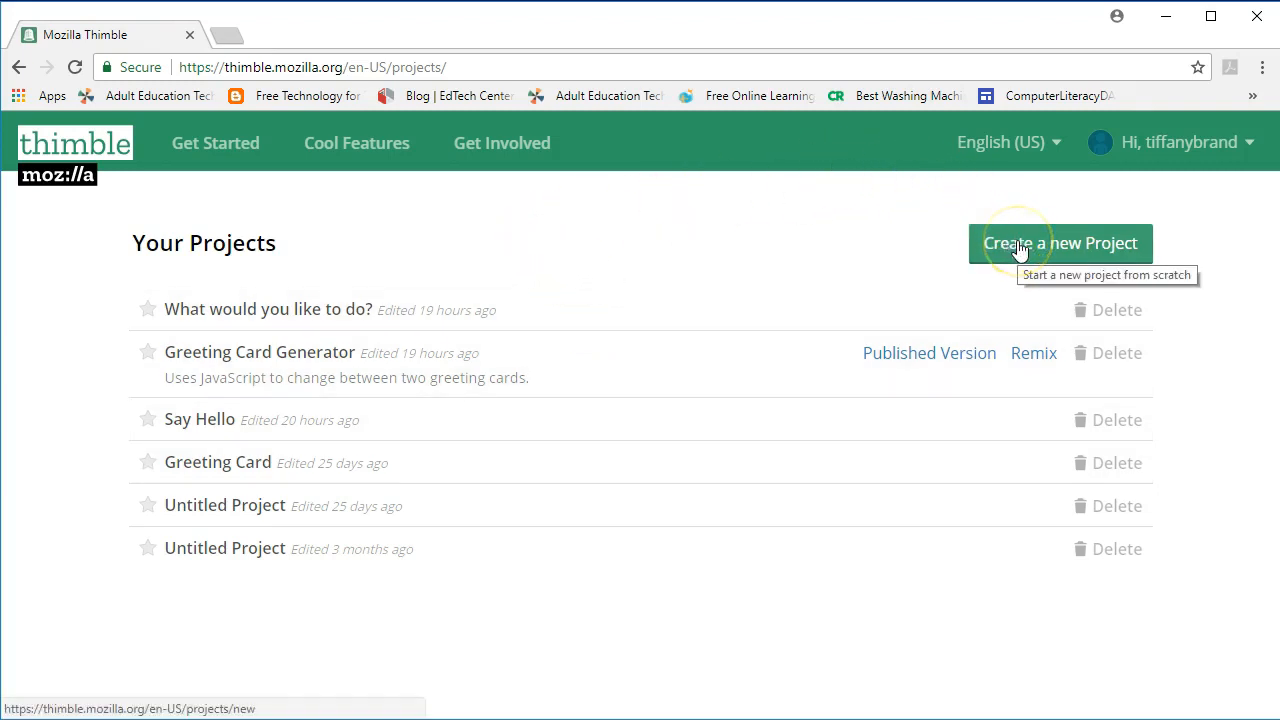
# - Create a new project so the default index.html loads in the editor
pyautogui.click(1060, 244)
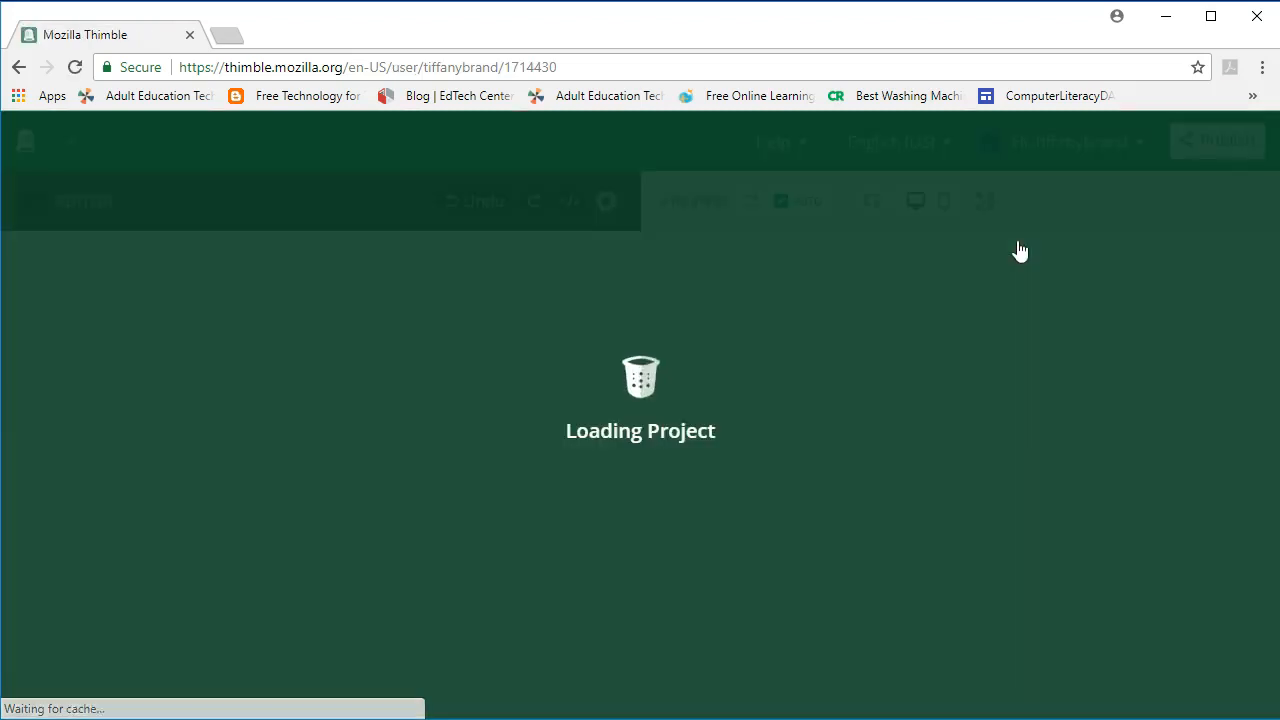
pyautogui.moveTo(924, 240)
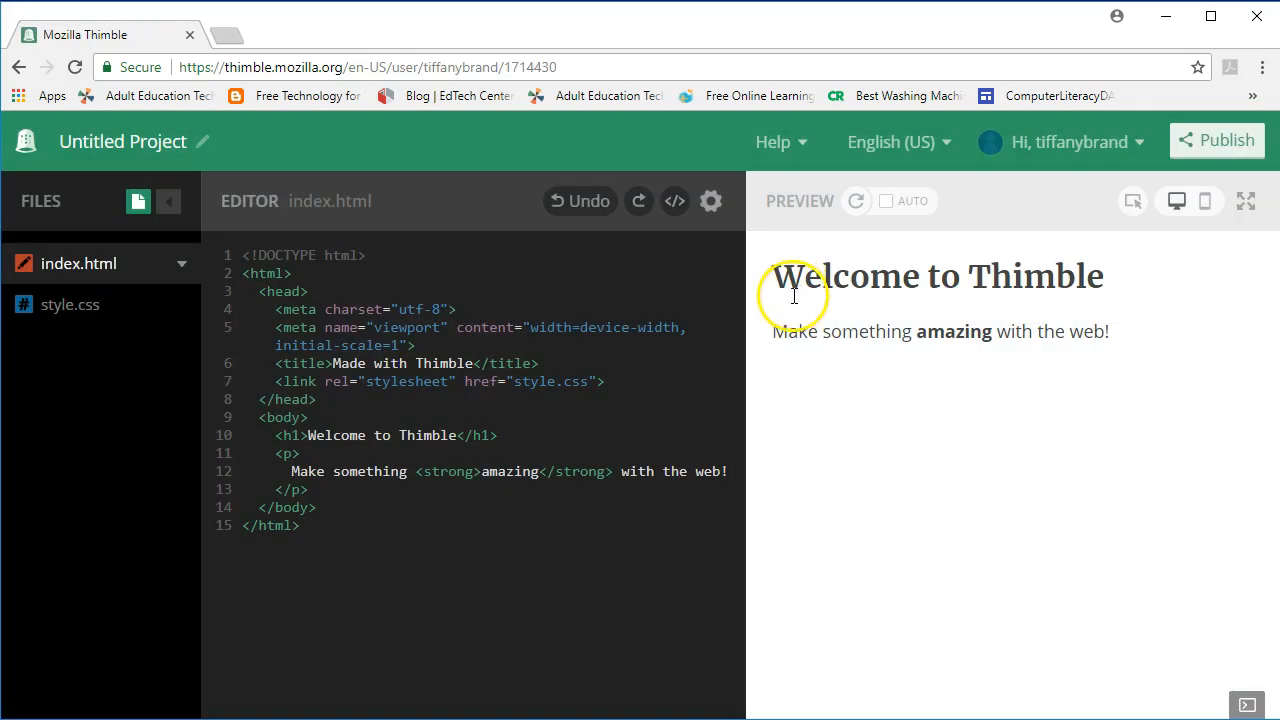
pyautogui.moveTo(568, 292)
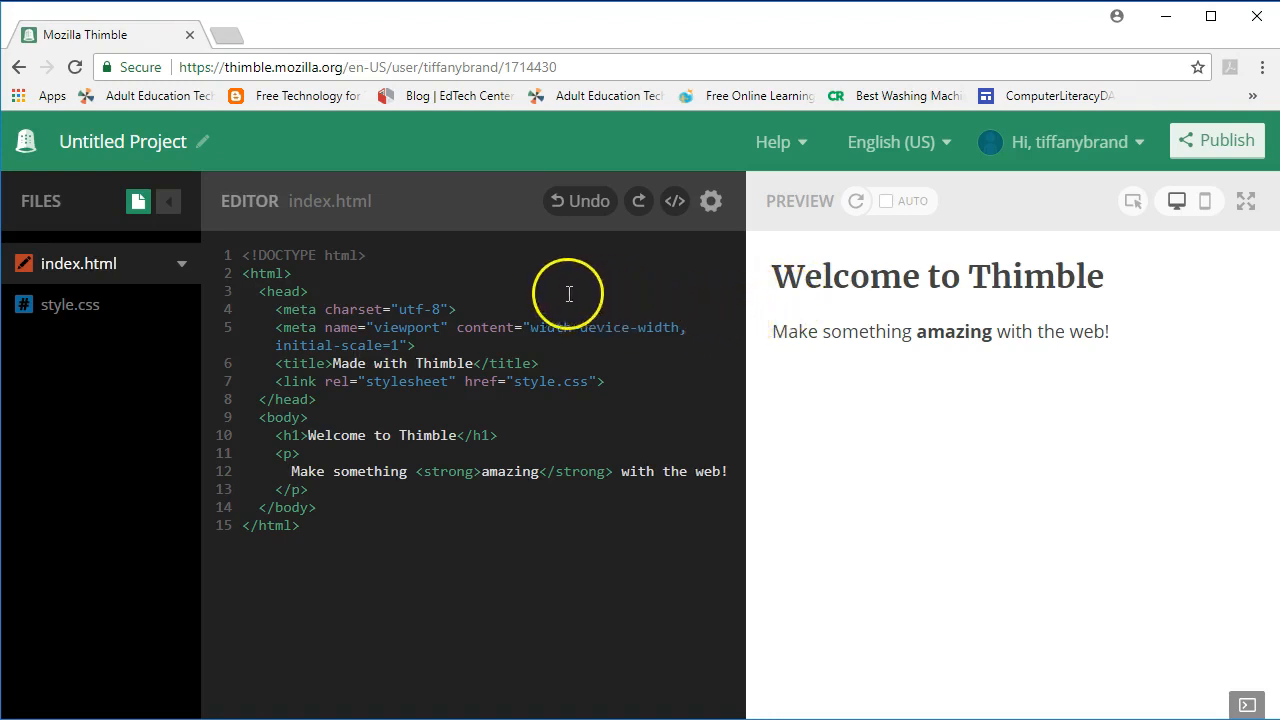
pyautogui.moveTo(182, 264)
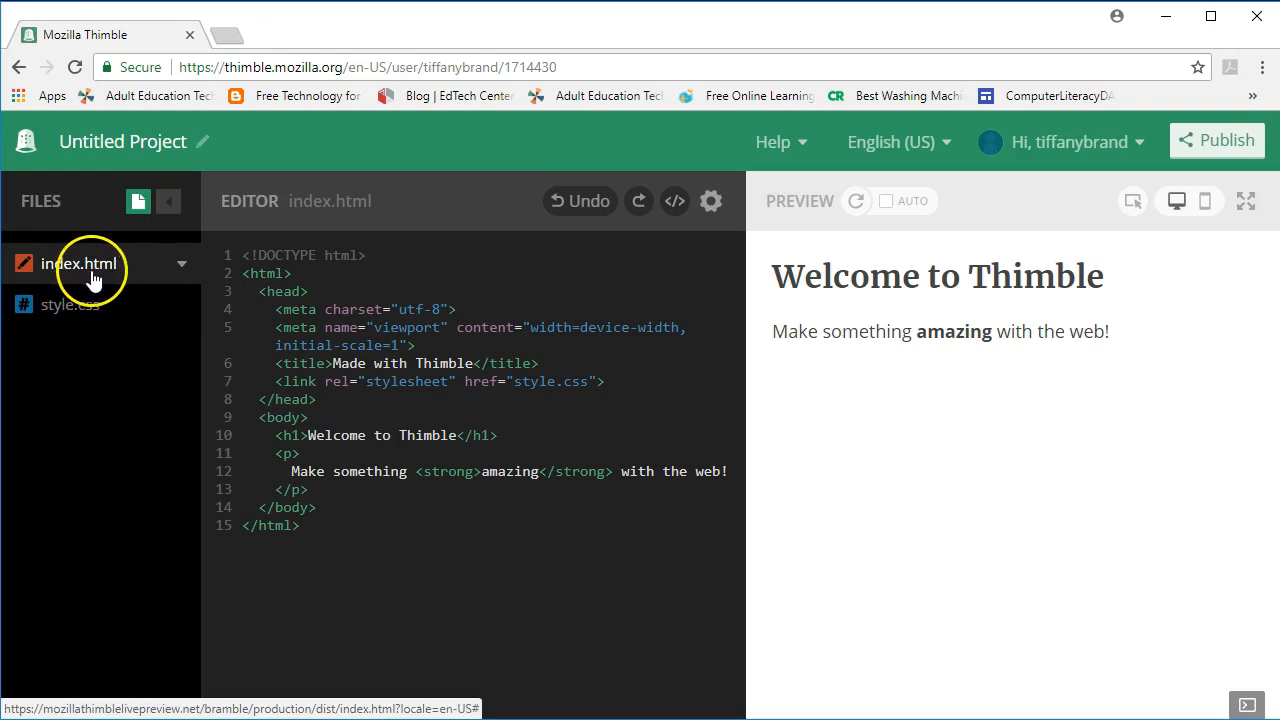
pyautogui.moveTo(330, 292)
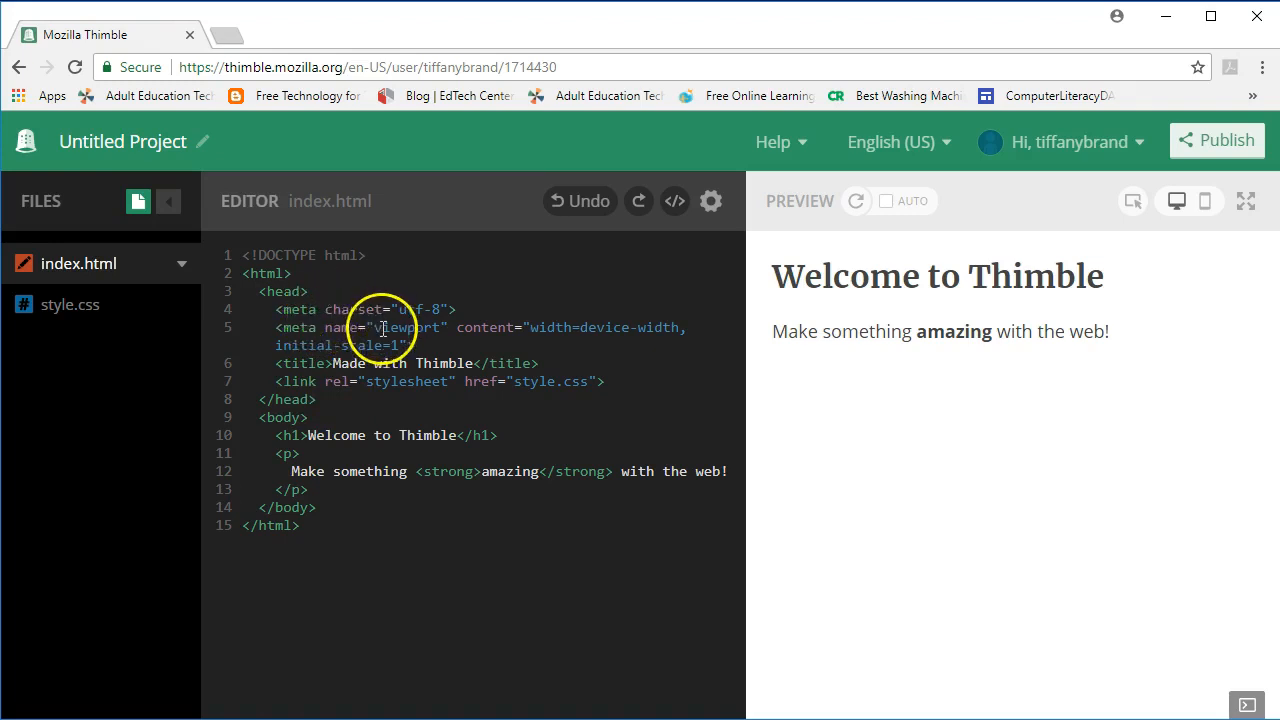
pyautogui.moveTo(410, 328)
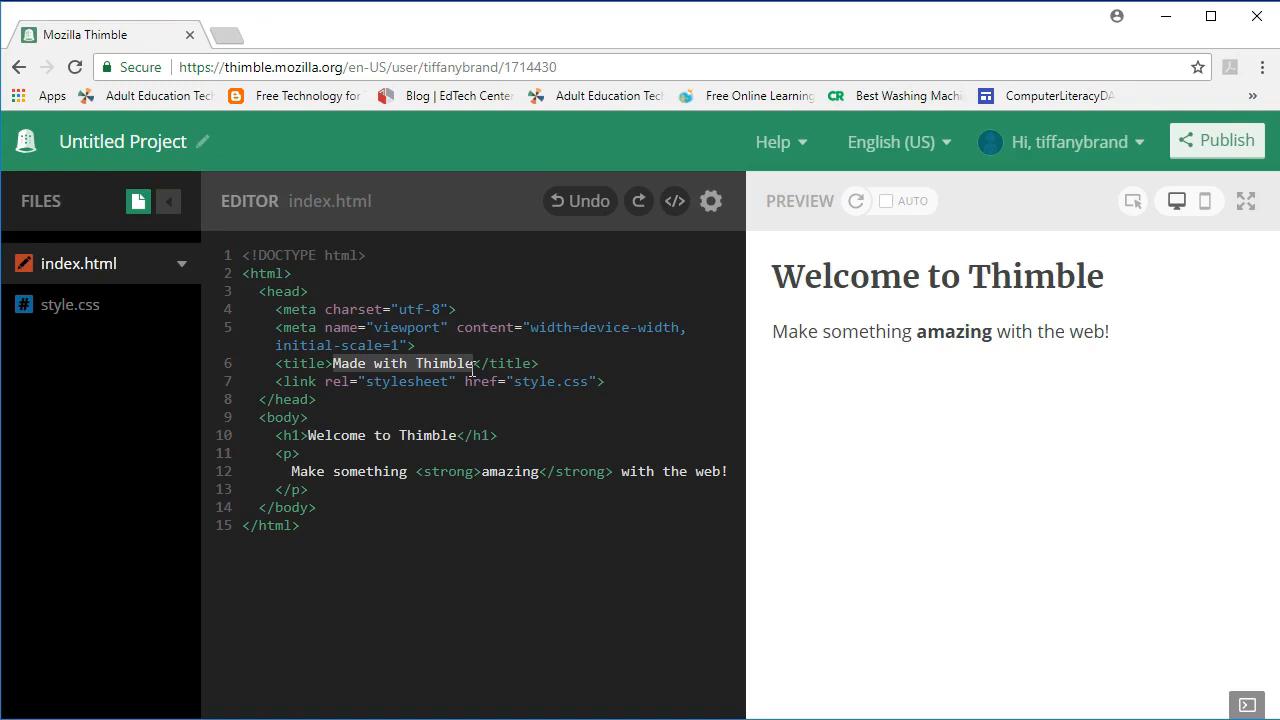
# - Replace the <title> text with 'Activity Chooser'
pyautogui.write('Activity Choos')
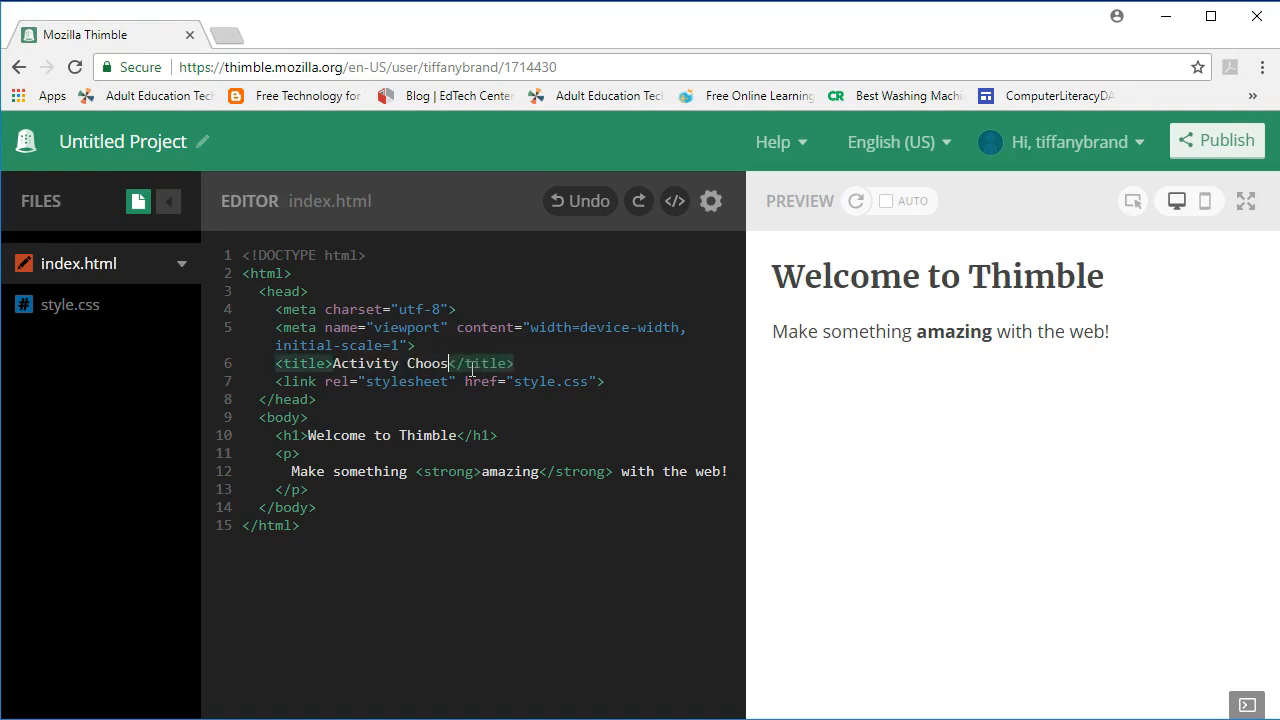
pyautogui.write('er')
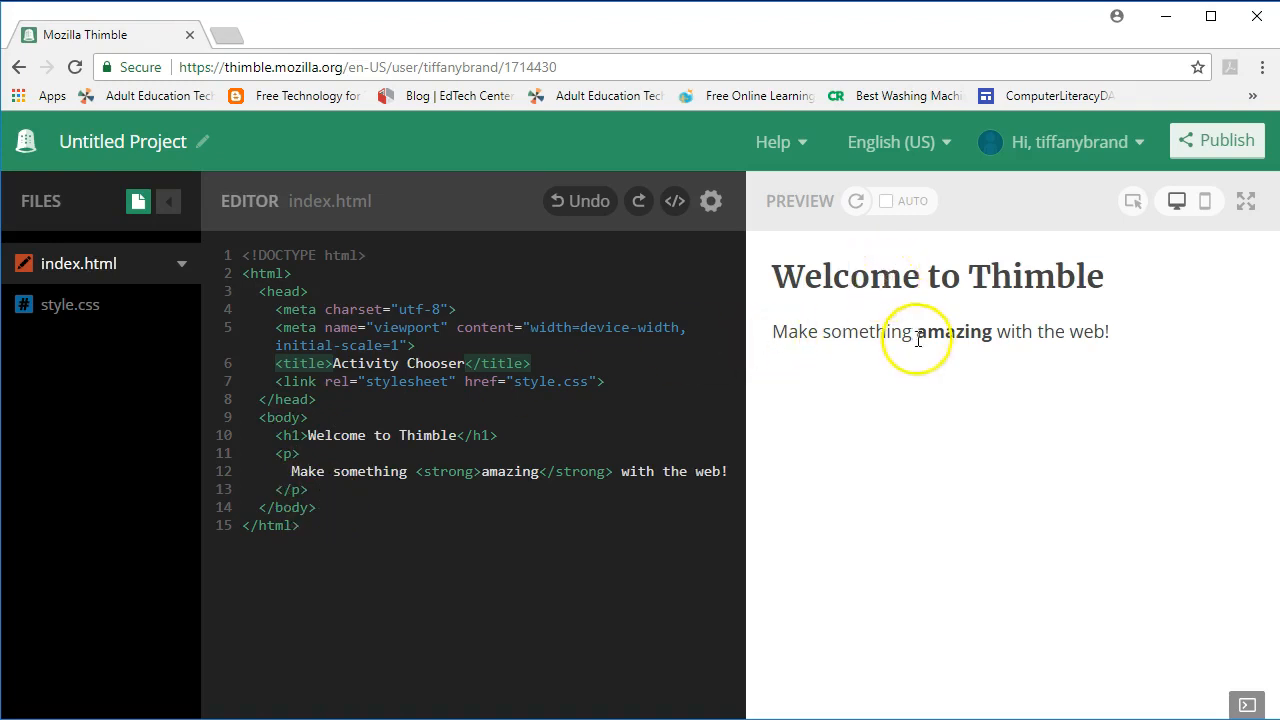
pyautogui.moveTo(914, 292)
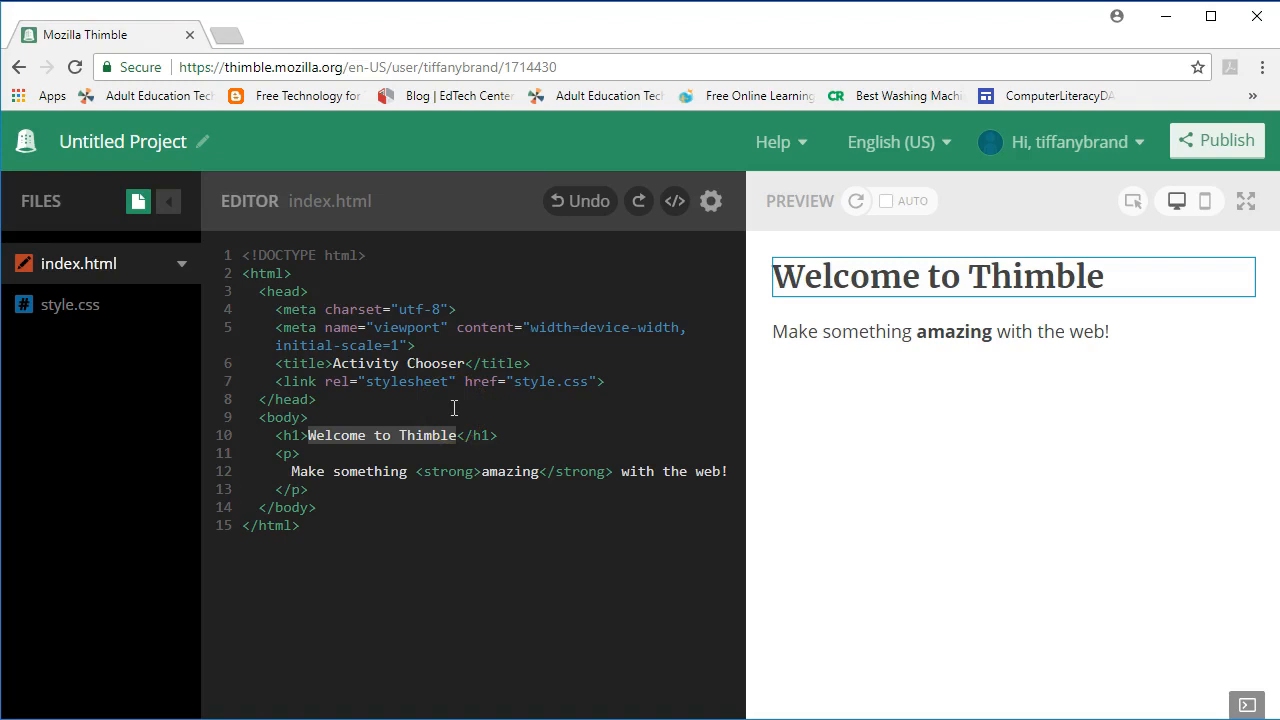
# - Replace the <h1> text with 'Greetings Website Visitor'
pyautogui.write('Greetings We</h1>')
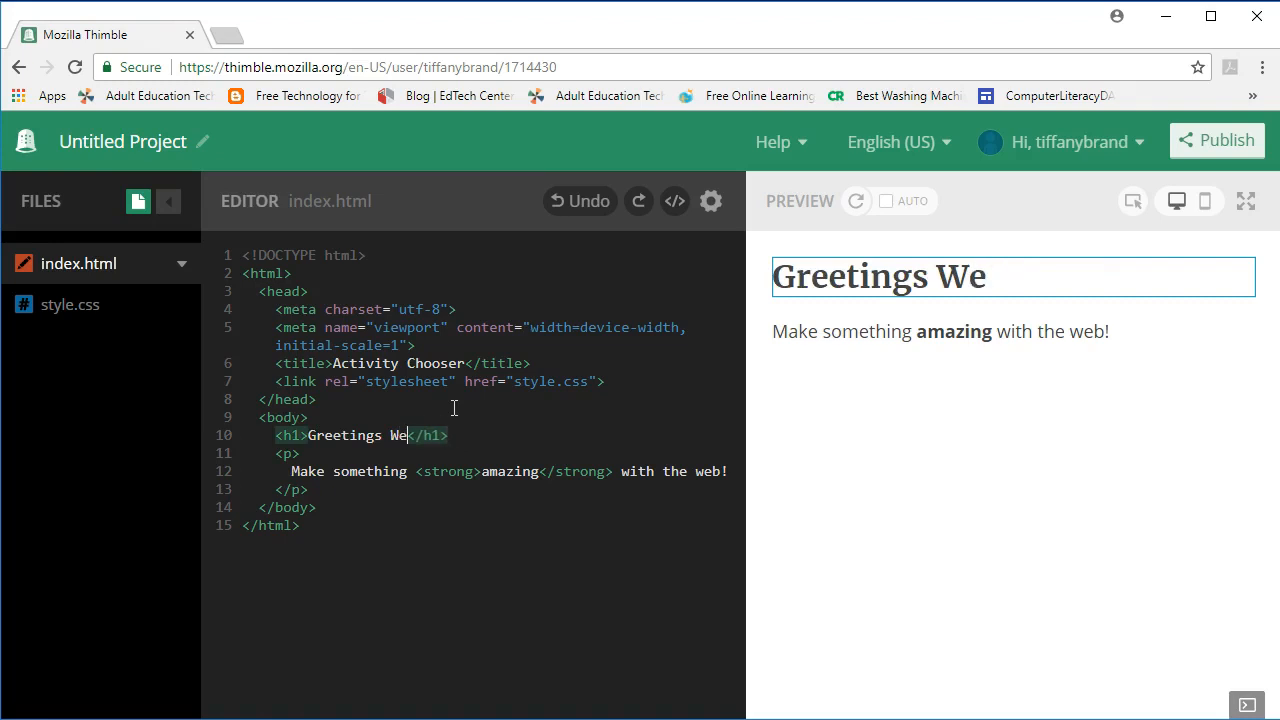
pyautogui.write('bsite Visitor')
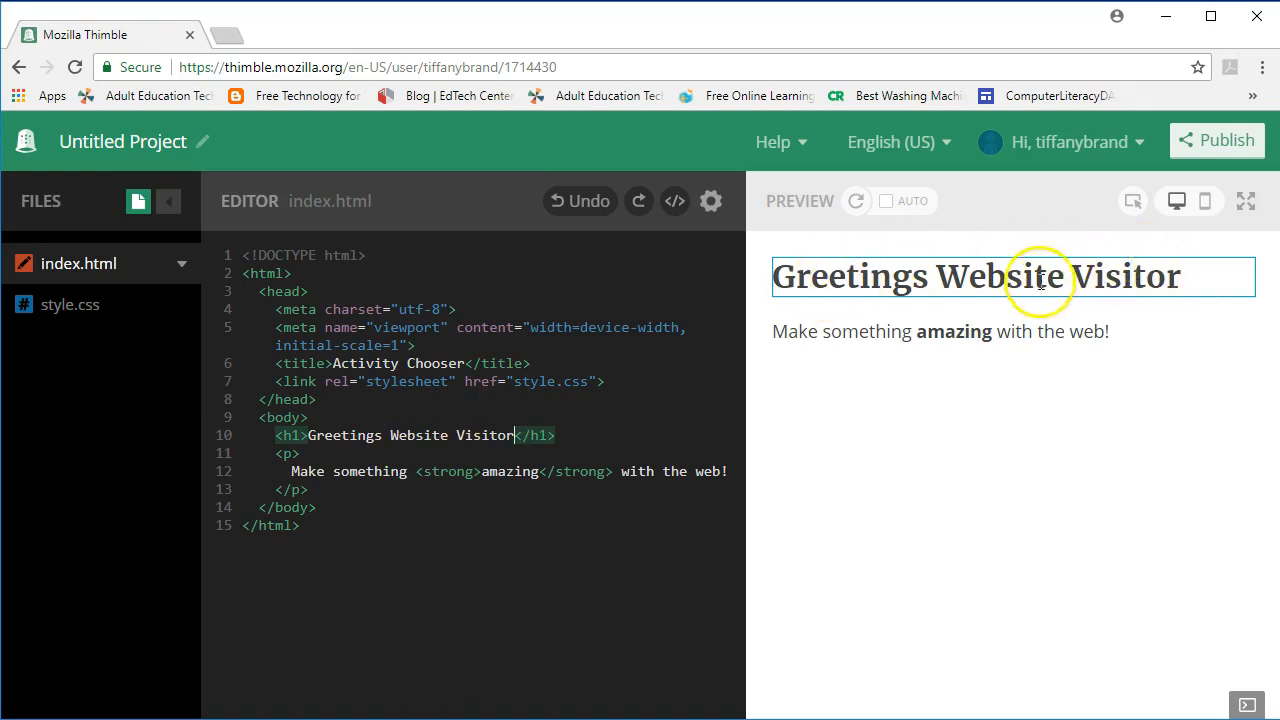
pyautogui.moveTo(816, 376)
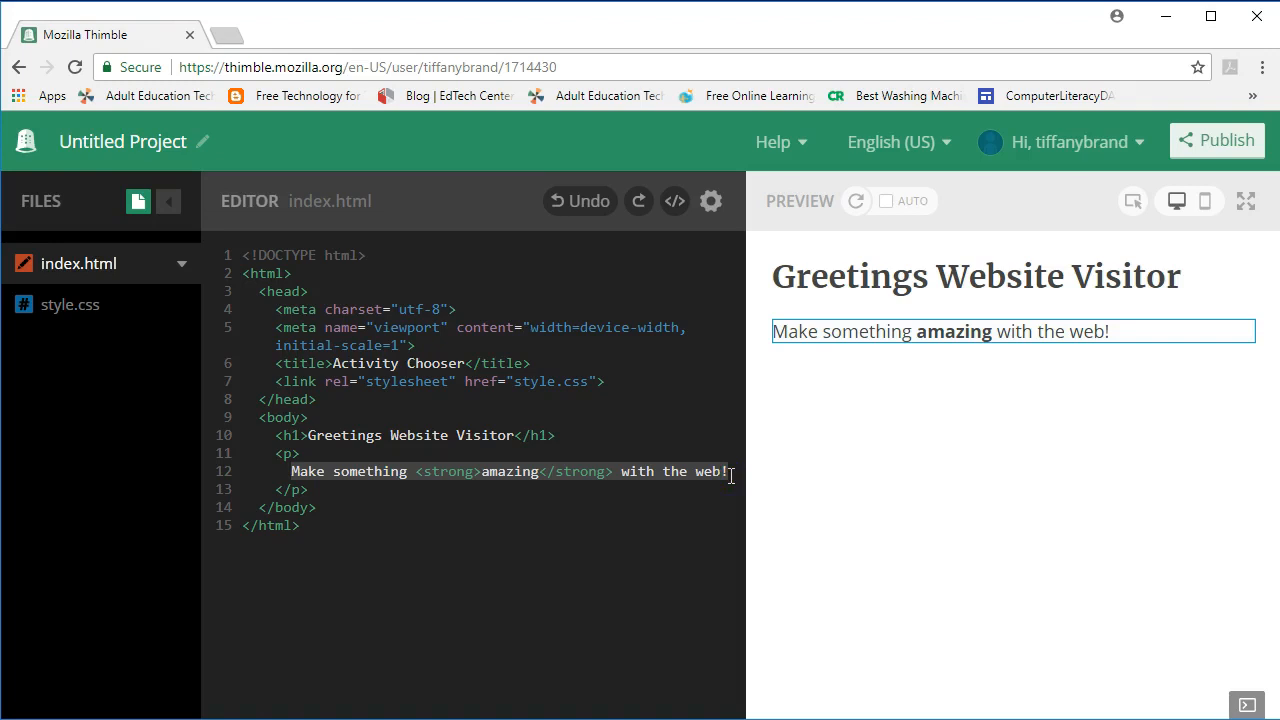
# - Replace the paragraph on line 12 with 'What would you like to do today?'
pyautogui.write('What would you like to do t')
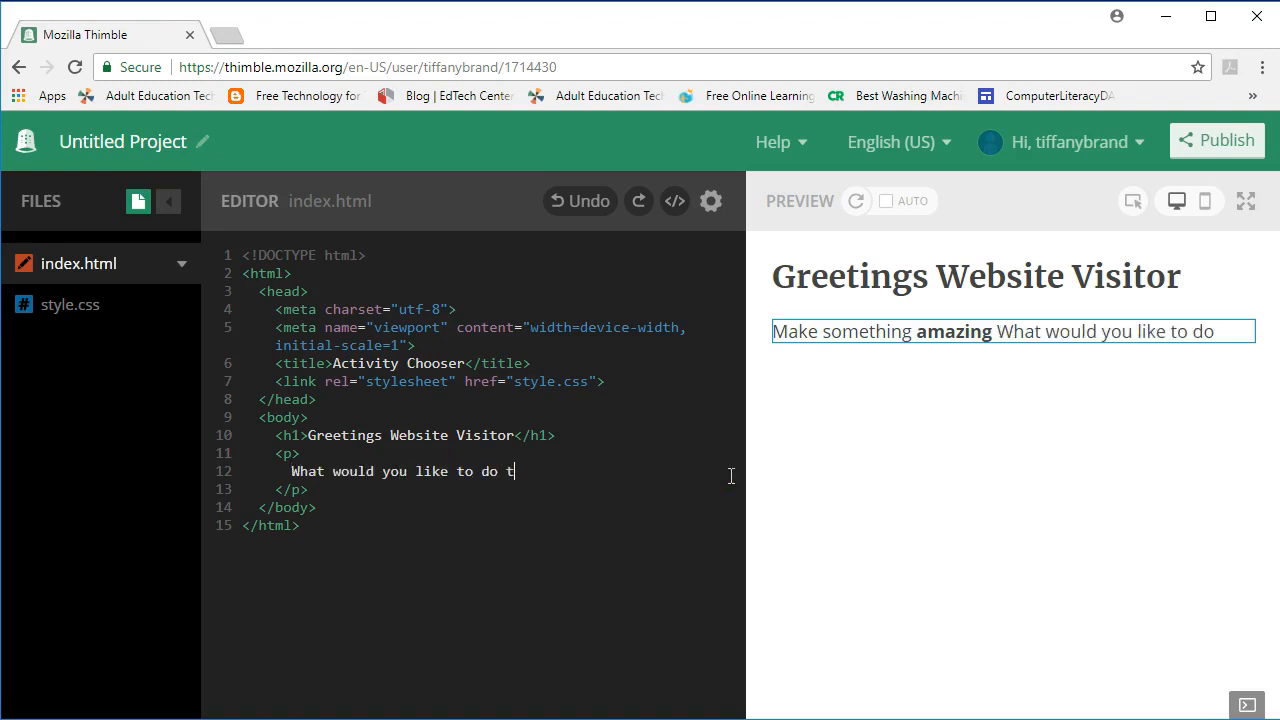
pyautogui.write('oday?')
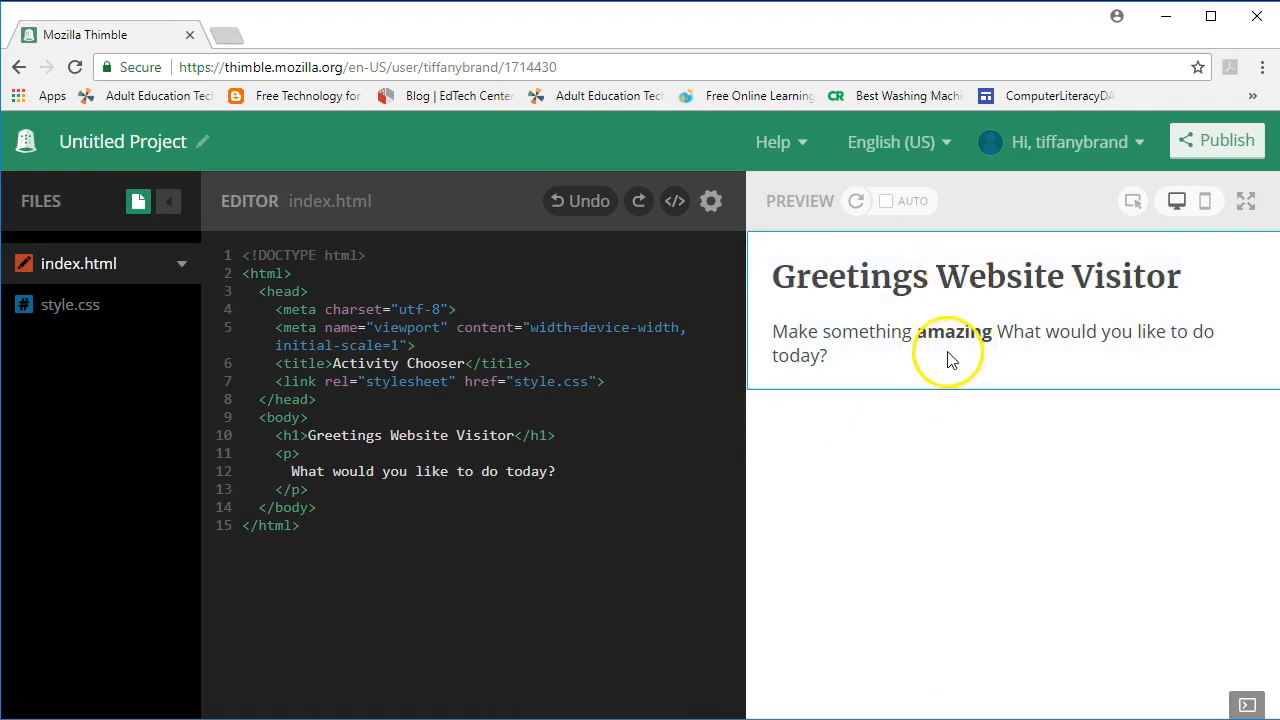
pyautogui.moveTo(922, 364)
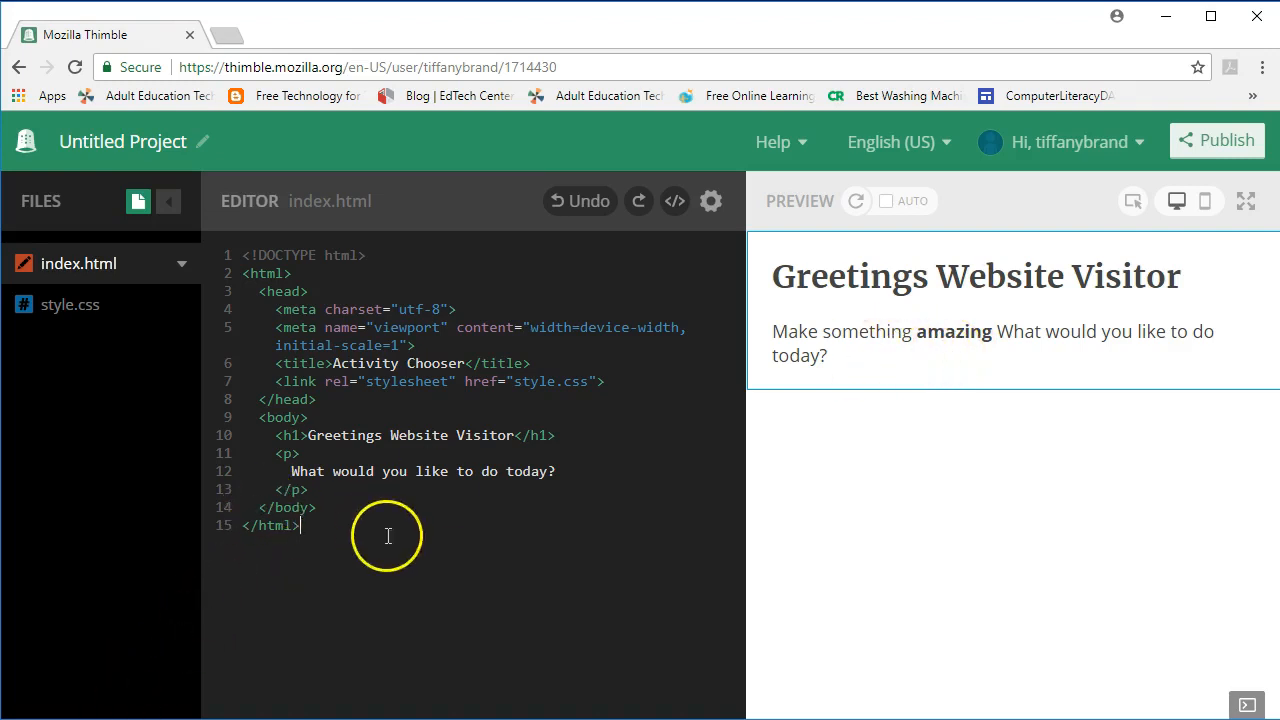
pyautogui.moveTo(418, 536)
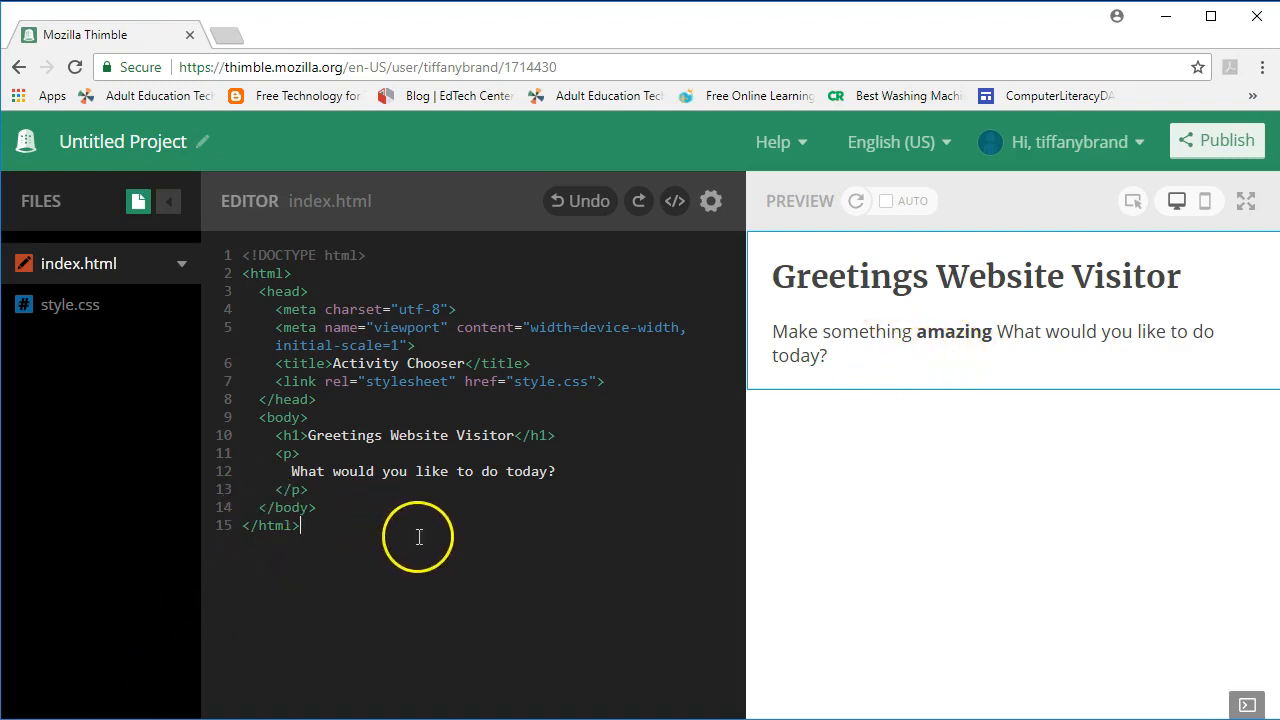
pyautogui.moveTo(674, 432)
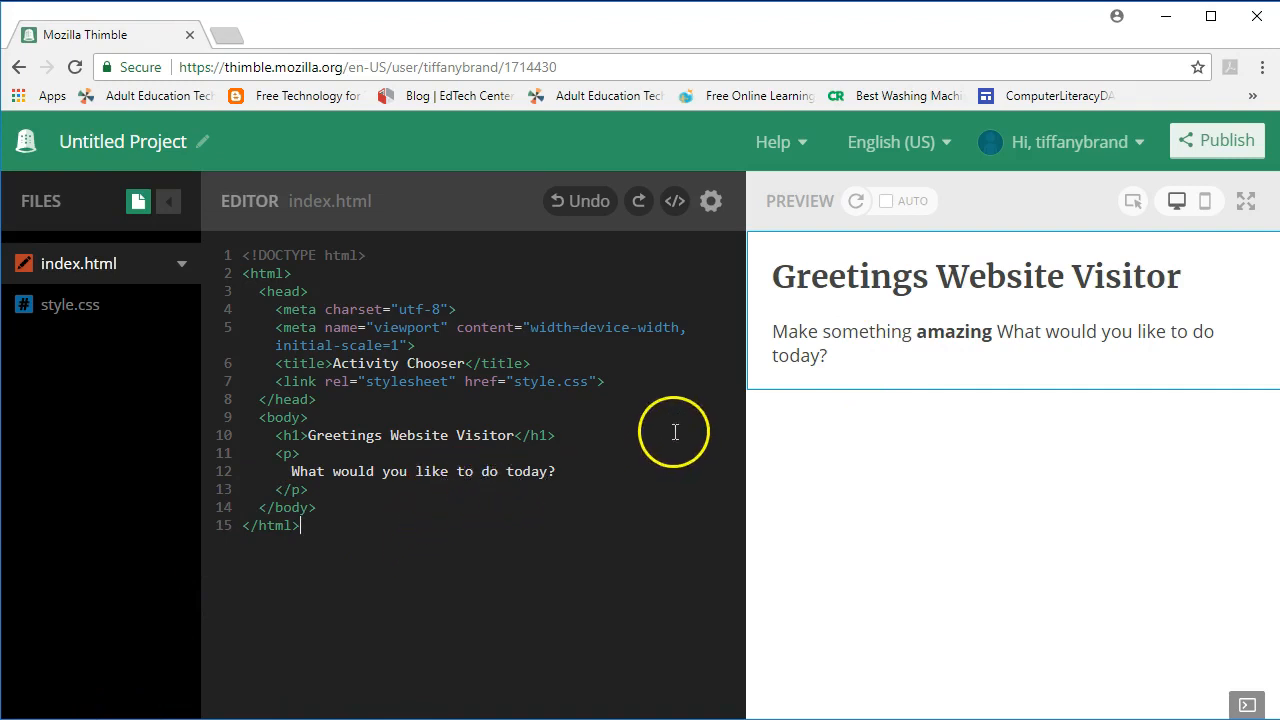
pyautogui.moveTo(790, 310)
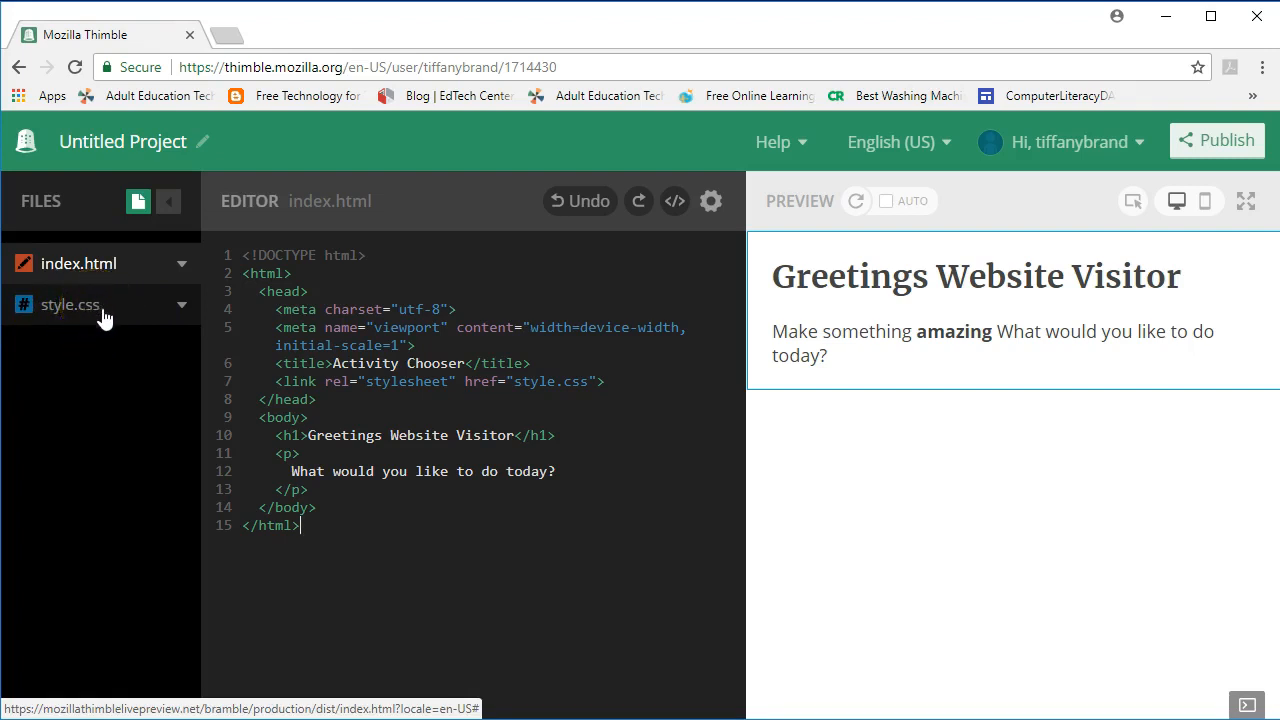
pyautogui.moveTo(118, 320)
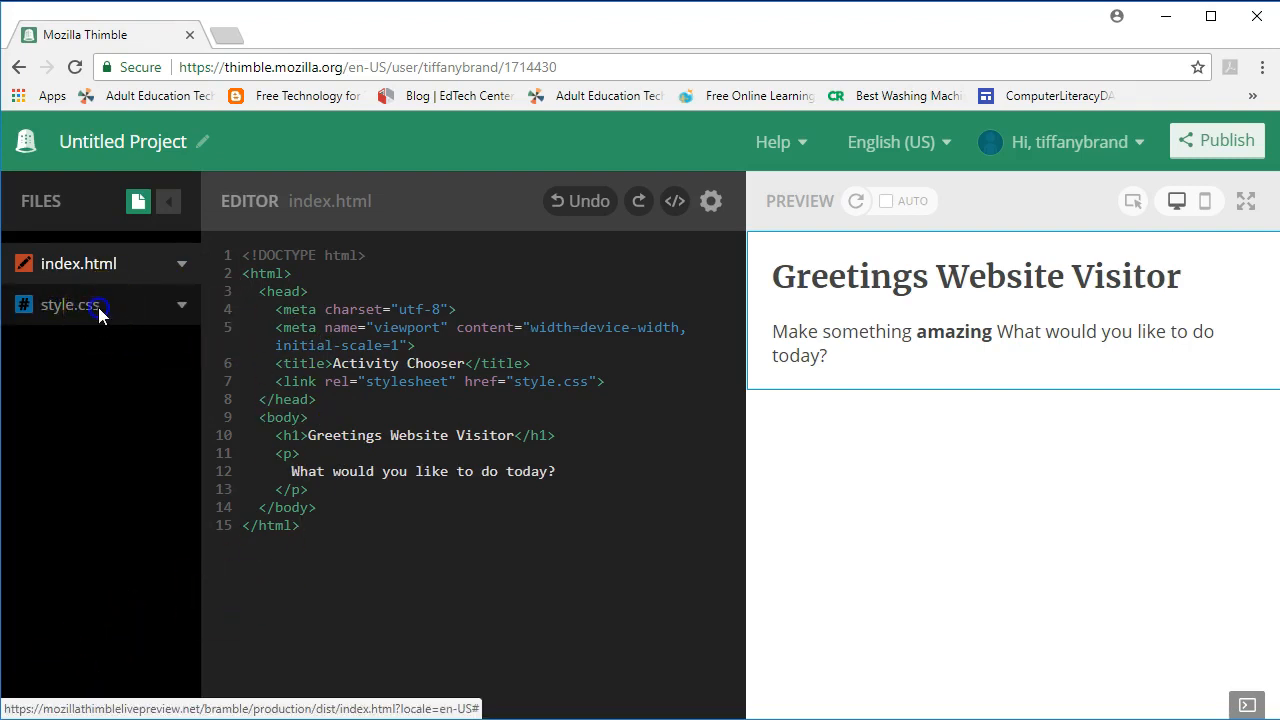
# - Remove 'Make something amazing' from the paragraph in index.html and reopen style.css
pyautogui.click(70, 304)
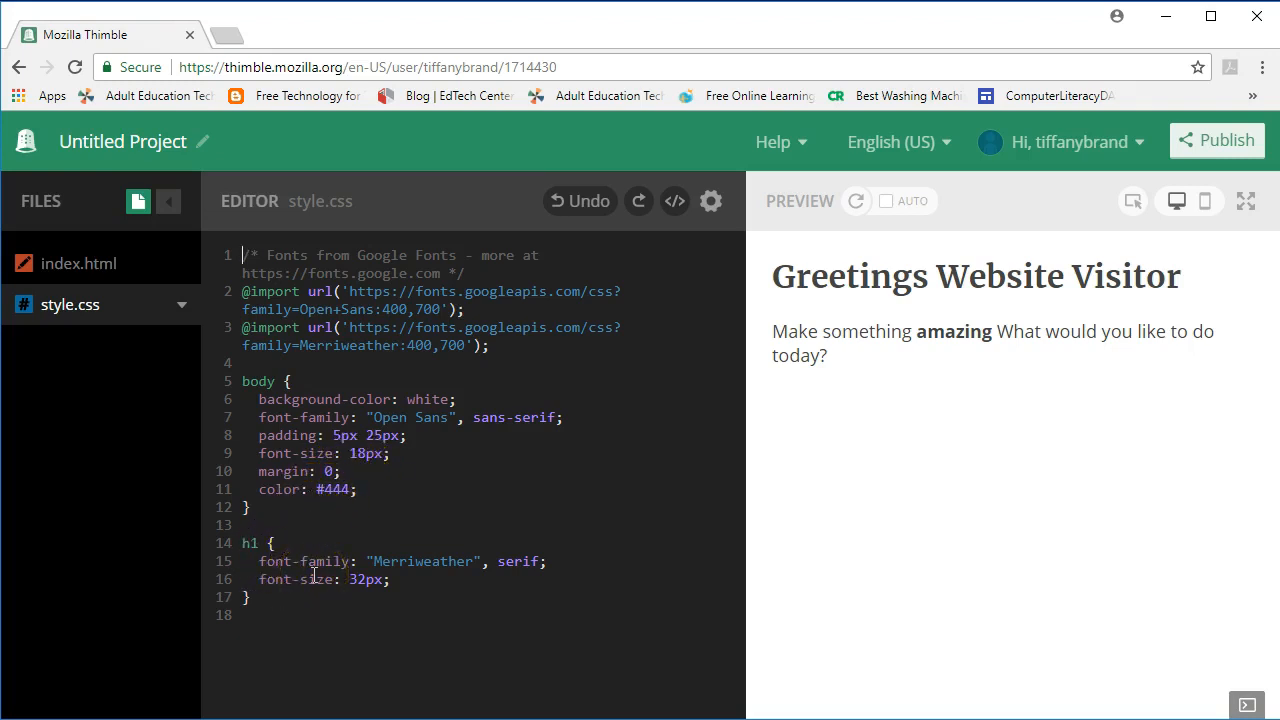
pyautogui.click(80, 264)
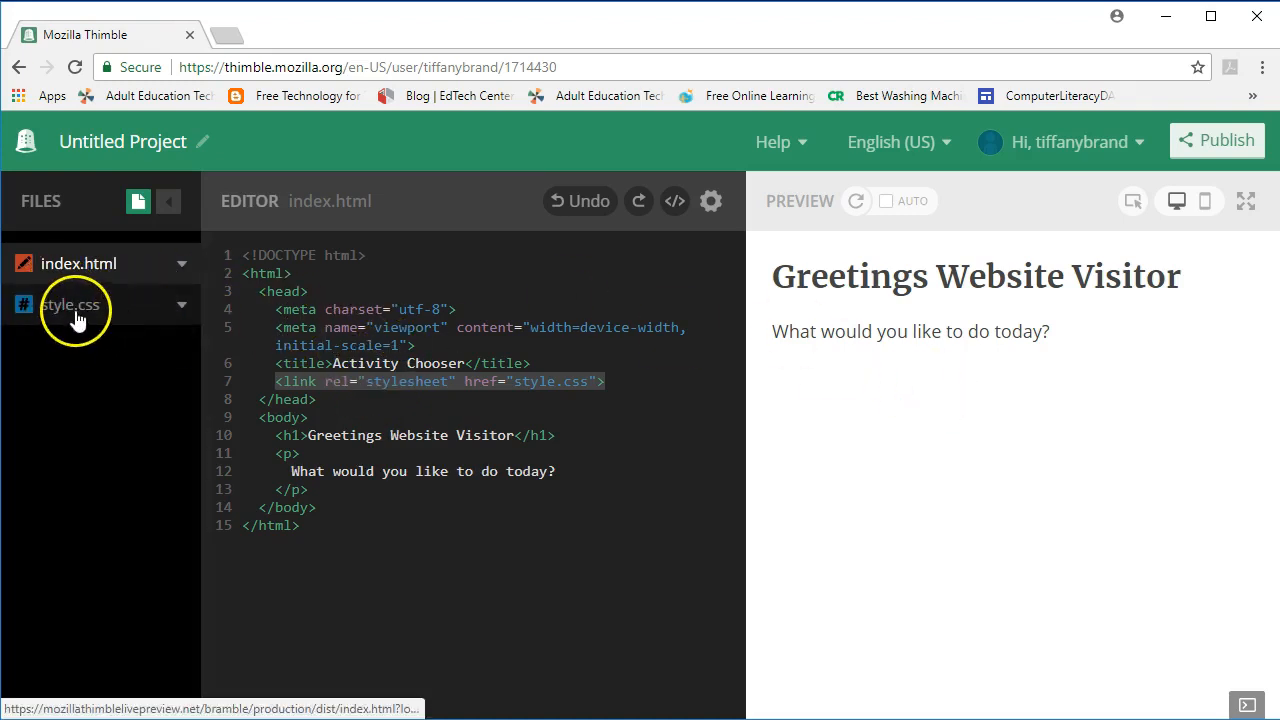
pyautogui.click(72, 304)
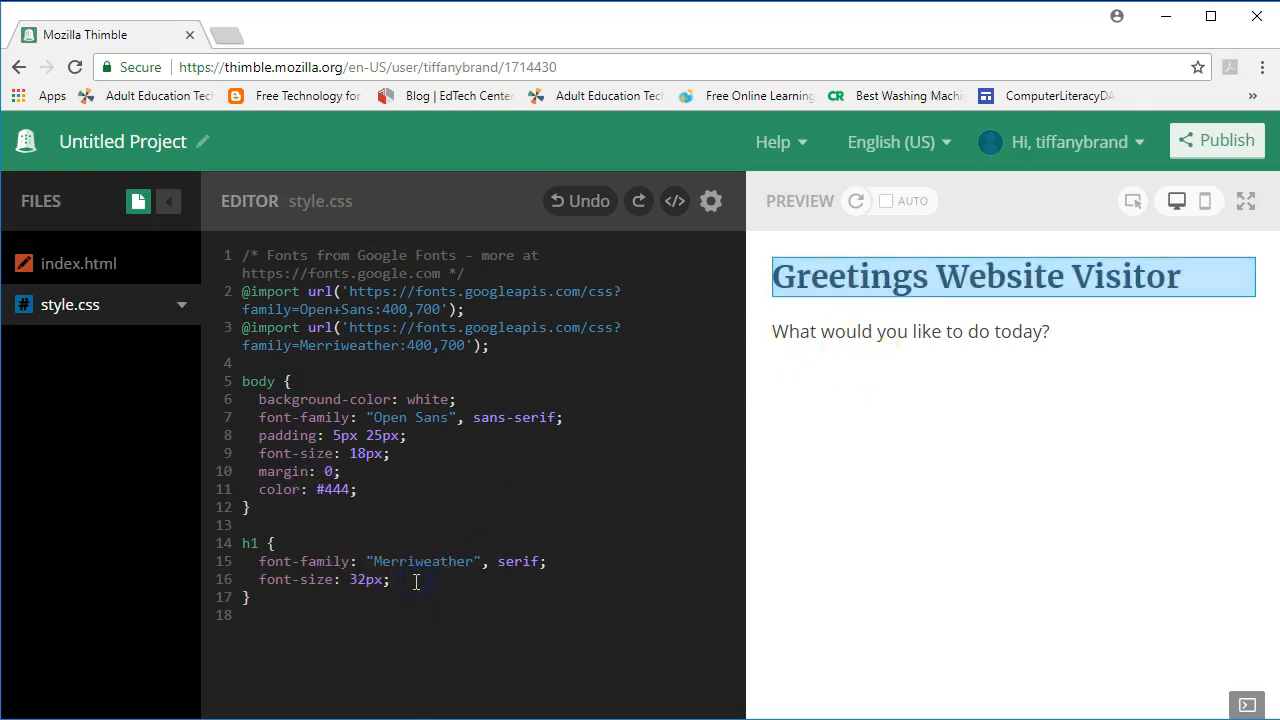
# - Add a color to the h1 rule, starting from crimson and settling on magenta #dc14b6
pyautogui.write('color:')
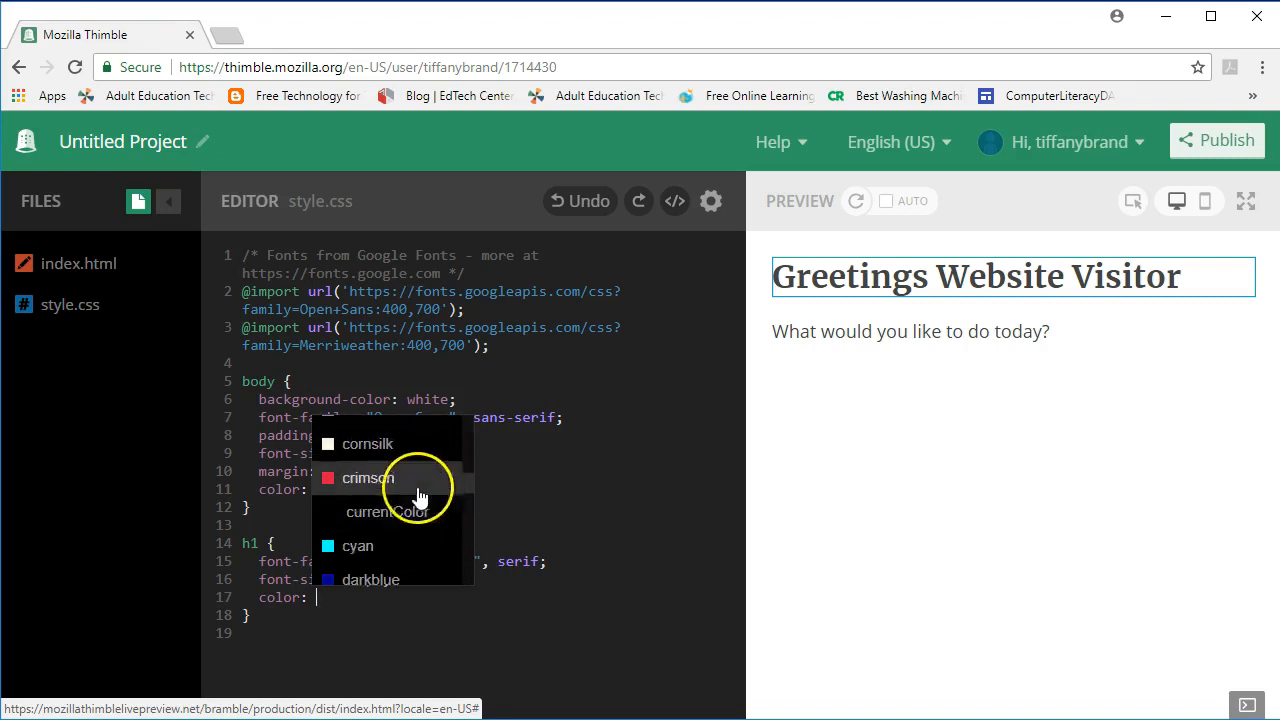
pyautogui.click(368, 476)
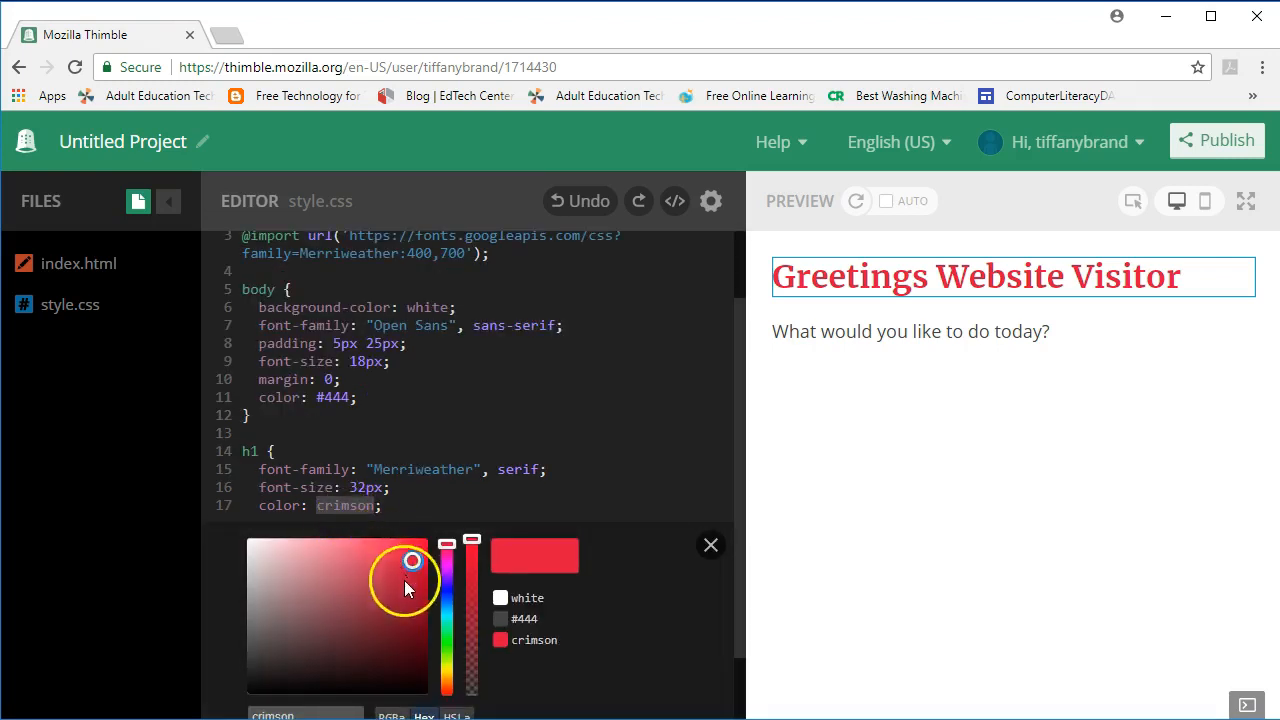
pyautogui.moveTo(444, 560); pyautogui.dragTo(444, 584)
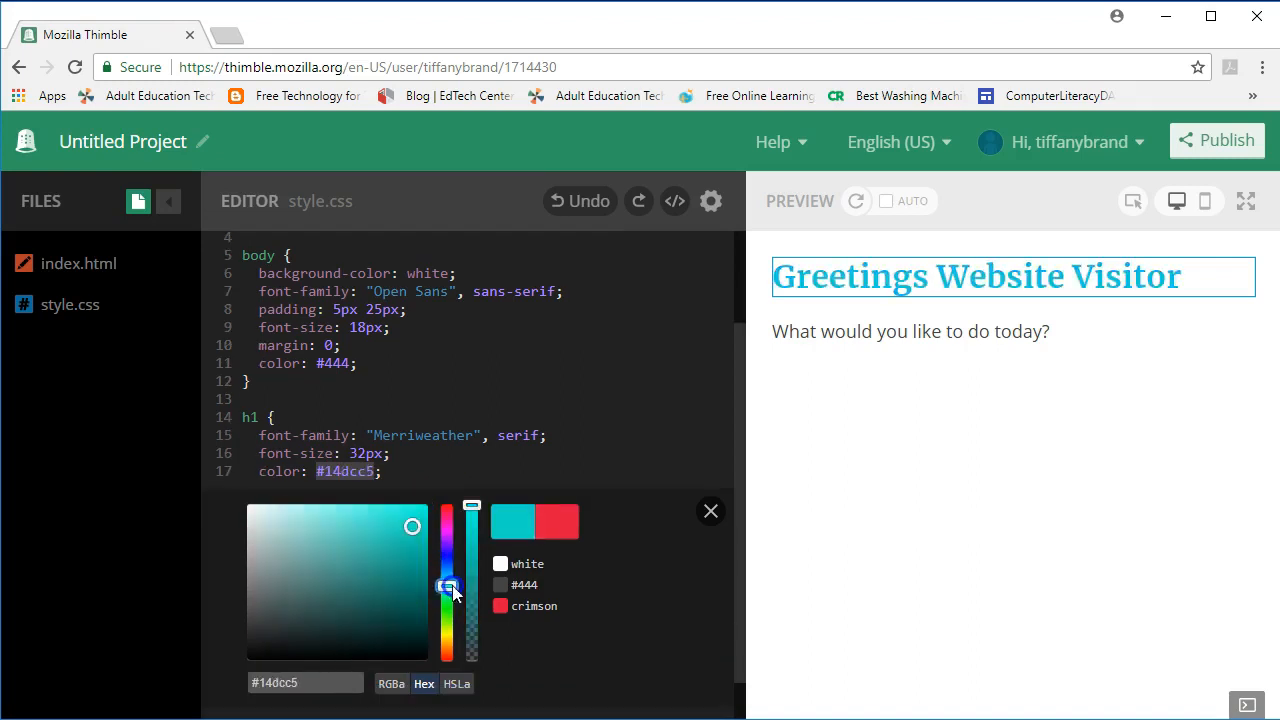
pyautogui.moveTo(448, 588); pyautogui.dragTo(448, 528)
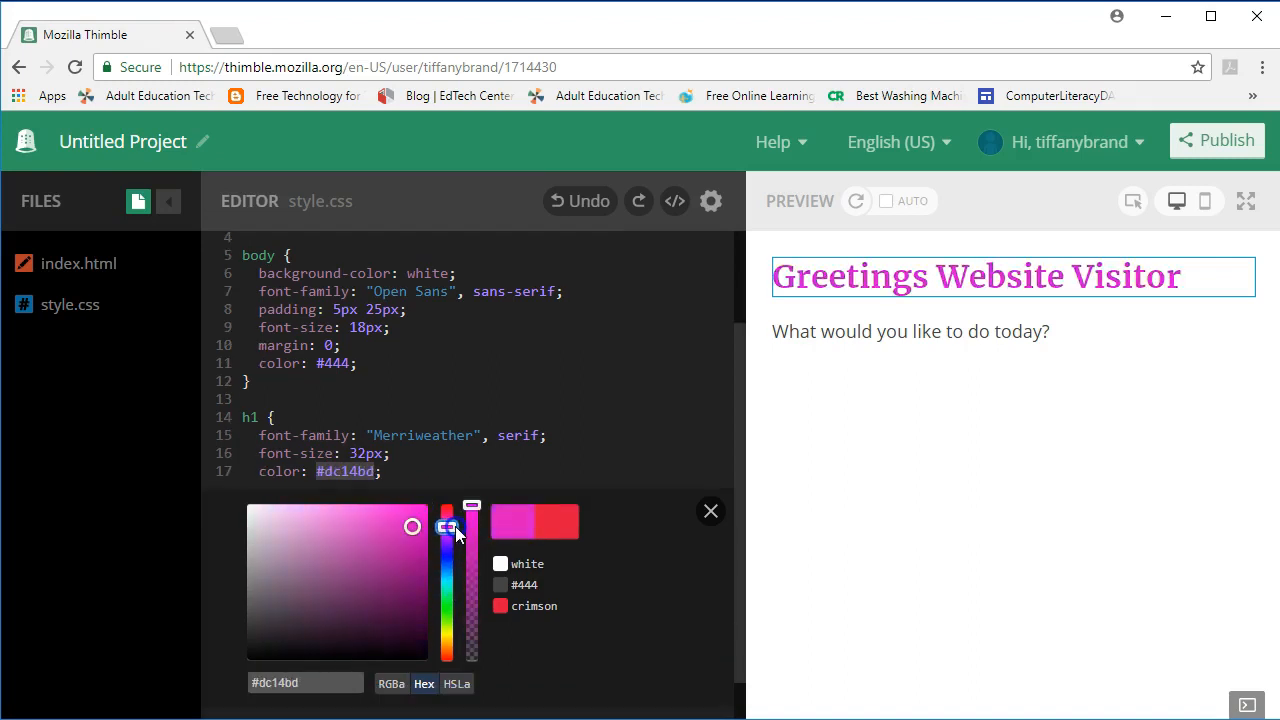
pyautogui.click(518, 524)
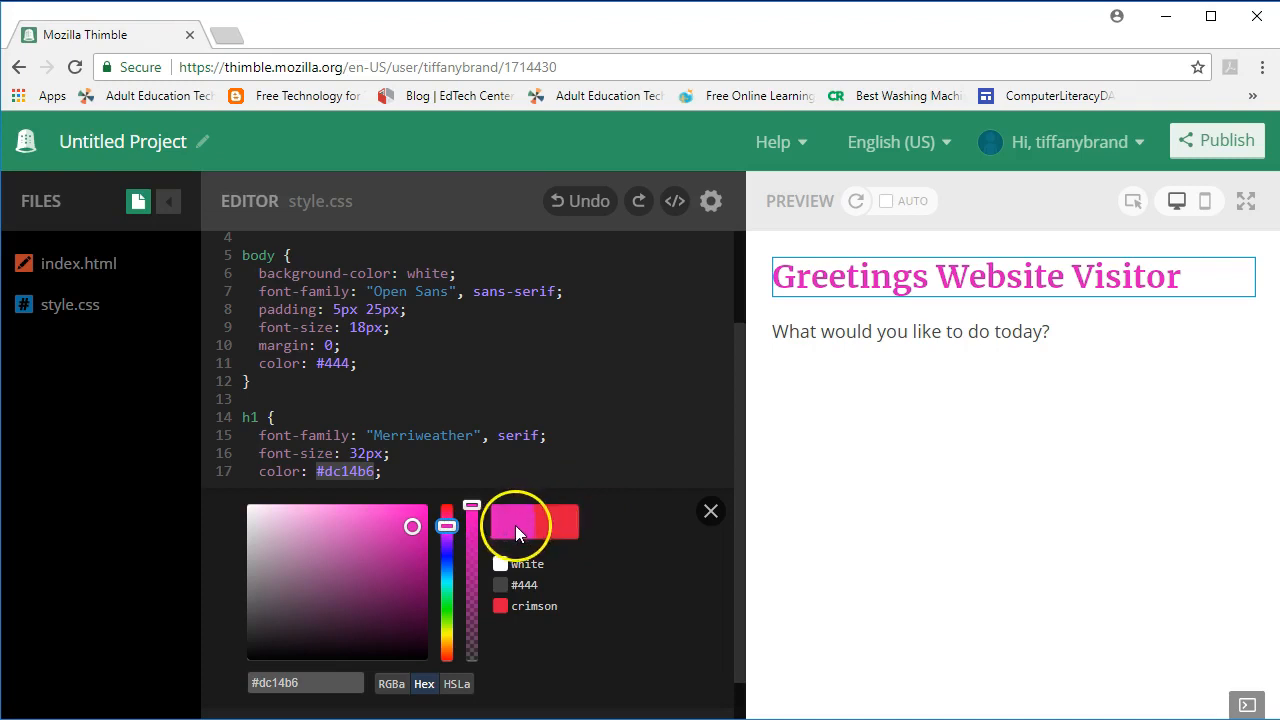
pyautogui.click(710, 512)
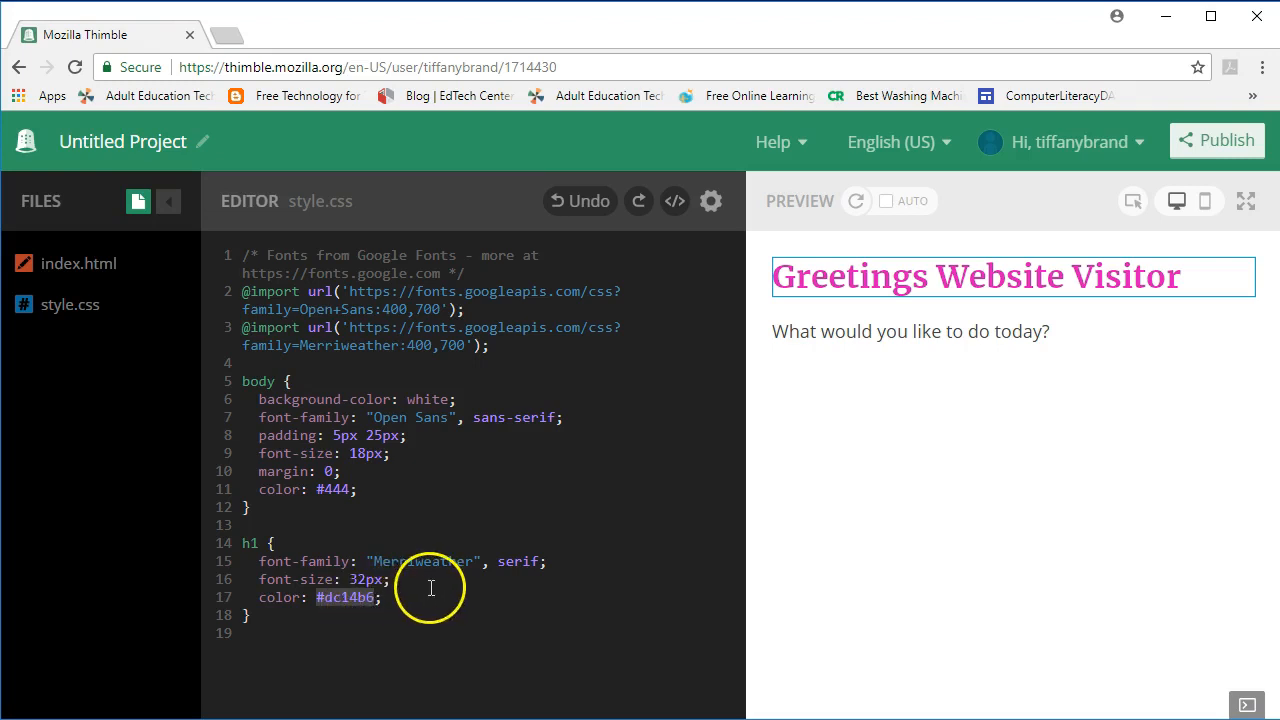
pyautogui.moveTo(452, 560)
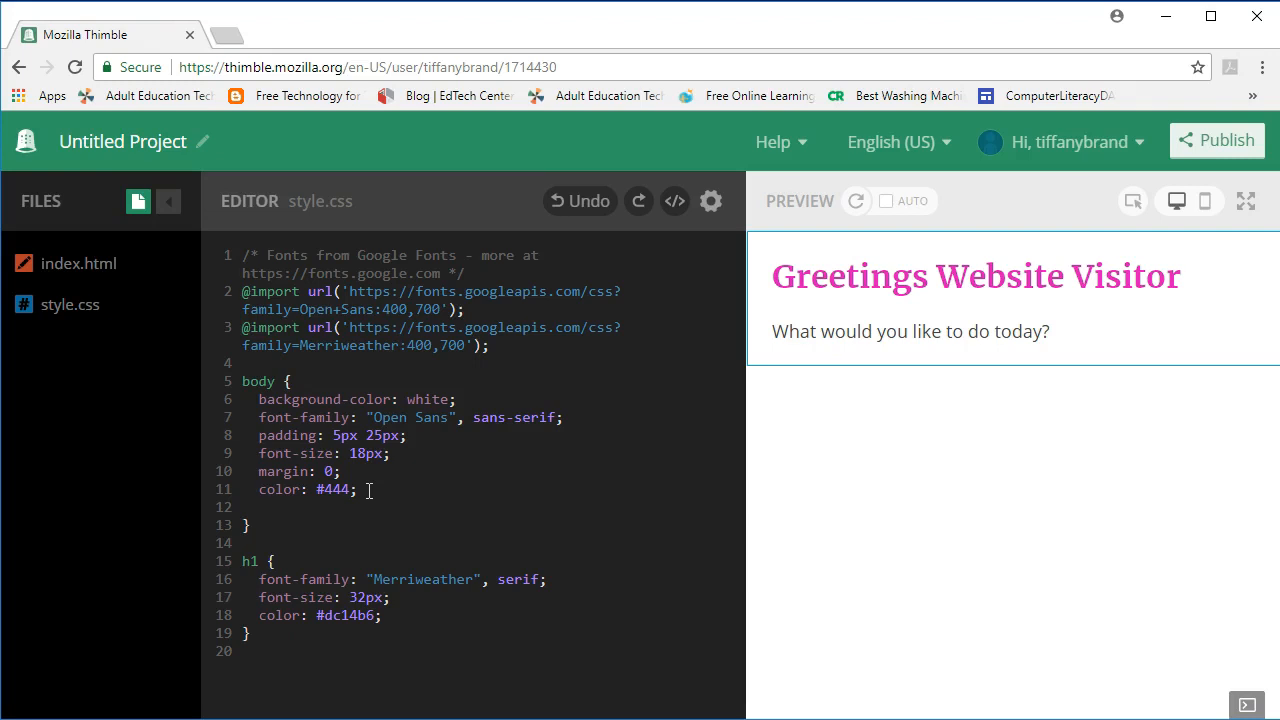
# - Add 'text-align: center;' to the body rule
pyautogui.write('text')
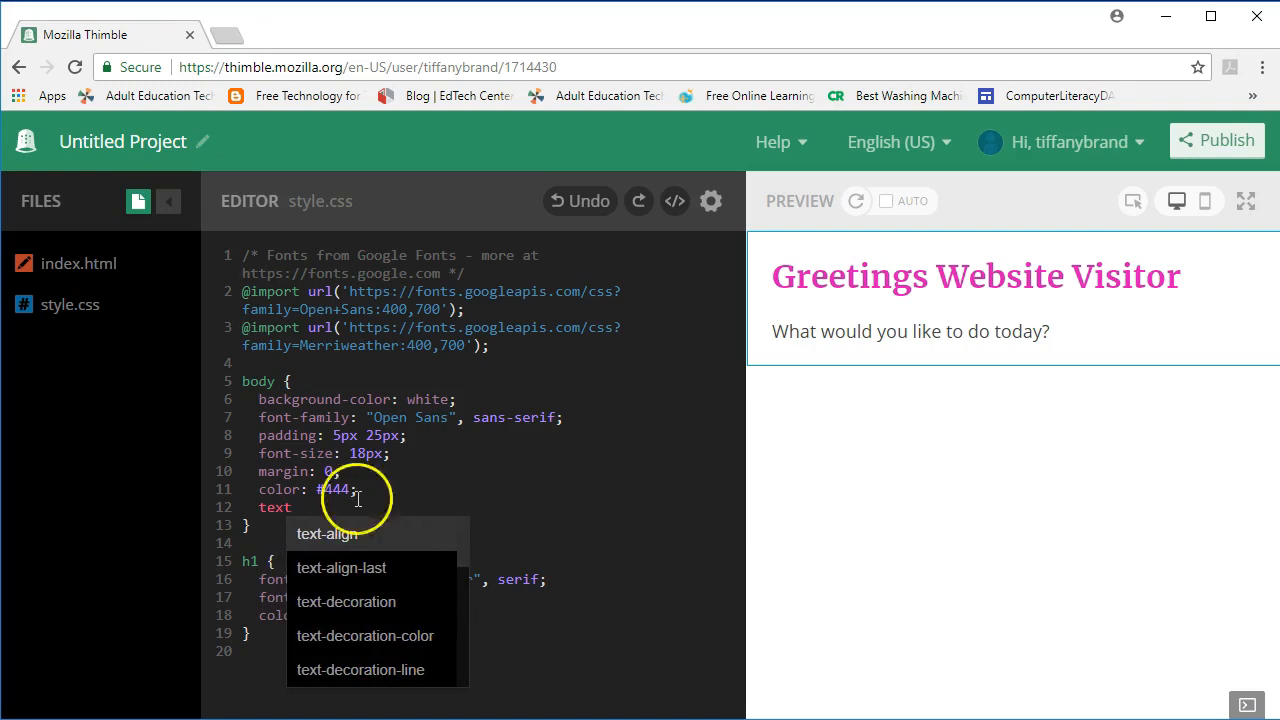
pyautogui.click(328, 532)
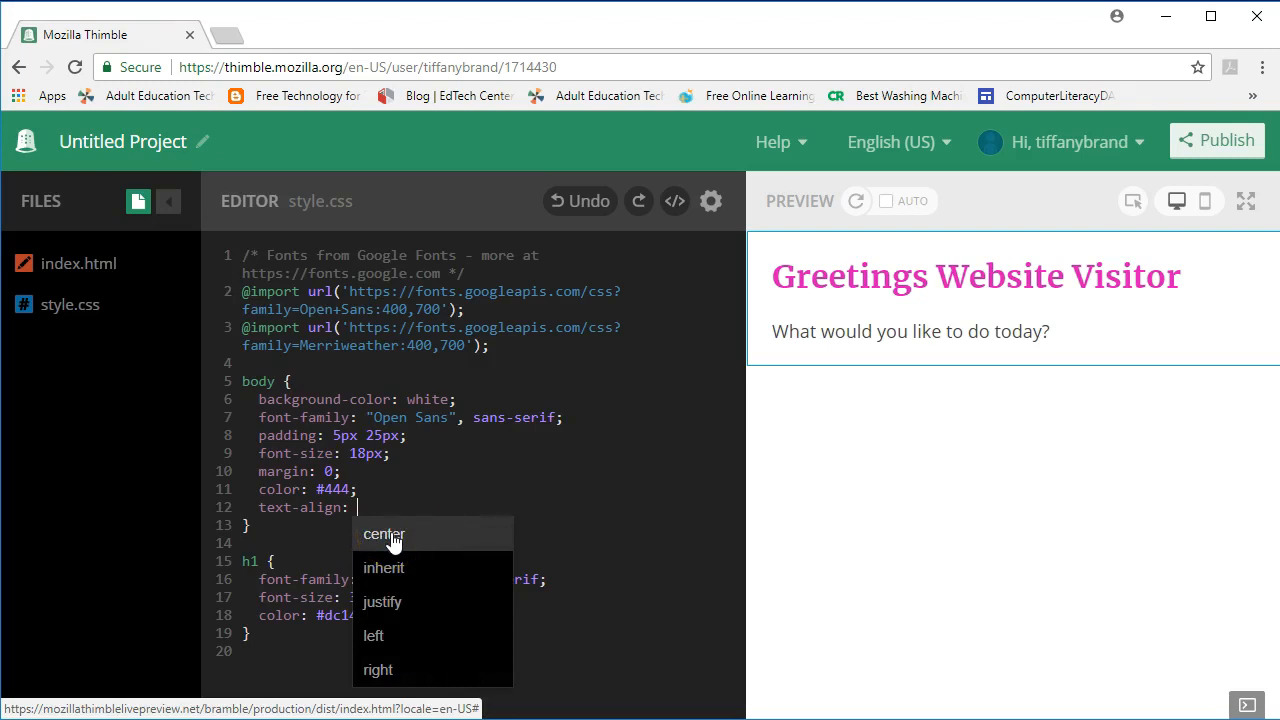
pyautogui.click(384, 532)
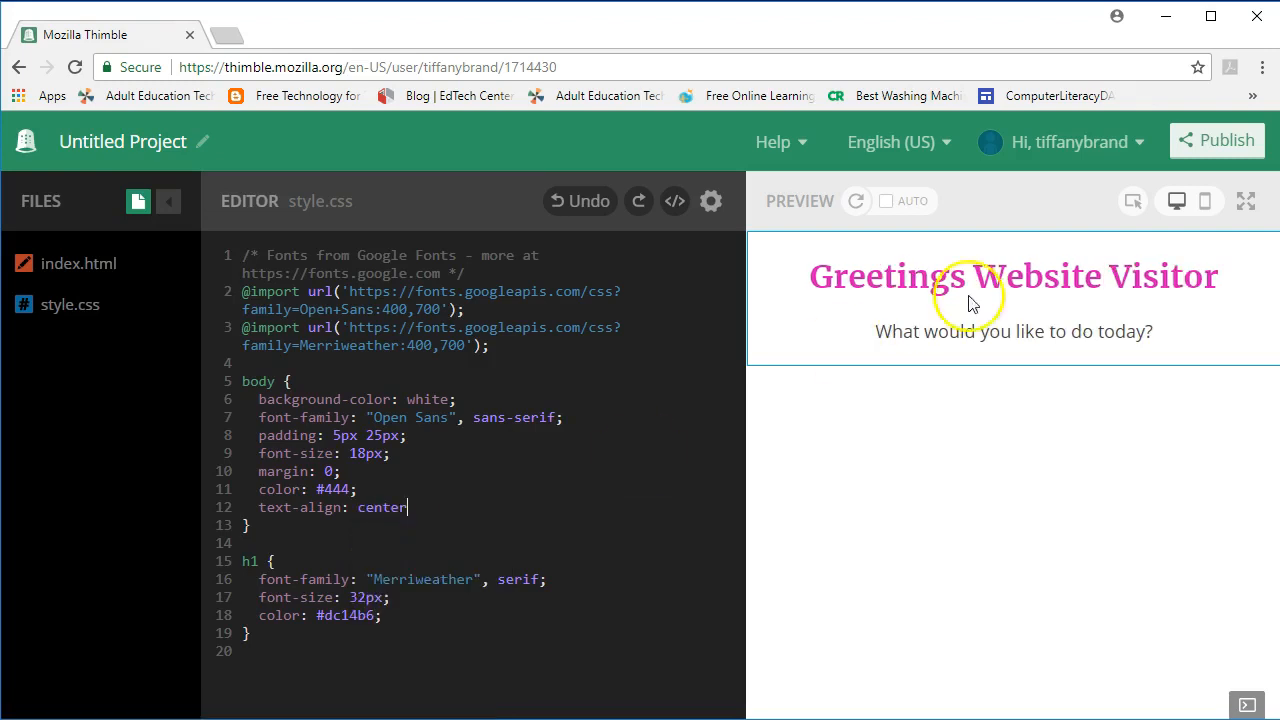
pyautogui.write(';')
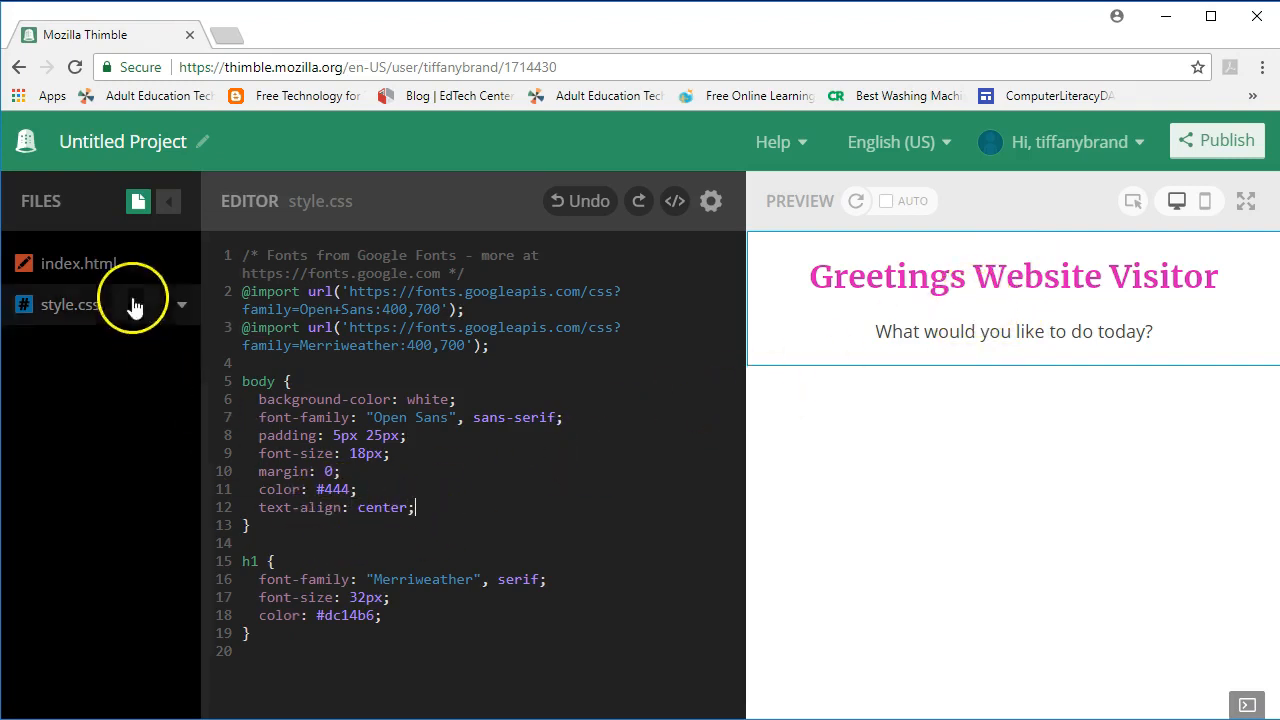
# - Switch to index.html and place the cursor below the paragraph
pyautogui.click(80, 264)
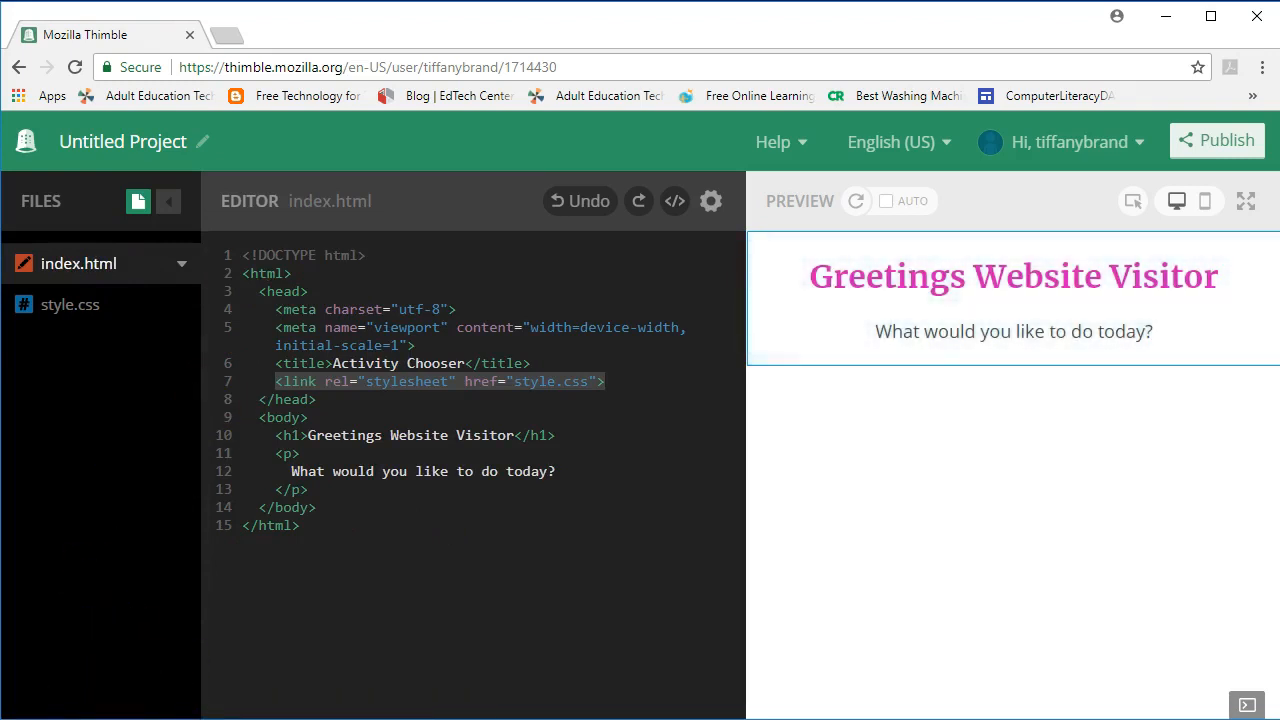
pyautogui.moveTo(482, 580)
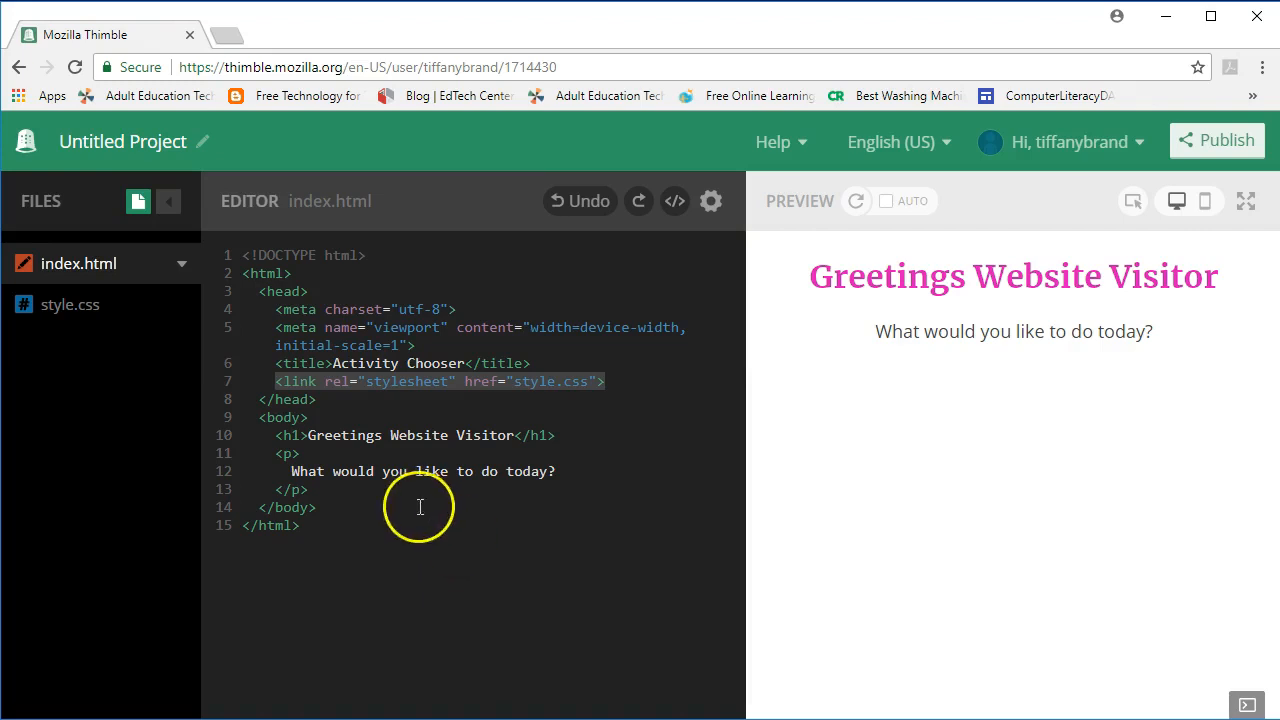
pyautogui.click(316, 488)
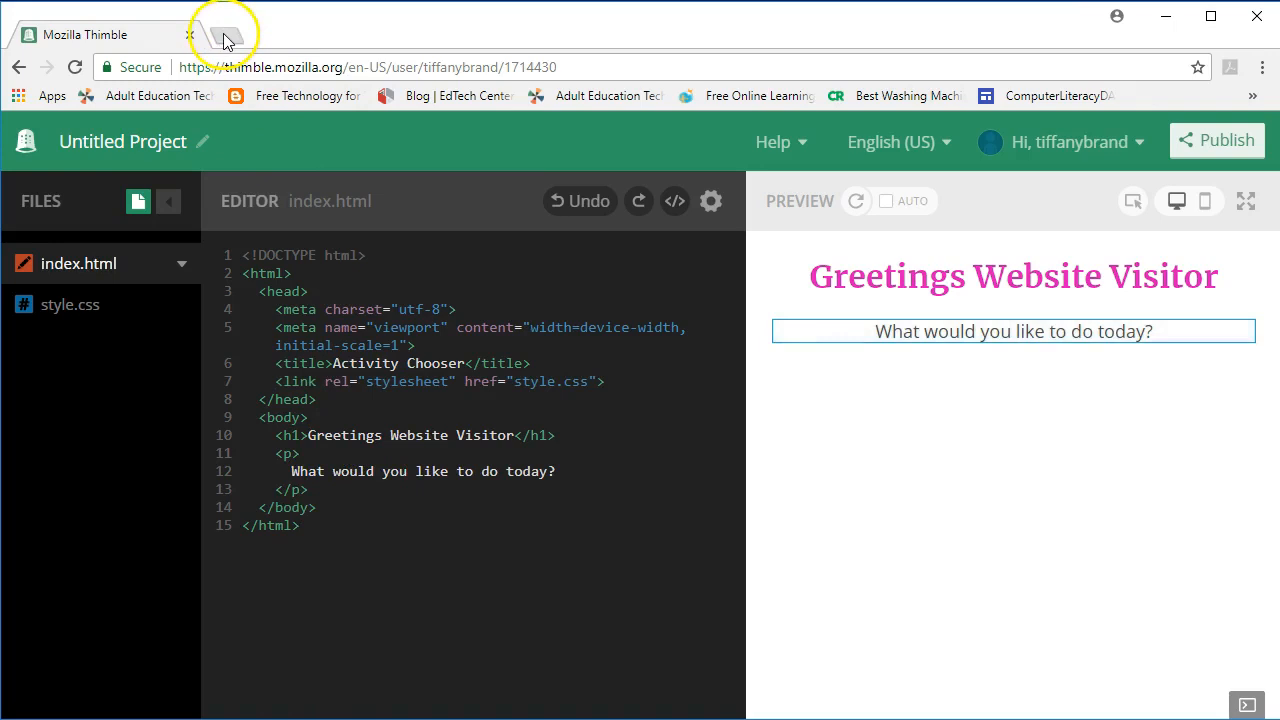
# - In a new tab, search Google Images for 'site:wikipedia.org question mark' and preview the blue circle result
pyautogui.click(226, 36)
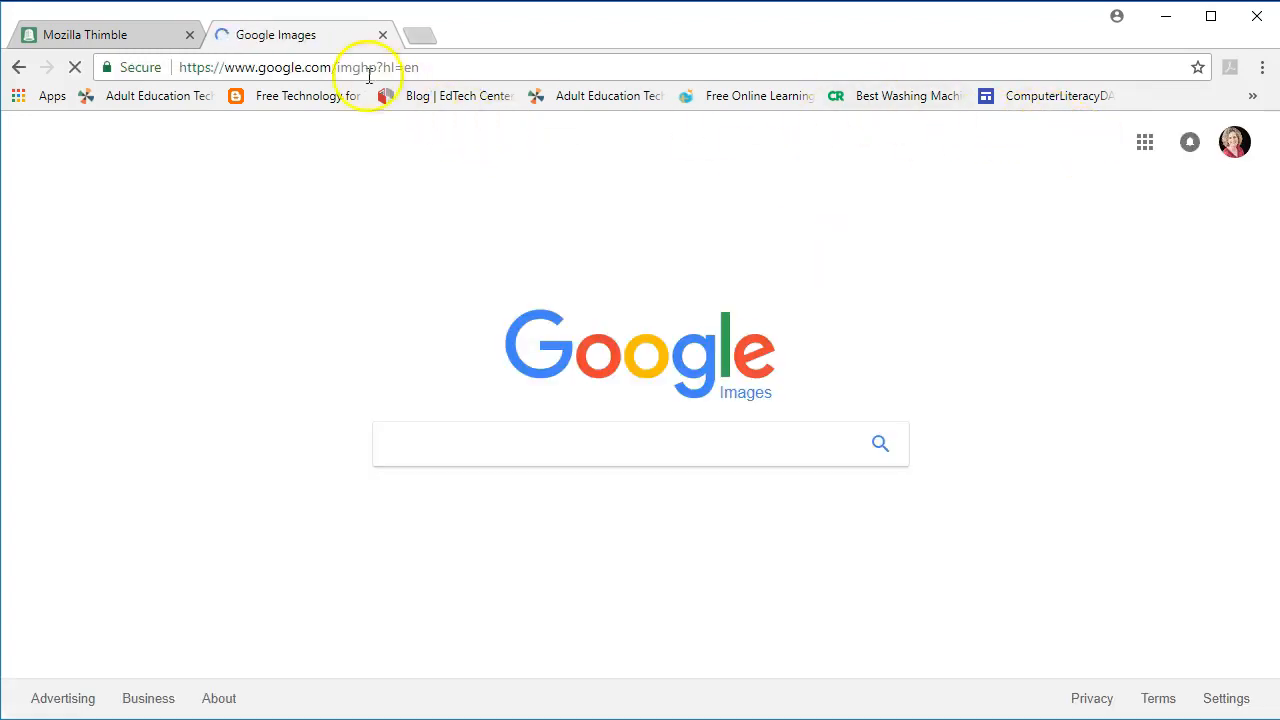
pyautogui.write('site:')
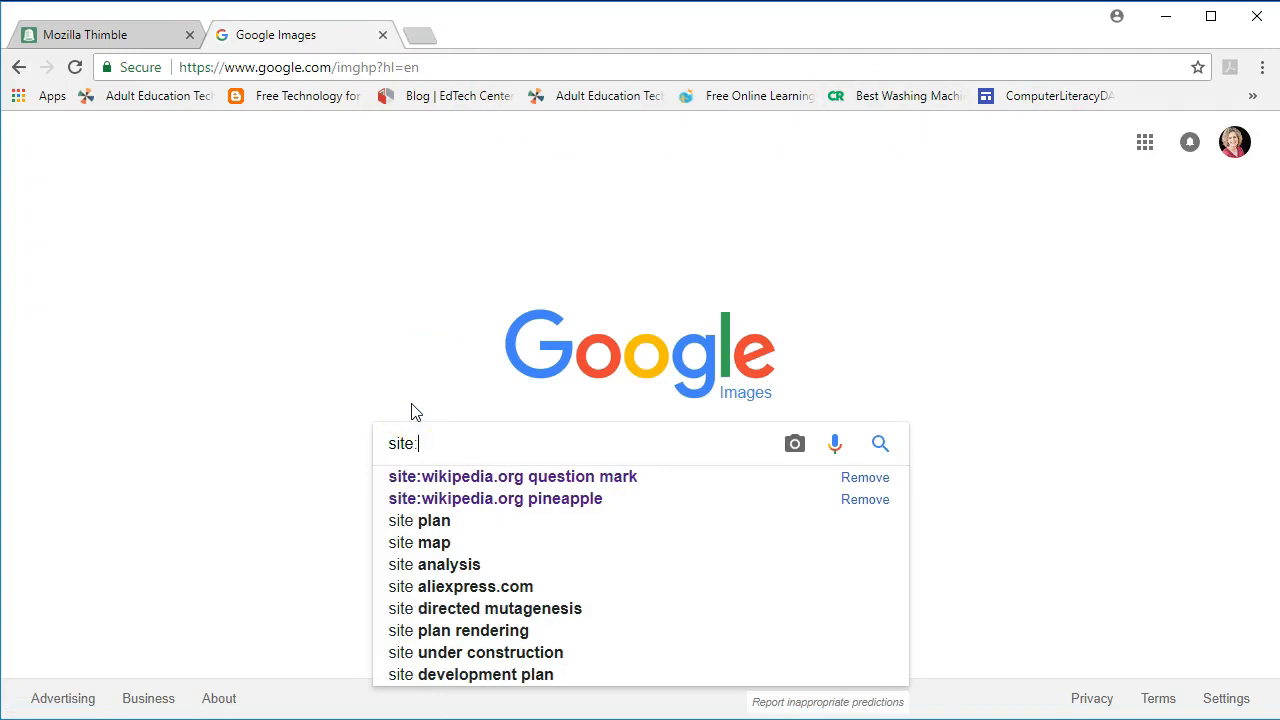
pyautogui.moveTo(490, 476)
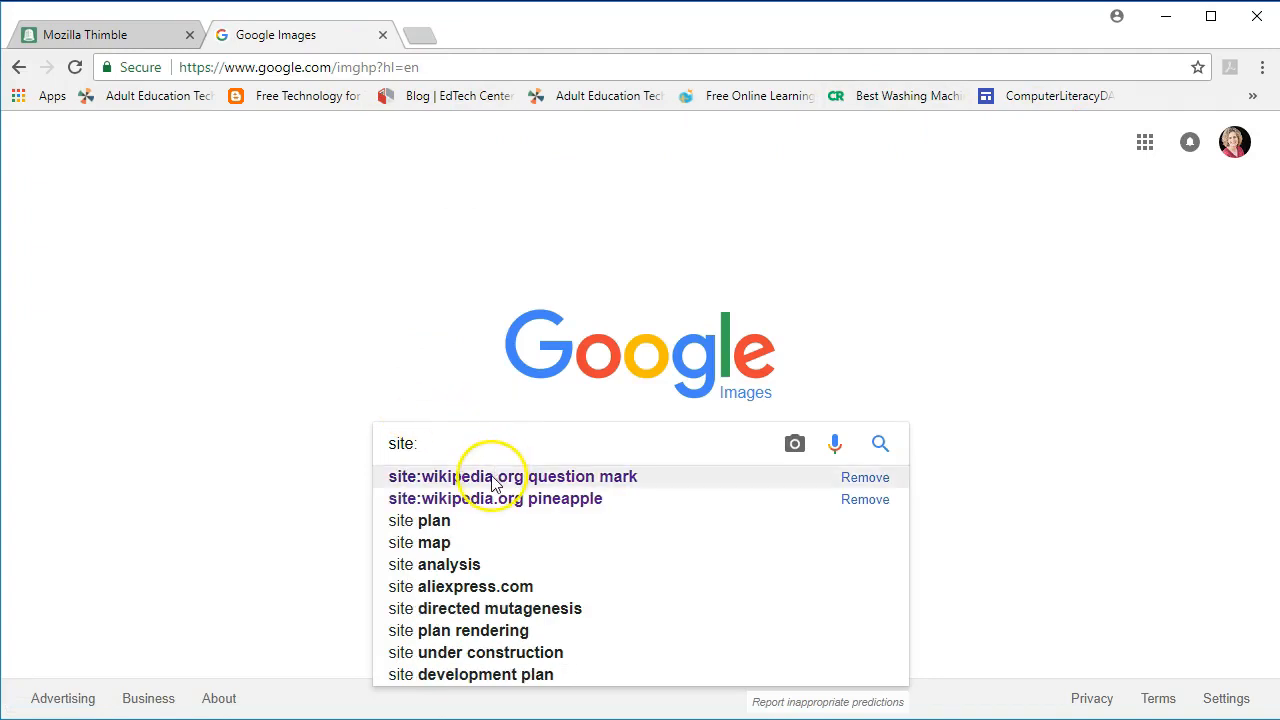
pyautogui.click(512, 476)
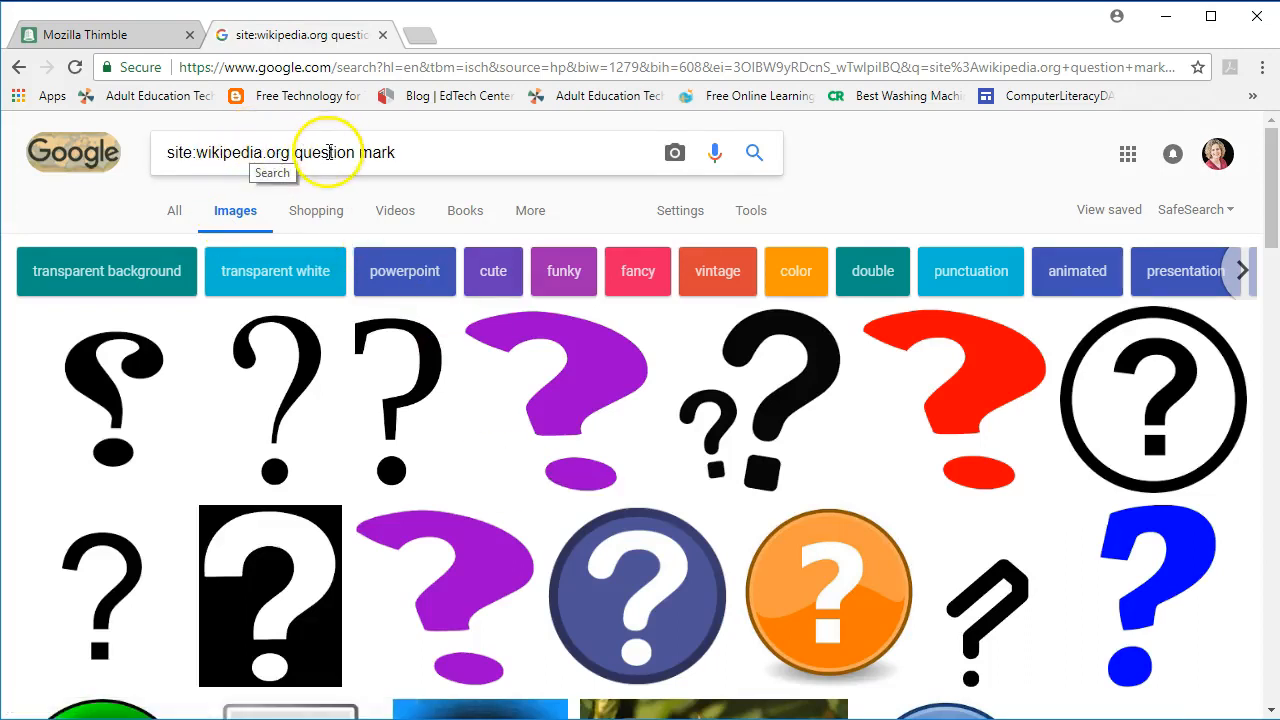
pyautogui.moveTo(612, 420)
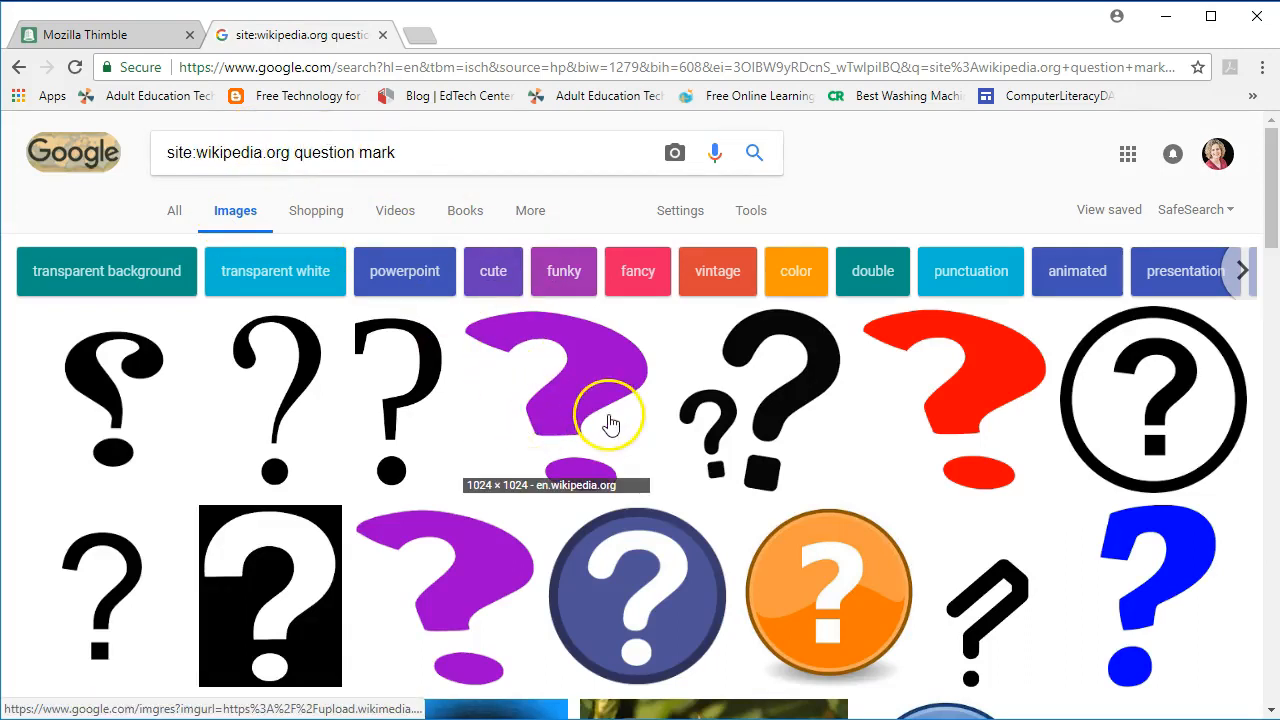
pyautogui.moveTo(636, 572)
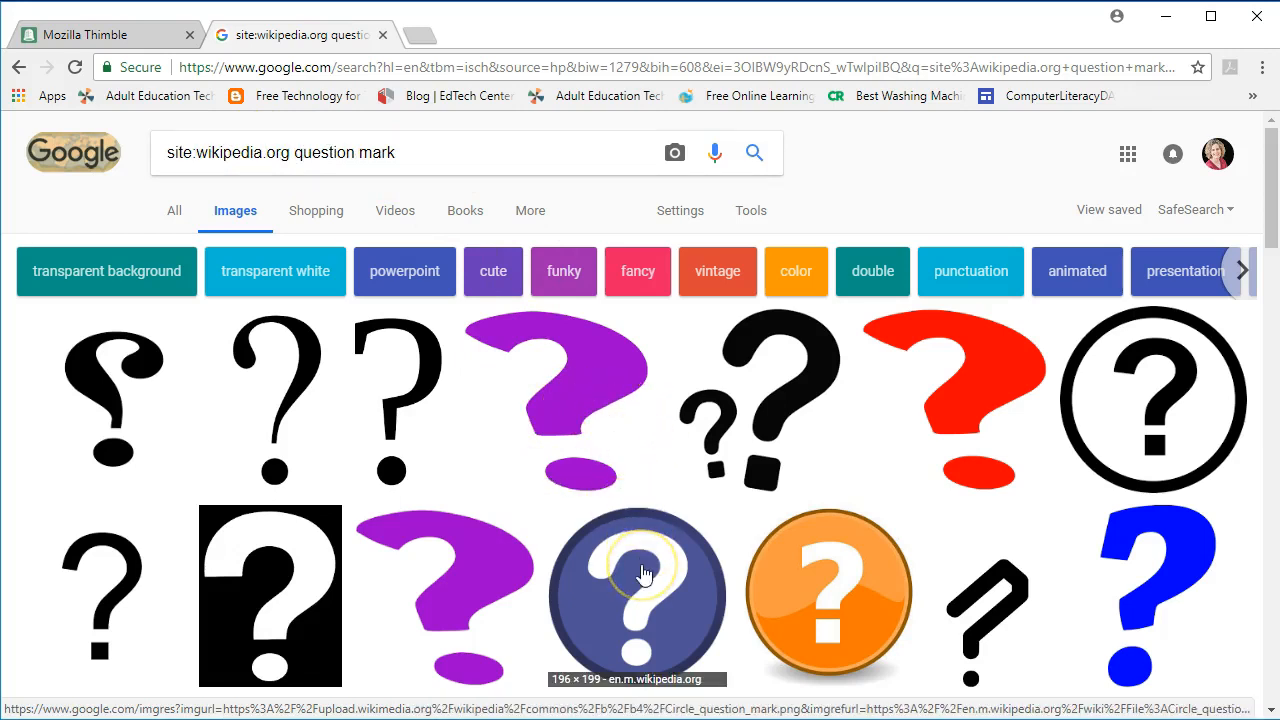
pyautogui.click(636, 596)
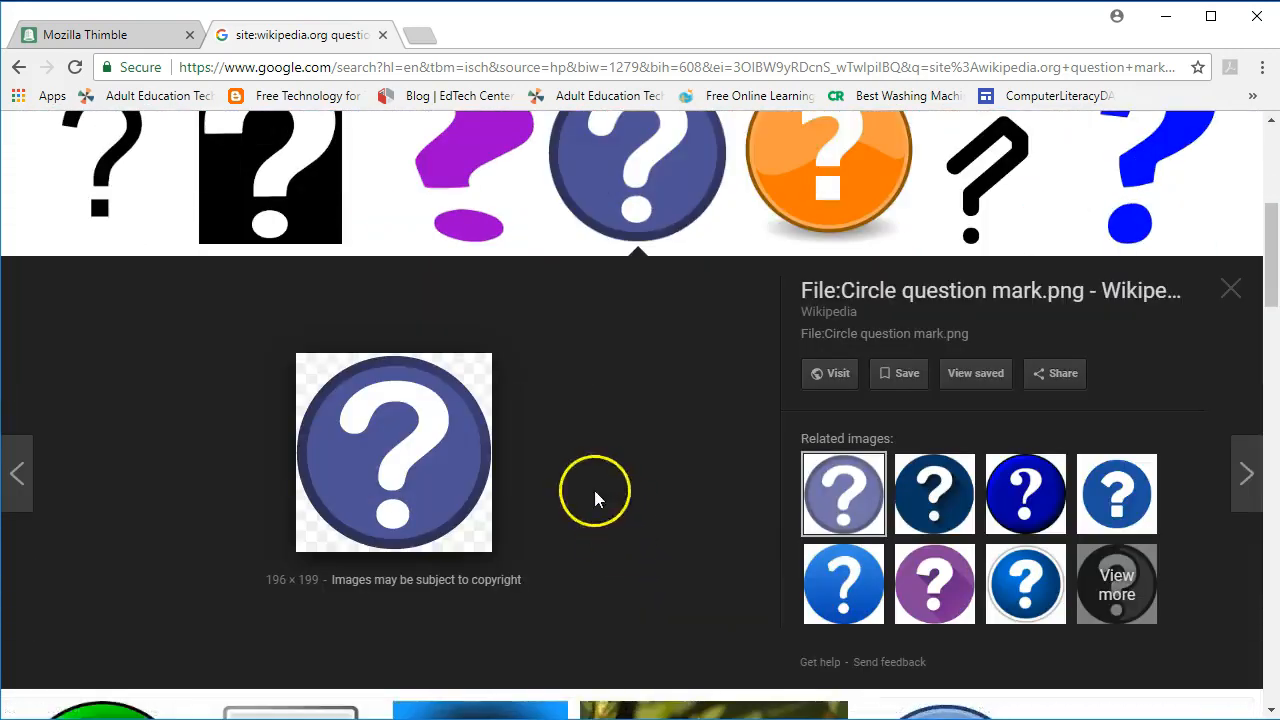
# - Visit the Wikipedia file page for Circle_question_mark.png and copy the image address
pyautogui.click(830, 374)
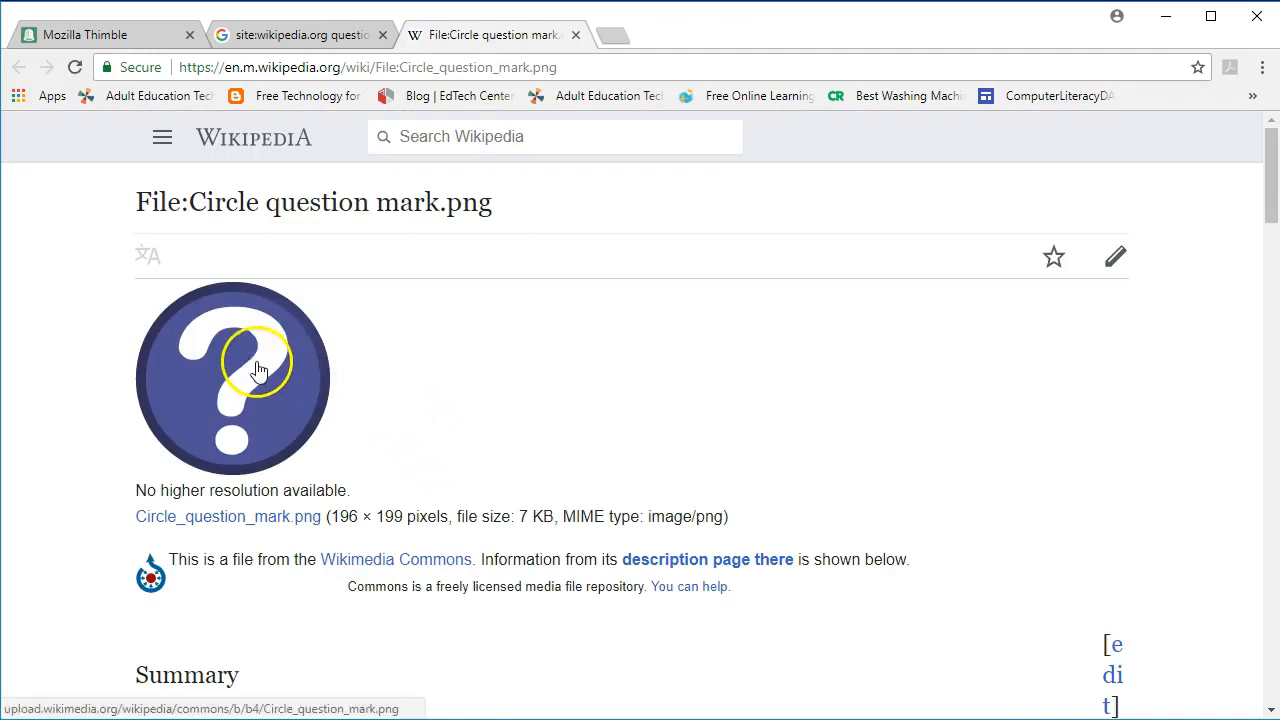
pyautogui.rightClick(258, 370)
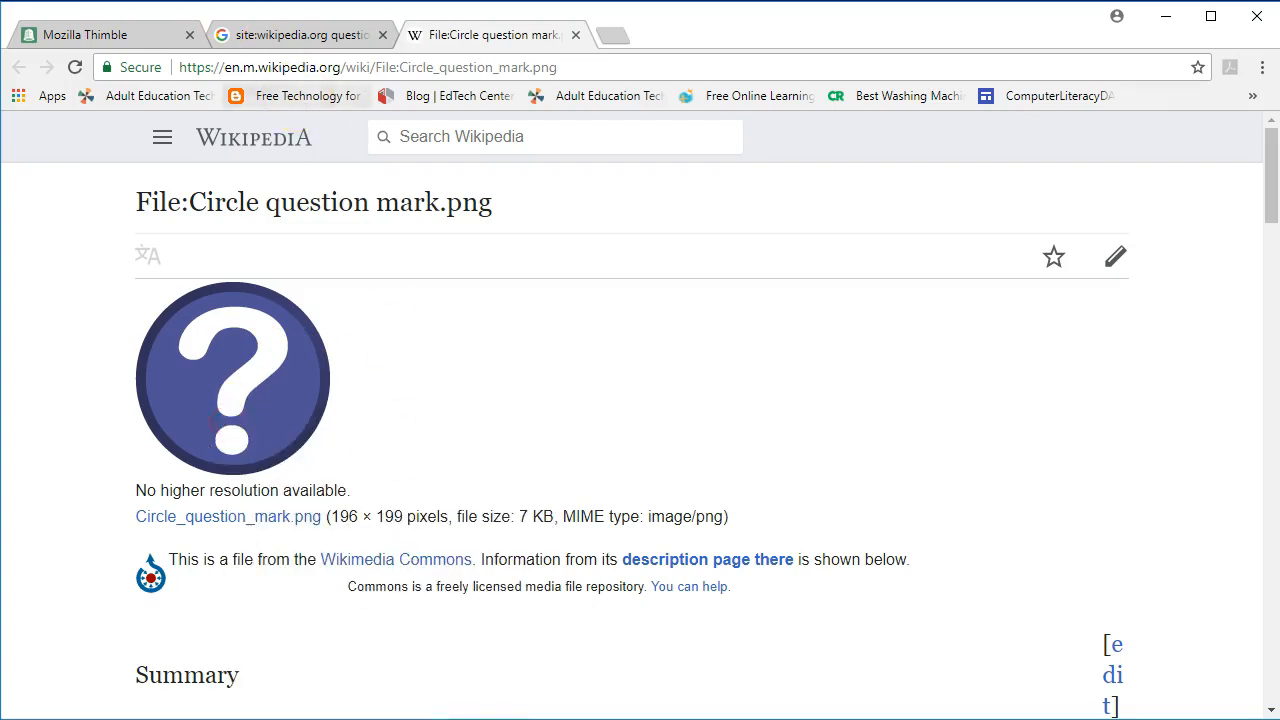
pyautogui.click(100, 34)
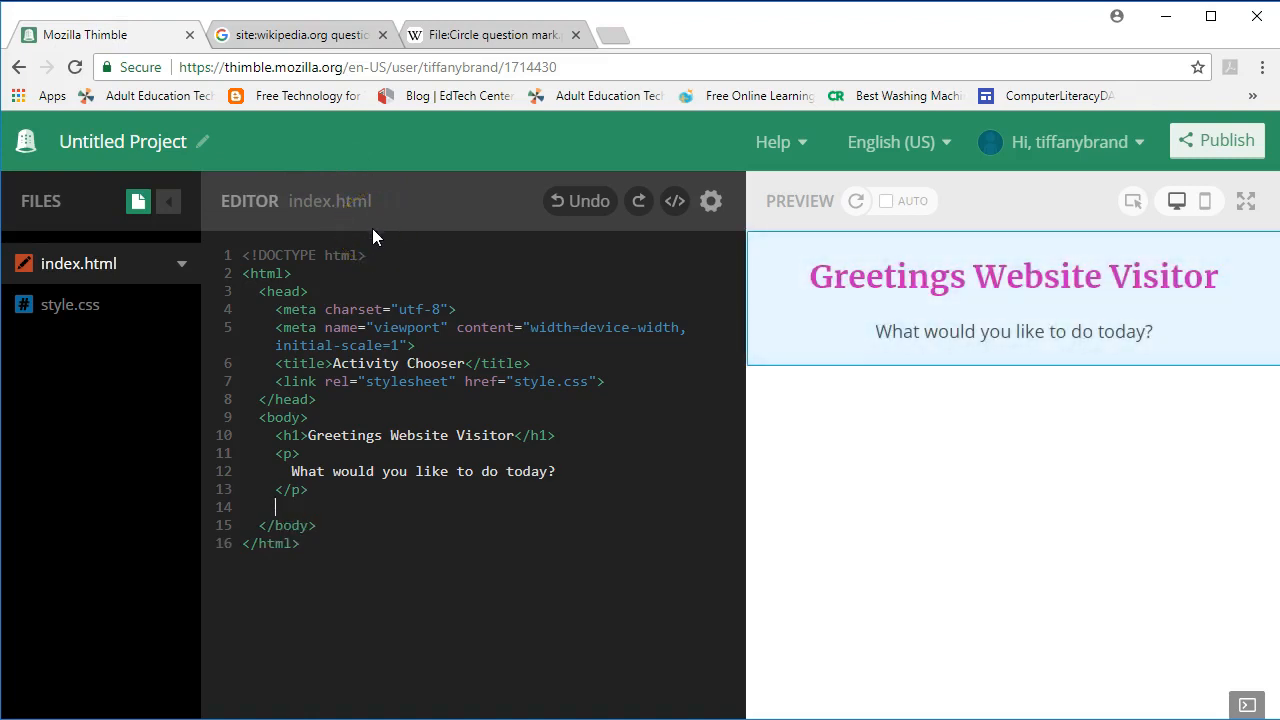
# - Write an img tag with the Wikipedia image URL as src, alt "Question Mark" and width 200
pyautogui.write('<')
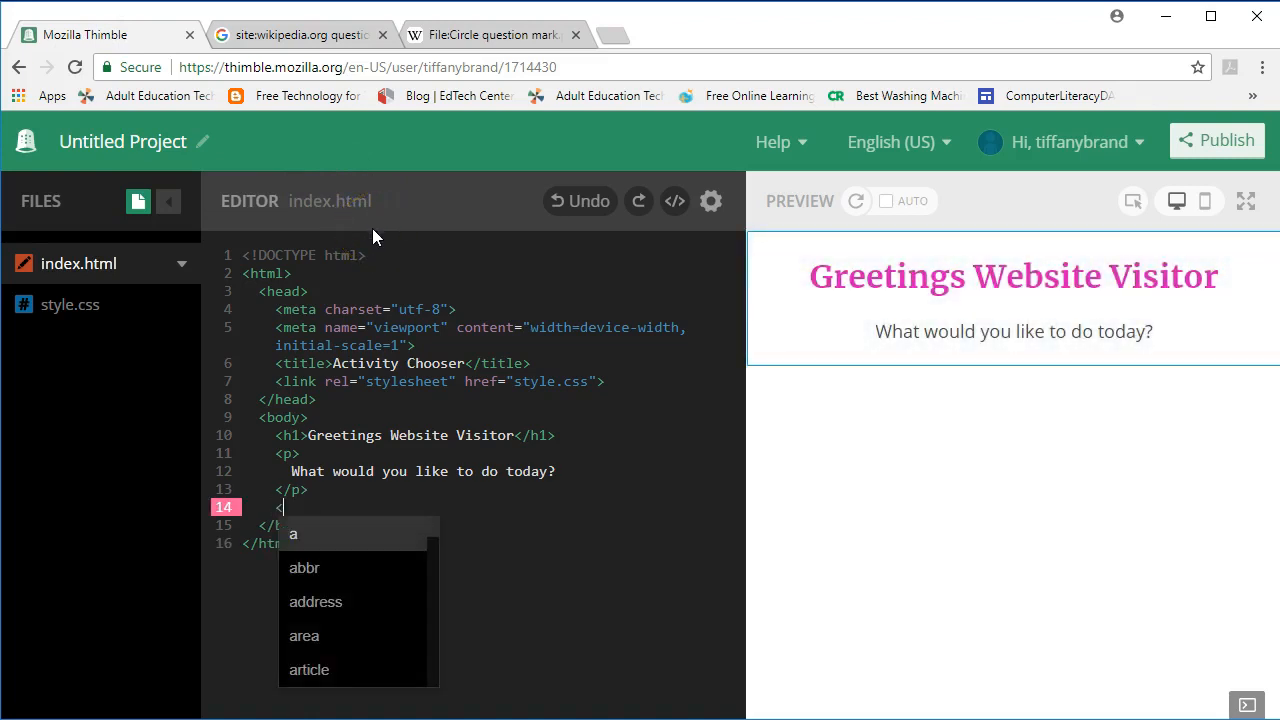
pyautogui.write("imgn src'")
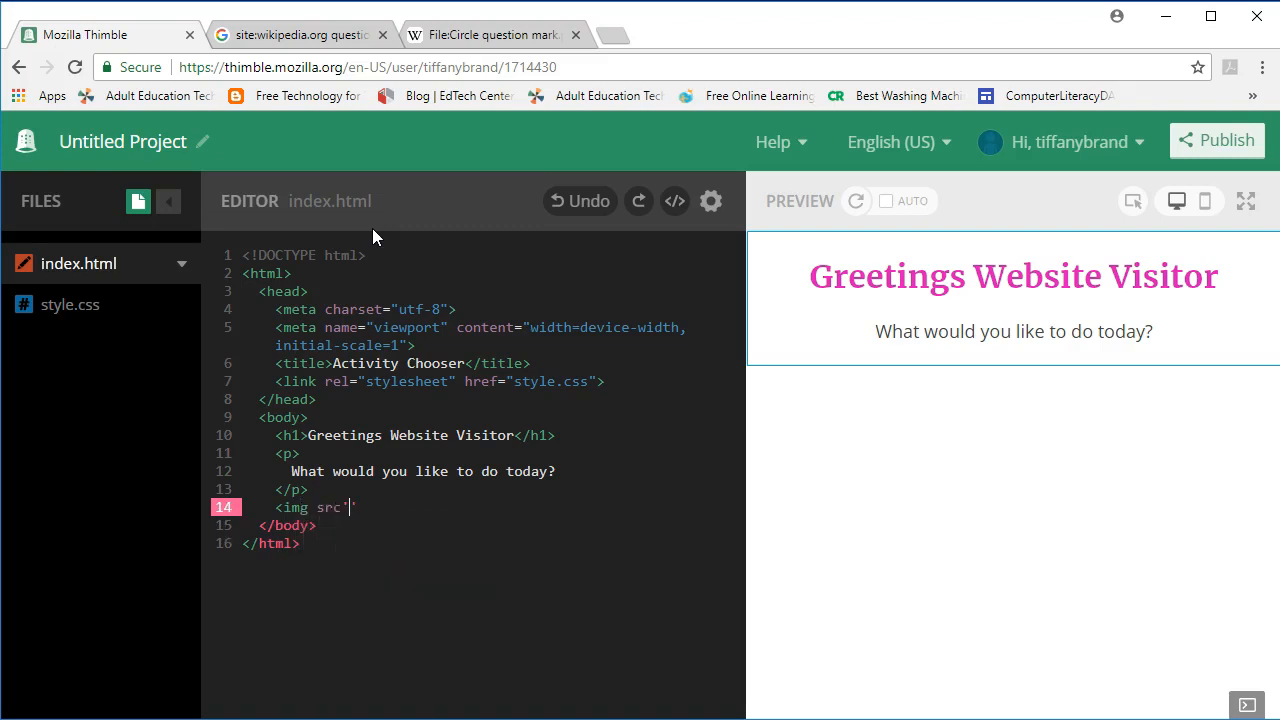
pyautogui.write('="')
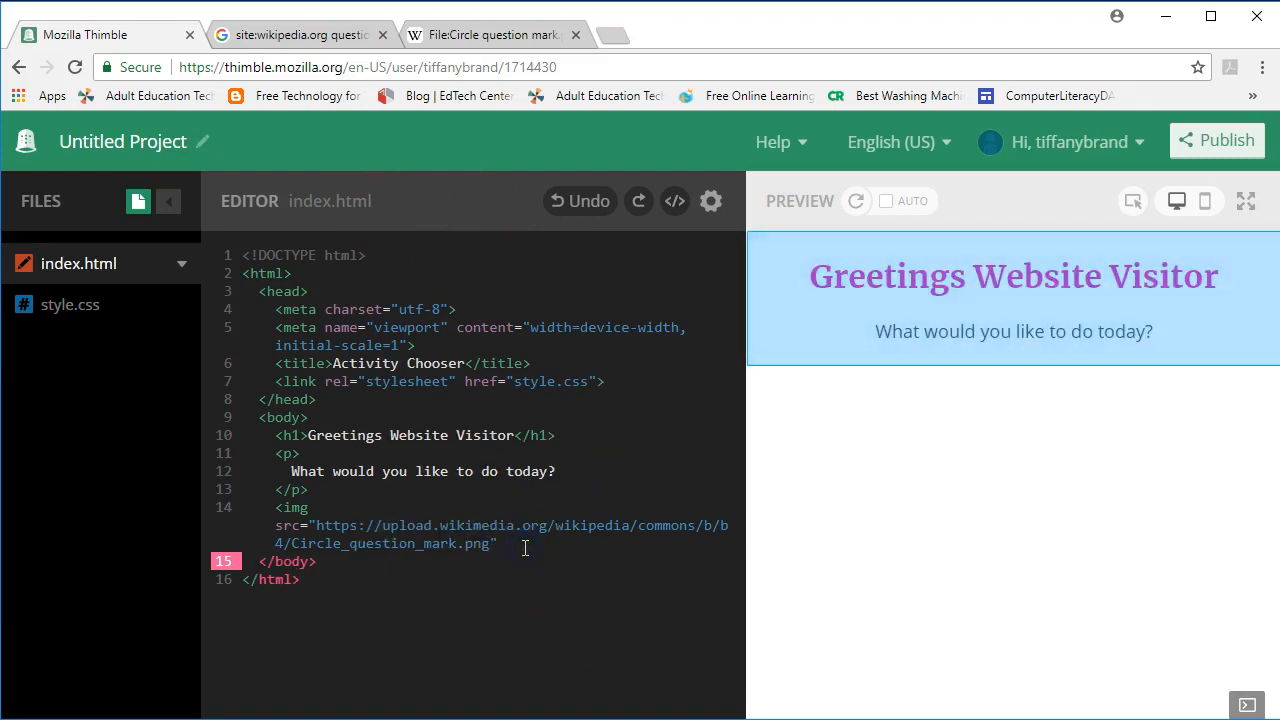
pyautogui.write('at')
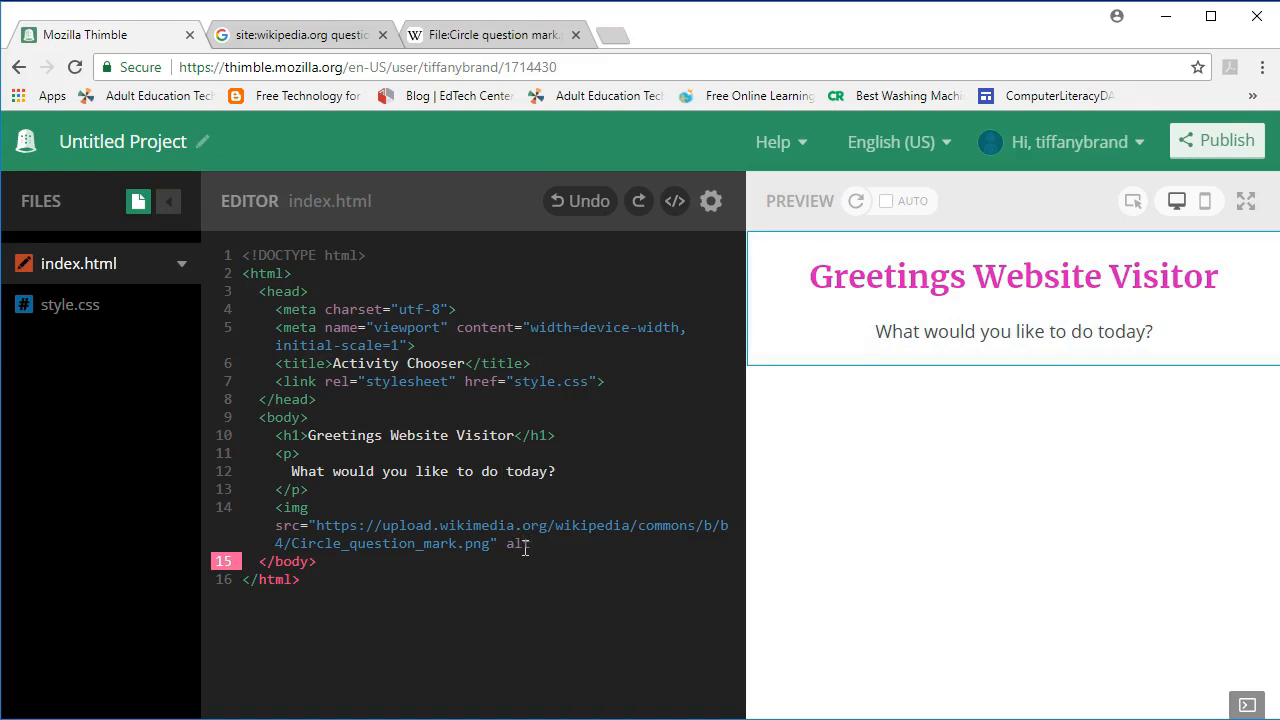
pyautogui.write('=')
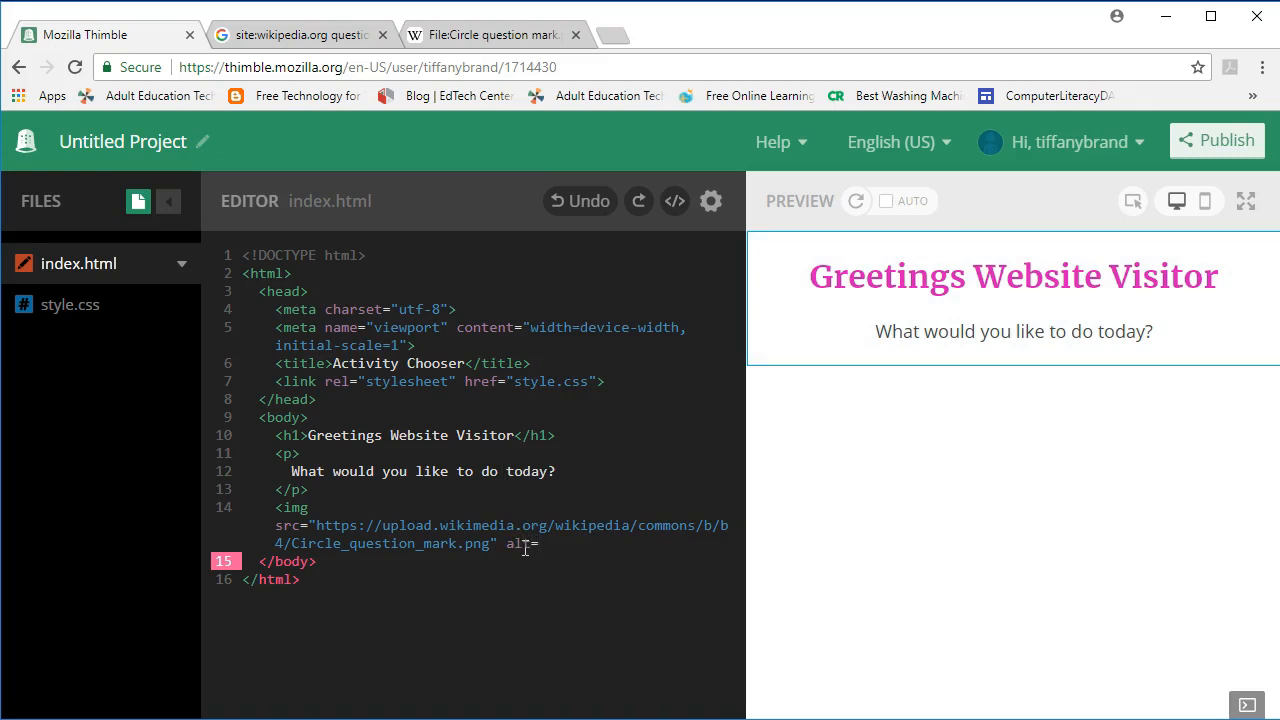
pyautogui.write('"Question M"')
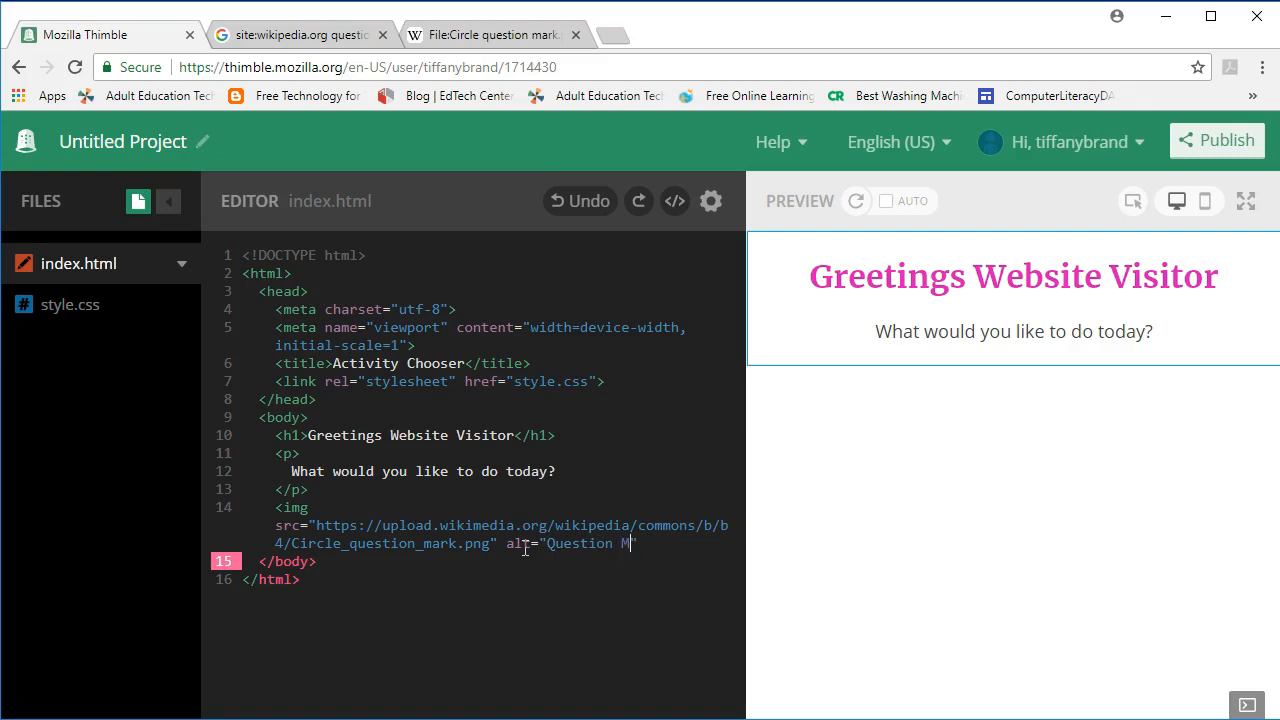
pyautogui.write('ark"')
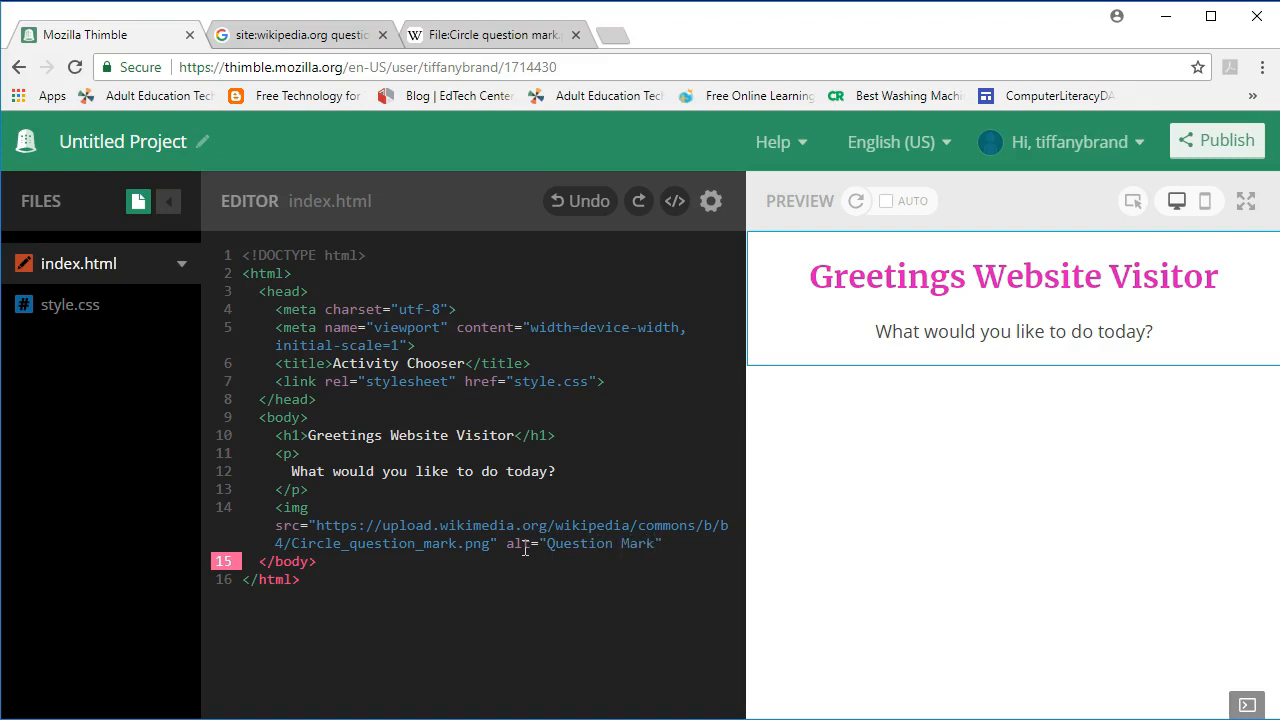
pyautogui.write('w')
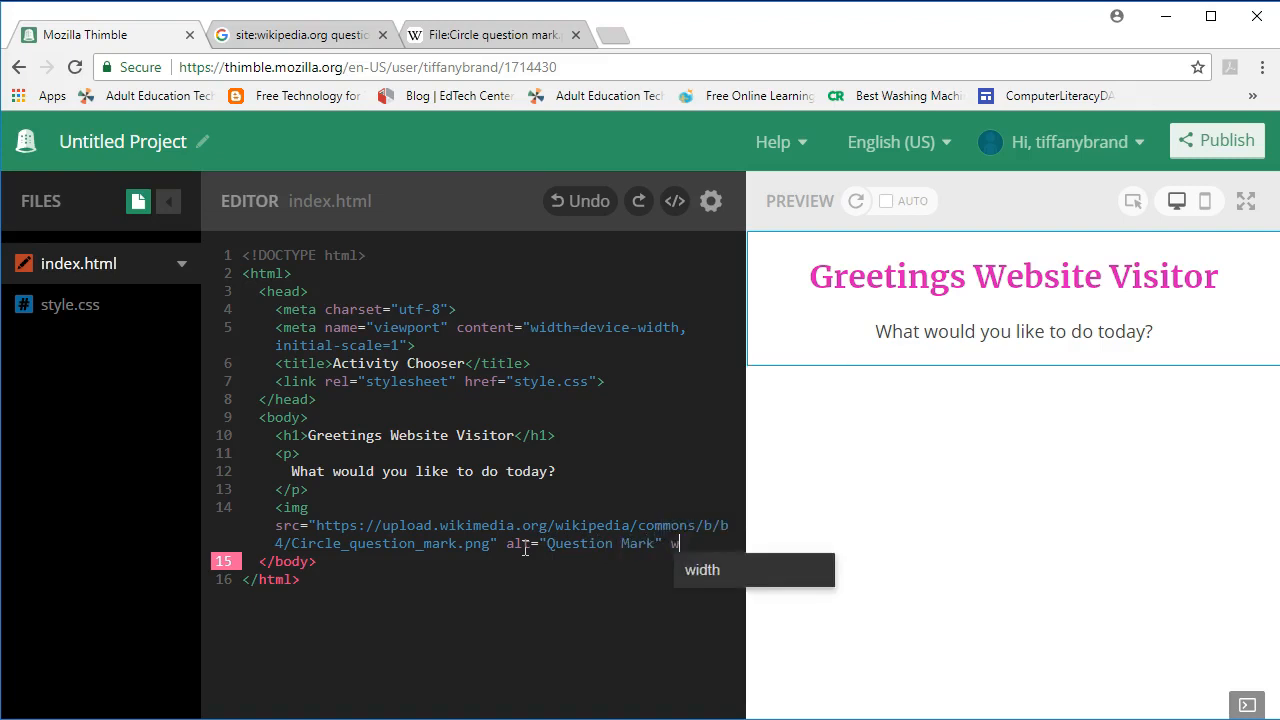
pyautogui.write('idth')
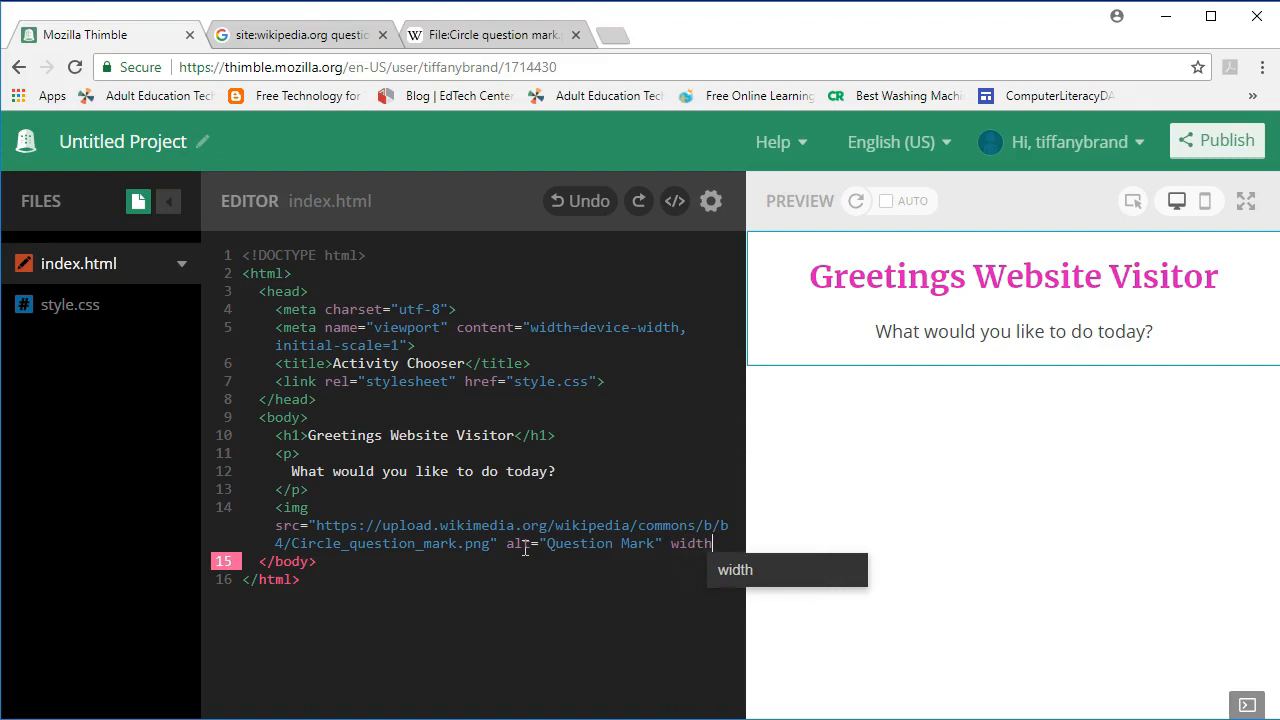
pyautogui.write('=2')
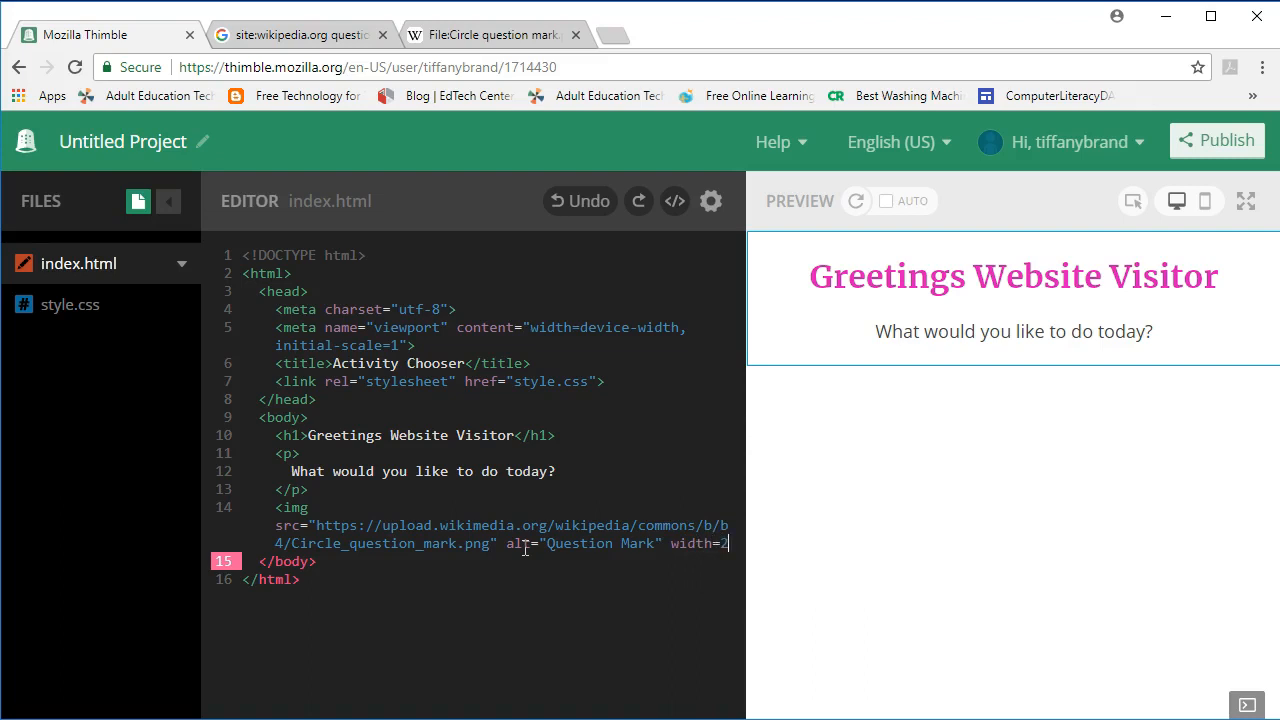
pyautogui.write('00>')
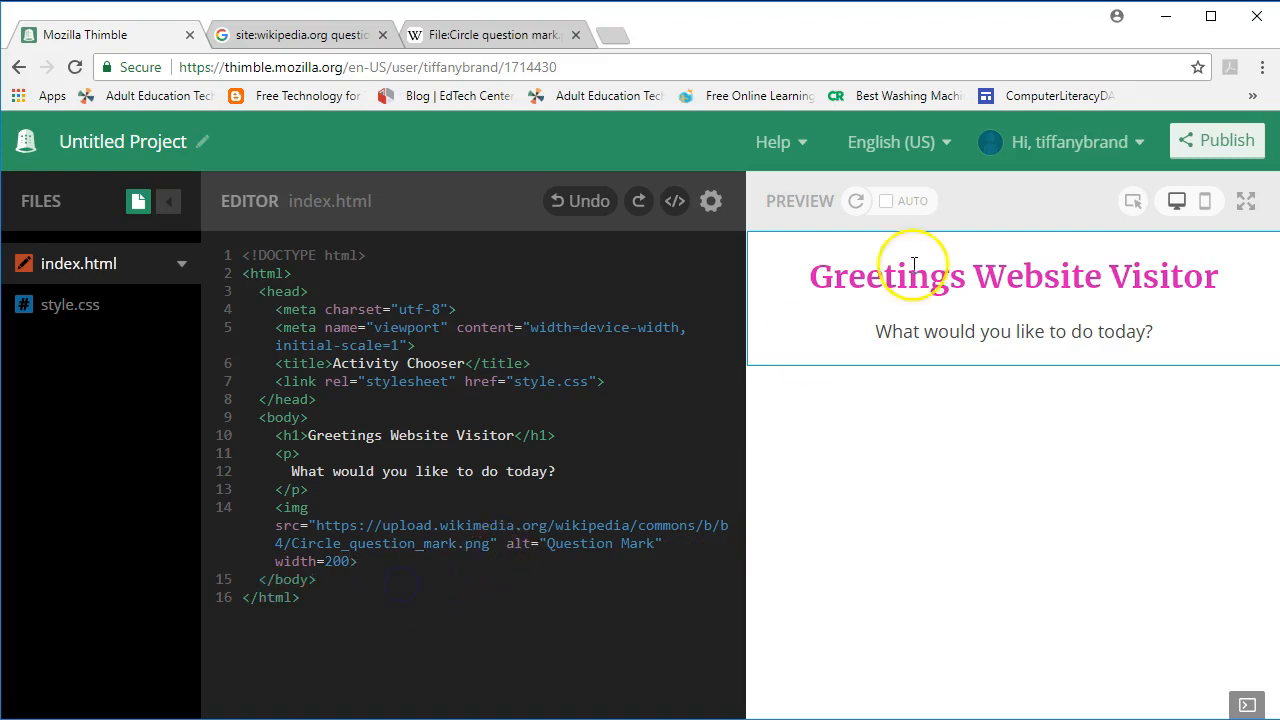
# - Reload the preview so the question mark image appears under the greeting
pyautogui.click(856, 200)
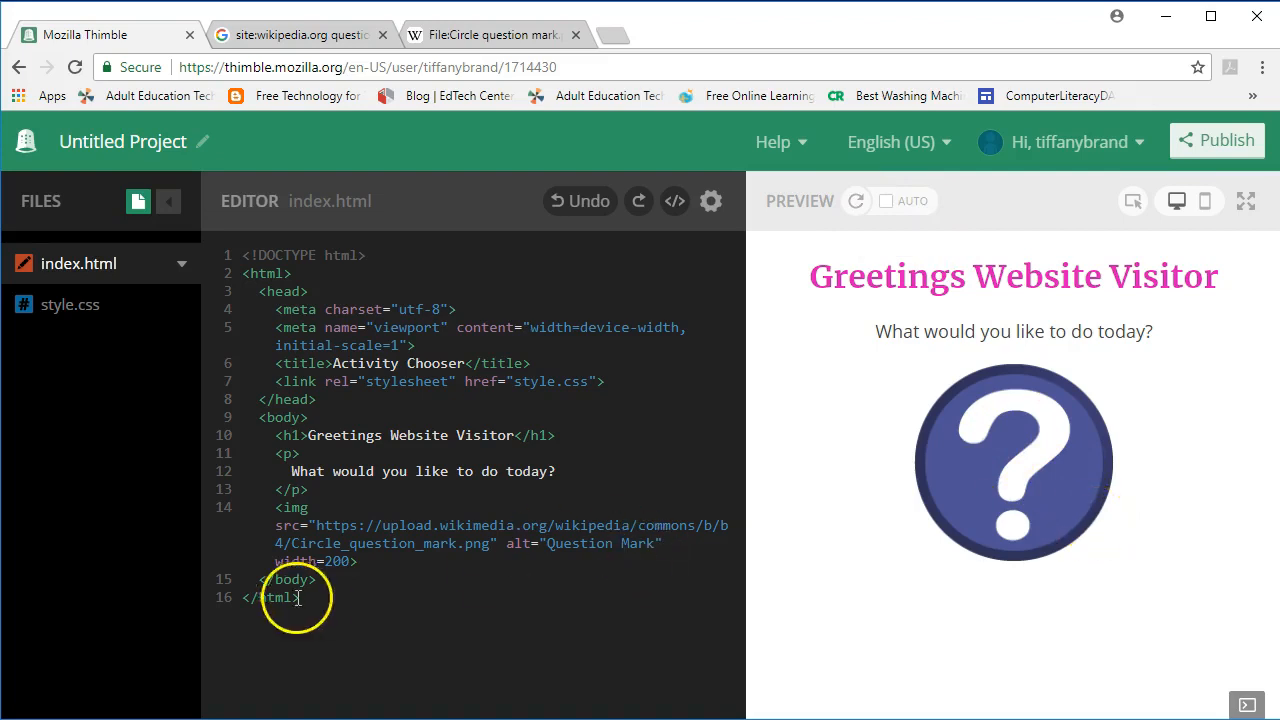
pyautogui.moveTo(108, 476)
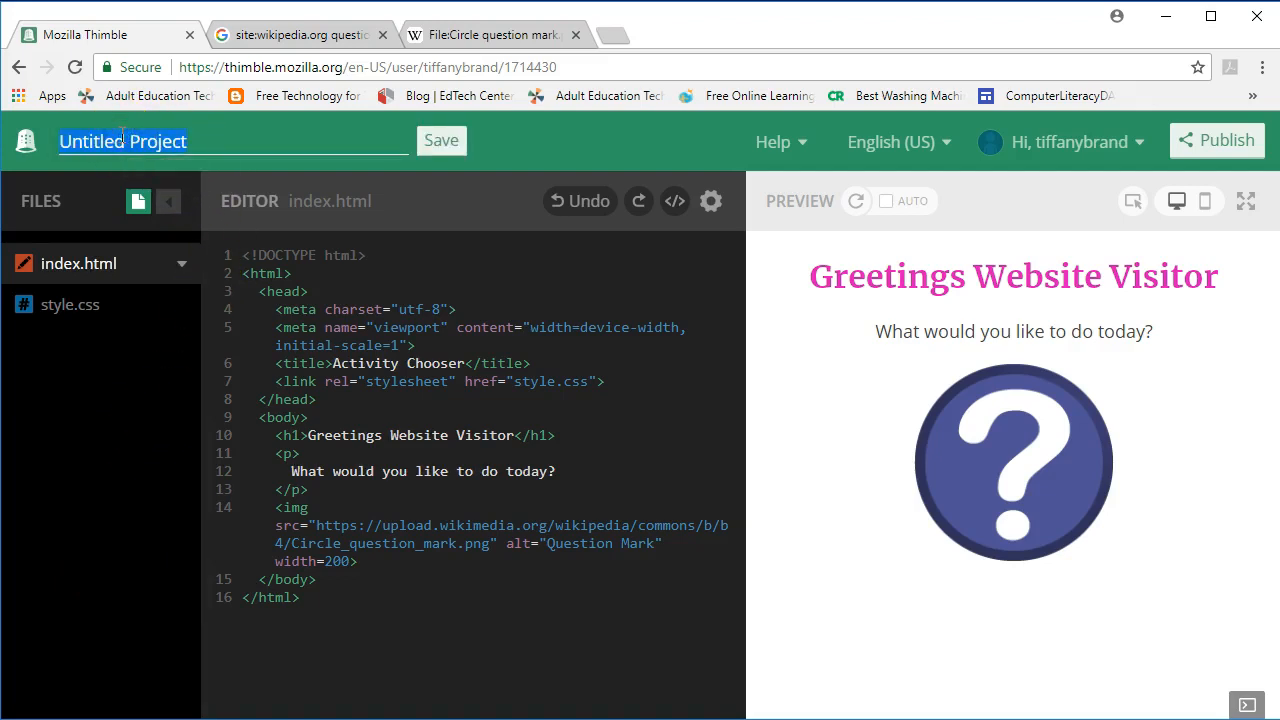
# - Rename the project to "Activity Chooser" and save the new title
pyautogui.write('Activity Choos')
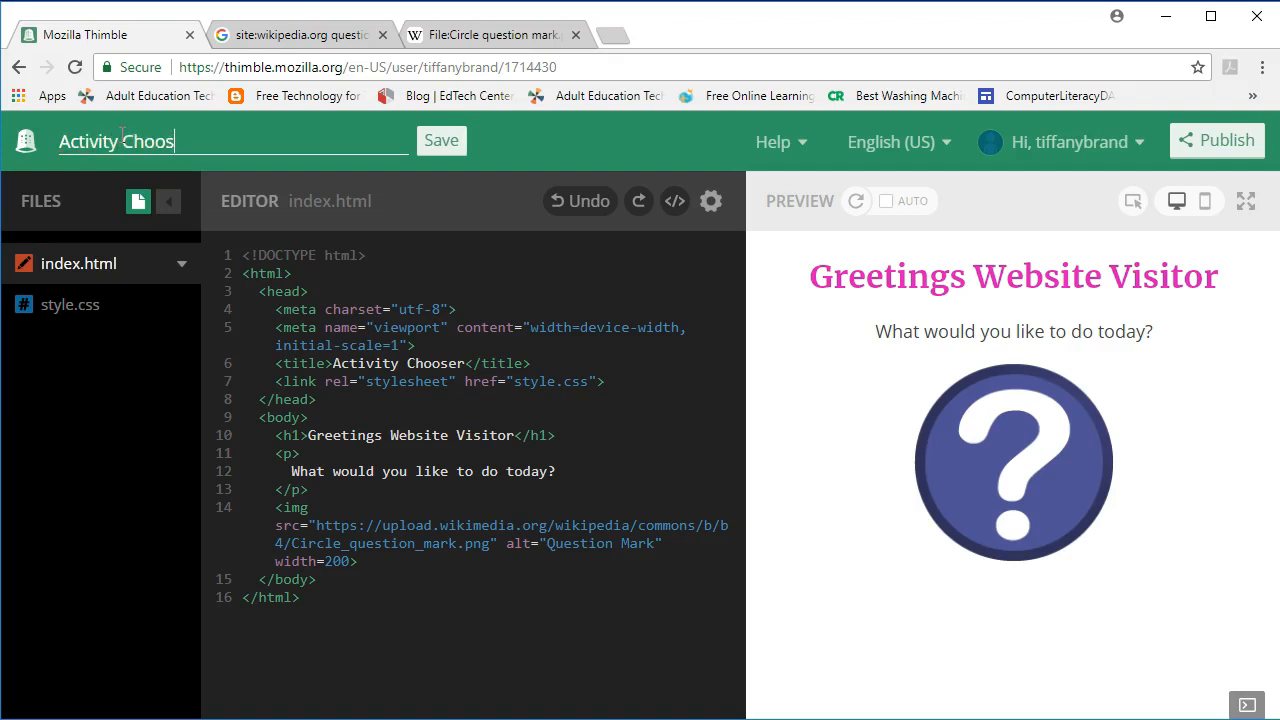
pyautogui.click(440, 140)
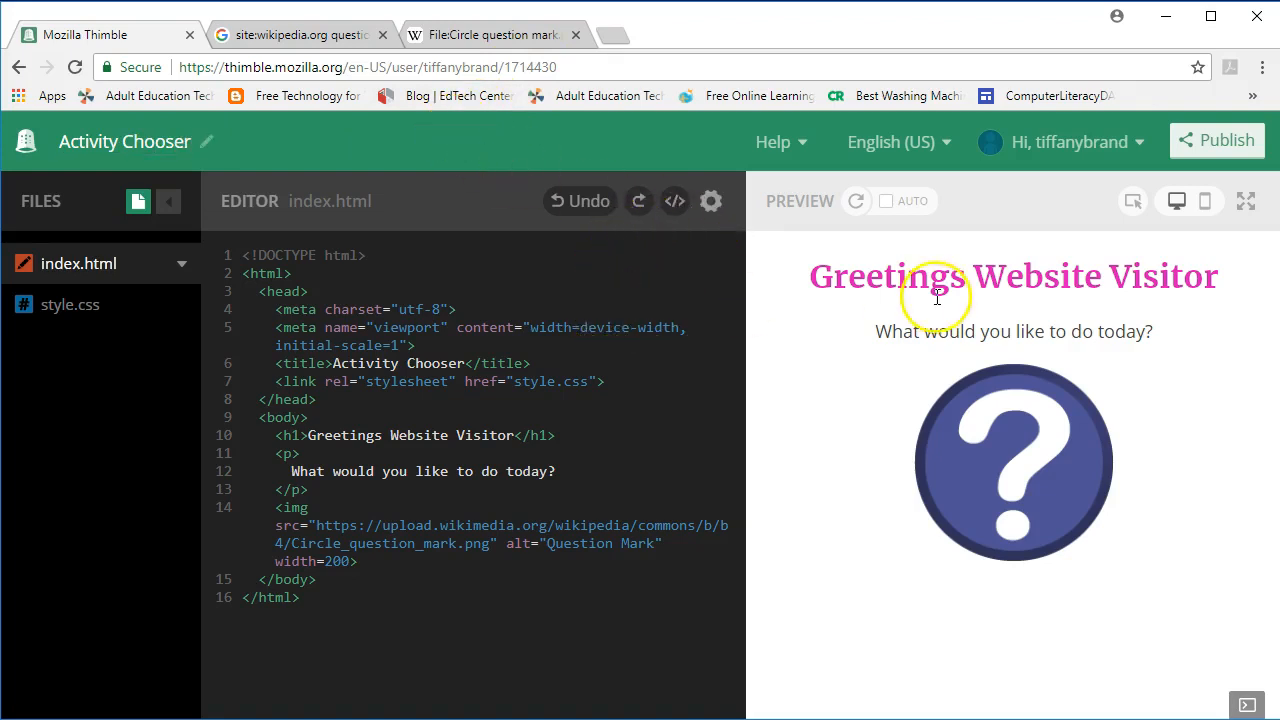
pyautogui.moveTo(1020, 332)
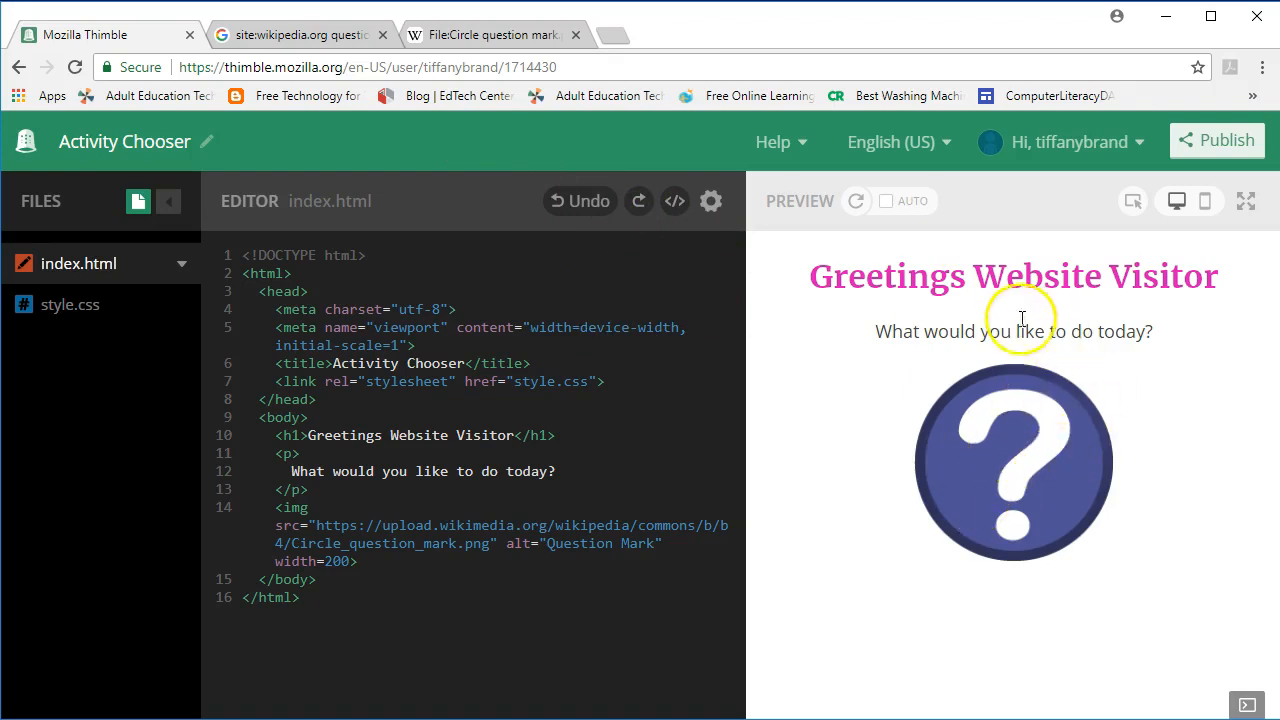
pyautogui.moveTo(1008, 410)
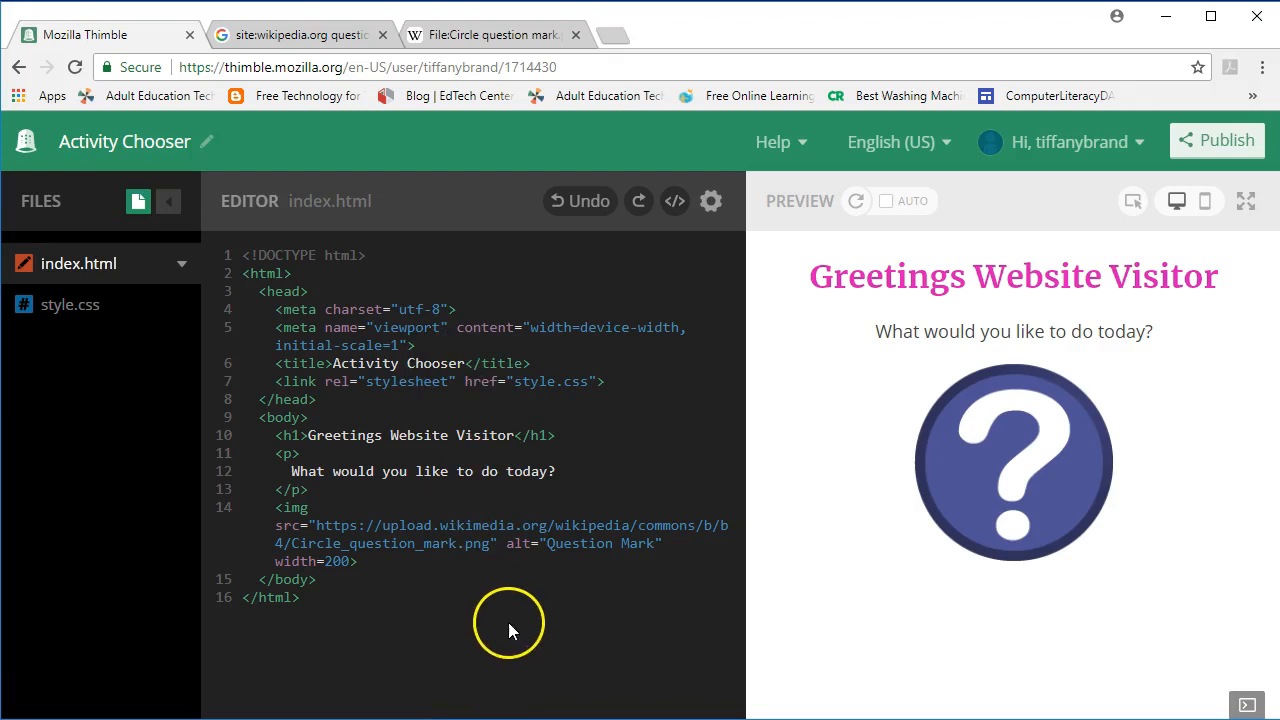
pyautogui.moveTo(224, 348)
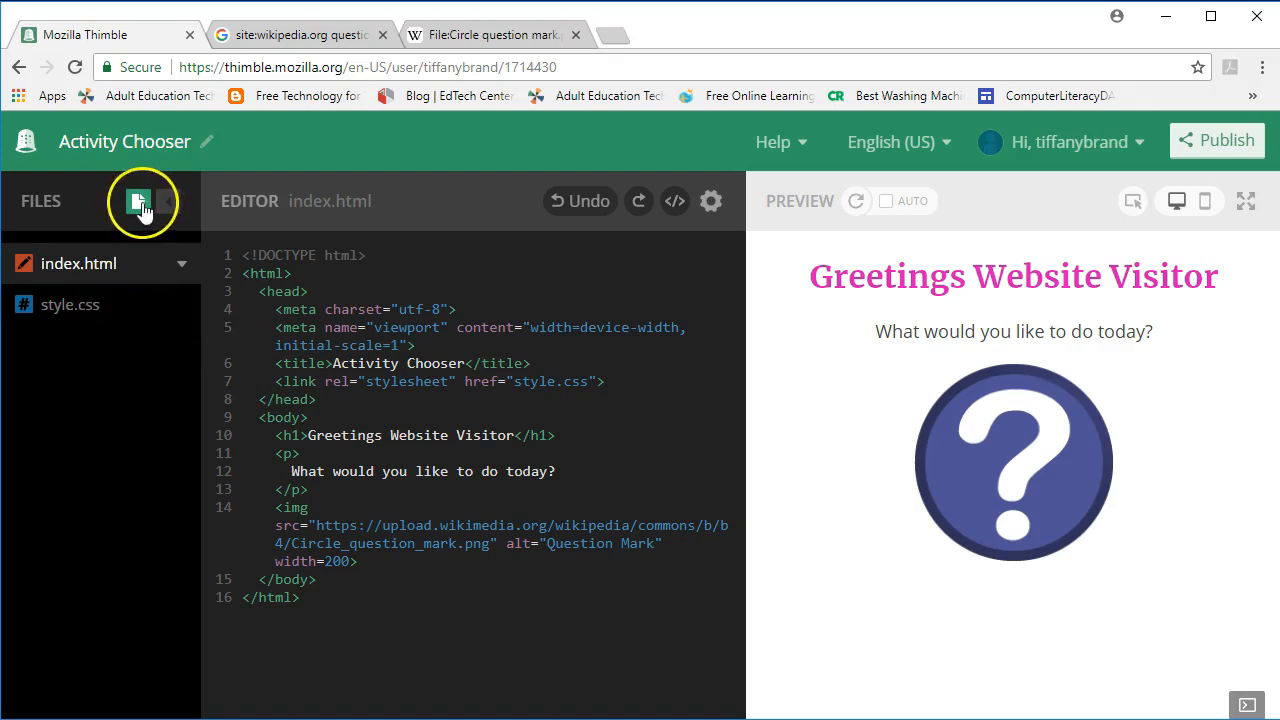
pyautogui.moveTo(138, 200)
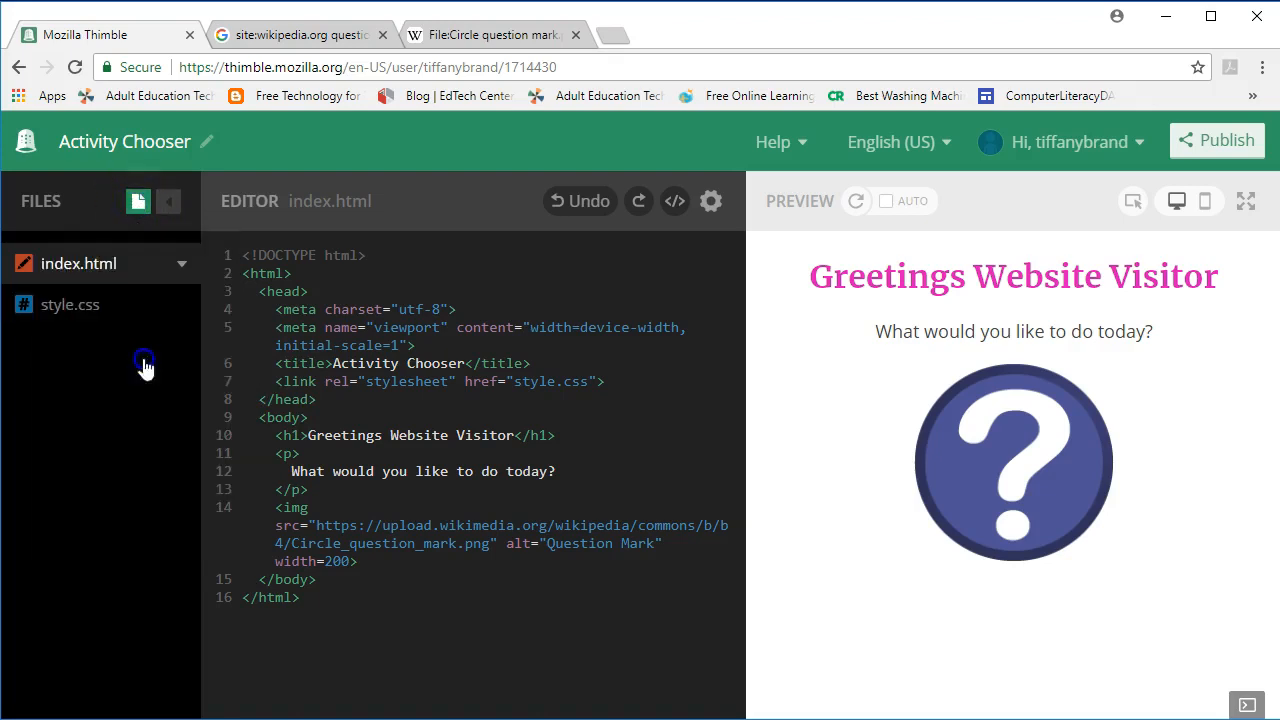
# - Add a new JavaScript file script.js to the project
pyautogui.click(70, 304)
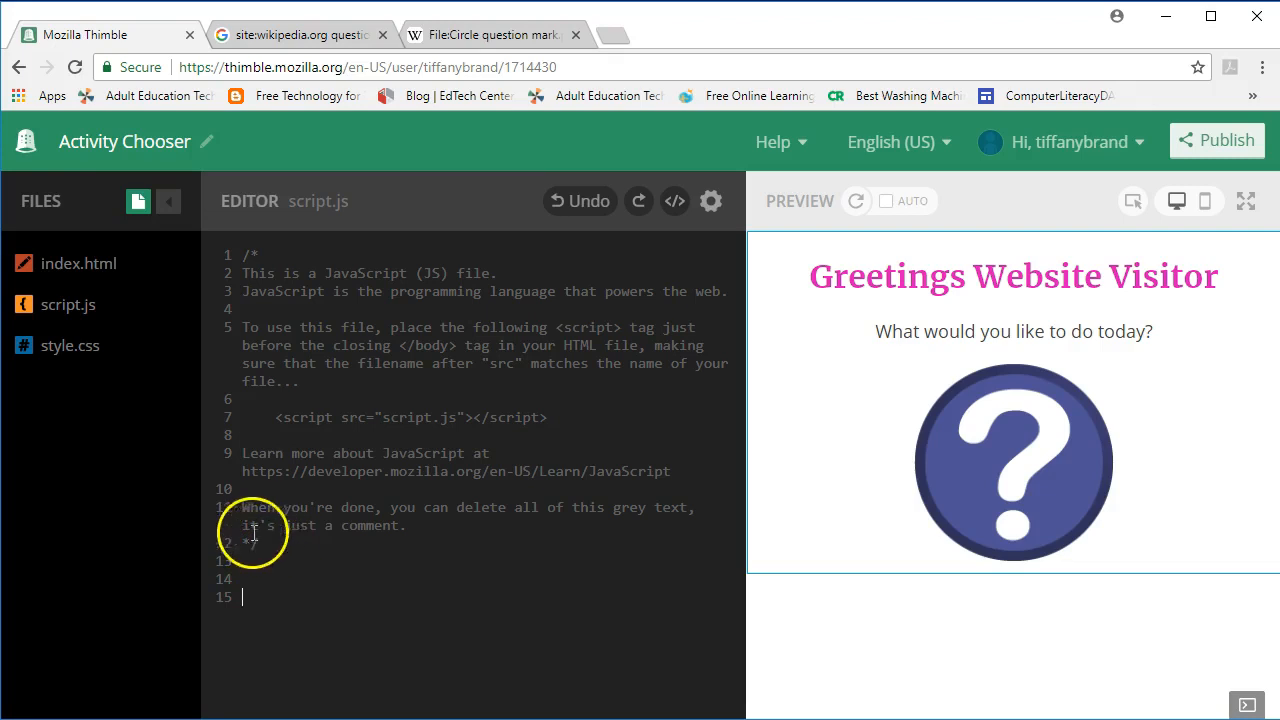
pyautogui.moveTo(300, 628)
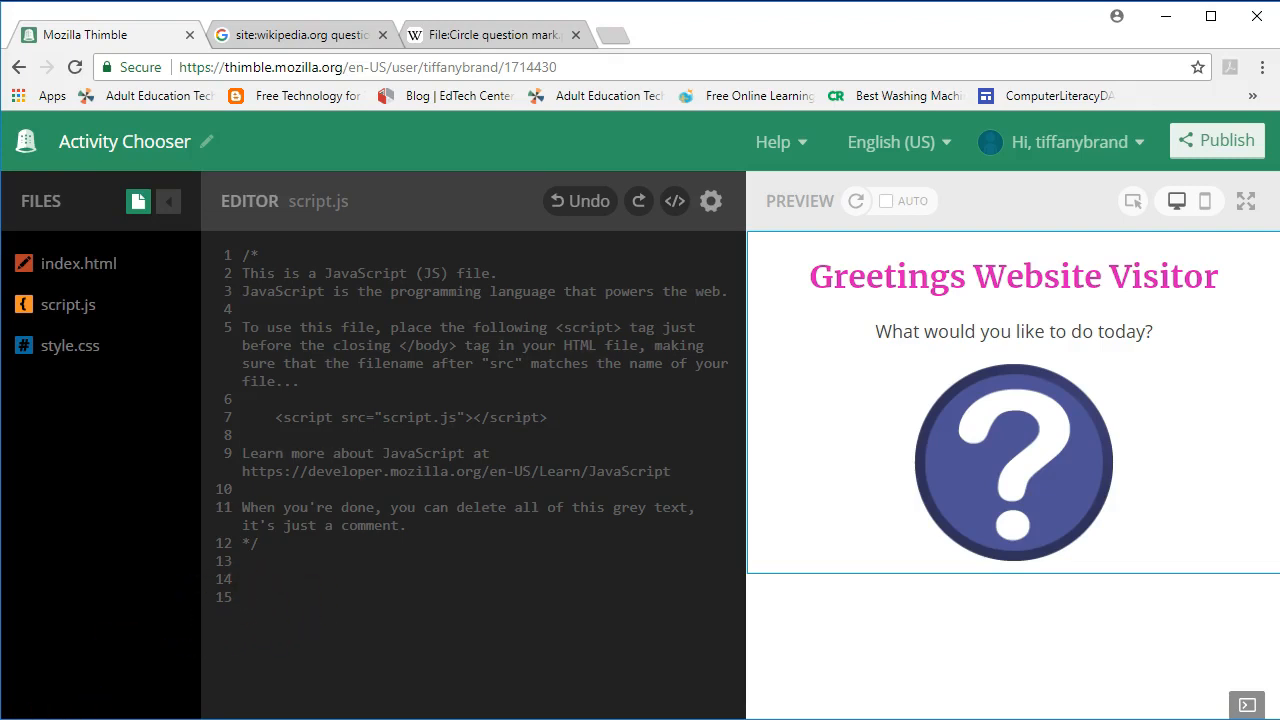
# - Write function chooseActivity() with an opening brace and move into its empty body
pyautogui.write('func')
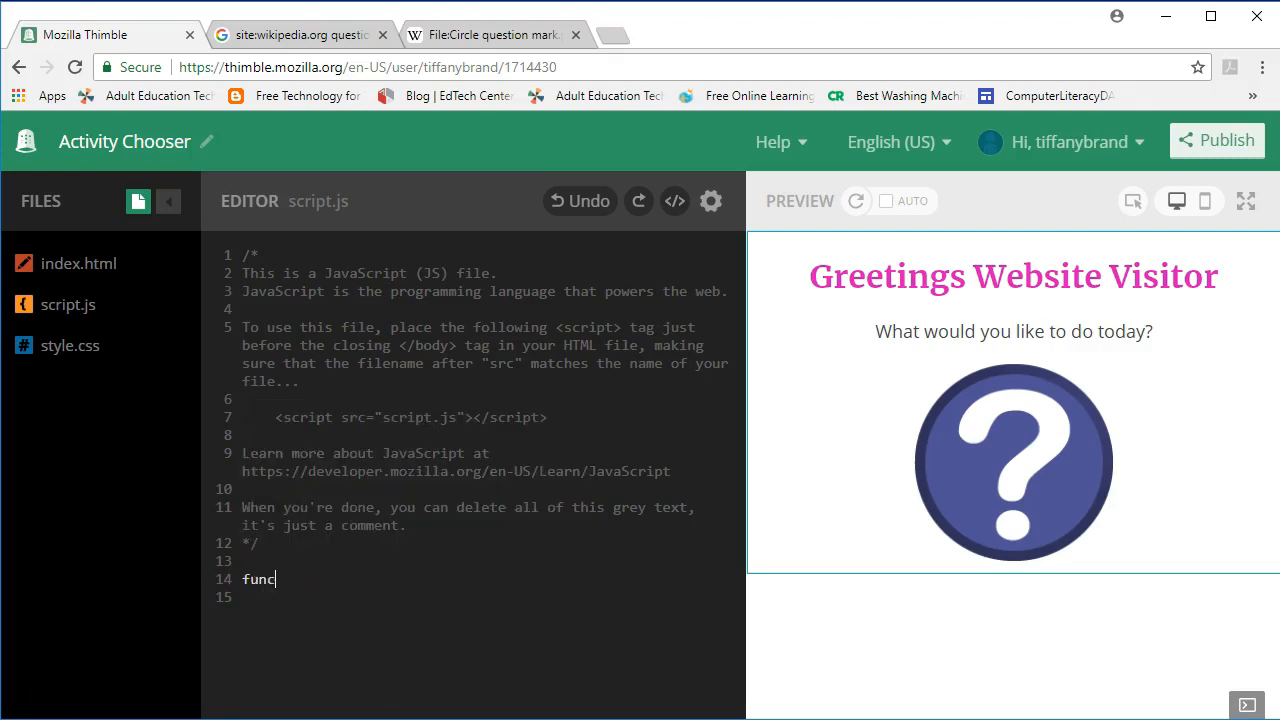
pyautogui.write('tion')
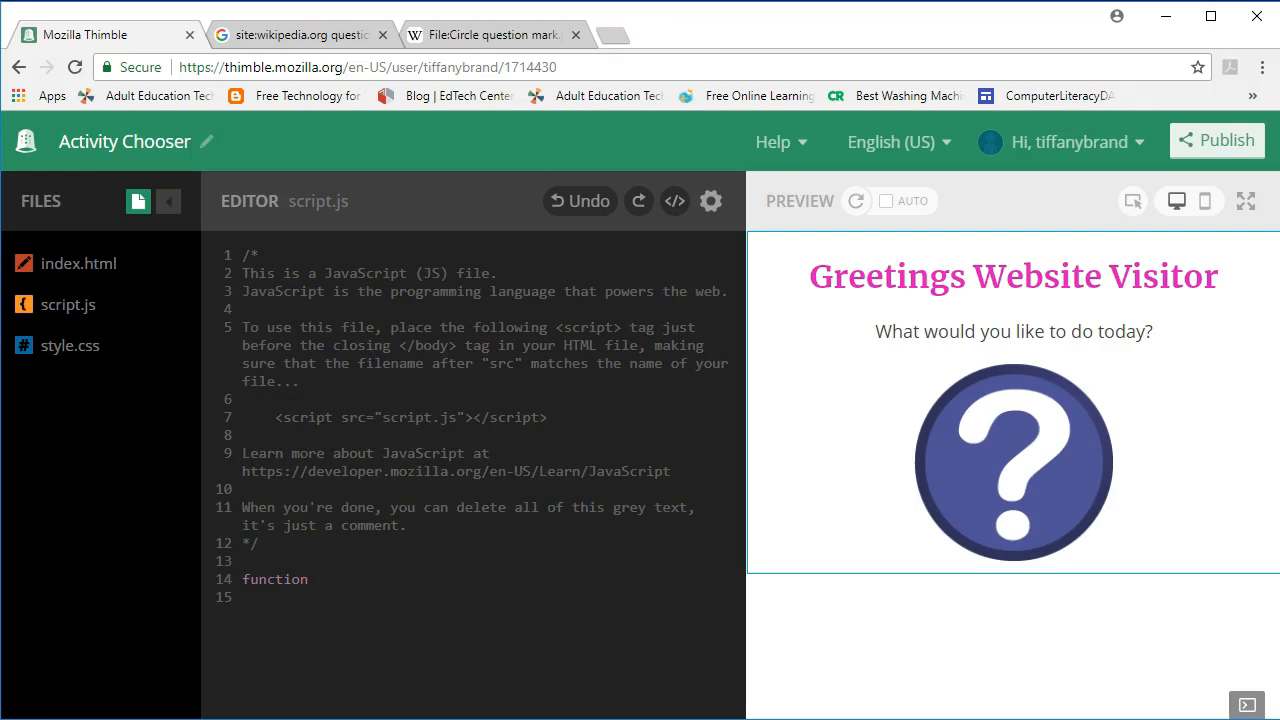
pyautogui.write('choose')
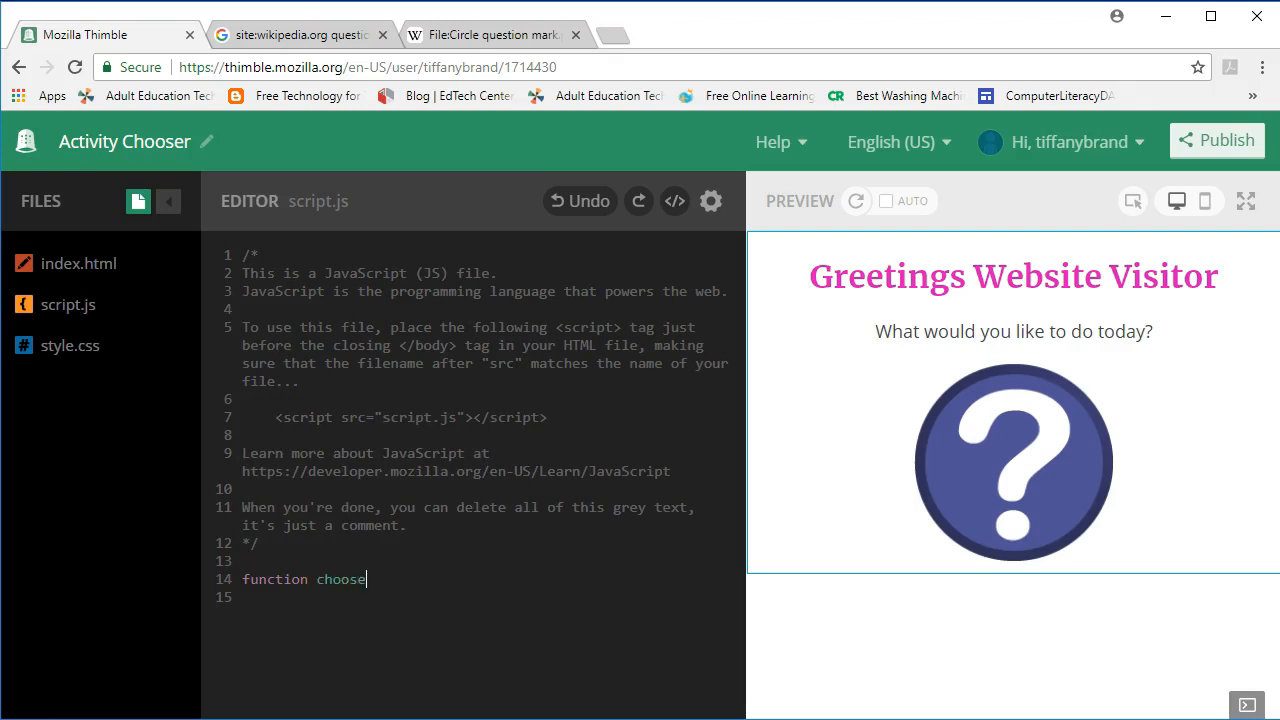
pyautogui.write('Activity')
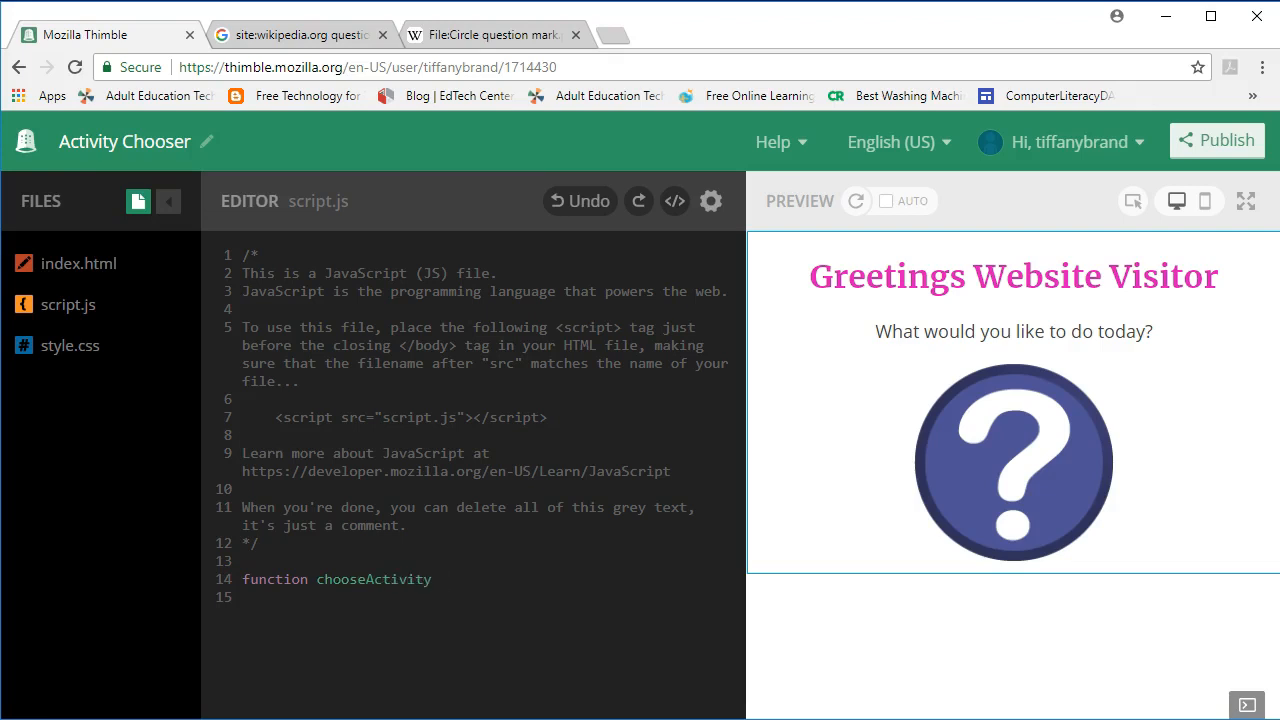
pyautogui.write('()')
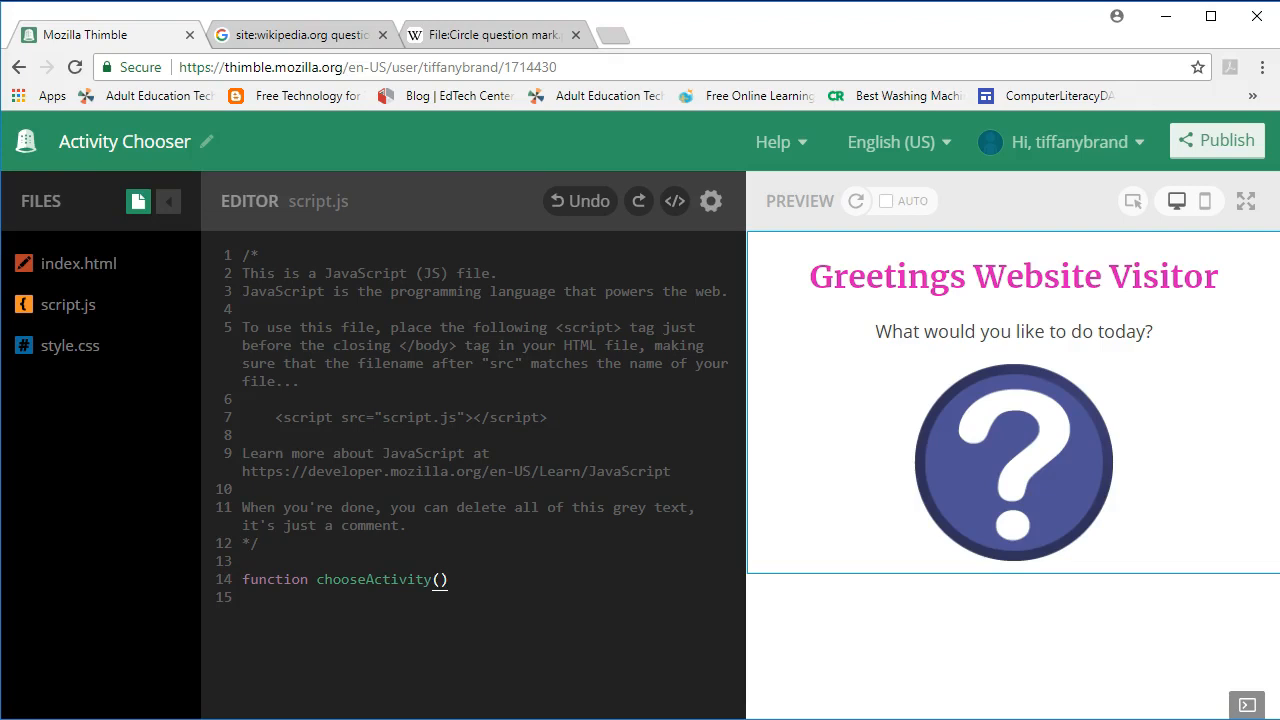
pyautogui.click(450, 580)
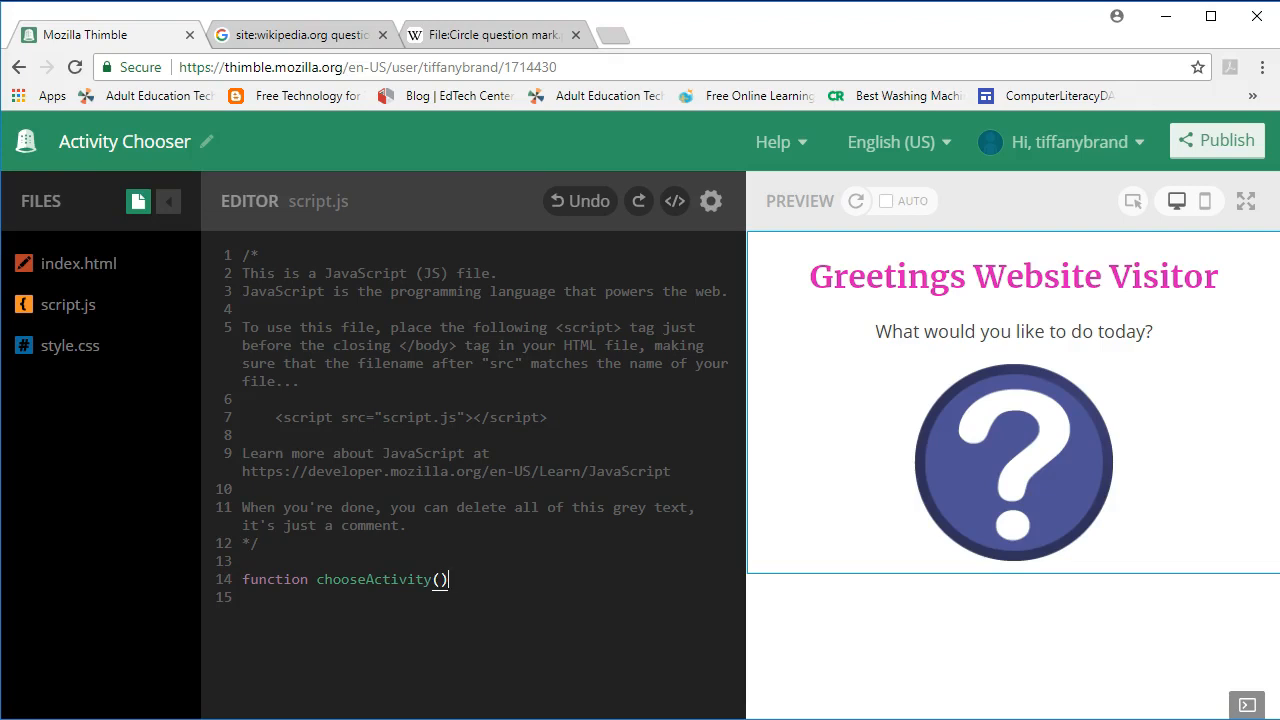
pyautogui.write('{')
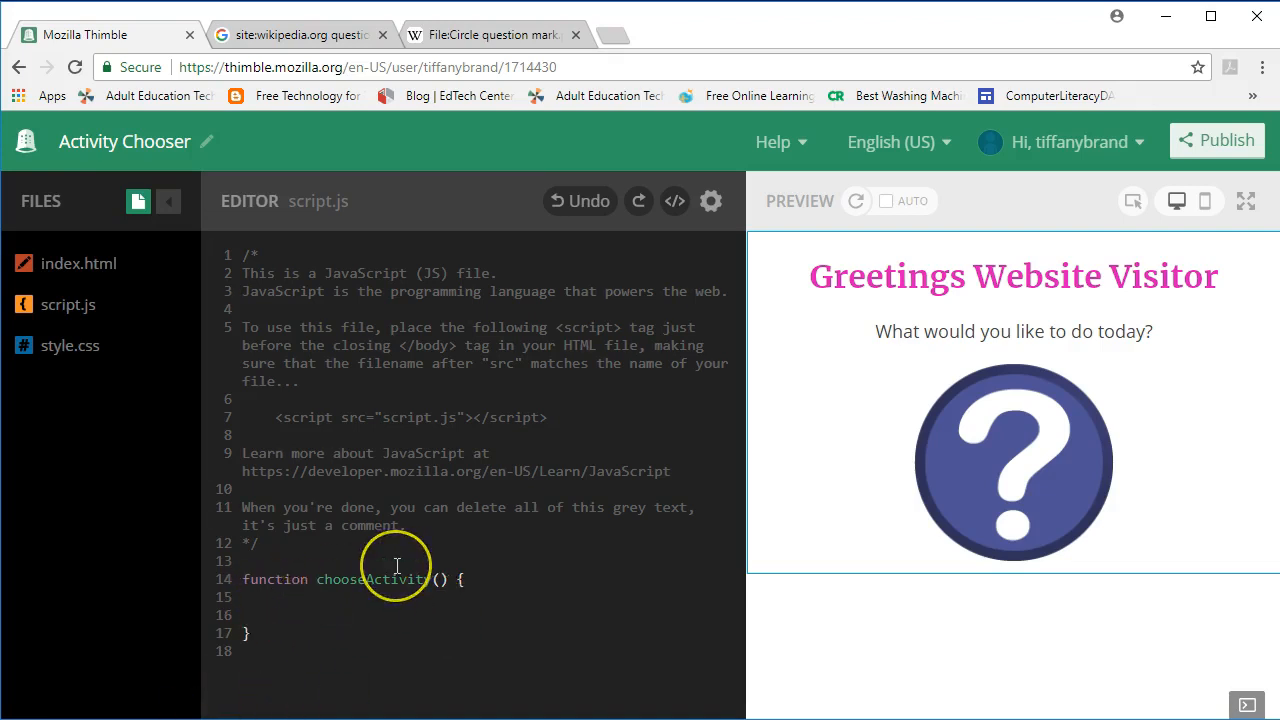
pyautogui.click(260, 616)
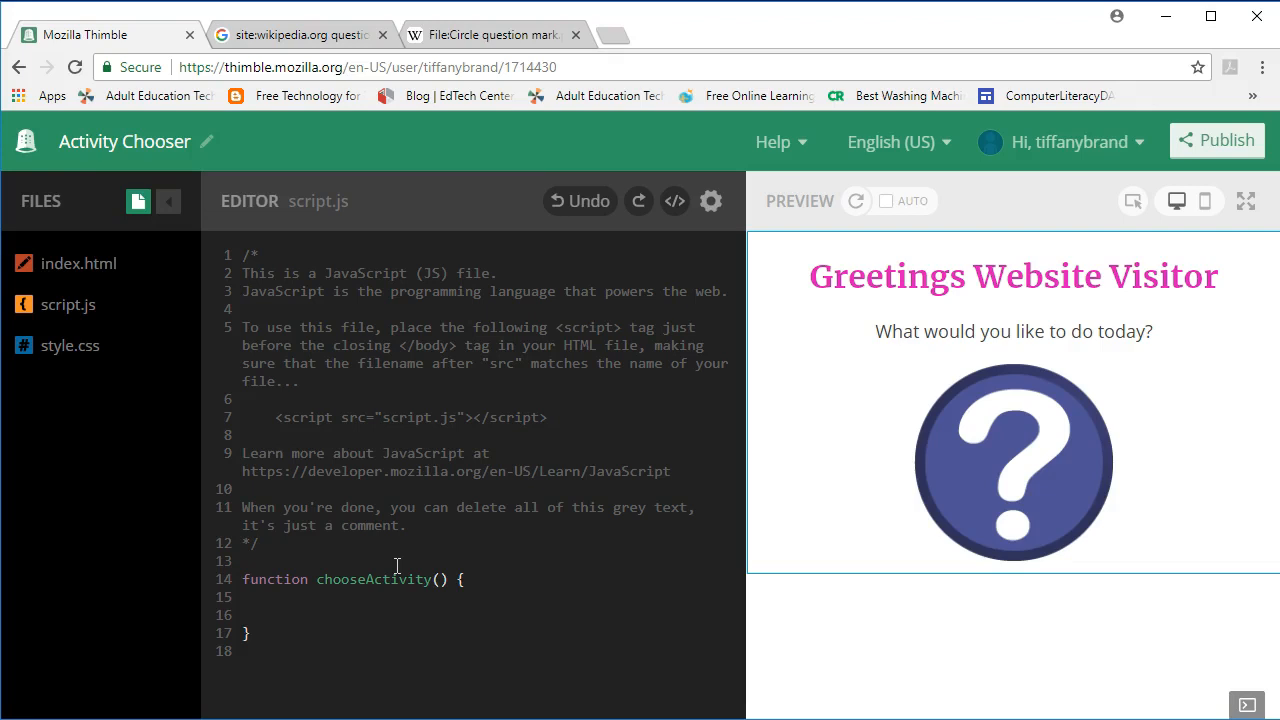
# - Declare the variable with var activity; inside the function
pyautogui.write('var')
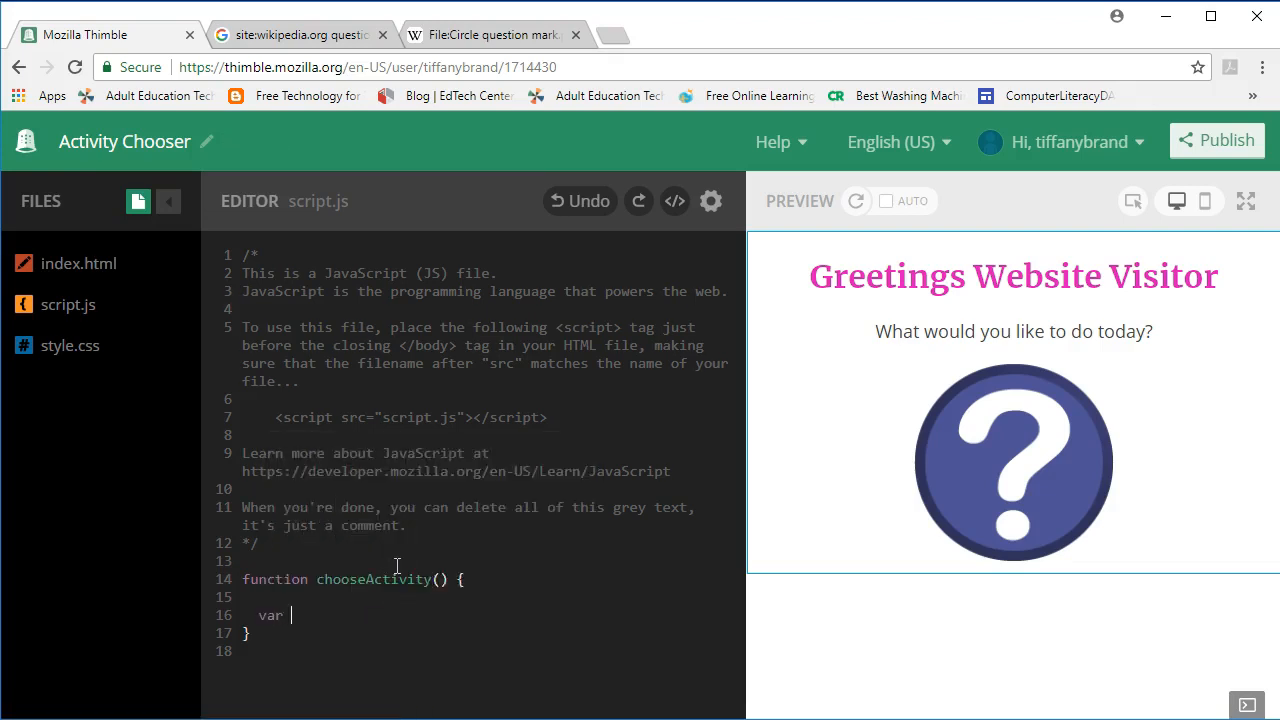
pyautogui.write('act')
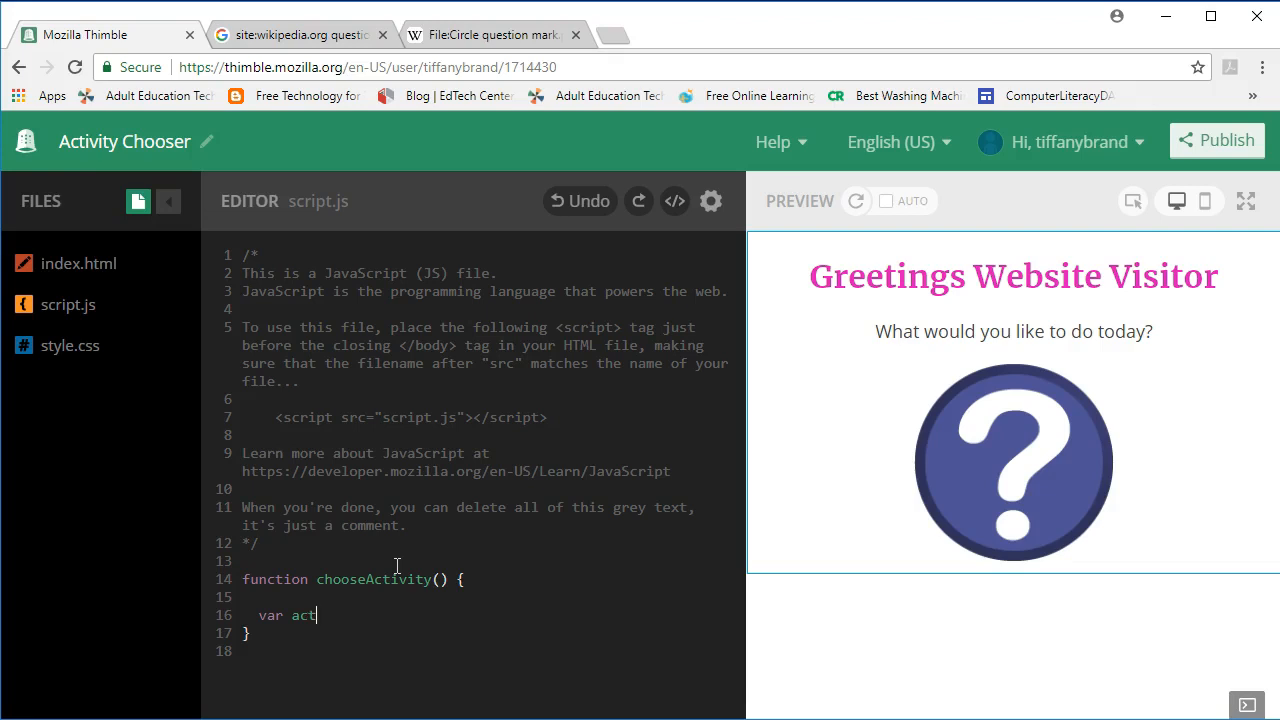
pyautogui.write('ivity;')
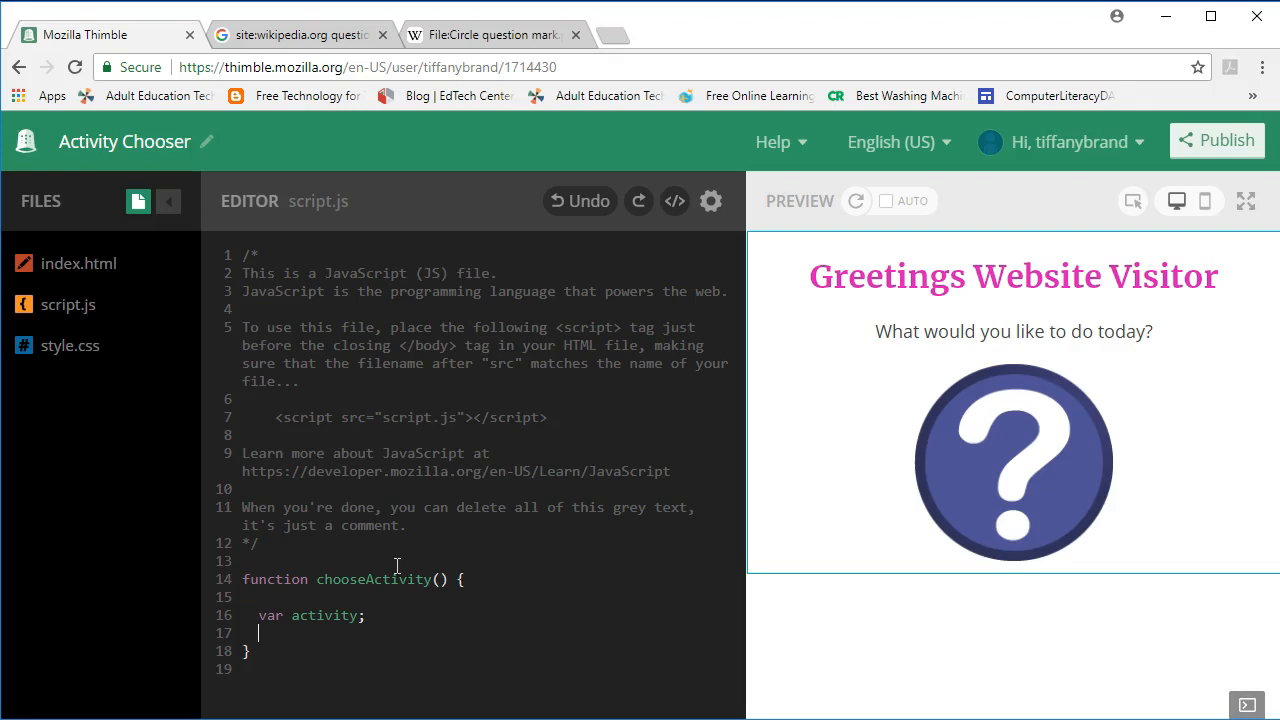
# - Set activity = prompt("Tell me what you want to do.");
pyautogui.write('activity')
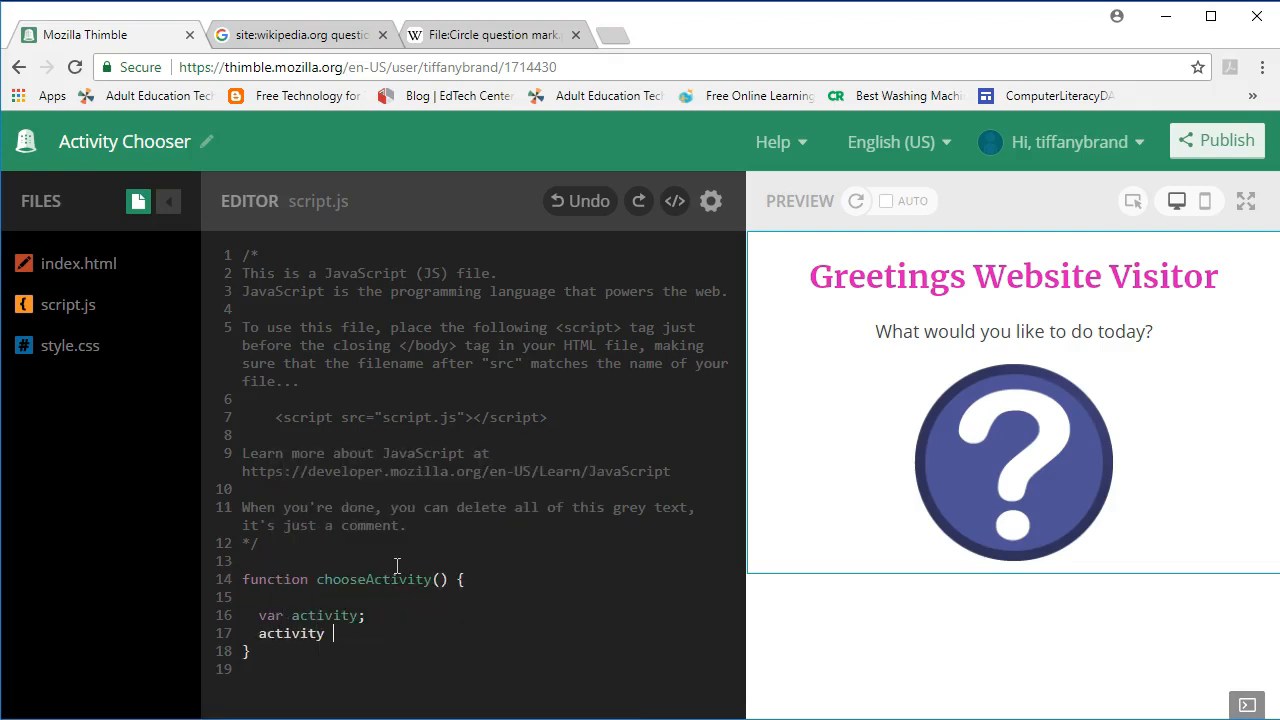
pyautogui.write('=')
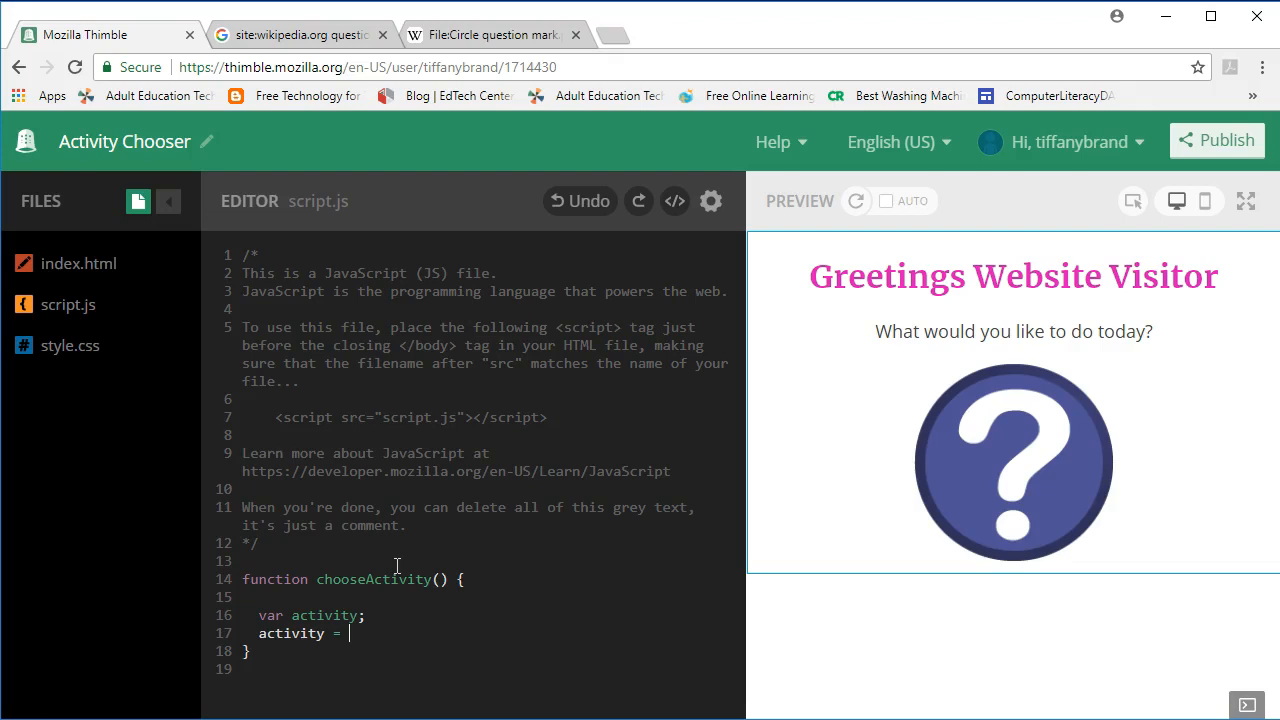
pyautogui.write('prompt')
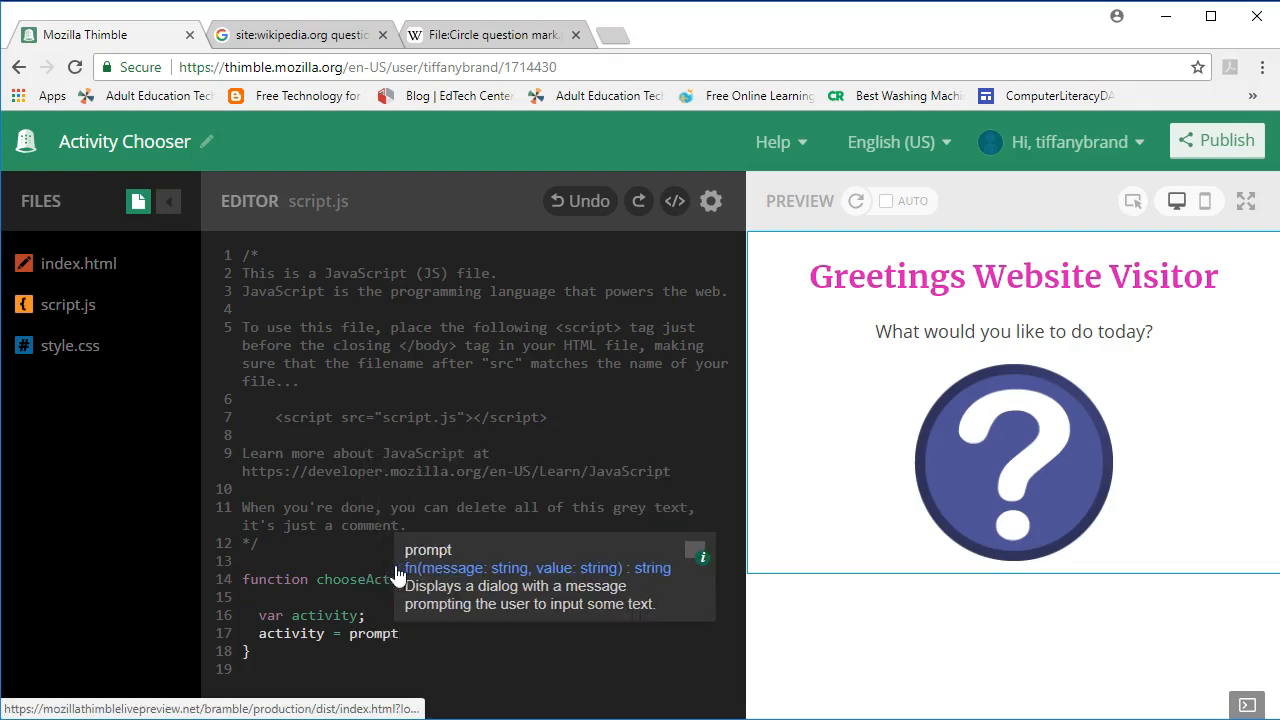
pyautogui.write('()')
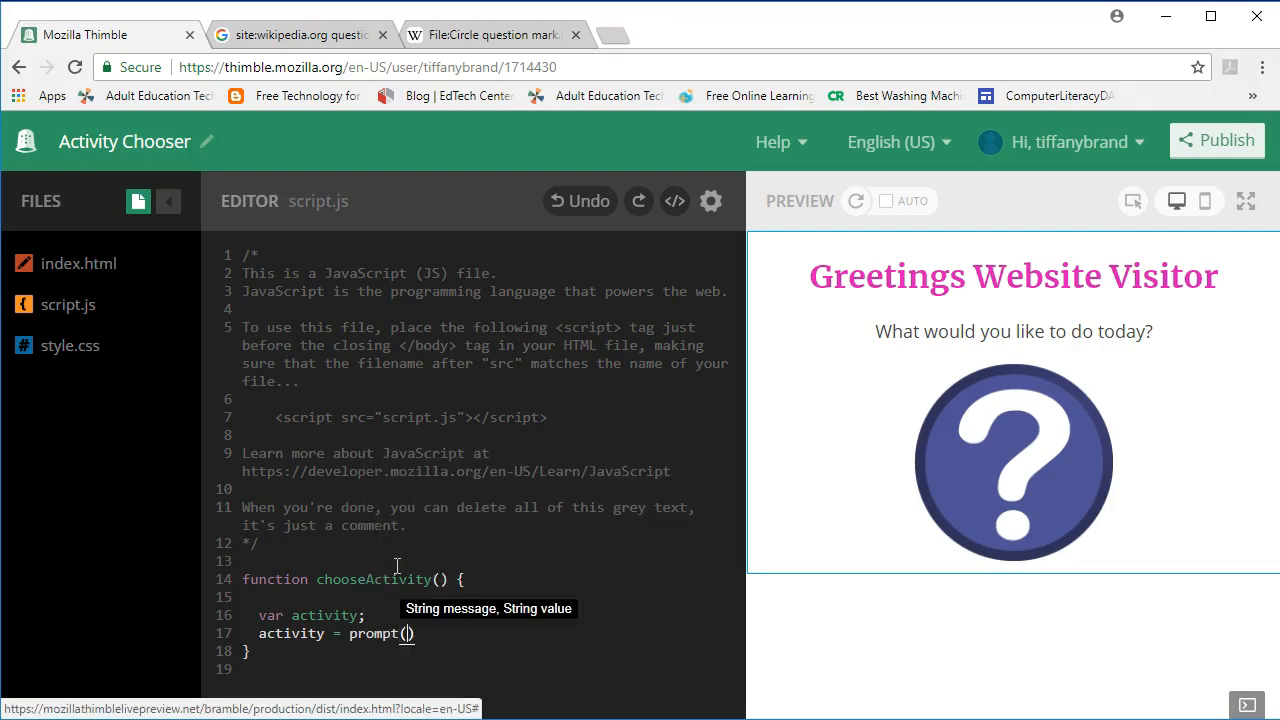
pyautogui.write('"')
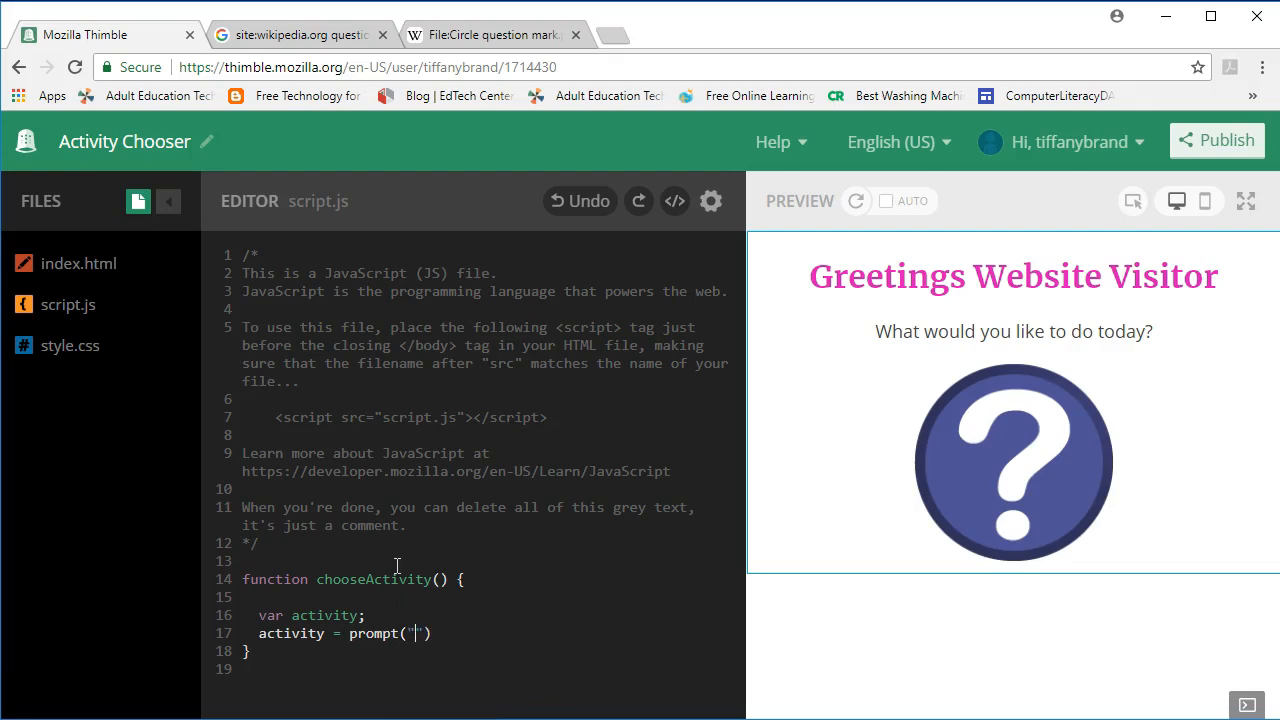
pyautogui.write('Tell me w')
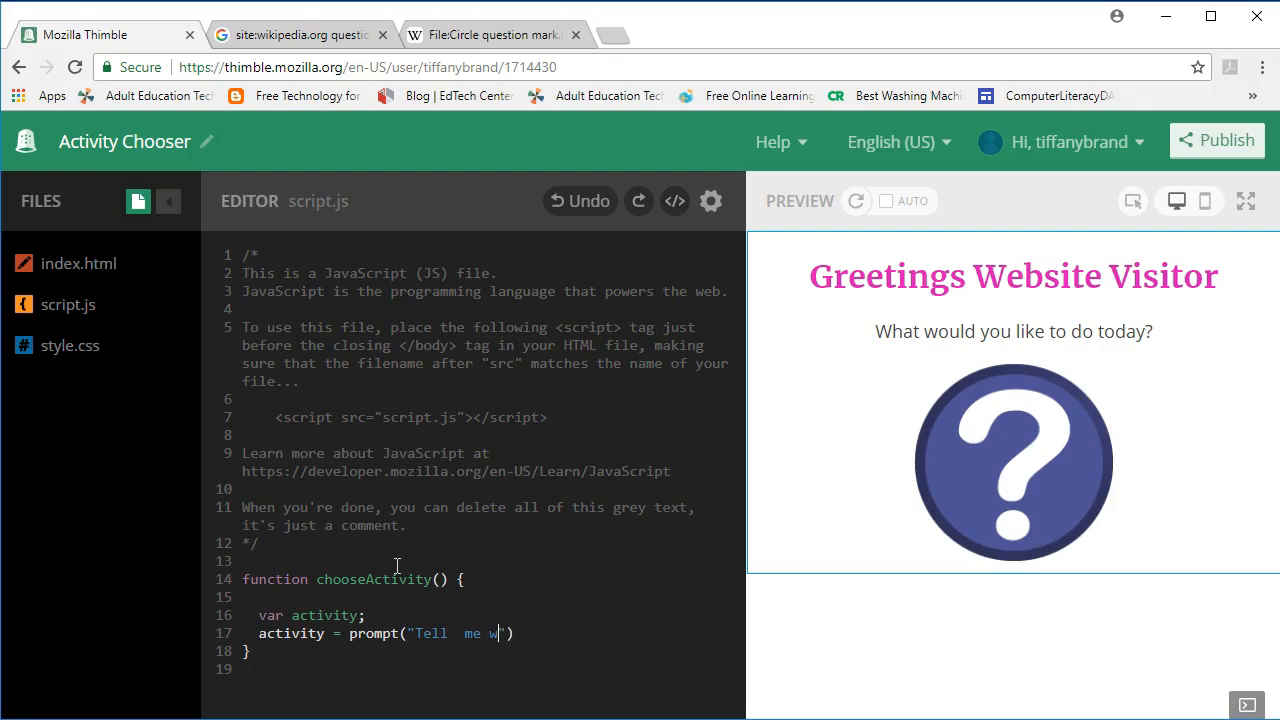
pyautogui.write('hat you want to do')
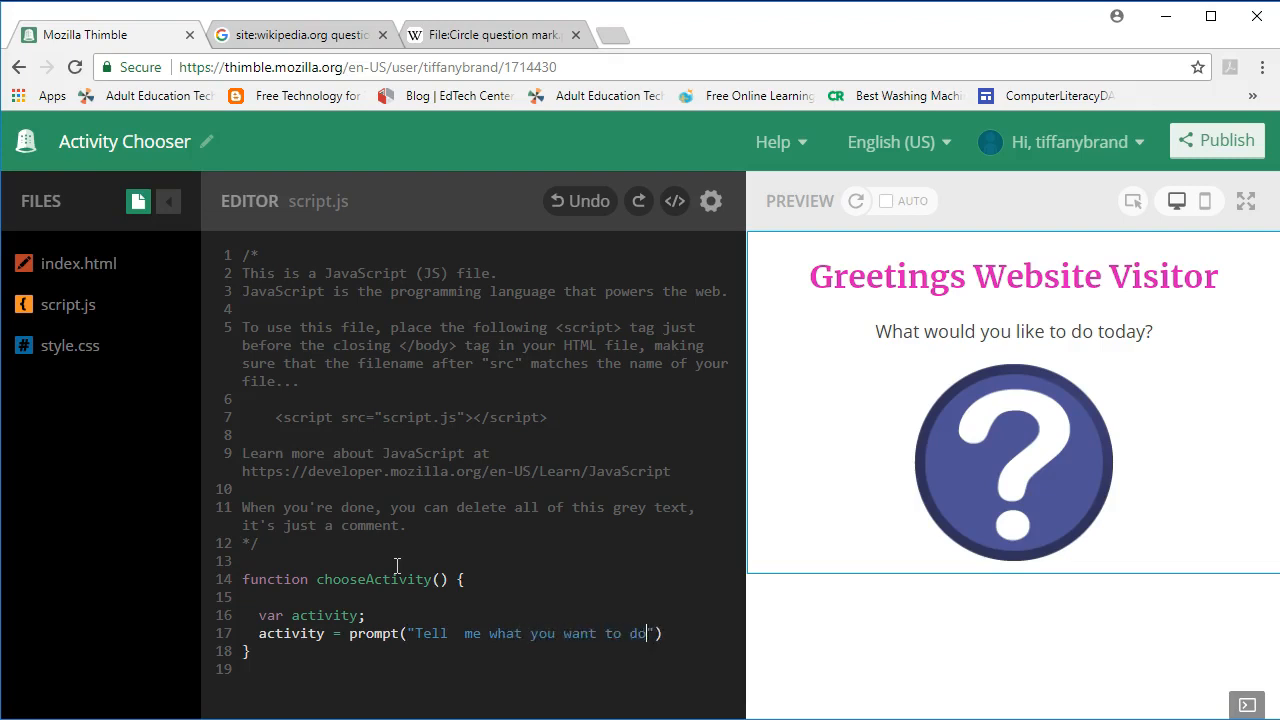
pyautogui.write('.')
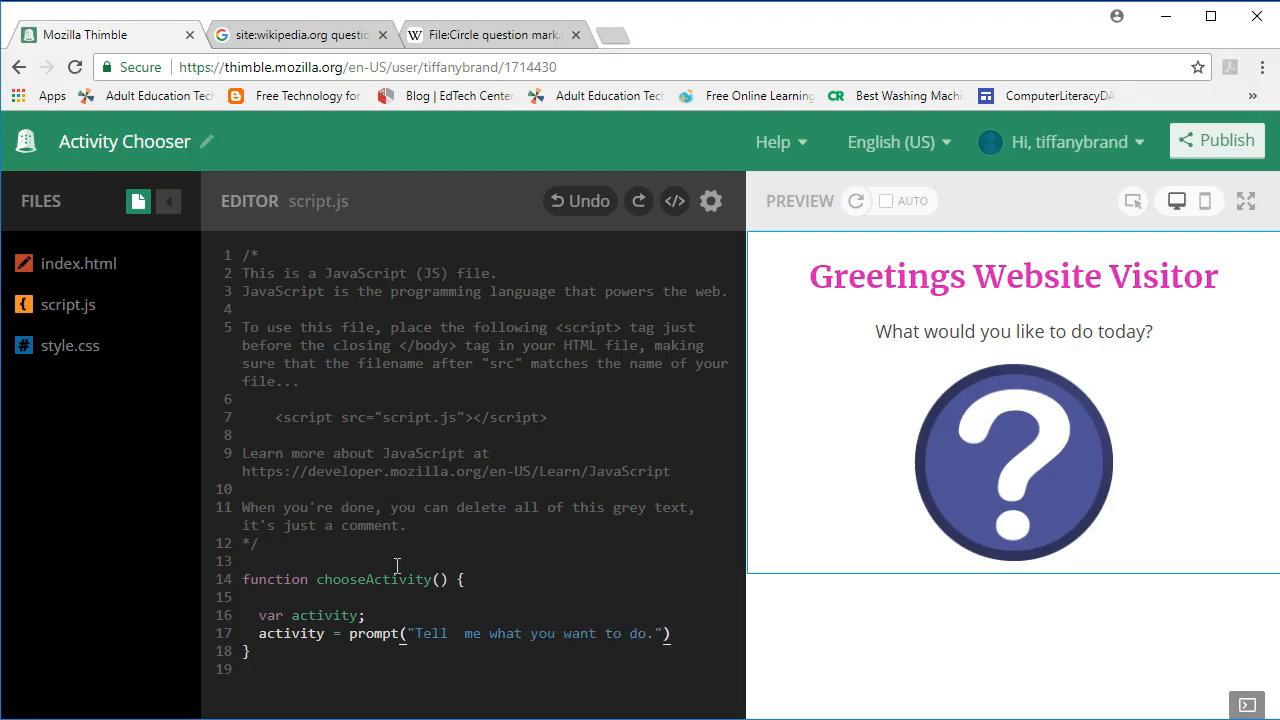
pyautogui.write(';')
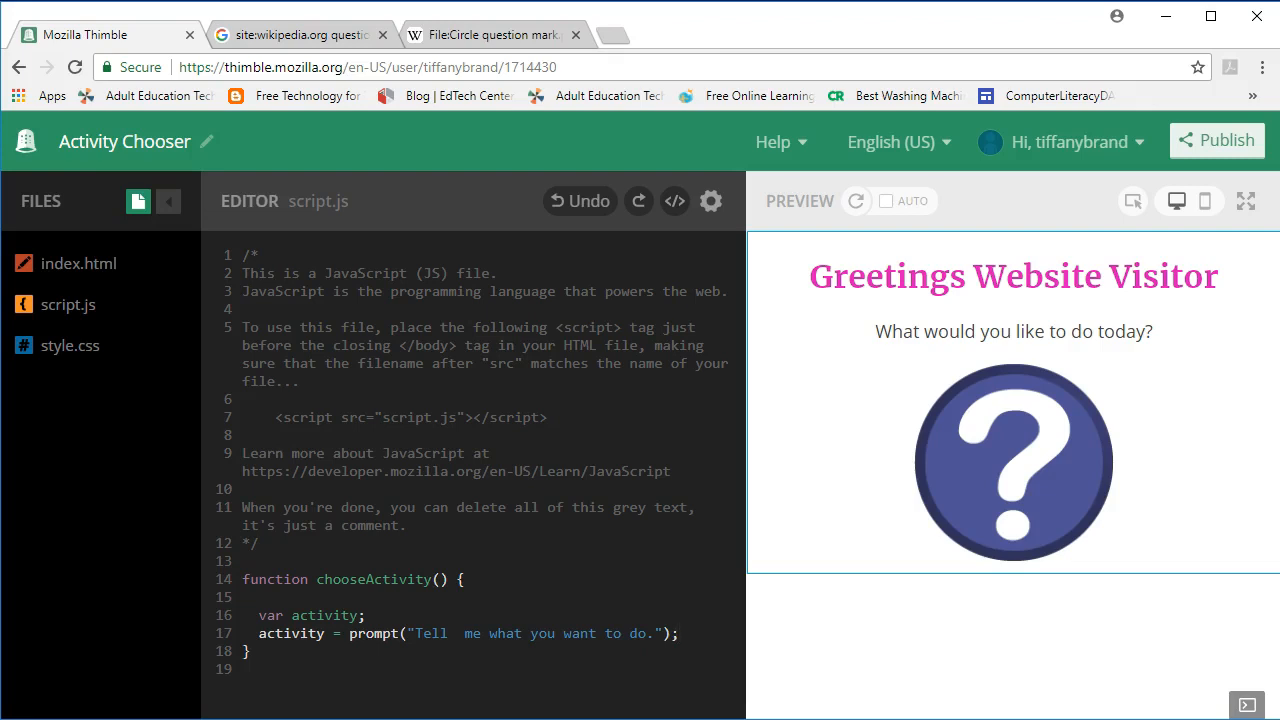
# - In index.html add <br><br> and an empty <h2 id=answer></h2> after the image, then refresh the preview
pyautogui.click(676, 632)
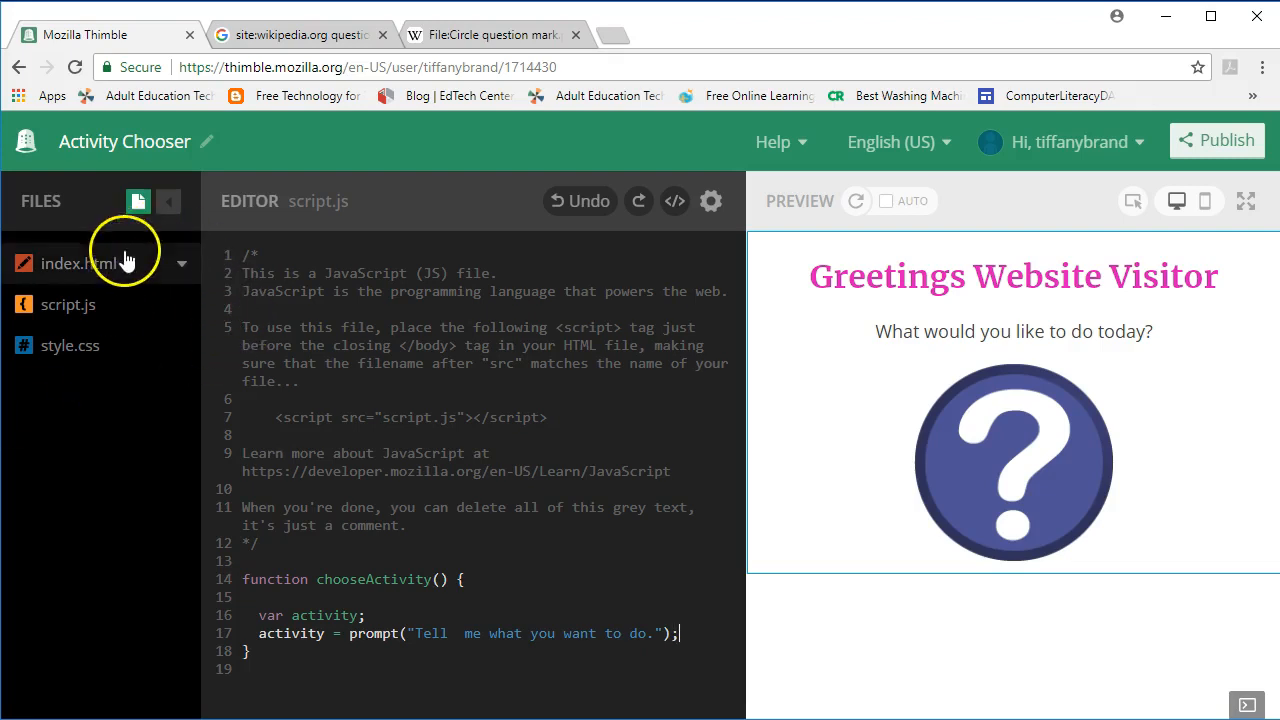
pyautogui.click(78, 264)
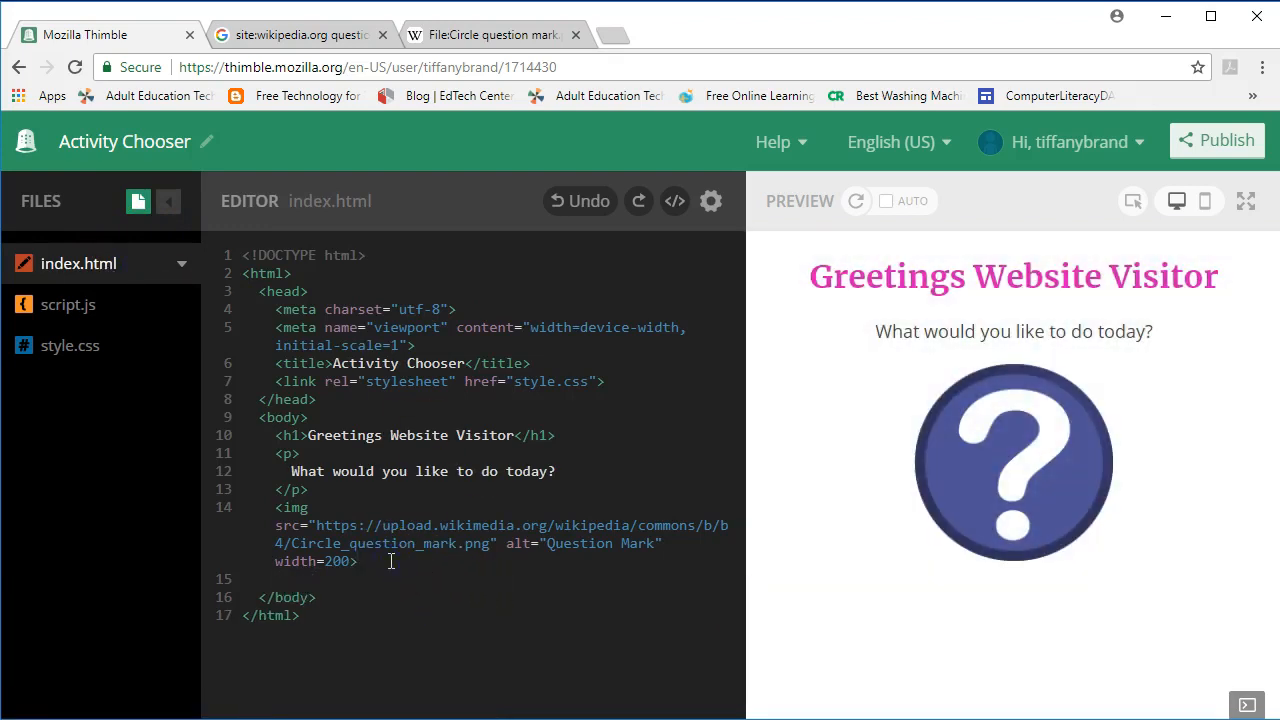
pyautogui.write('<br')
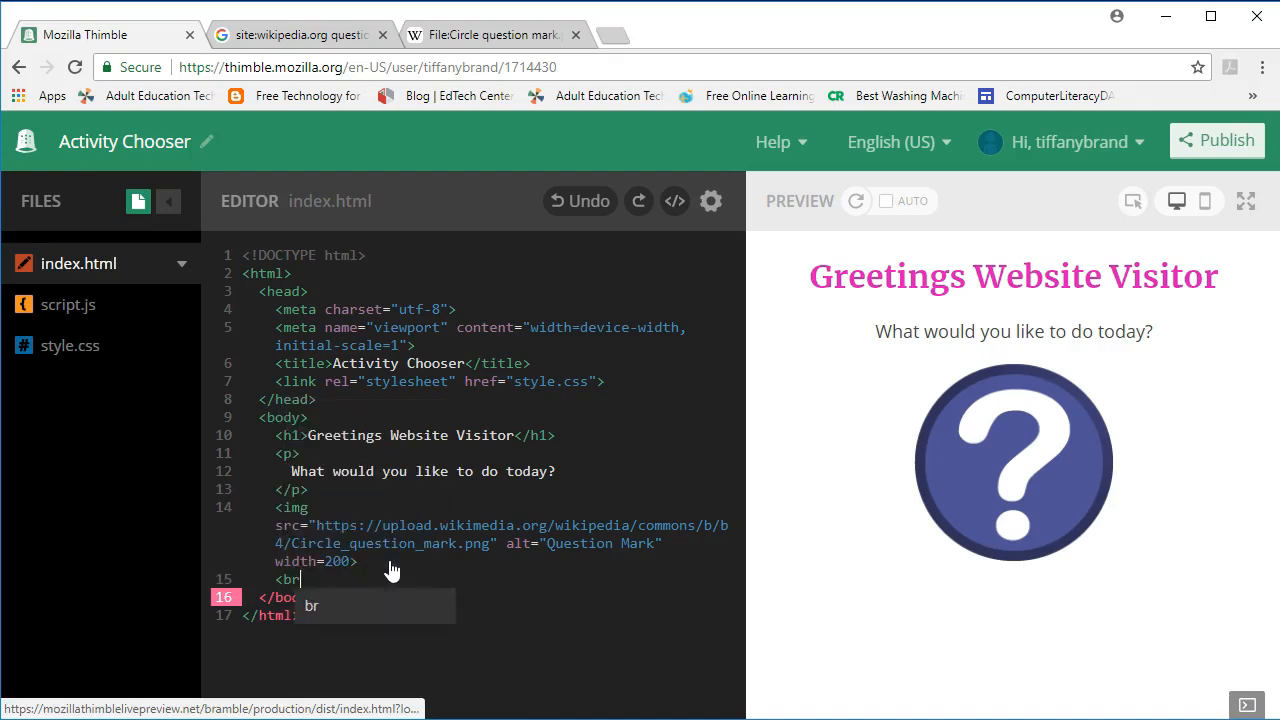
pyautogui.write('<br>')
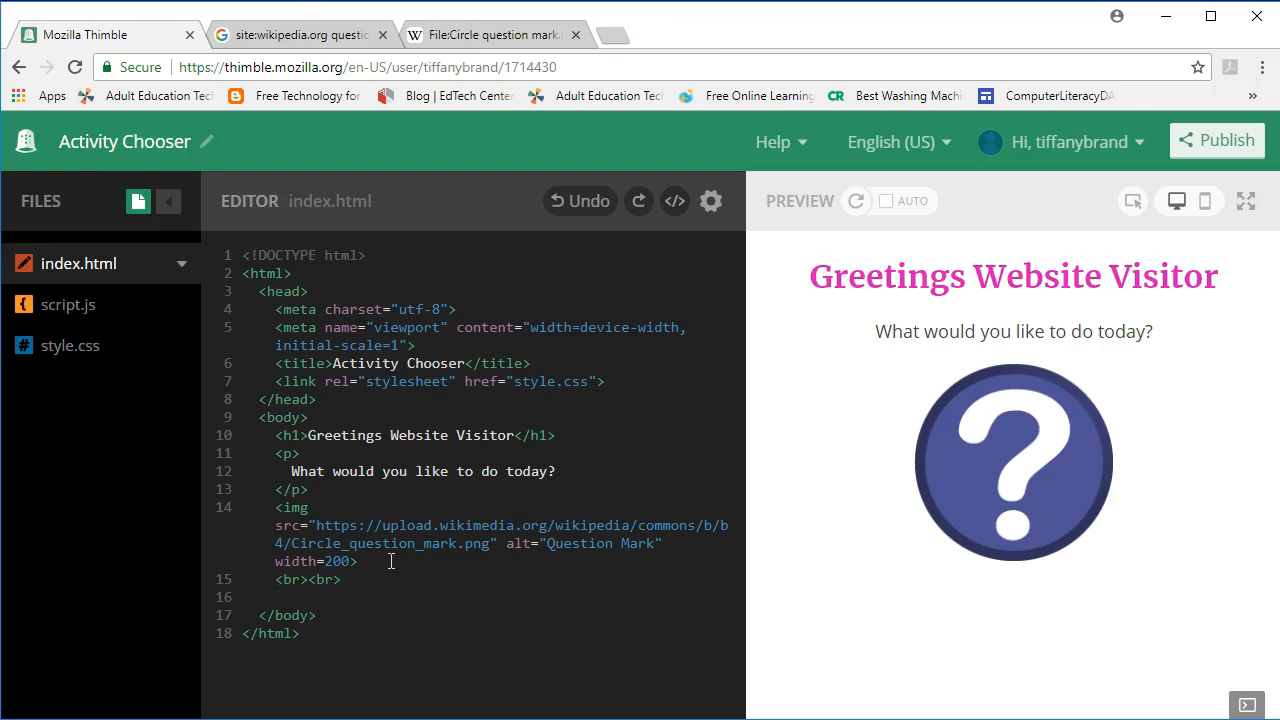
pyautogui.write('<h2 id=answer></h2>')
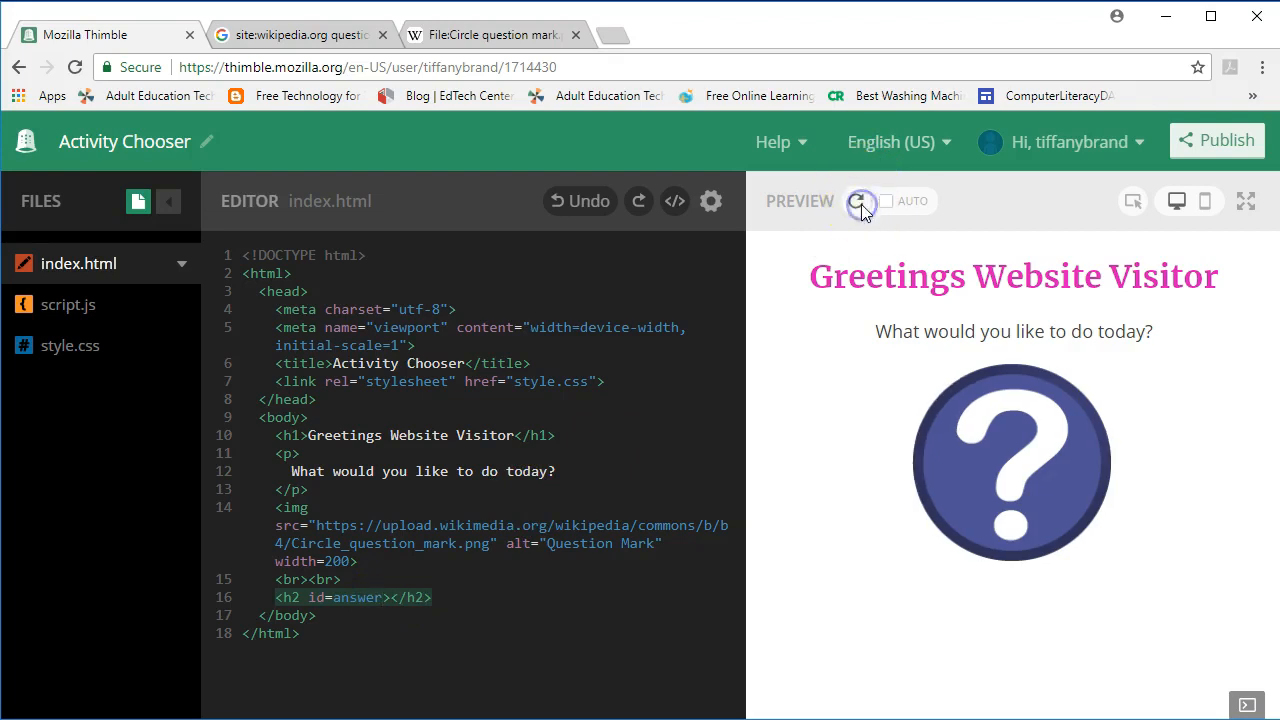
pyautogui.click(856, 200)
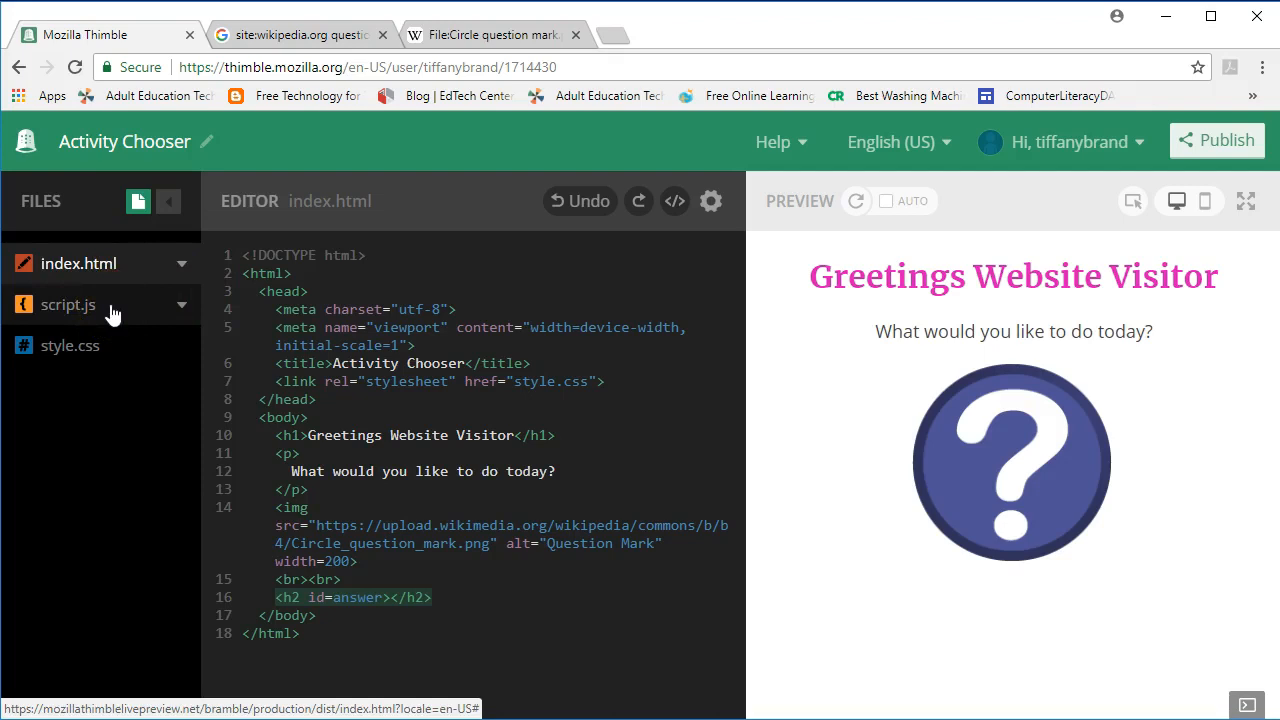
# - In script.js start the line document.getElementById("answer").innerHTML inside the function
pyautogui.click(68, 304)
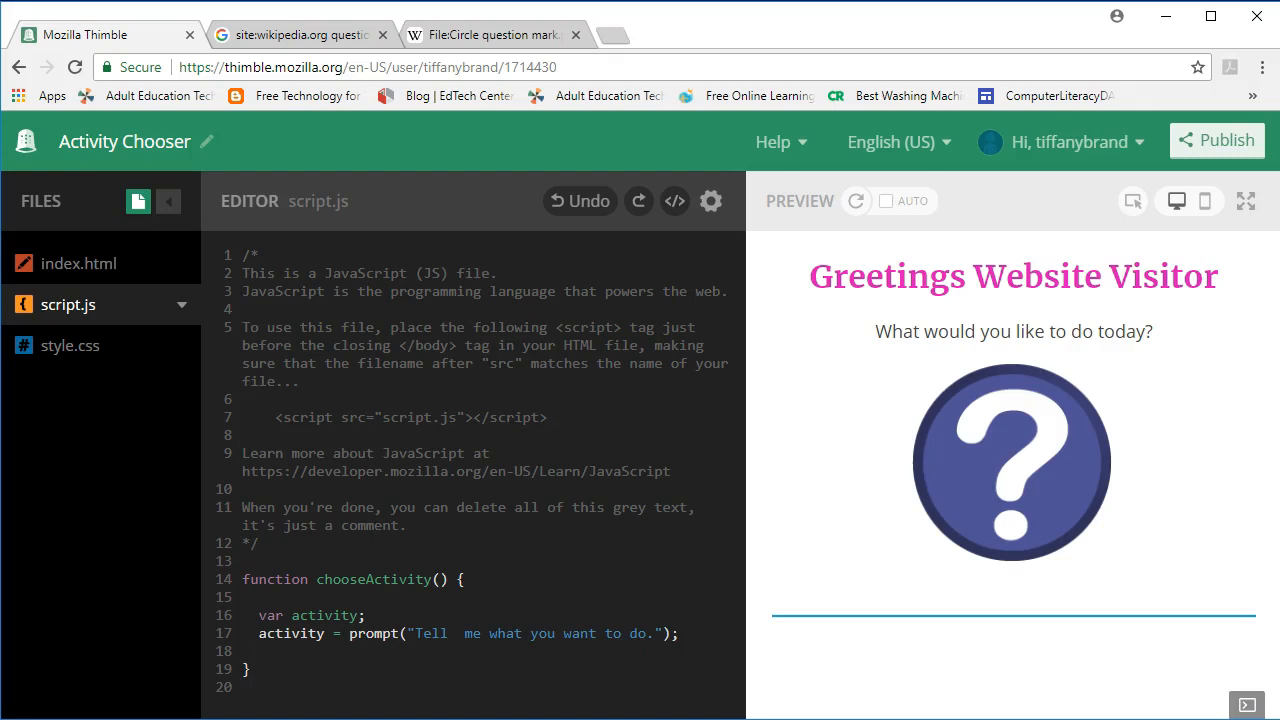
pyautogui.write('docu')
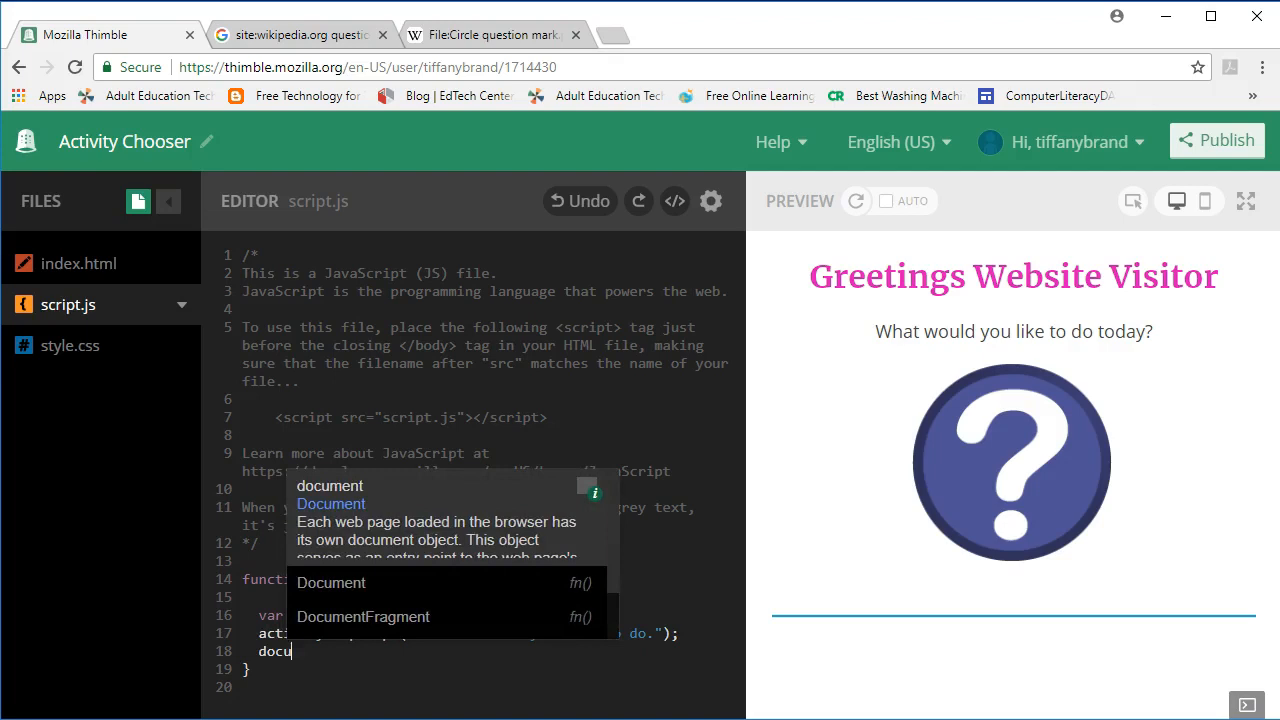
pyautogui.write('.getElementBy')
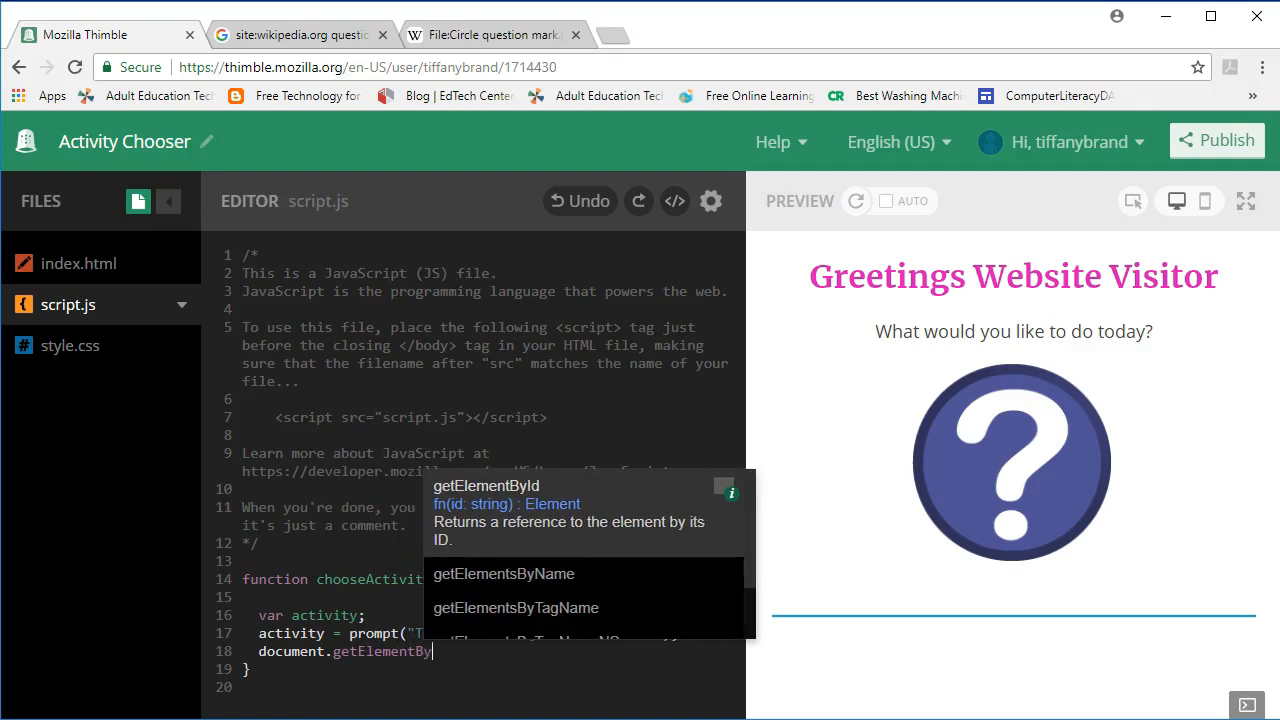
pyautogui.write('Id')
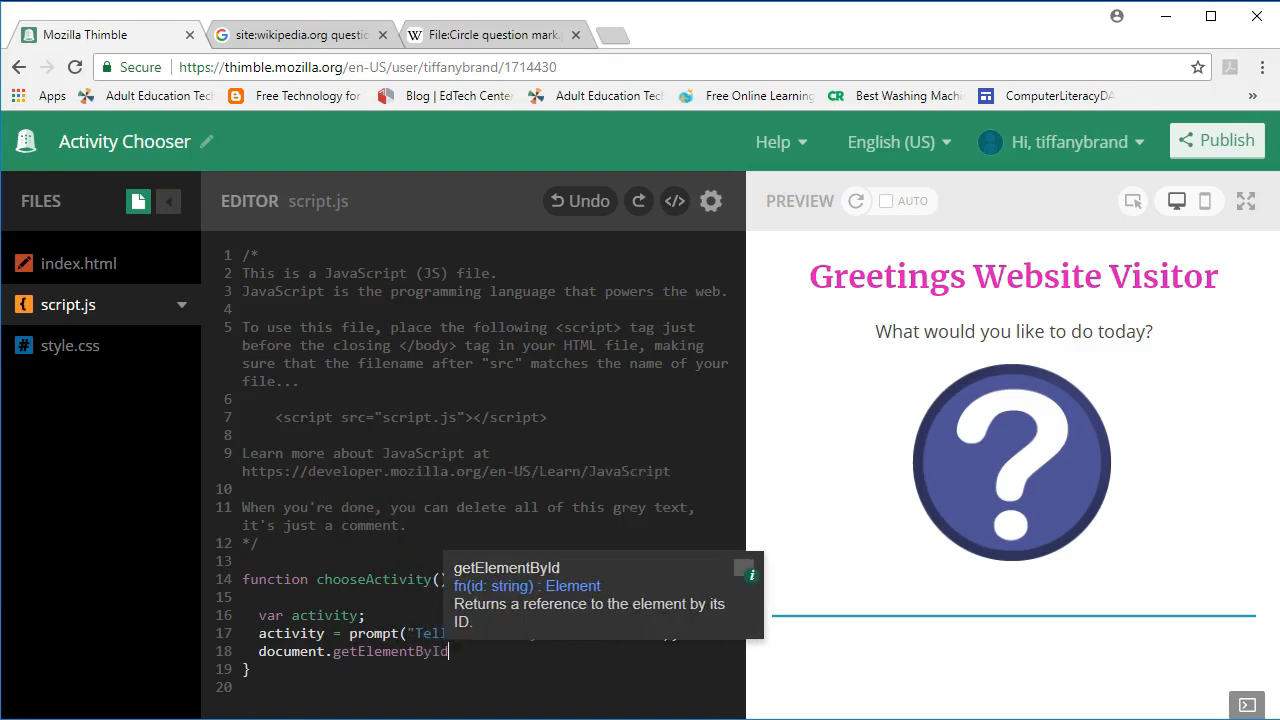
pyautogui.moveTo(84, 696)
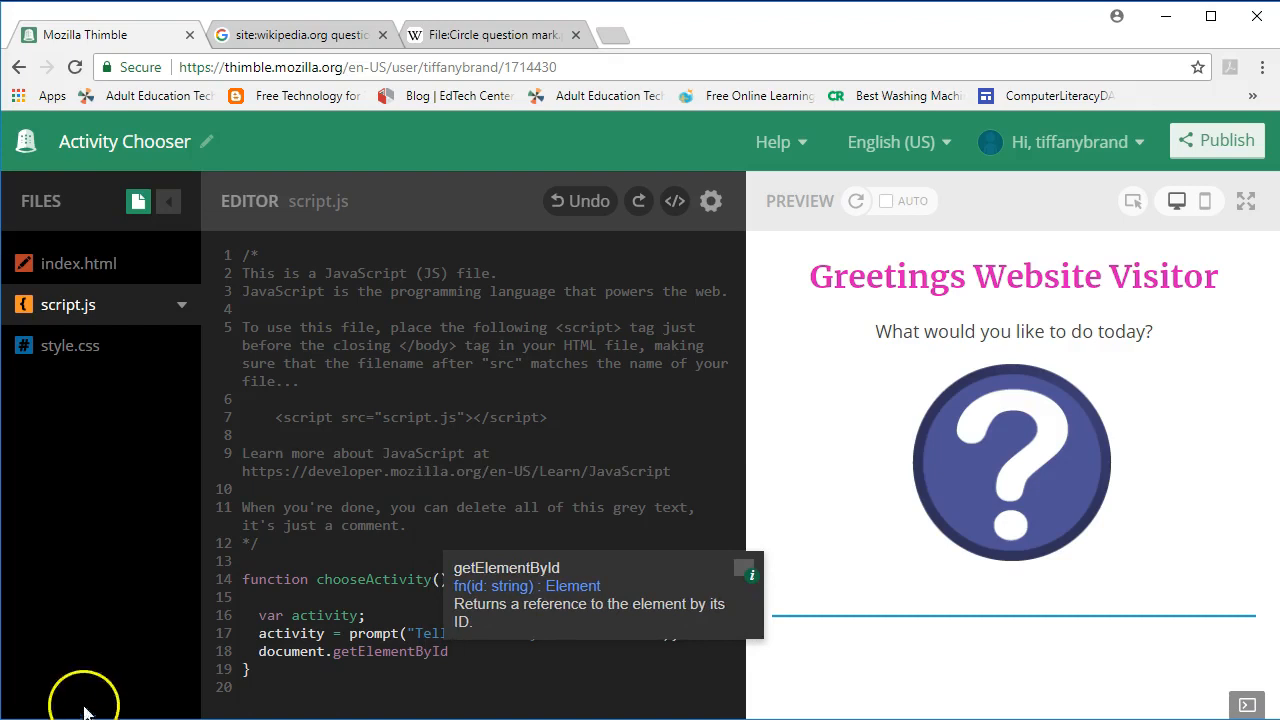
pyautogui.moveTo(550, 604)
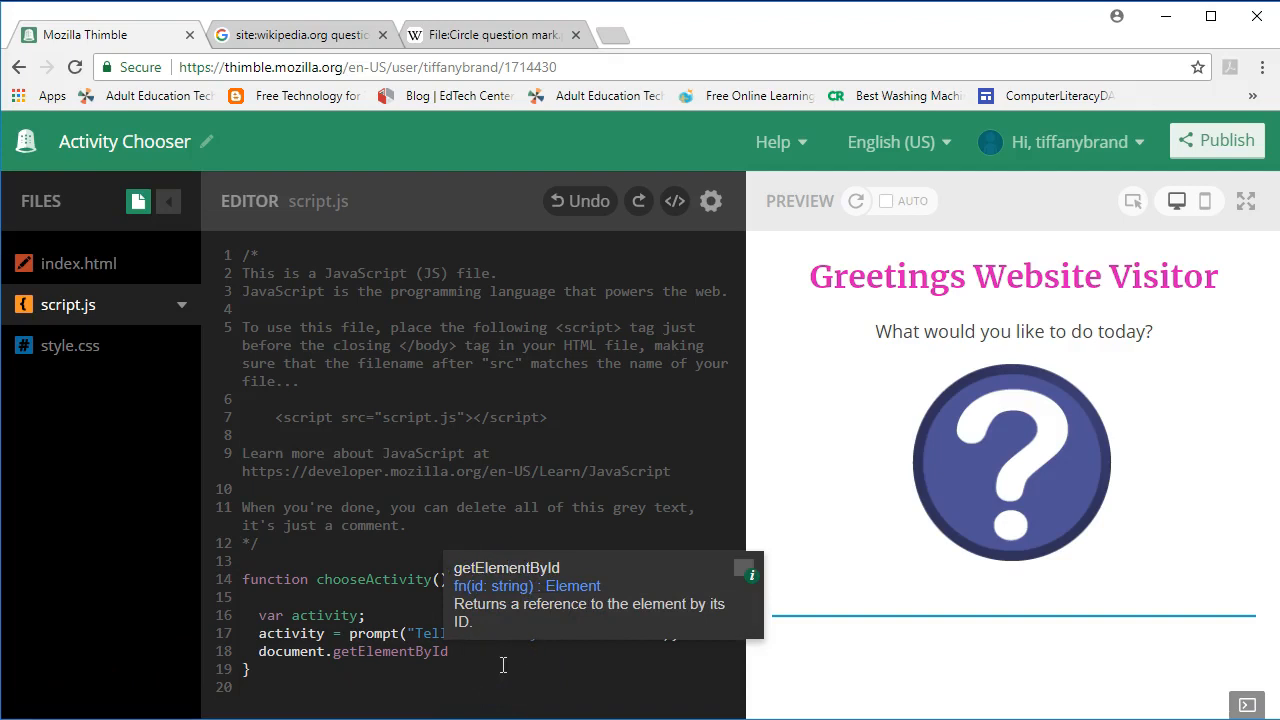
pyautogui.write('()')
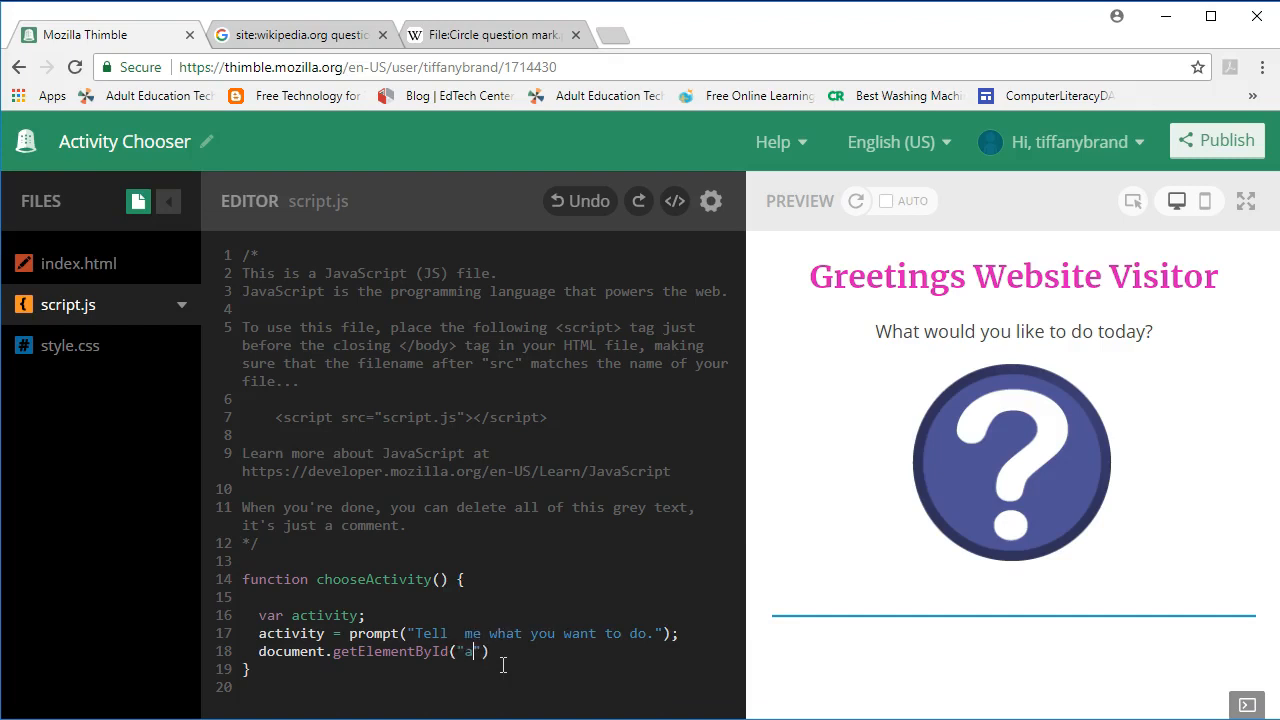
pyautogui.write('nswer')
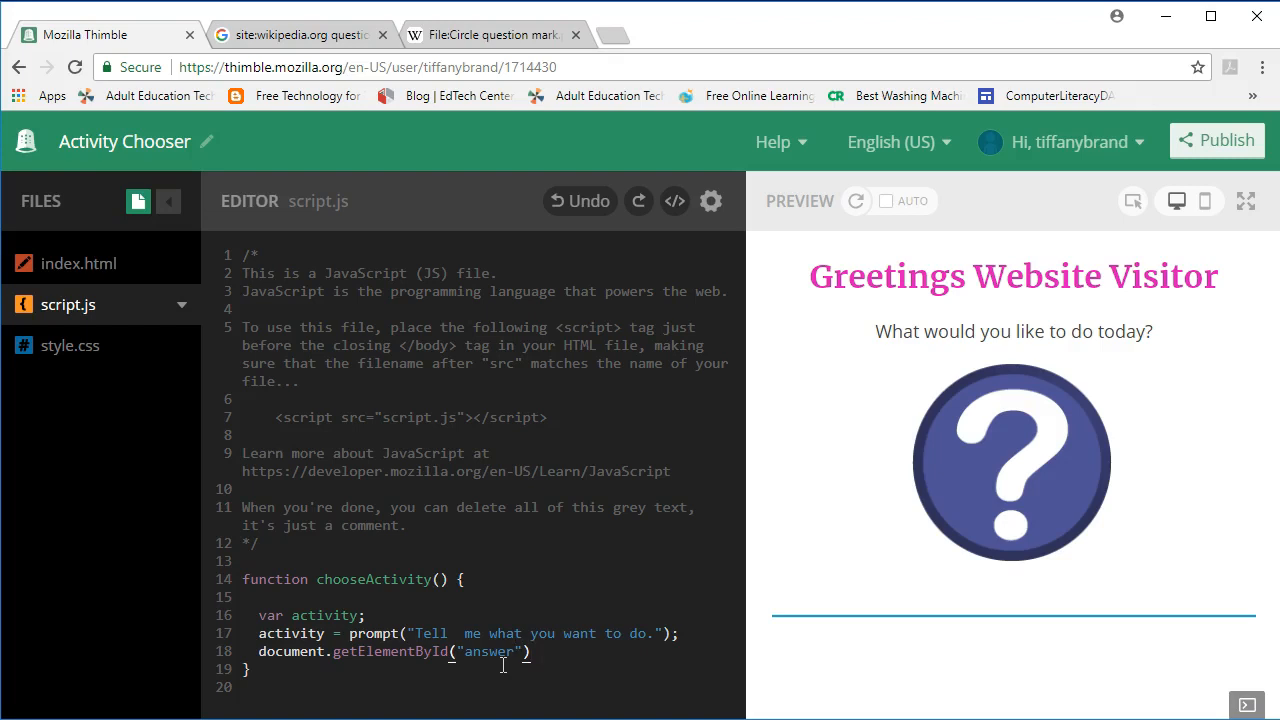
pyautogui.write('.')
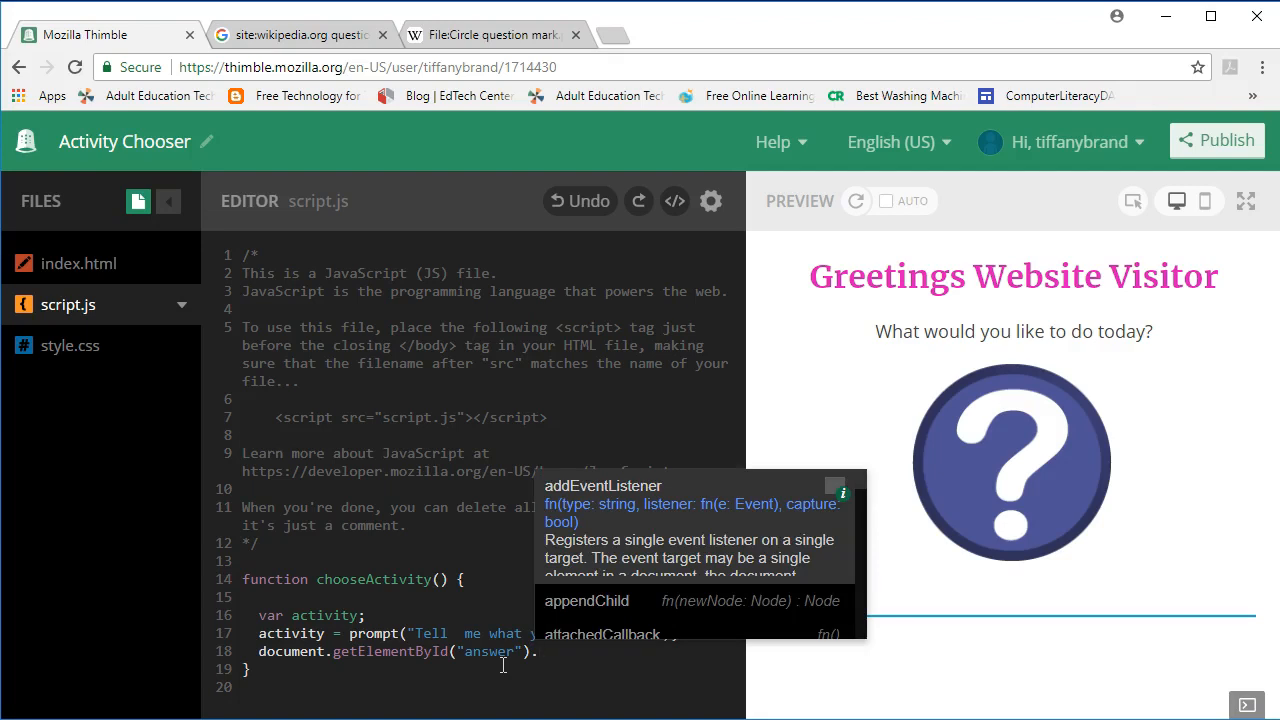
pyautogui.write('.')
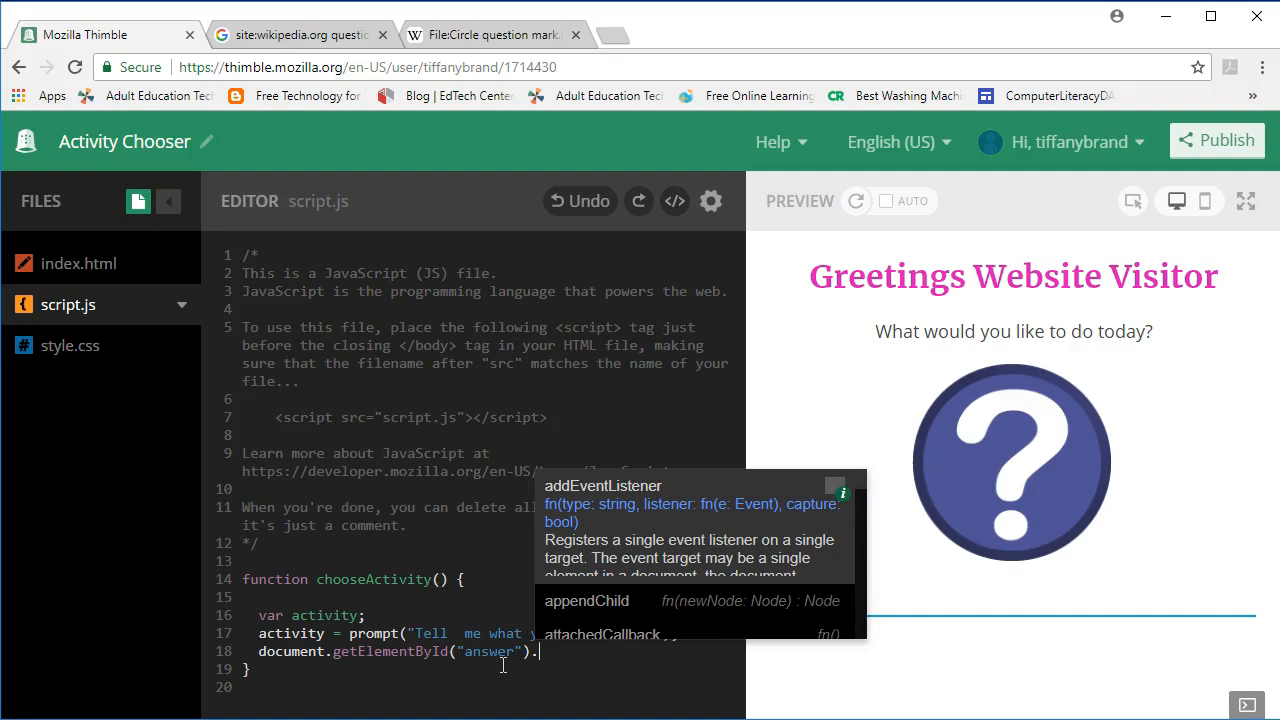
pyautogui.write('innerHTML="')
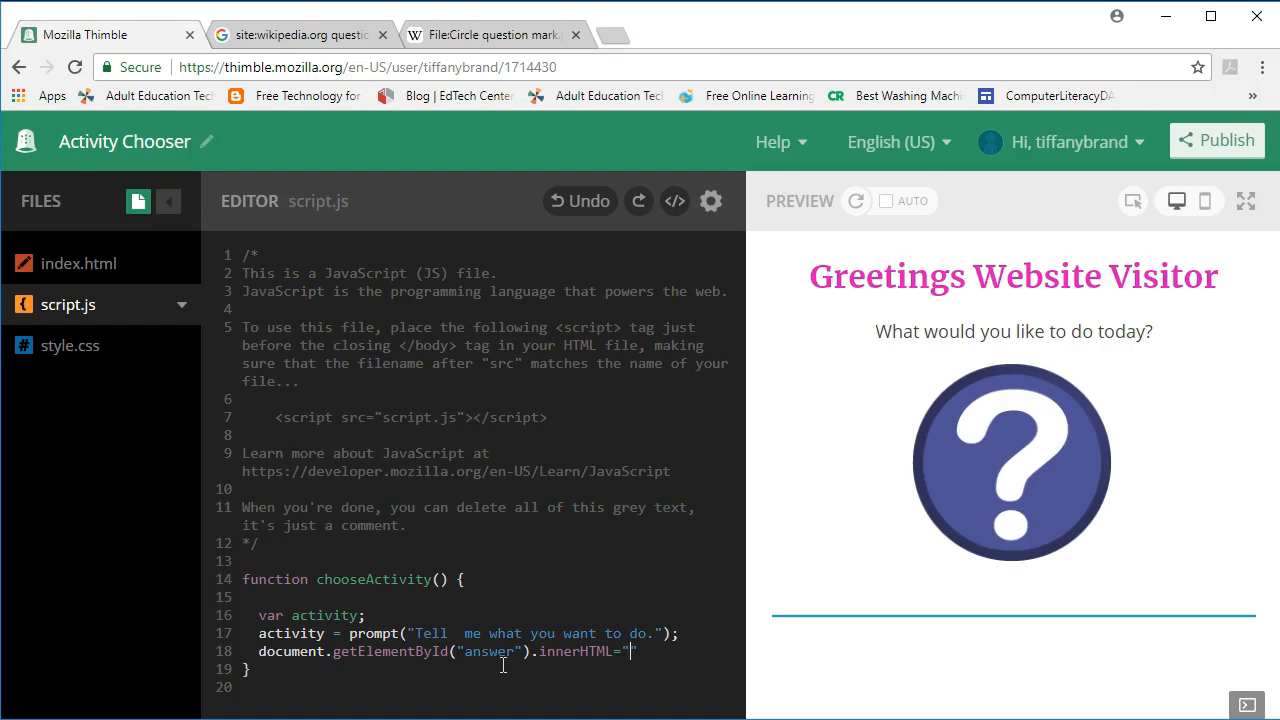
# - Assign it "Great! " + activity + " sounds like a fantastic idea!";
pyautogui.write('Great!')
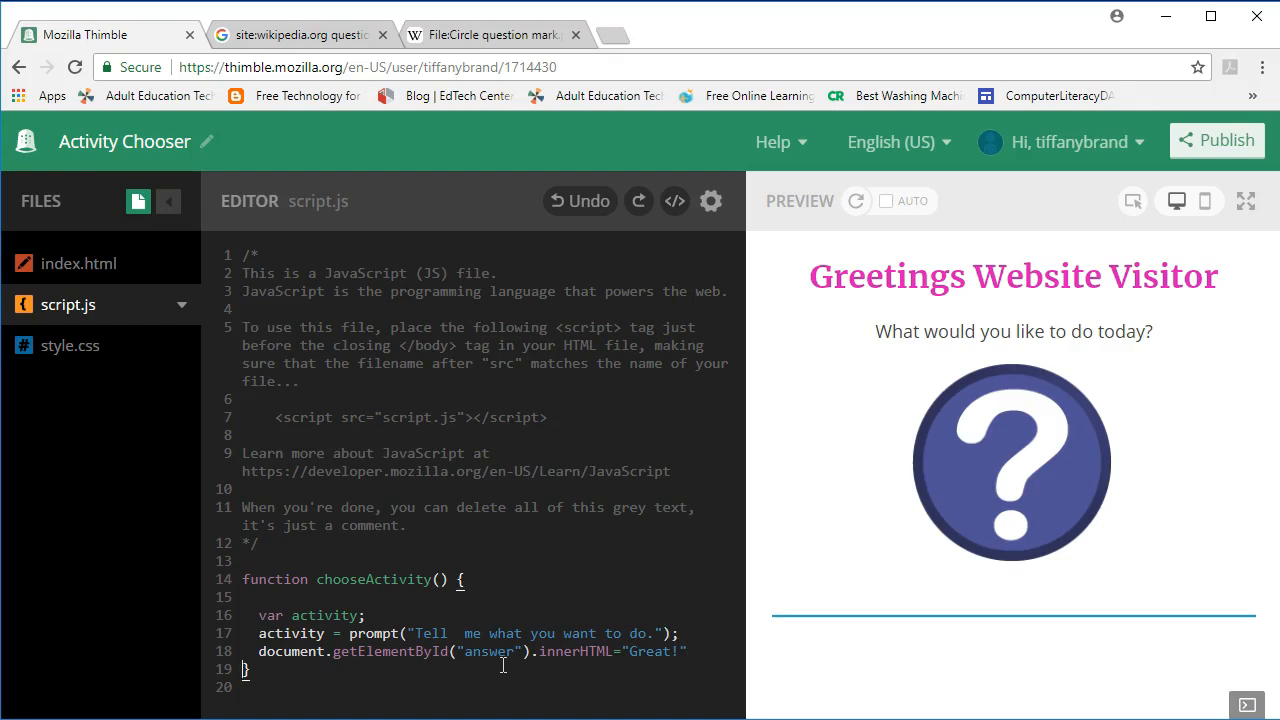
pyautogui.write('+')
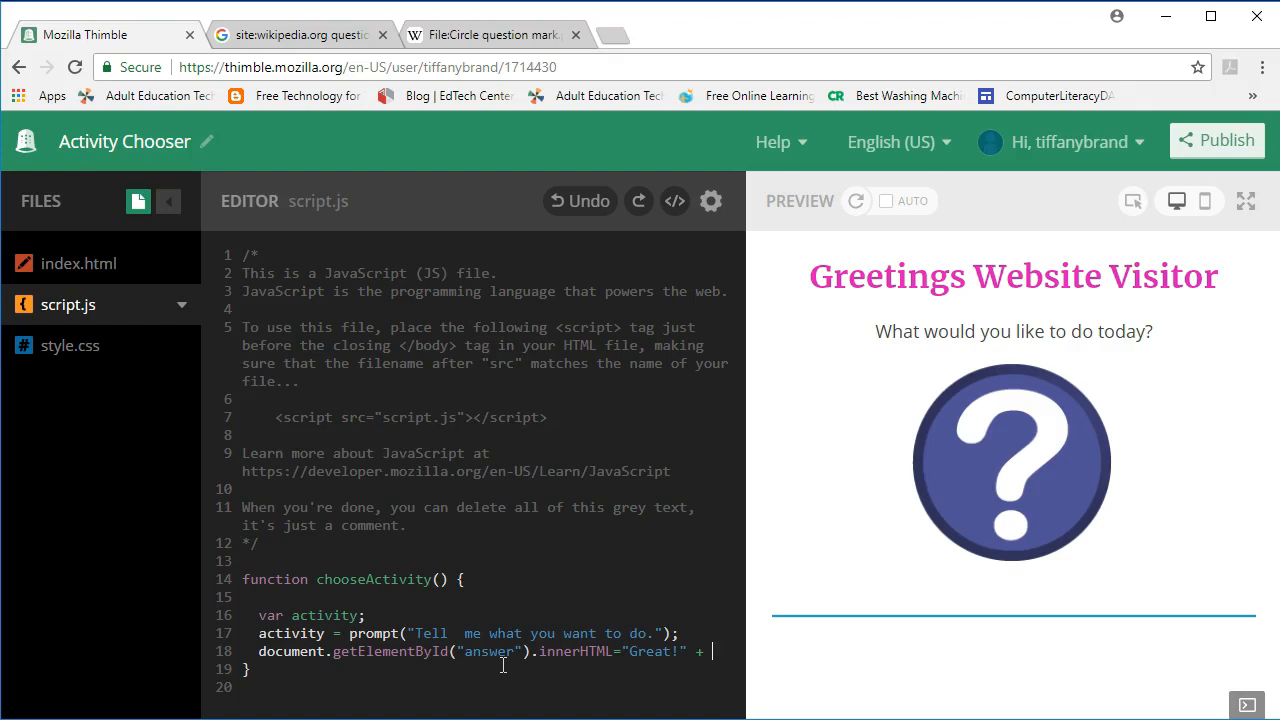
pyautogui.write('activity + "')
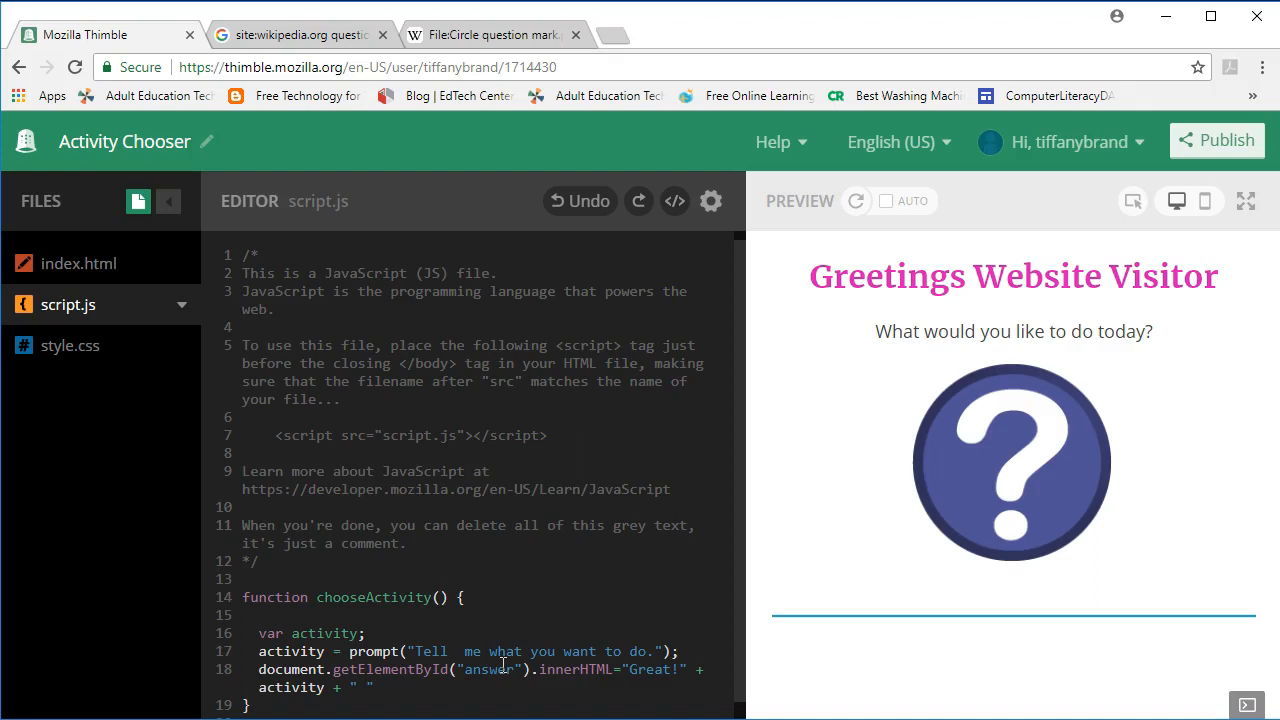
pyautogui.write('sounds like')
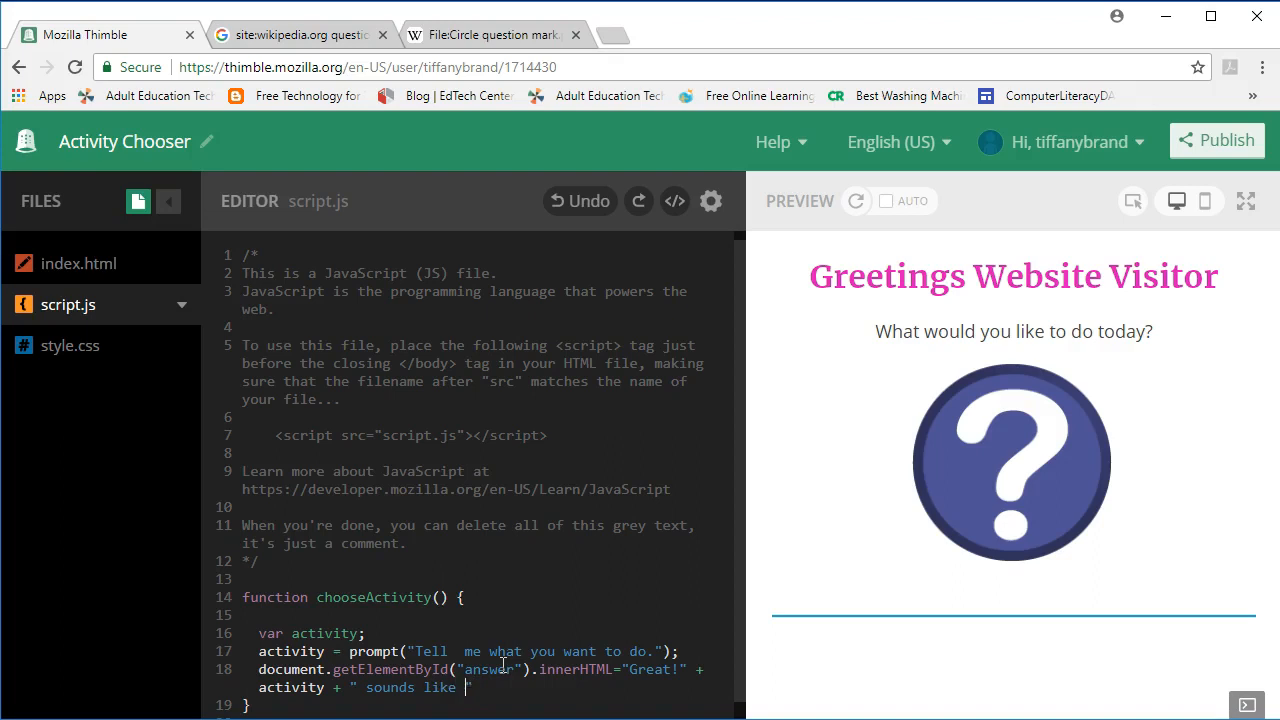
pyautogui.write('a fantastic idea!')
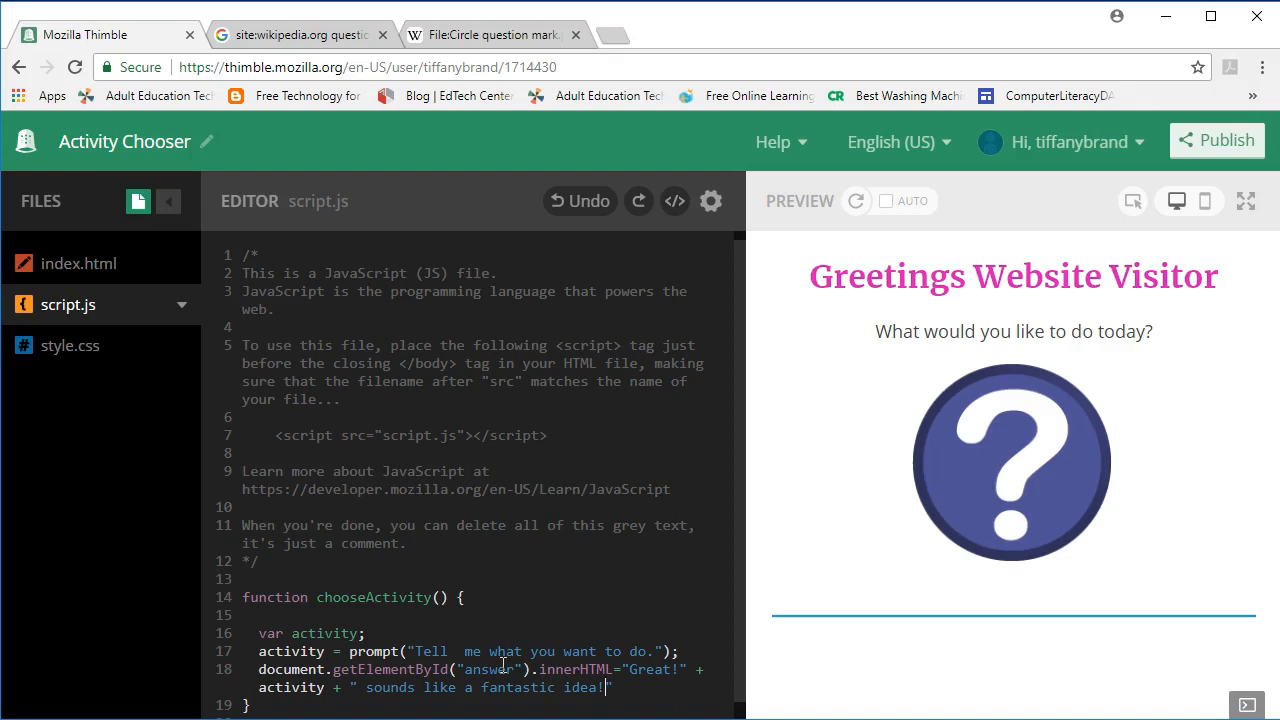
pyautogui.write(';')
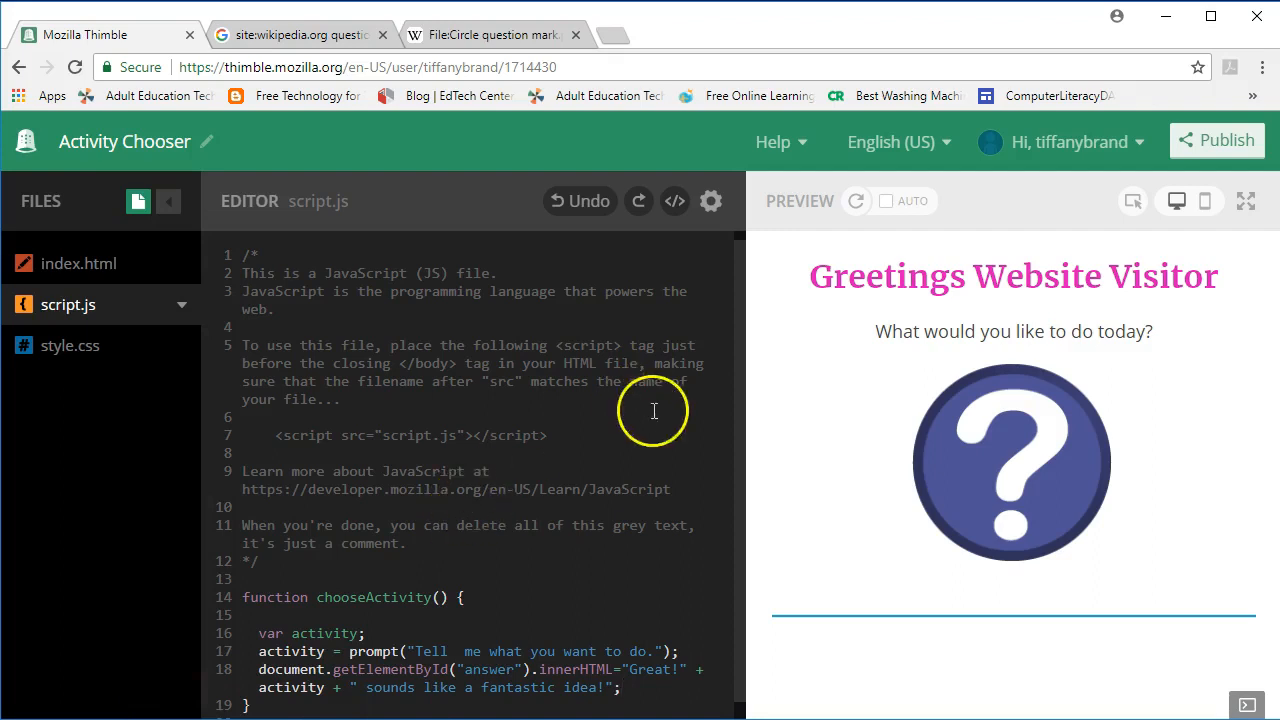
pyautogui.moveTo(976, 510)
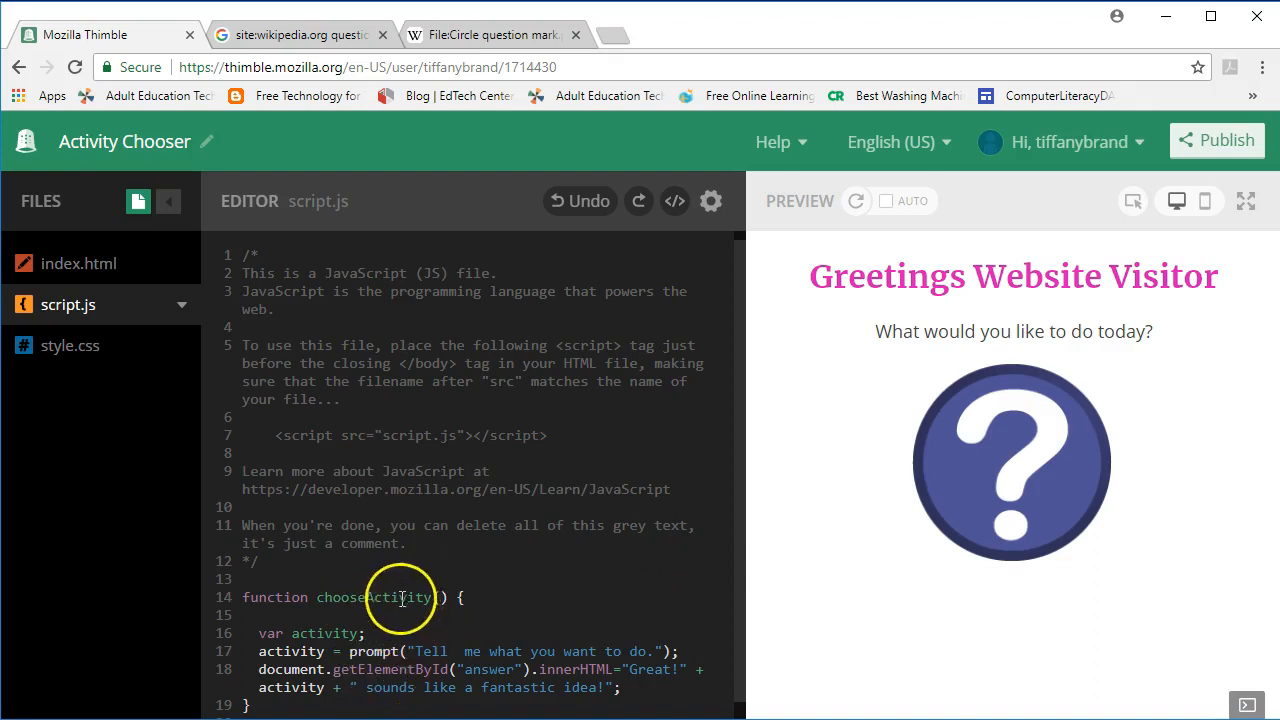
pyautogui.moveTo(356, 612)
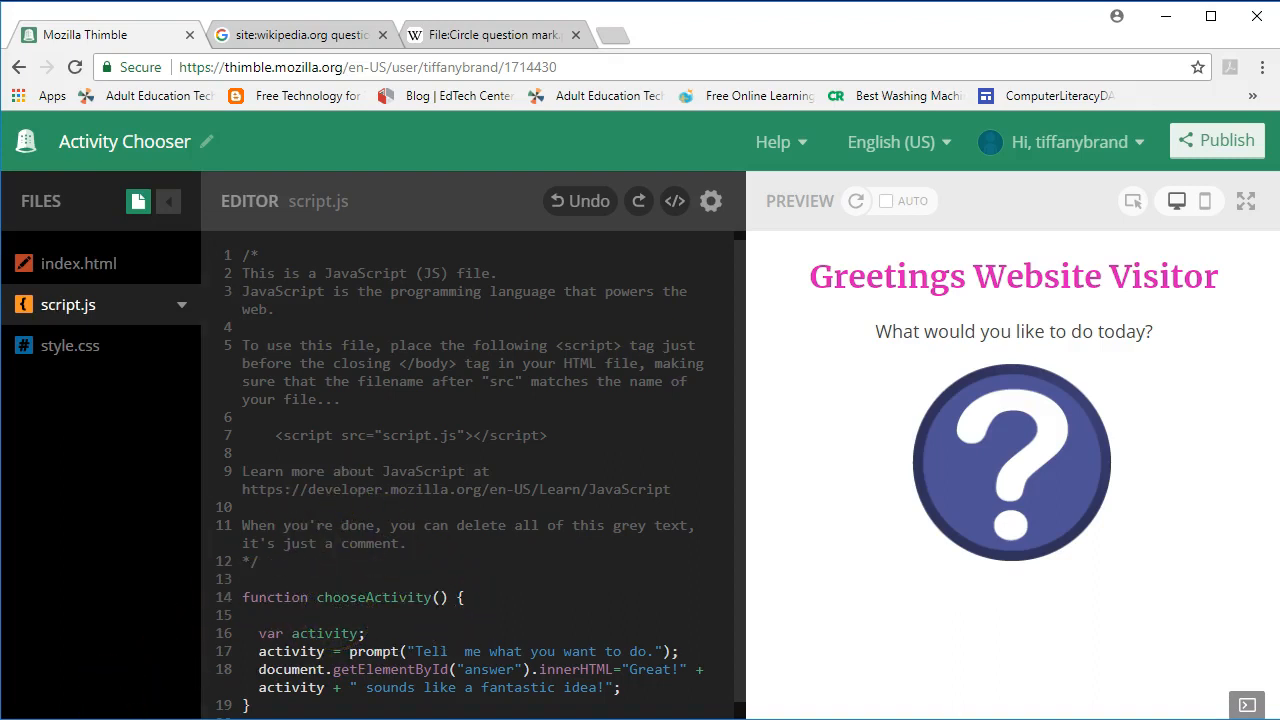
pyautogui.moveTo(80, 264)
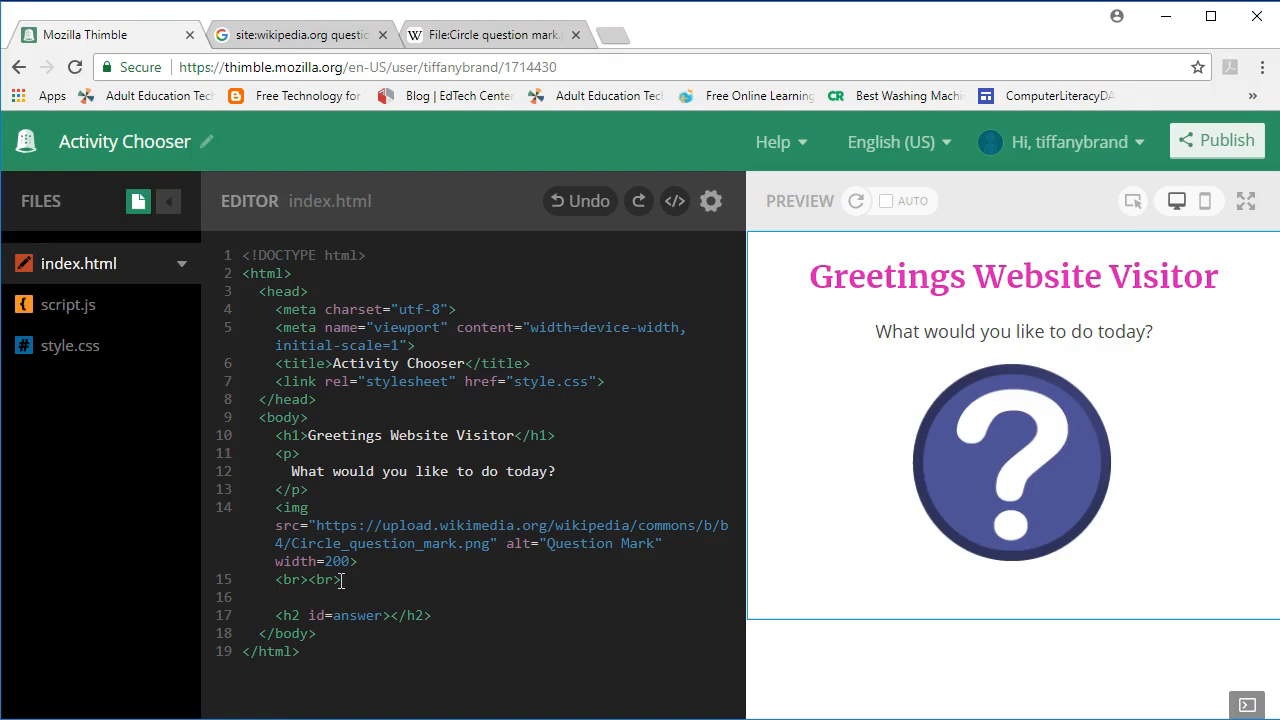
# - Start a button tag with onClick="chooseActivity()" in index.html
pyautogui.write('<butt')
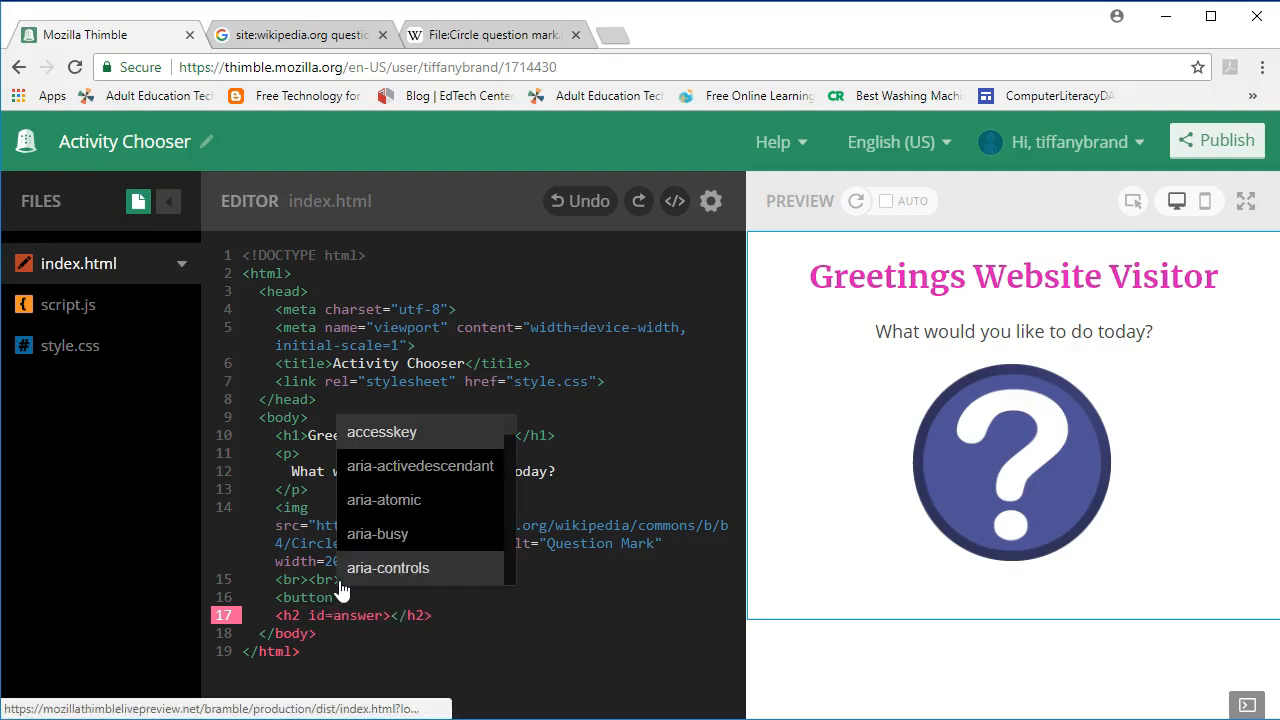
pyautogui.write('onClic')
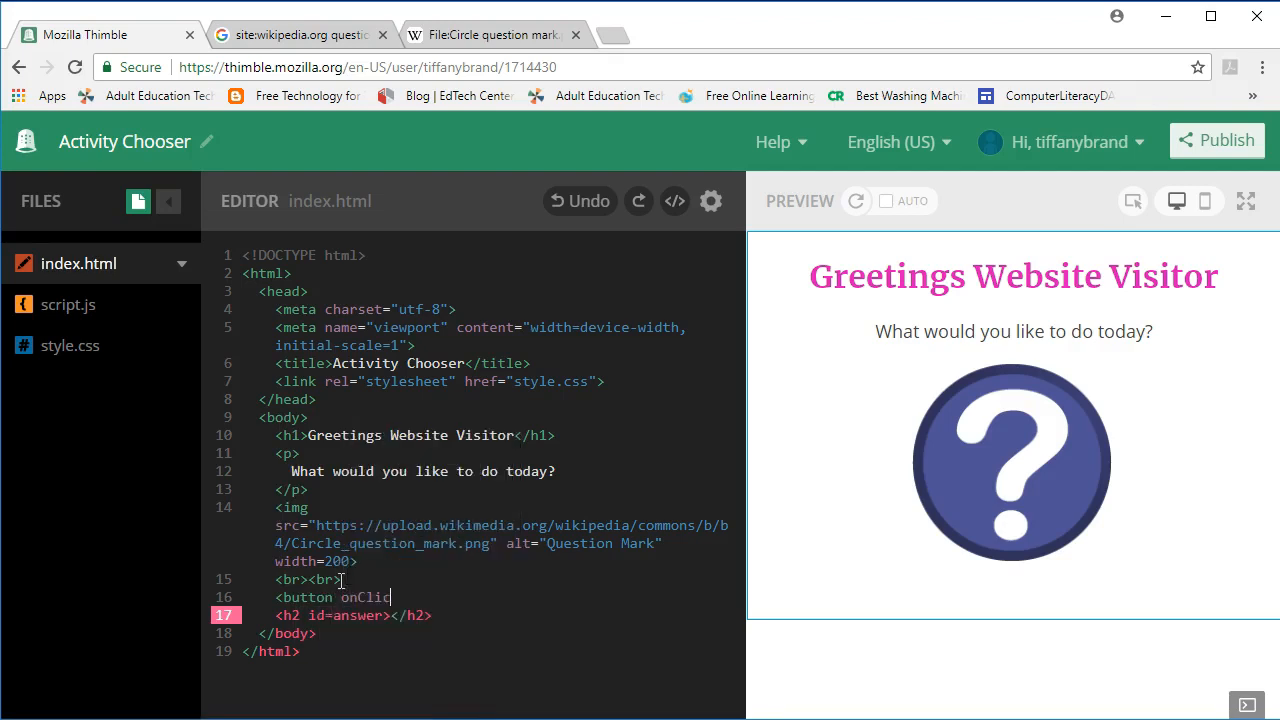
pyautogui.write('k')
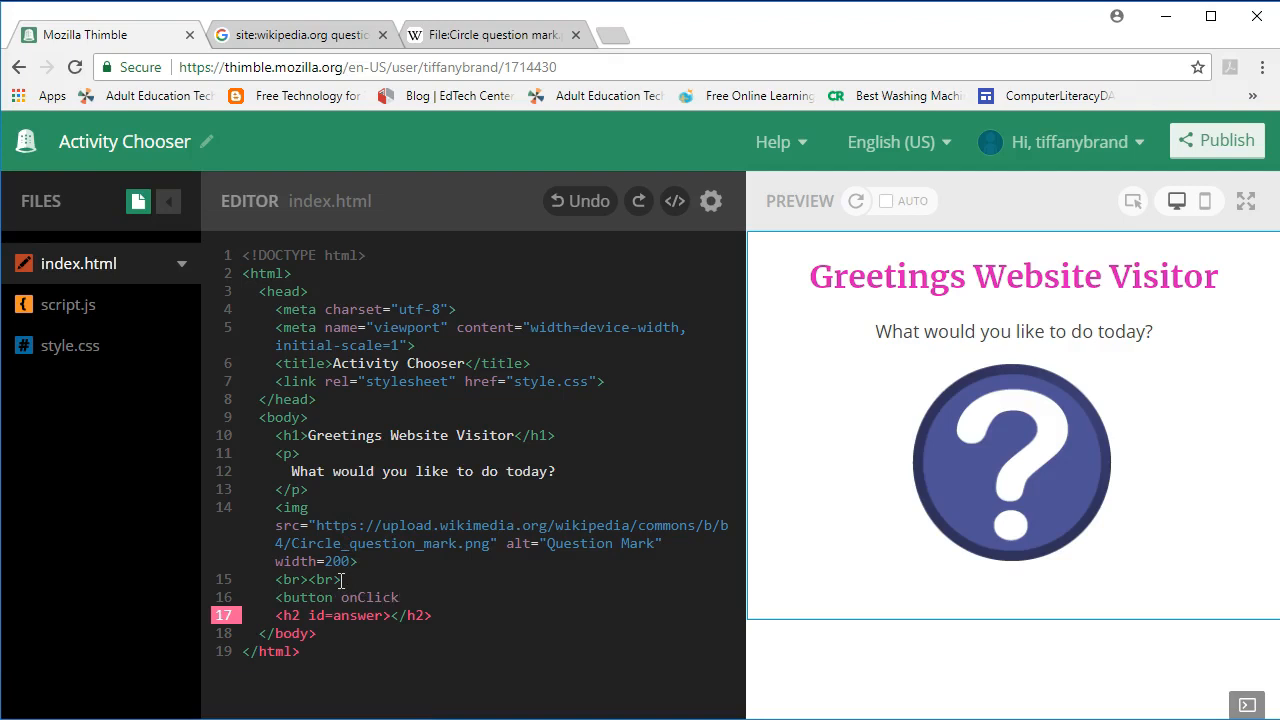
pyautogui.write('="choose')
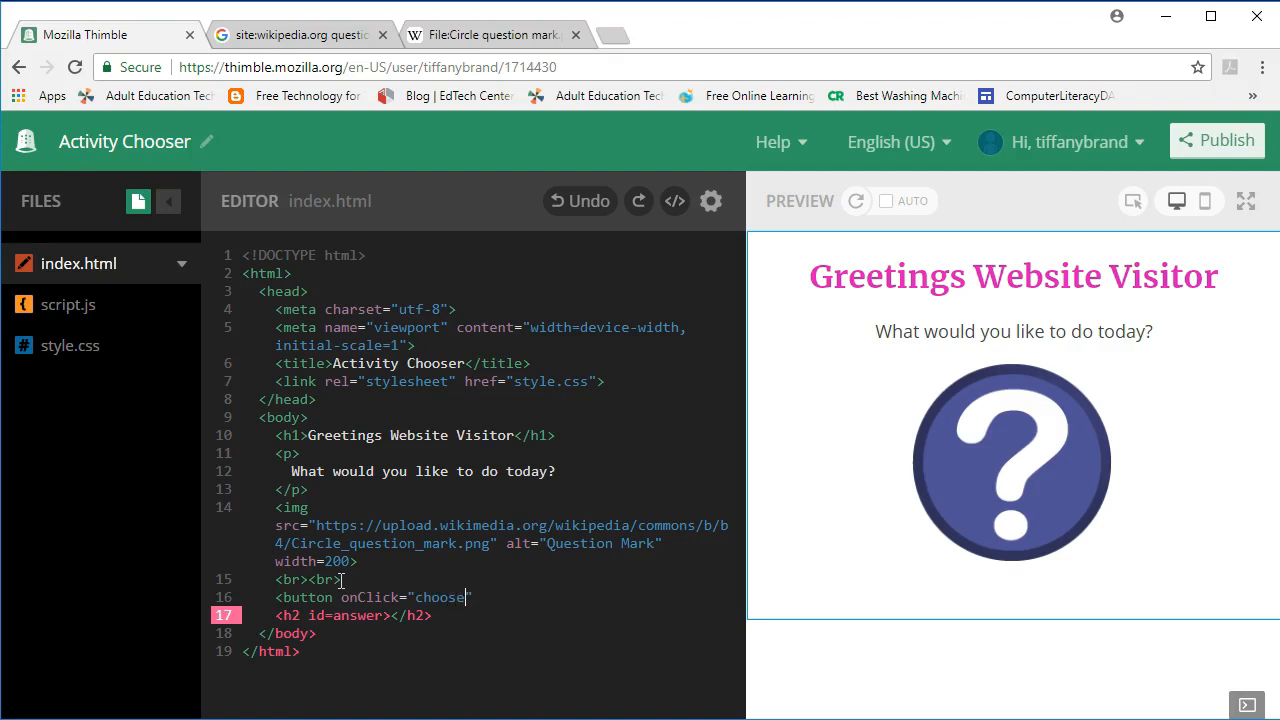
pyautogui.write('Activity')
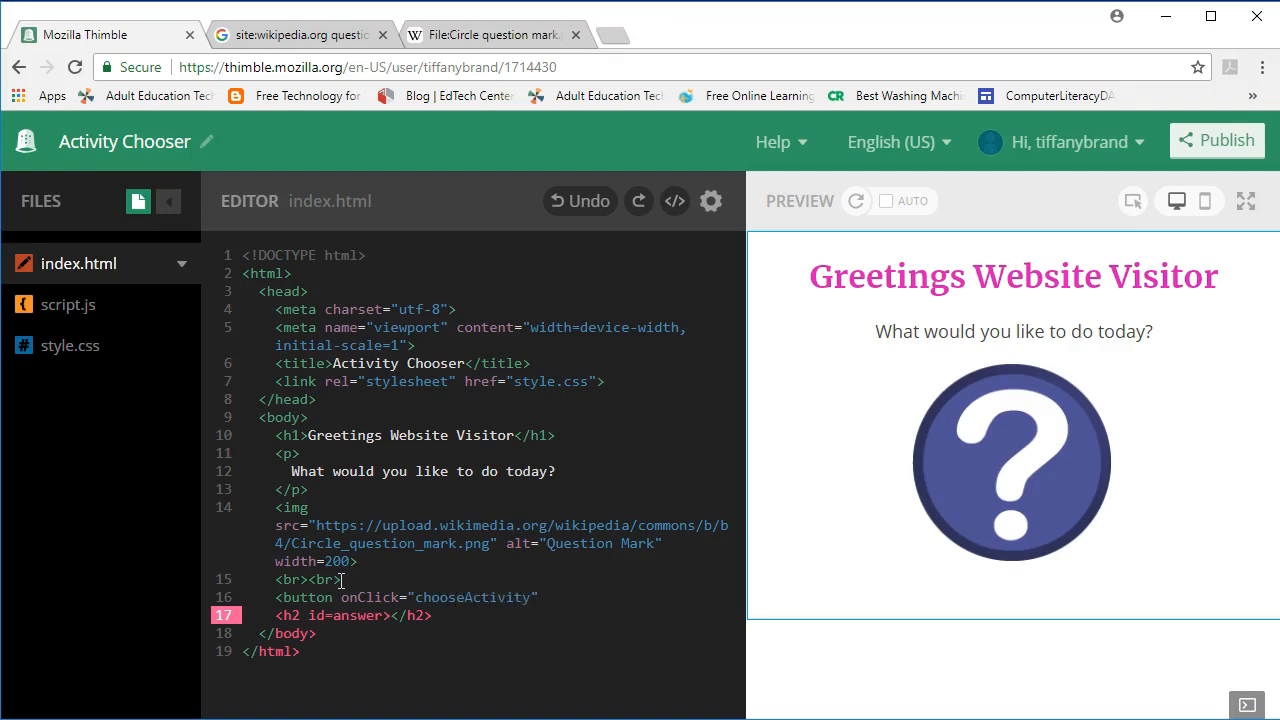
pyautogui.write('()')
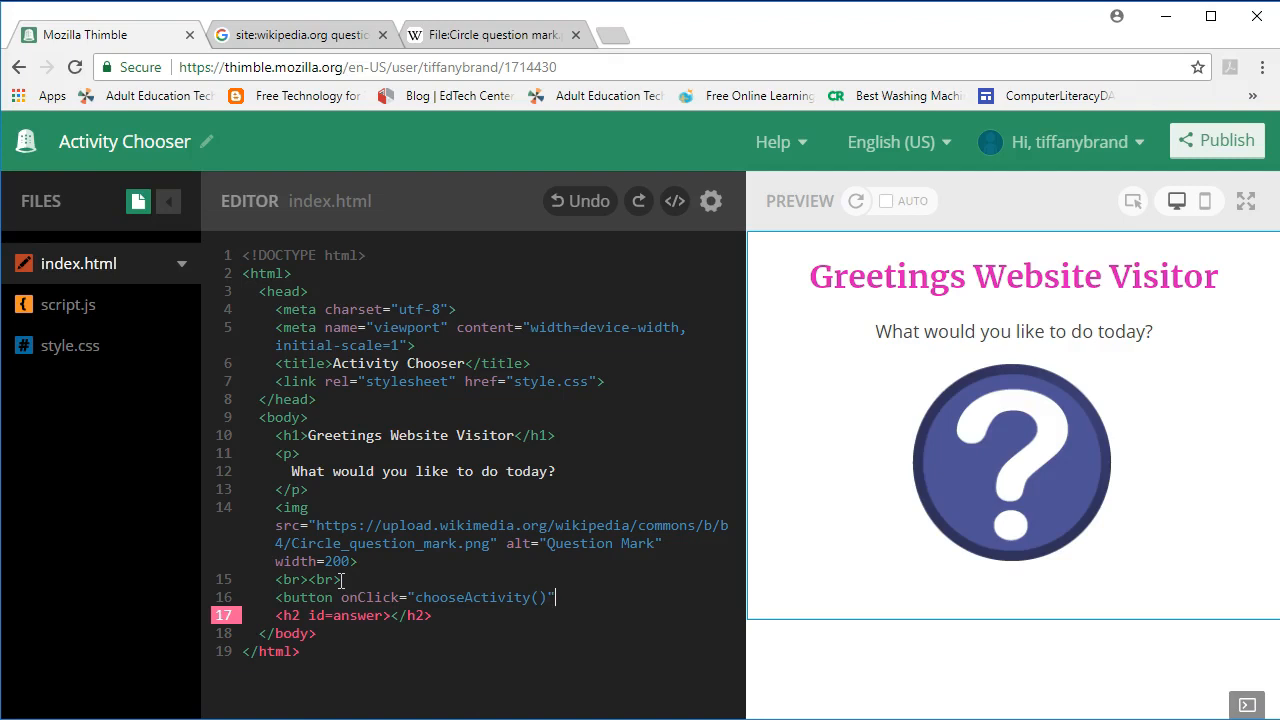
# - Label the button "Tell me what you want to do." and close it with </button>
pyautogui.write('Tell')
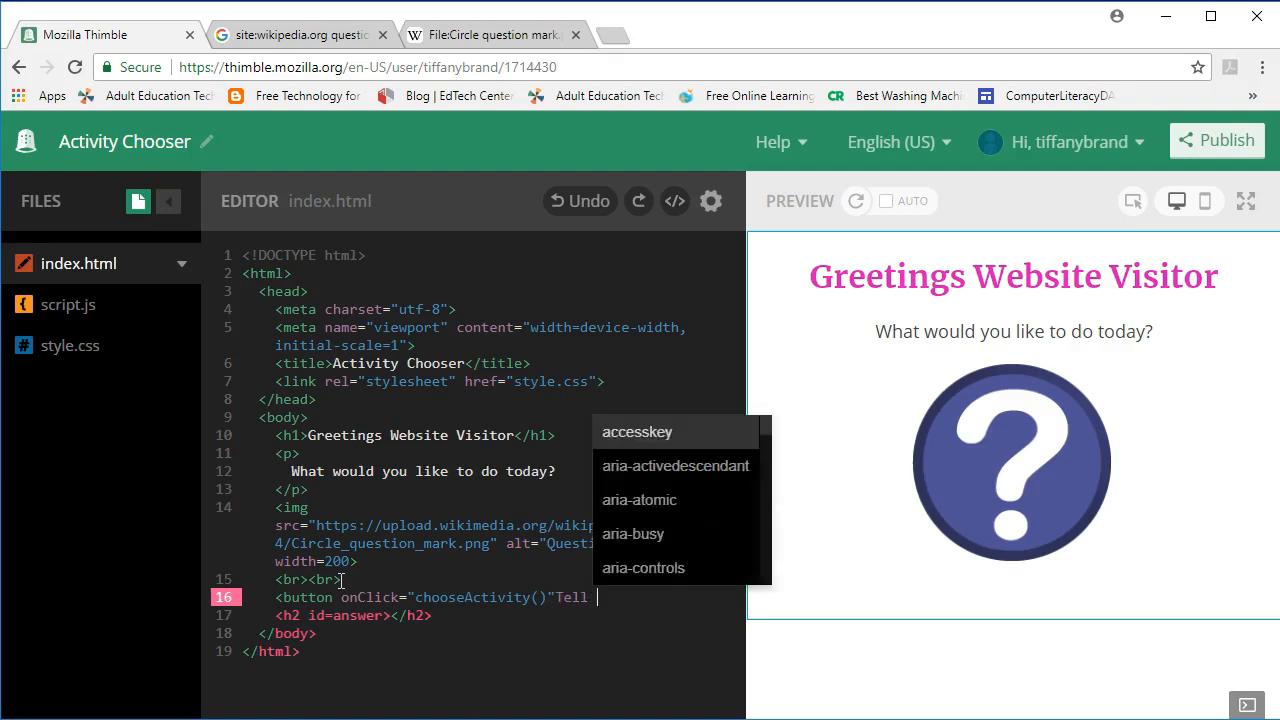
pyautogui.write('me what you want to do')
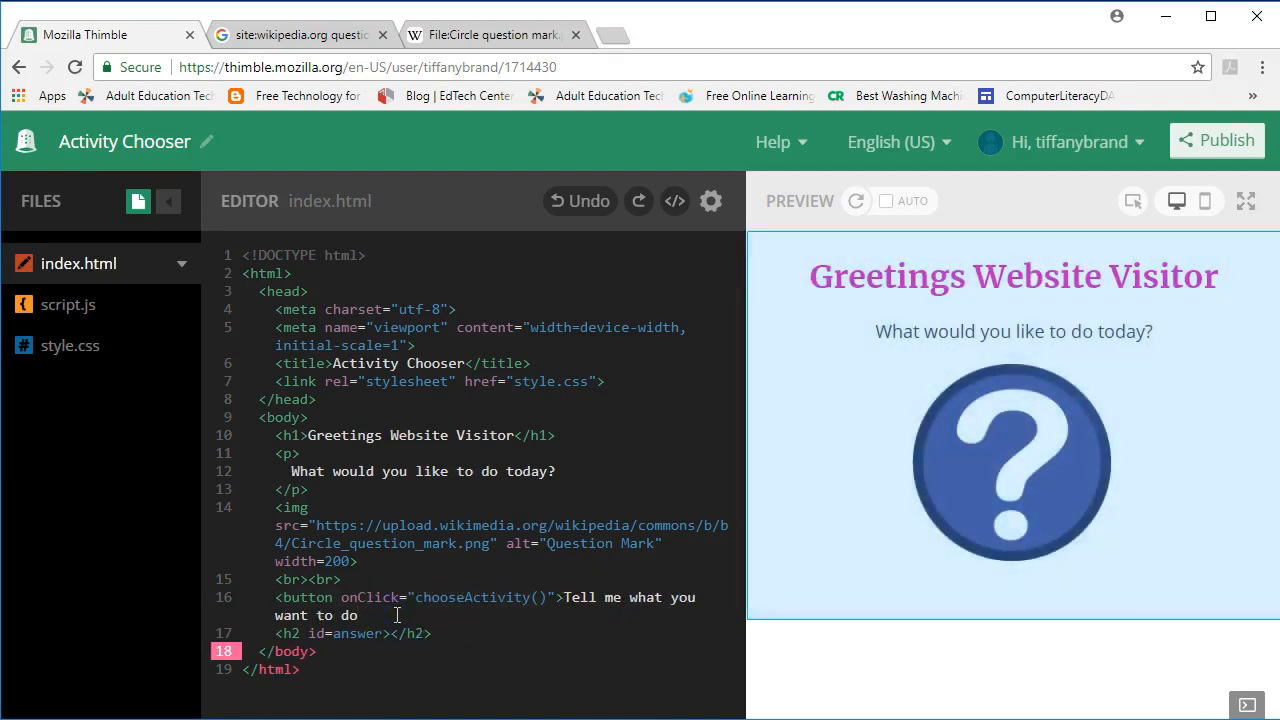
pyautogui.write('.</button>')
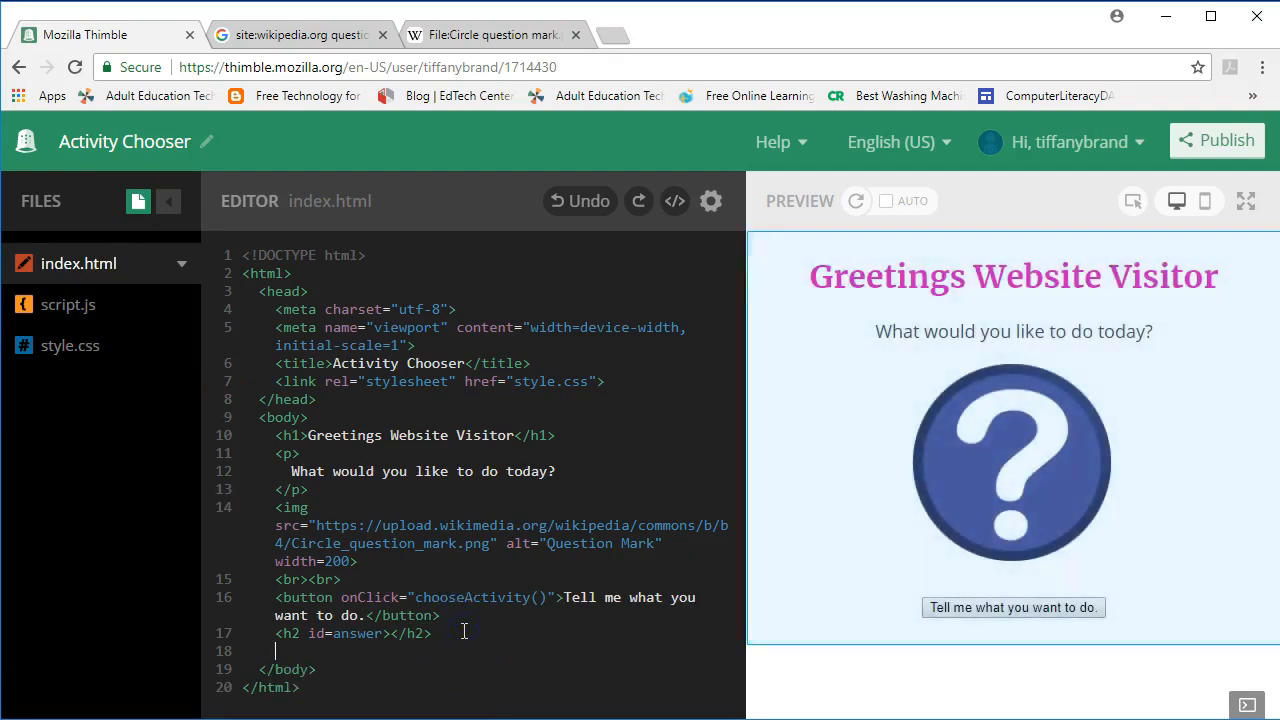
# - Add <script src="script.js"> before the closing body tag, accepting the autocomplete
pyautogui.write('<script src="script')
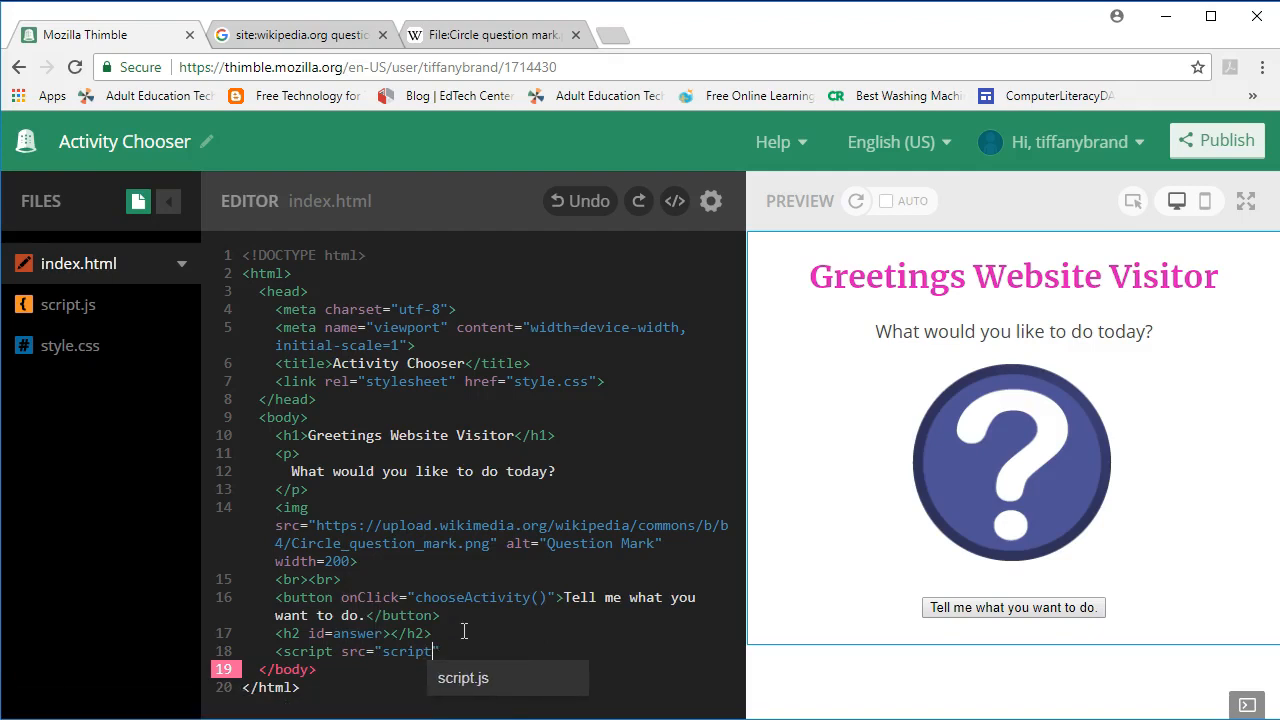
pyautogui.write('.js"')
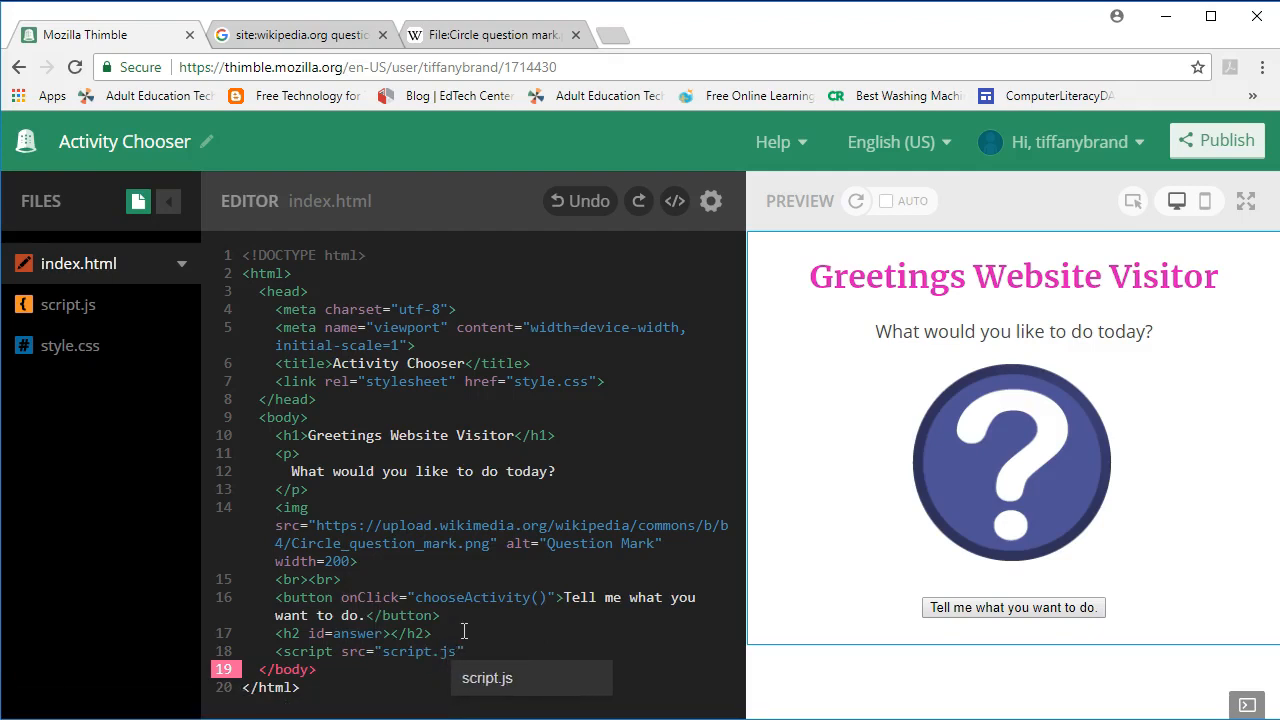
pyautogui.press('Tab')
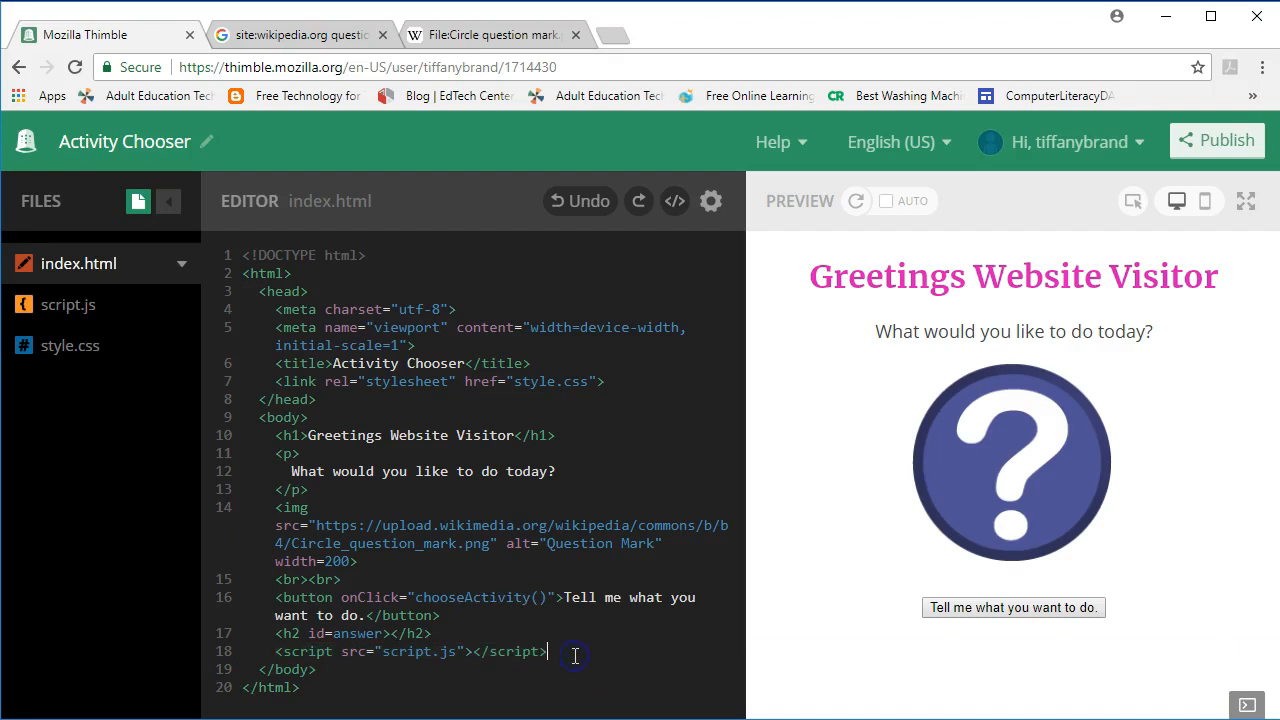
# - Reload the preview, run the activity button and answer 'Go hiking' to see the Great! message
pyautogui.click(856, 200)
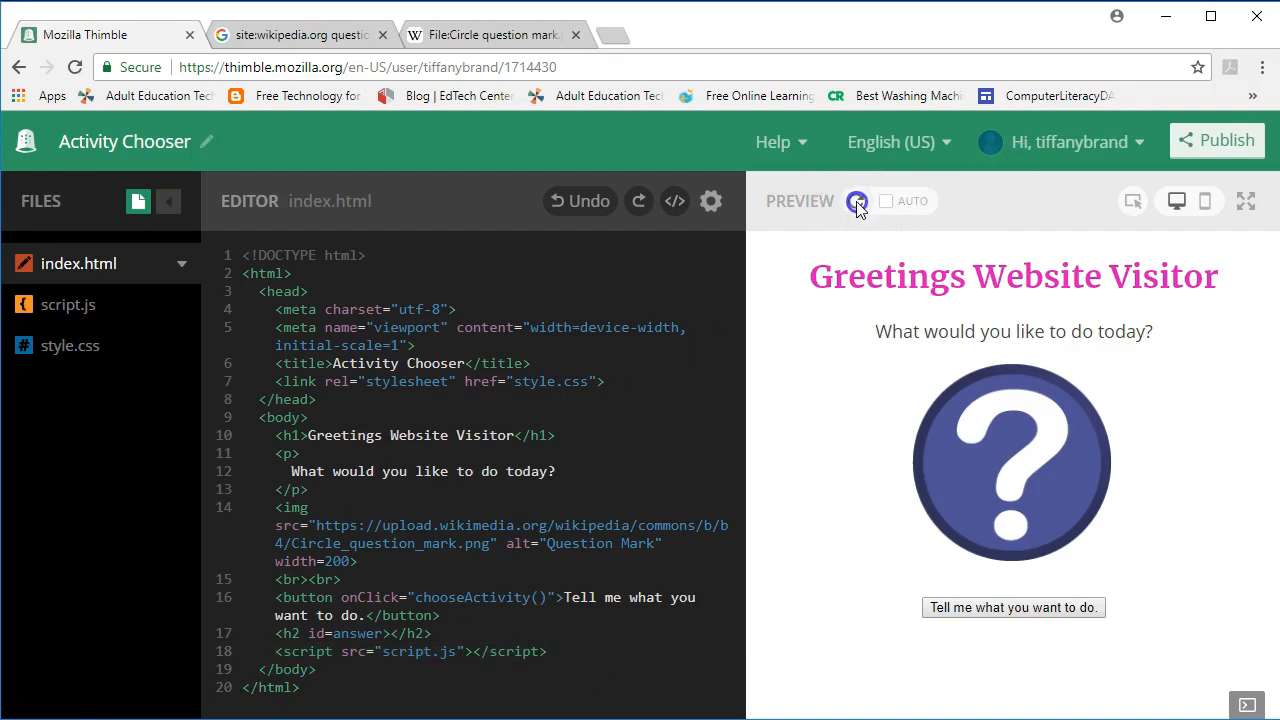
pyautogui.click(856, 200)
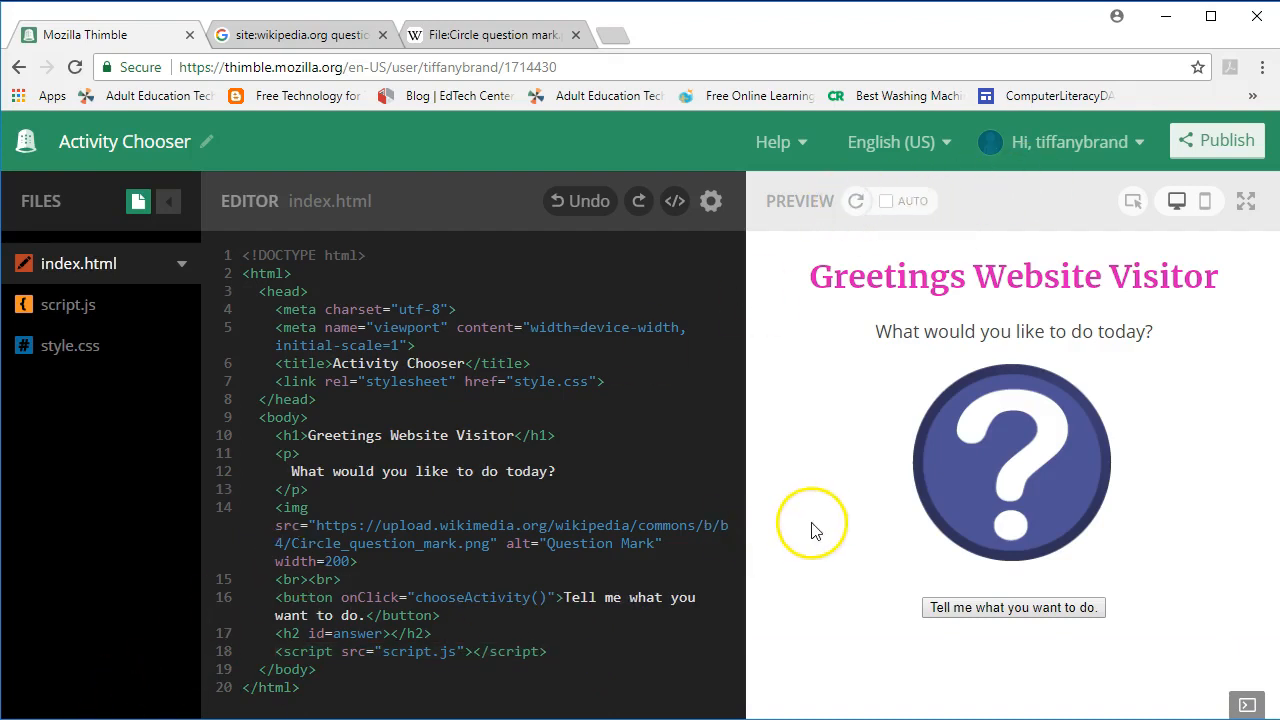
pyautogui.moveTo(996, 600)
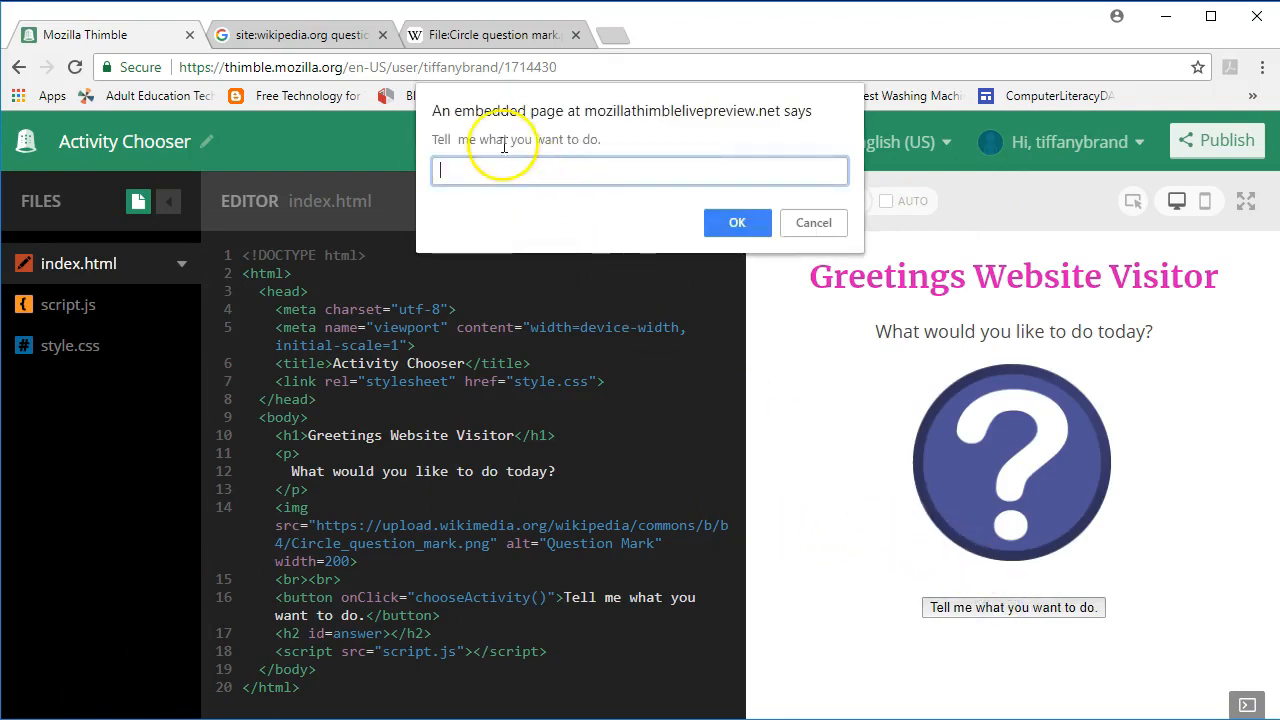
pyautogui.moveTo(532, 176)
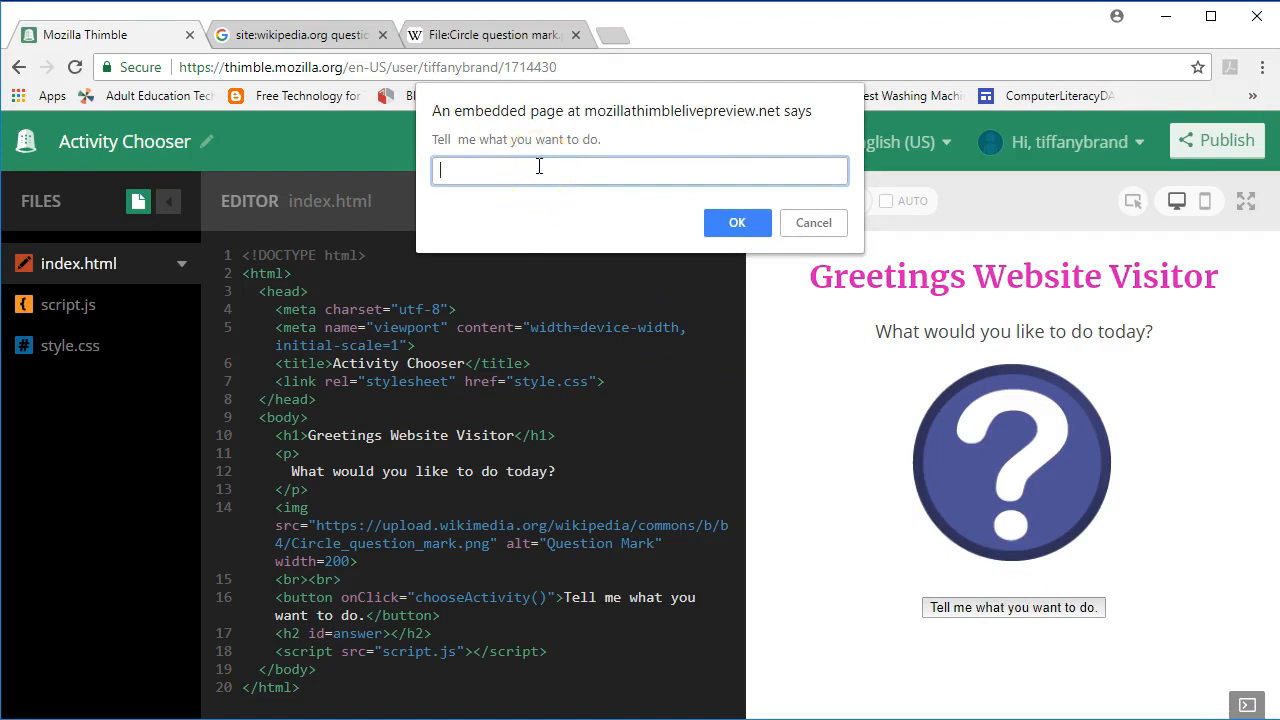
pyautogui.write('Go hiking')
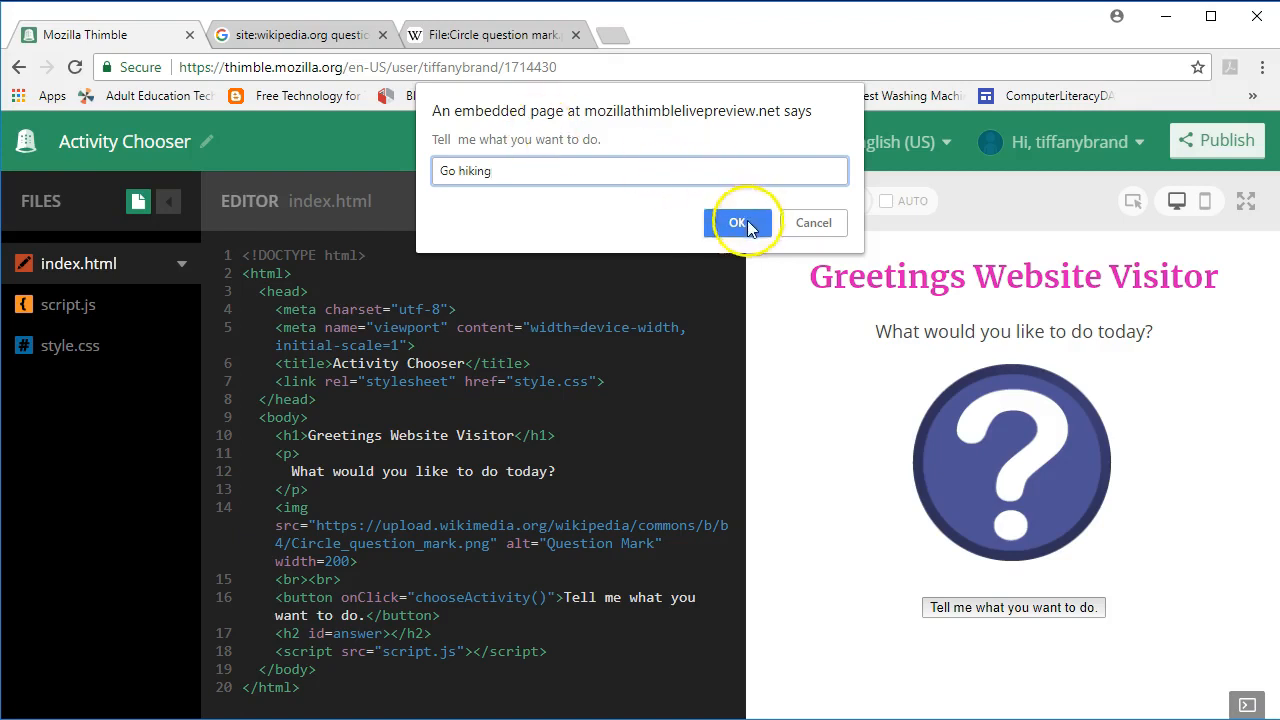
pyautogui.click(738, 222)
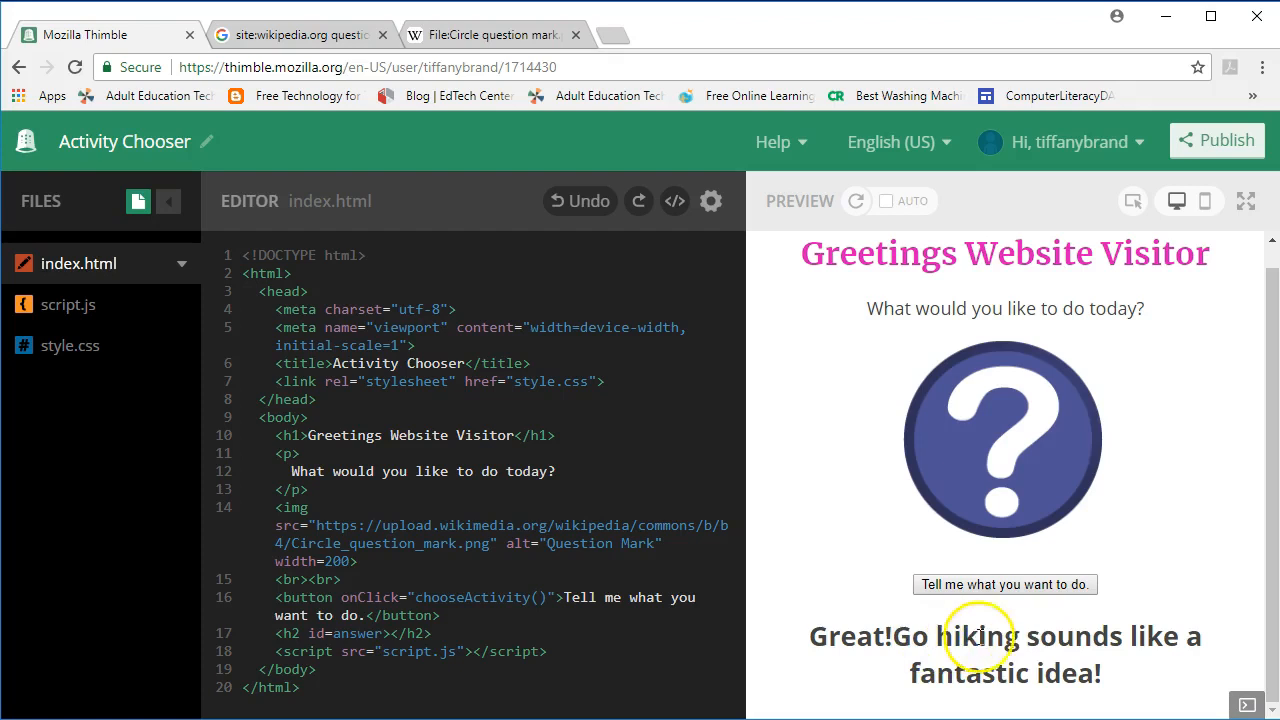
pyautogui.moveTo(990, 636)
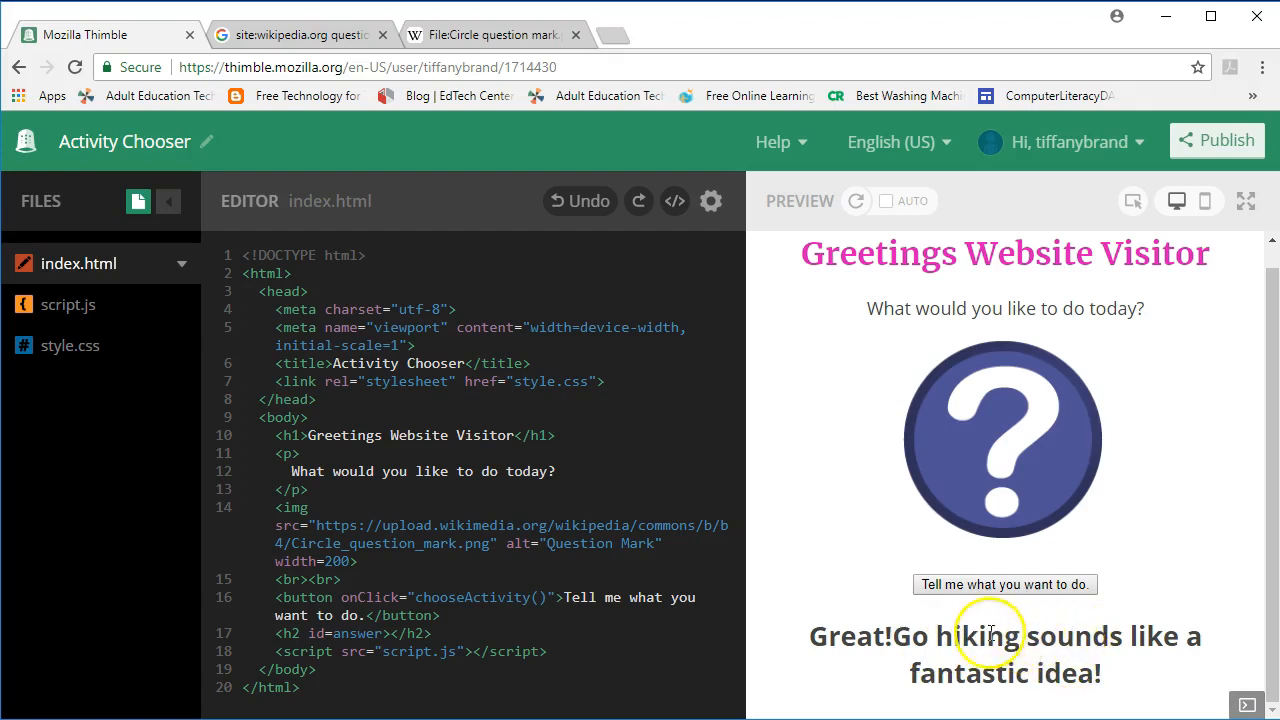
pyautogui.moveTo(896, 656)
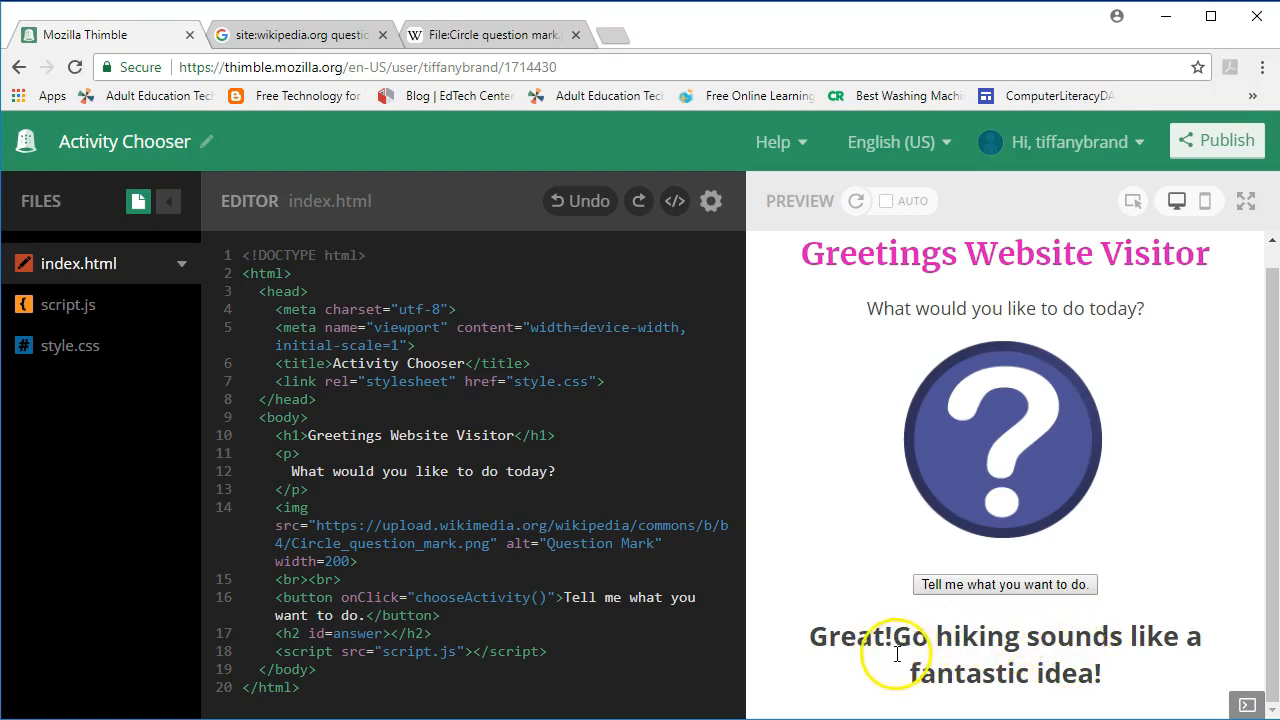
pyautogui.moveTo(910, 636)
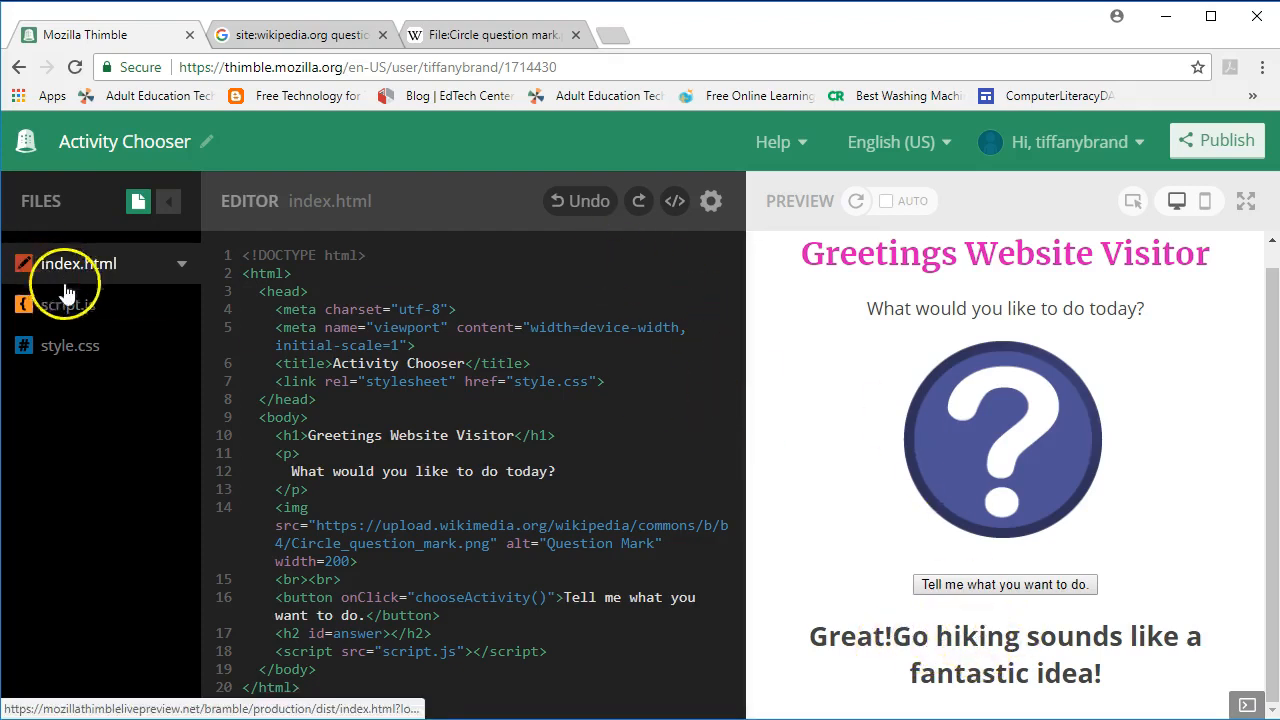
# - Switch to script.js, reload the preview and answer 'Go fishing' to confirm properly spaced output
pyautogui.click(68, 304)
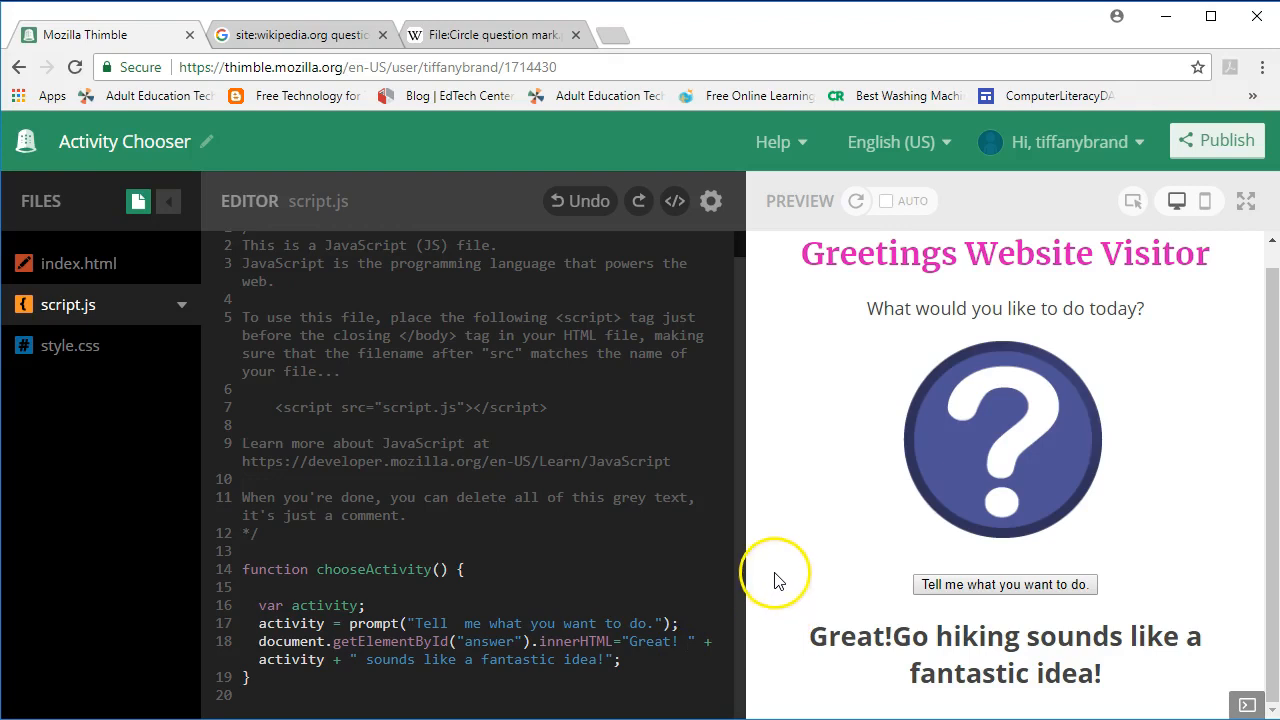
pyautogui.click(856, 200)
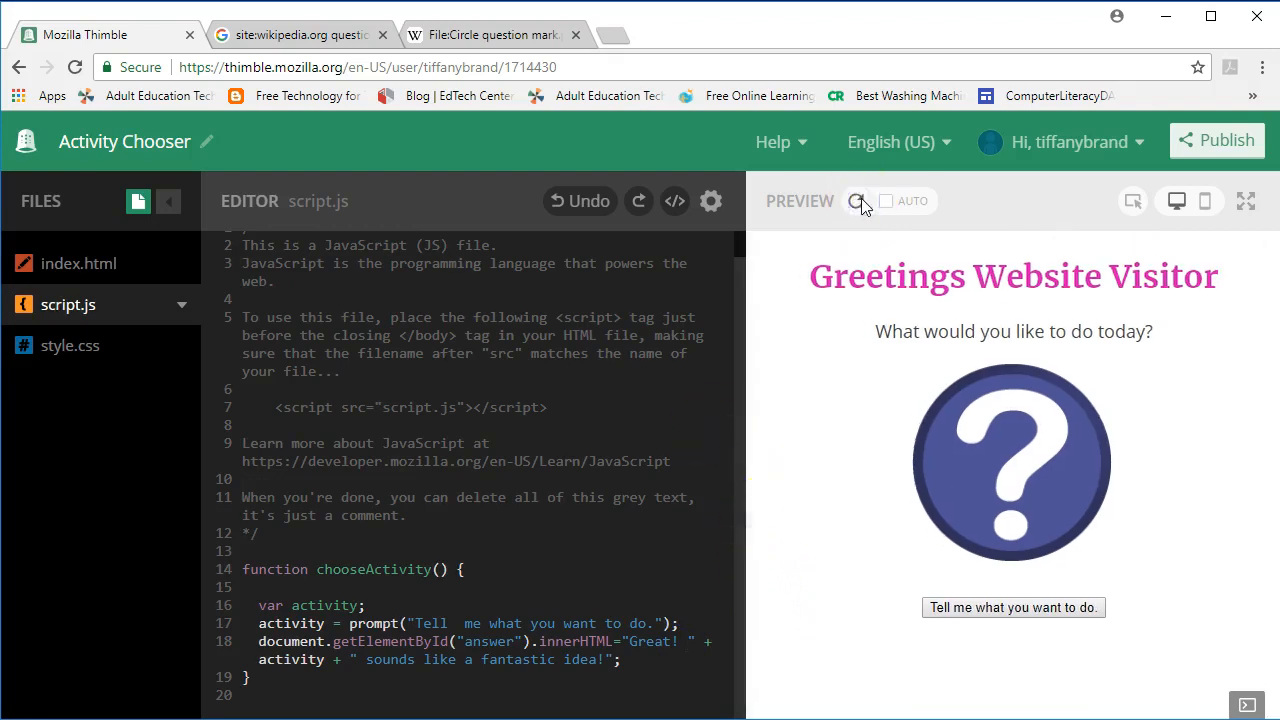
pyautogui.click(858, 200)
pyautogui.write('Go')
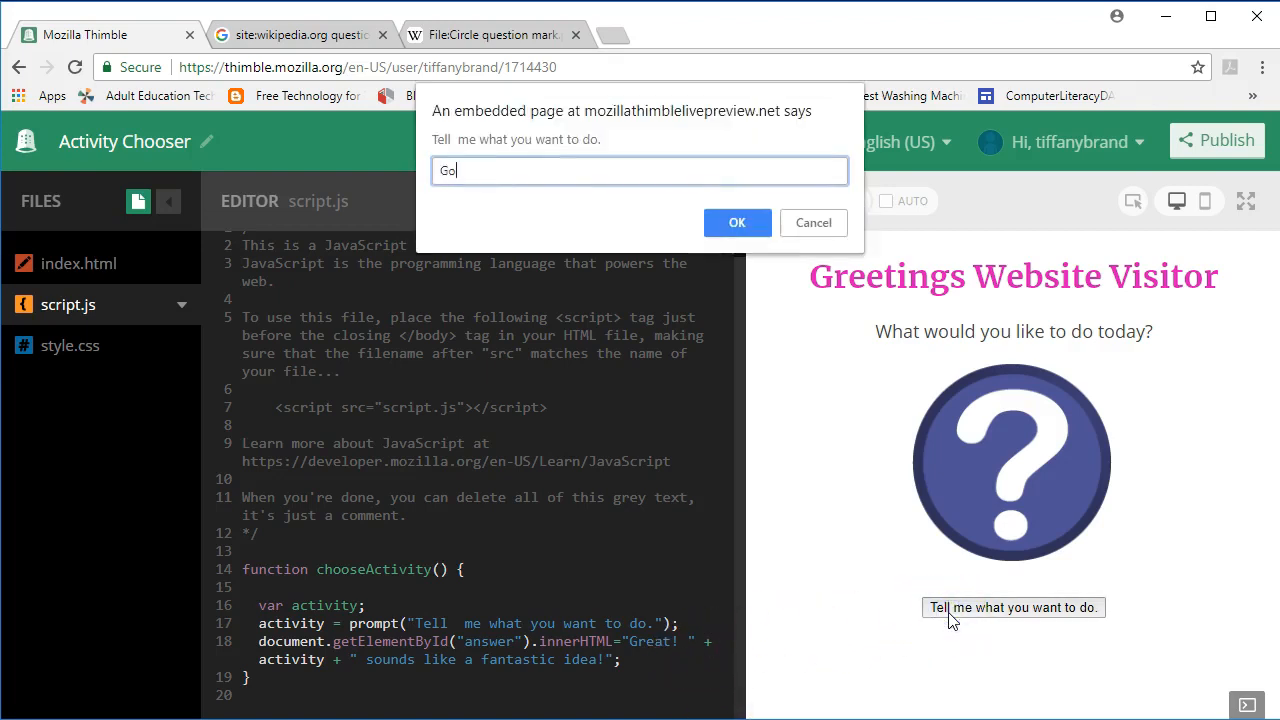
pyautogui.write('fishing')
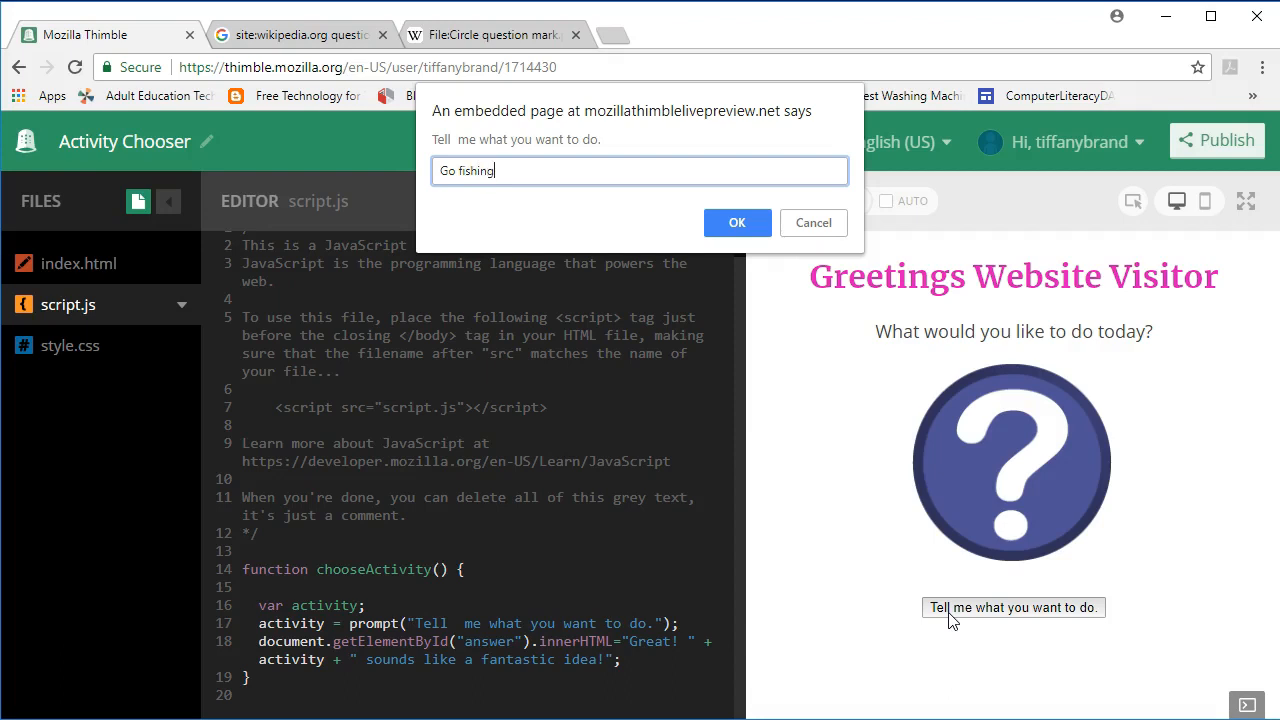
pyautogui.click(736, 222)
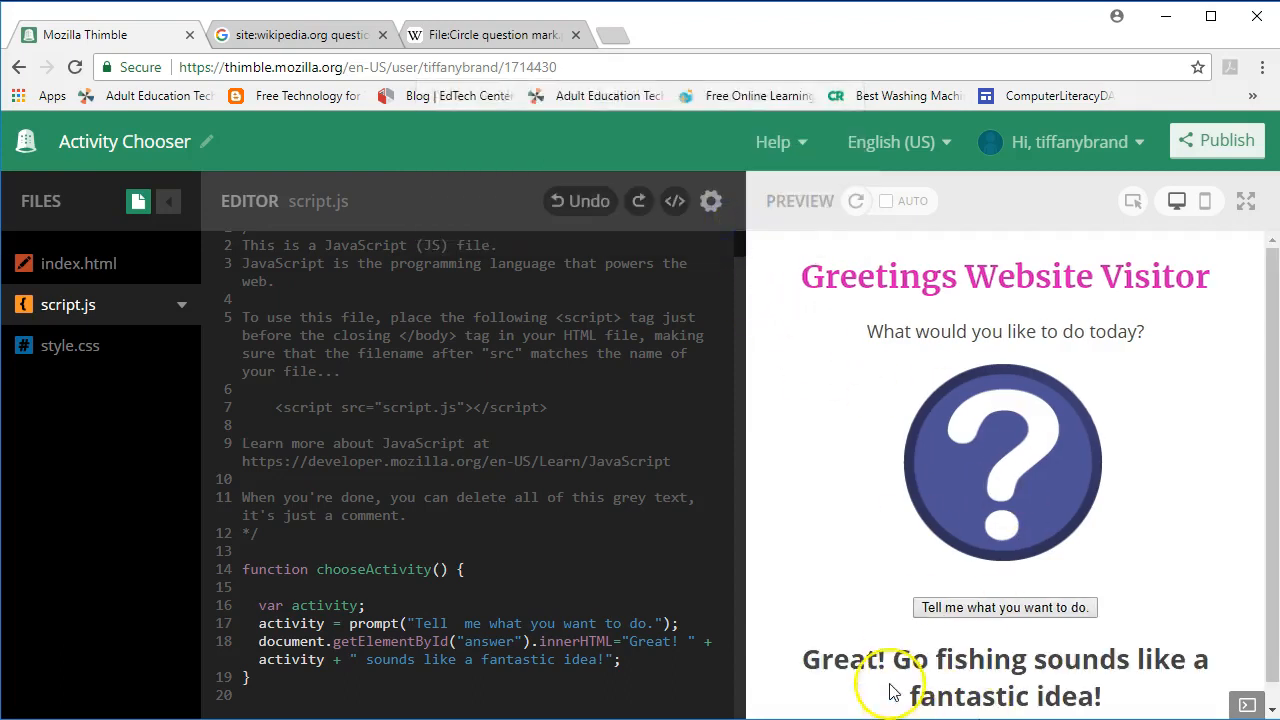
pyautogui.moveTo(1036, 450)
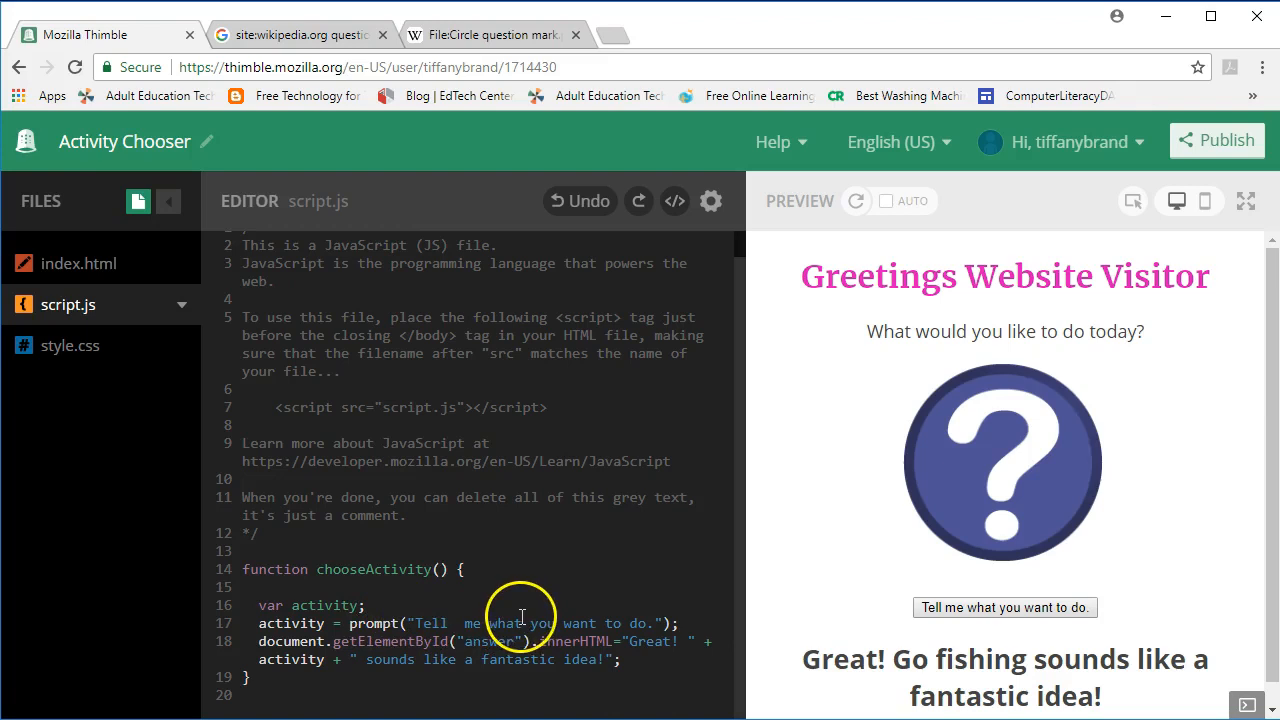
pyautogui.moveTo(756, 524)
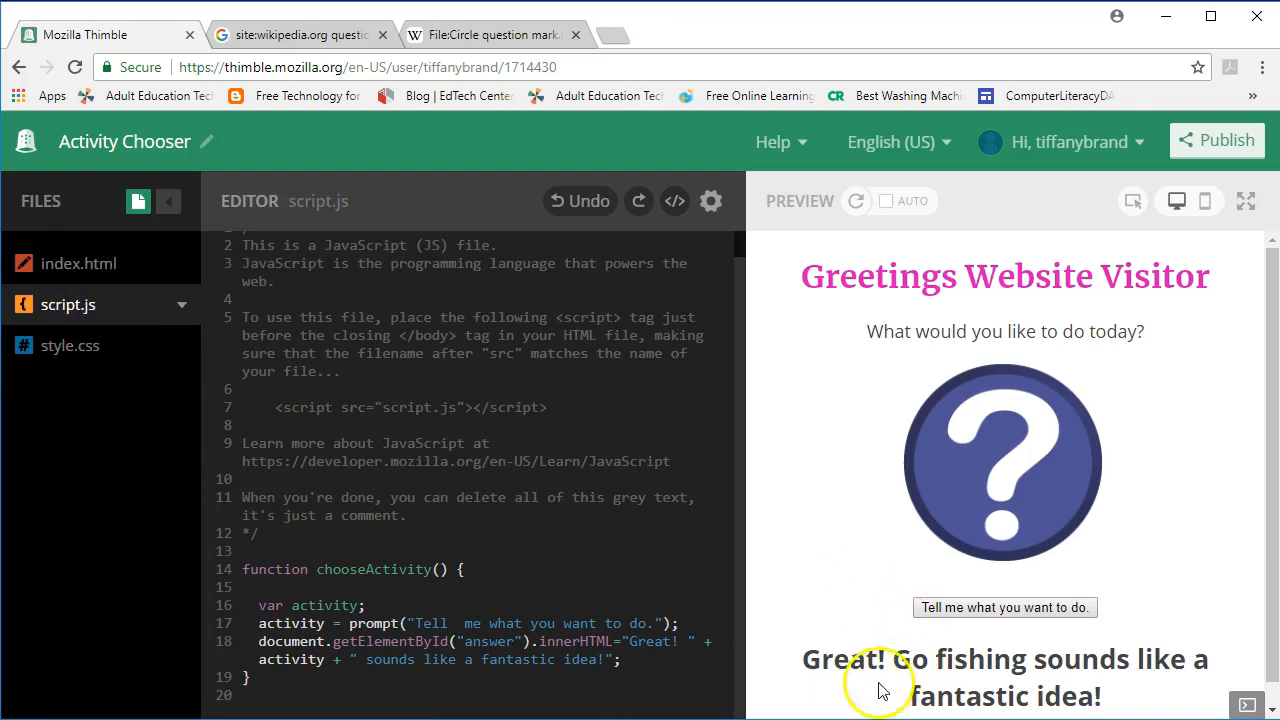
pyautogui.moveTo(1056, 690)
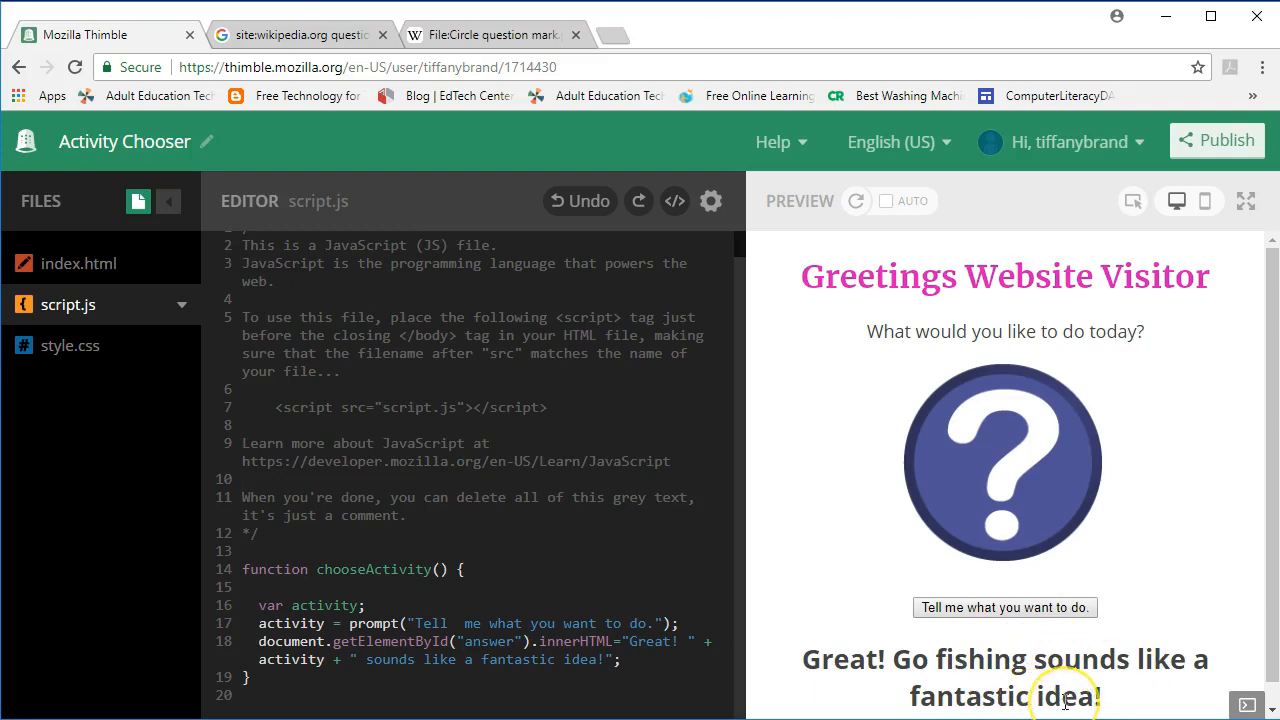
pyautogui.moveTo(1056, 676)
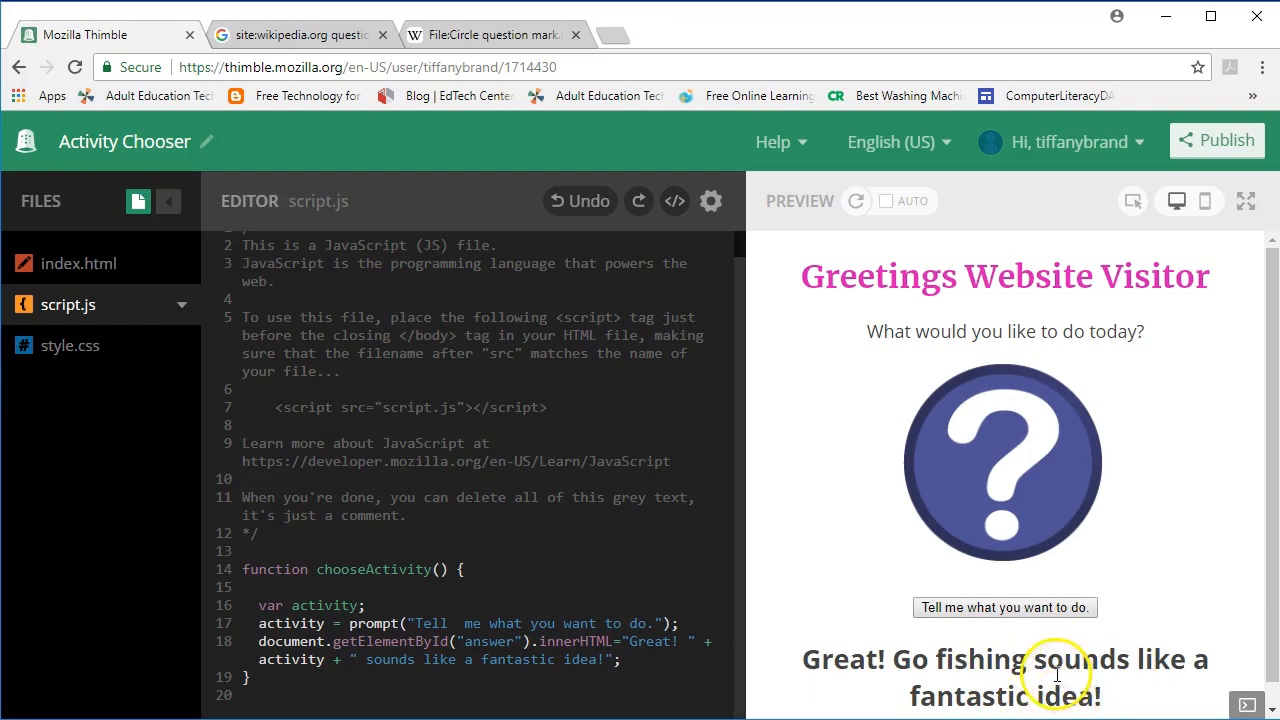